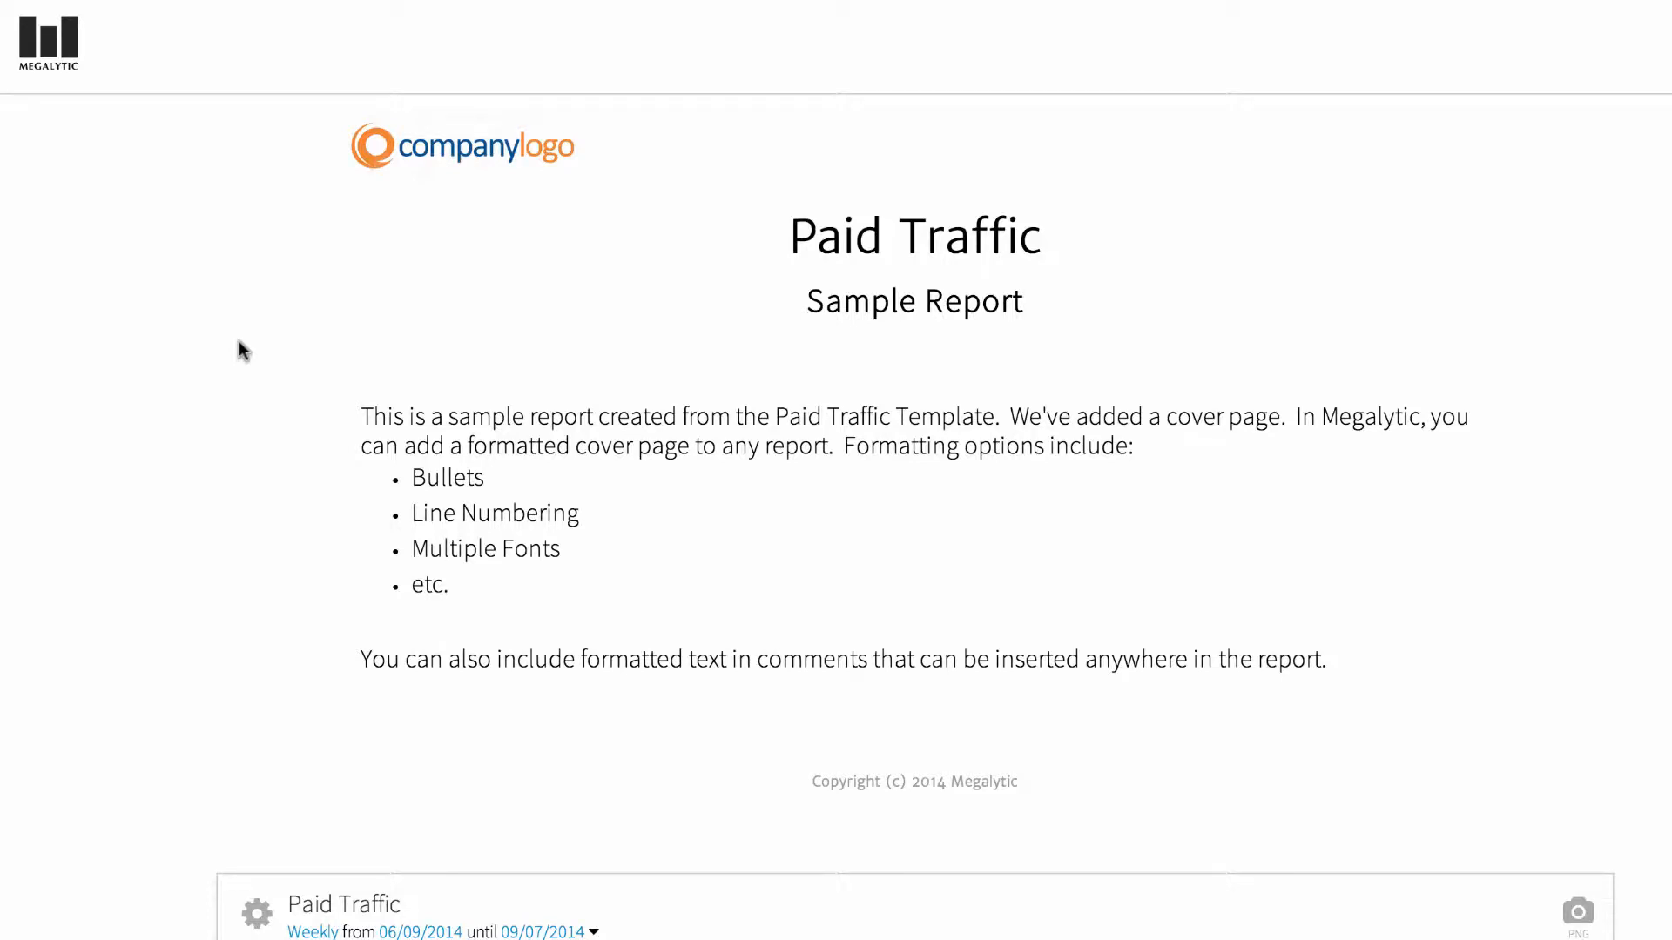
- Scroll past the report's cover page to the weekly Sessions bar chart
scroll("down", 3)
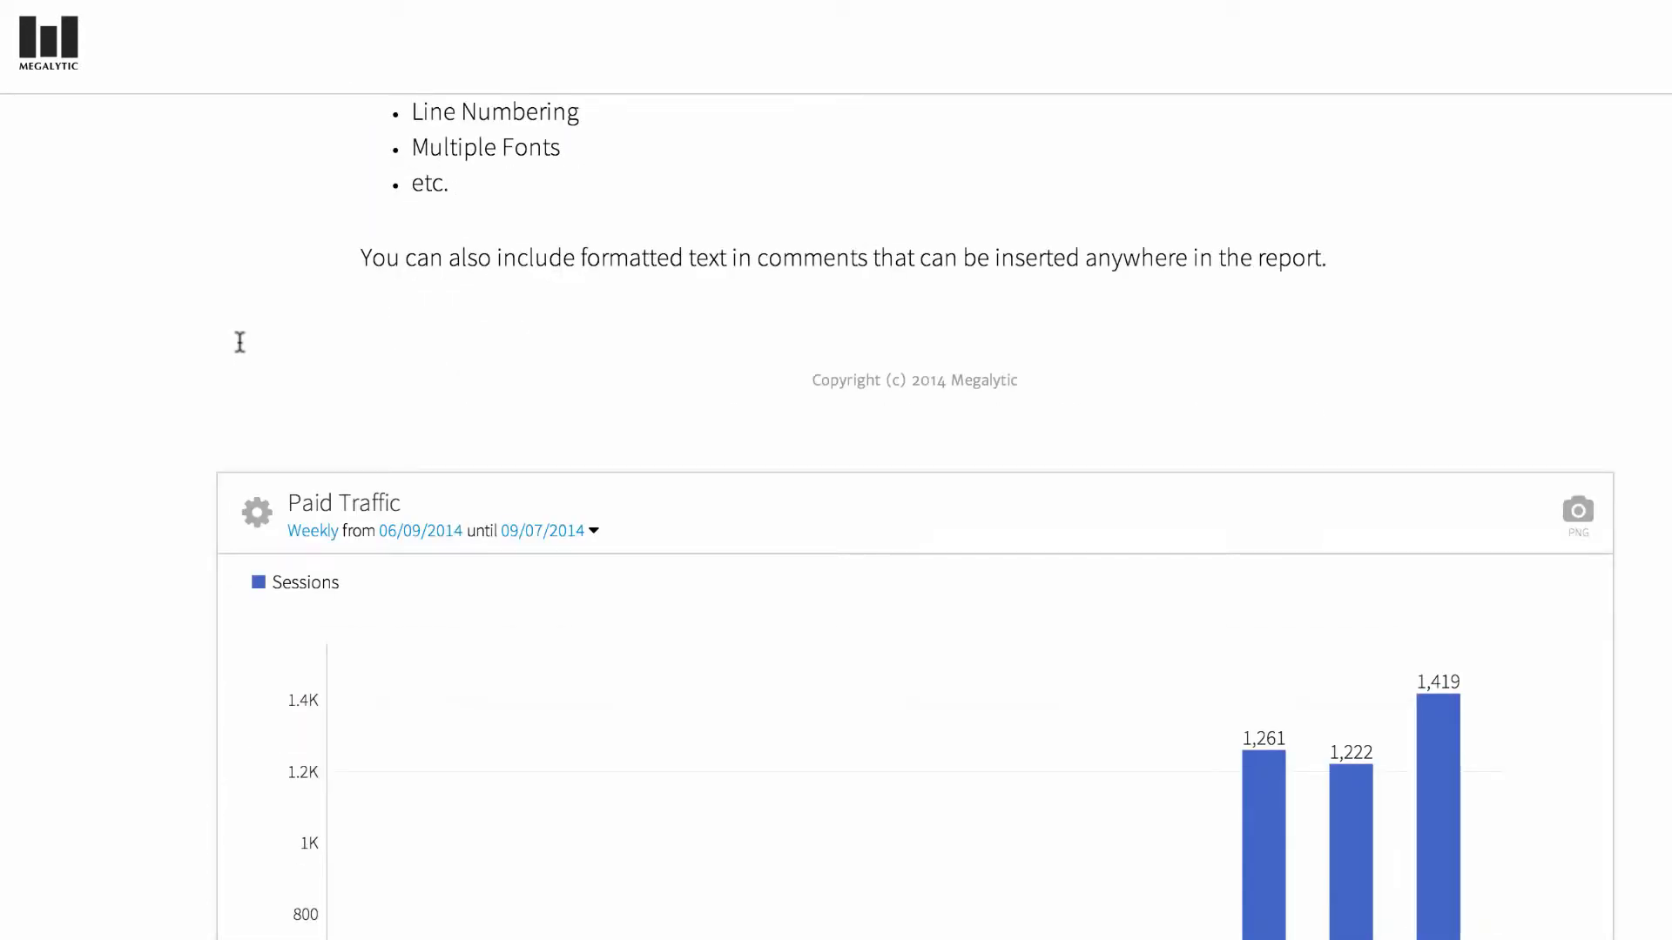
scroll("down", 3)
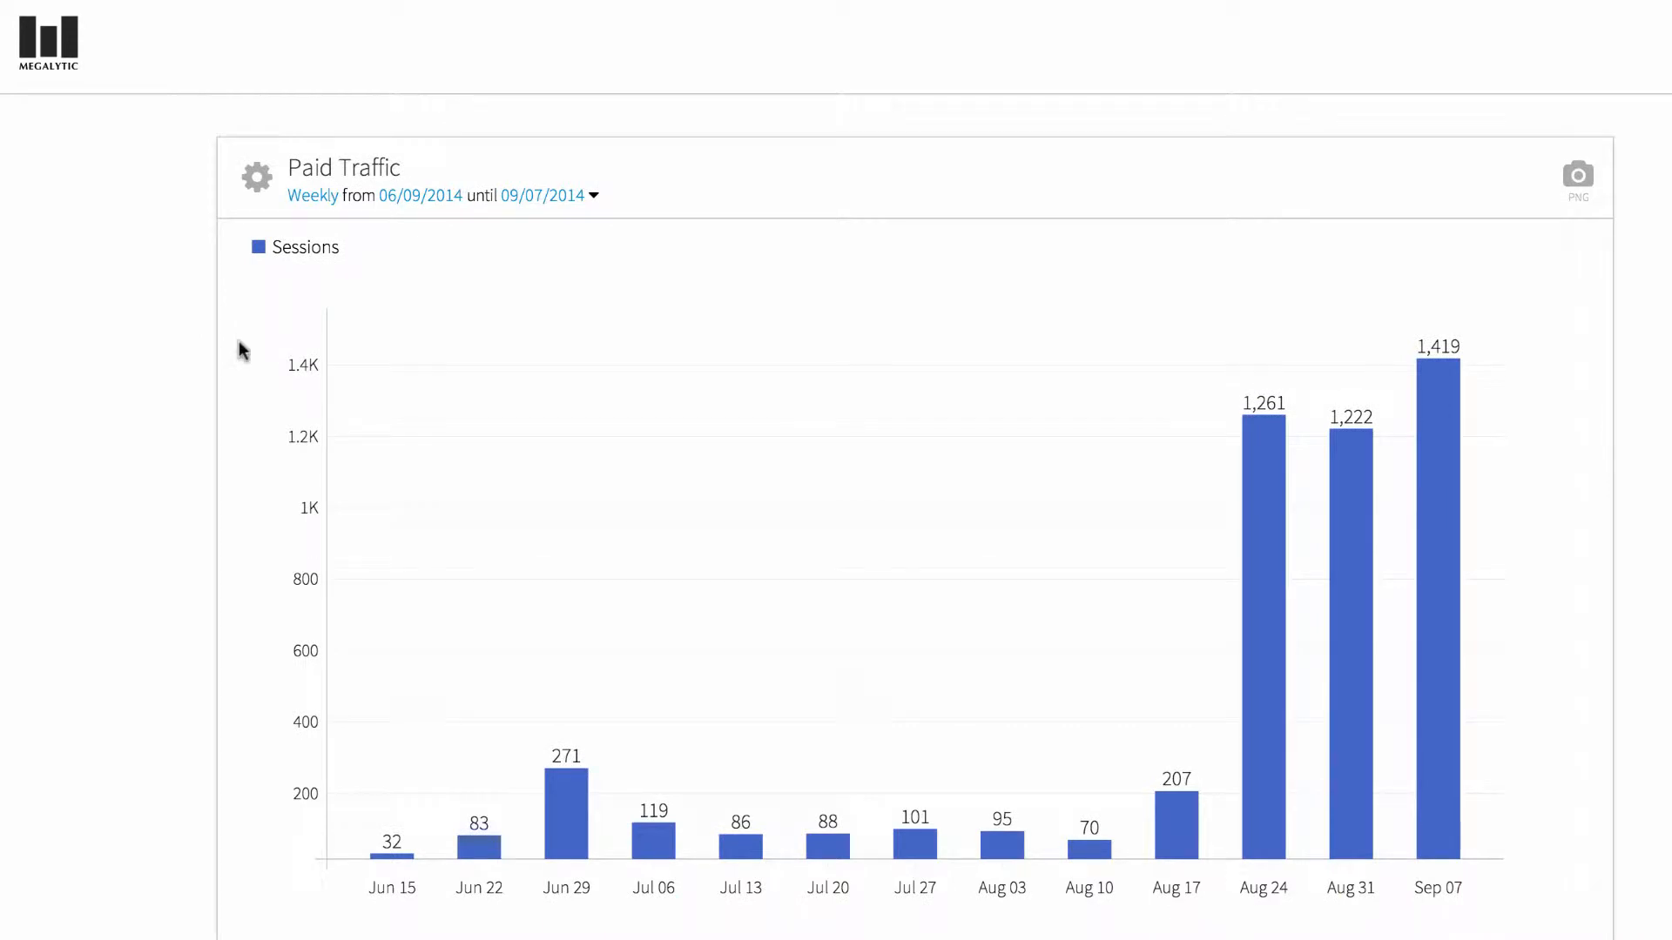
scroll("down", 3)
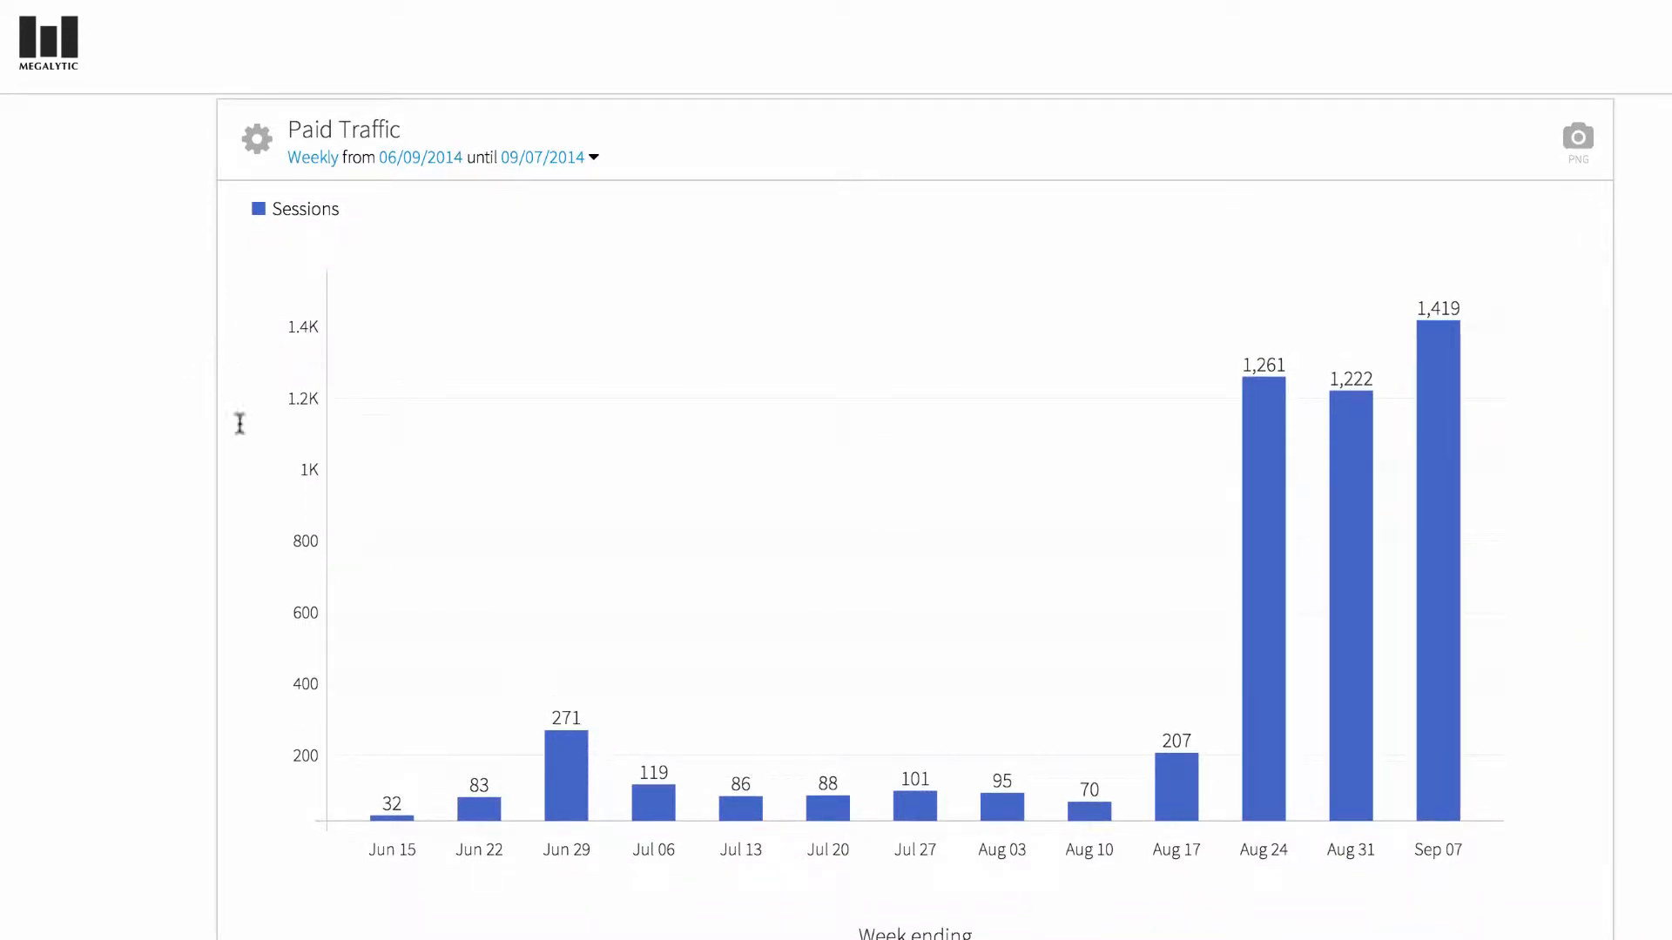
mouse_move(827, 814)
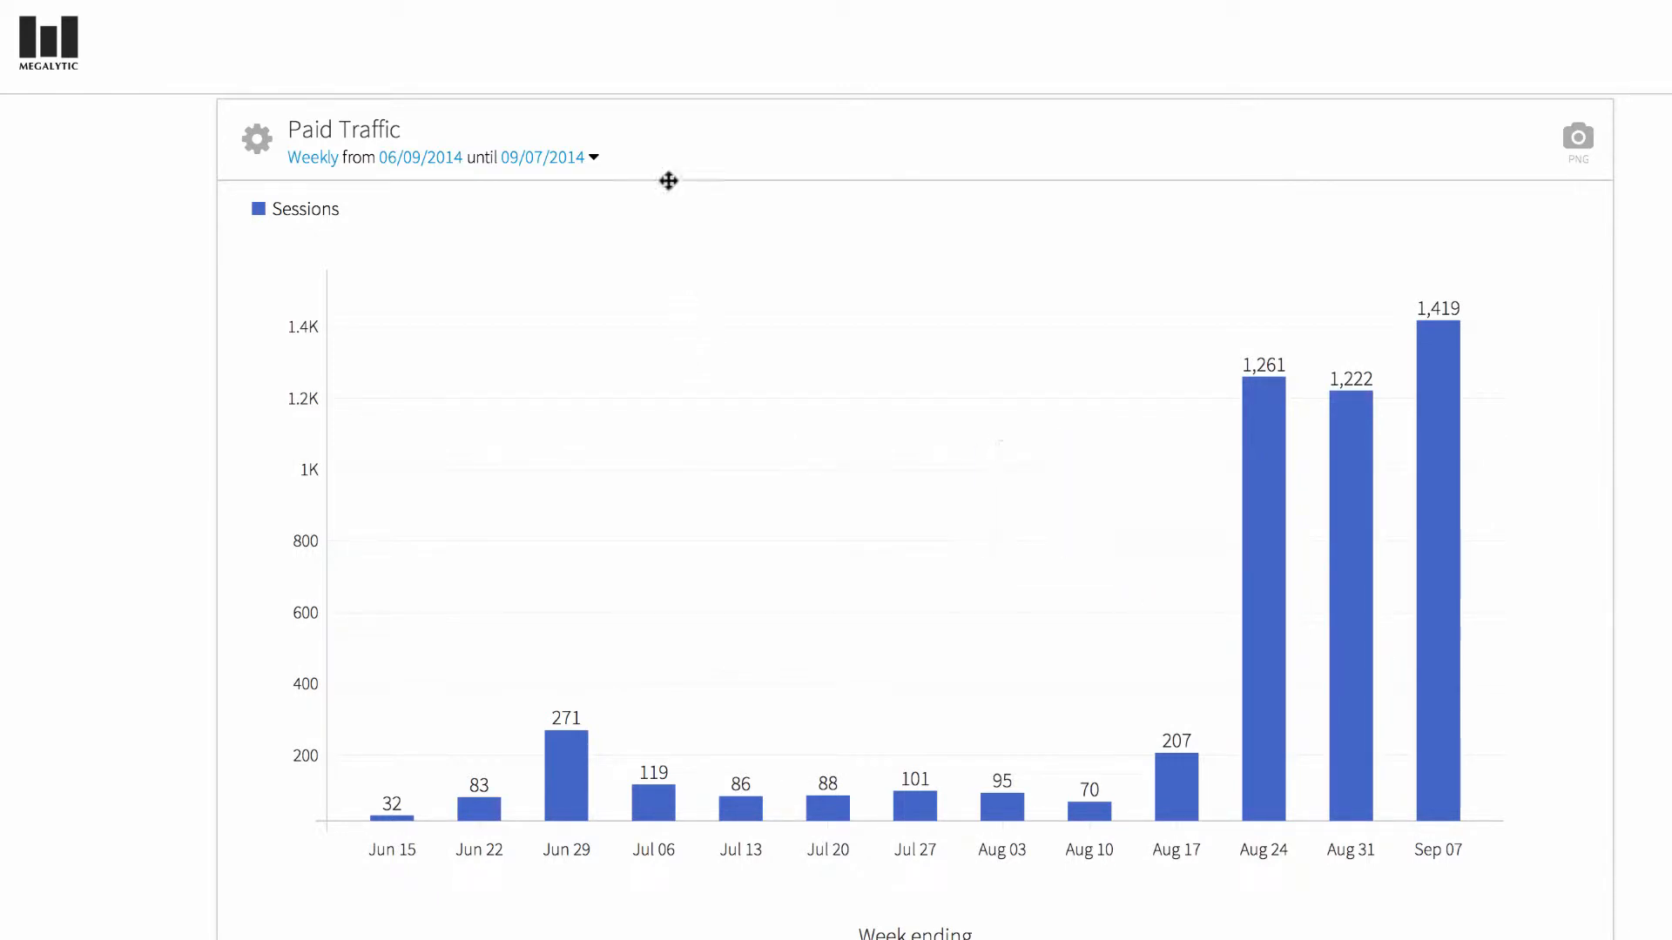
left_click(596, 159)
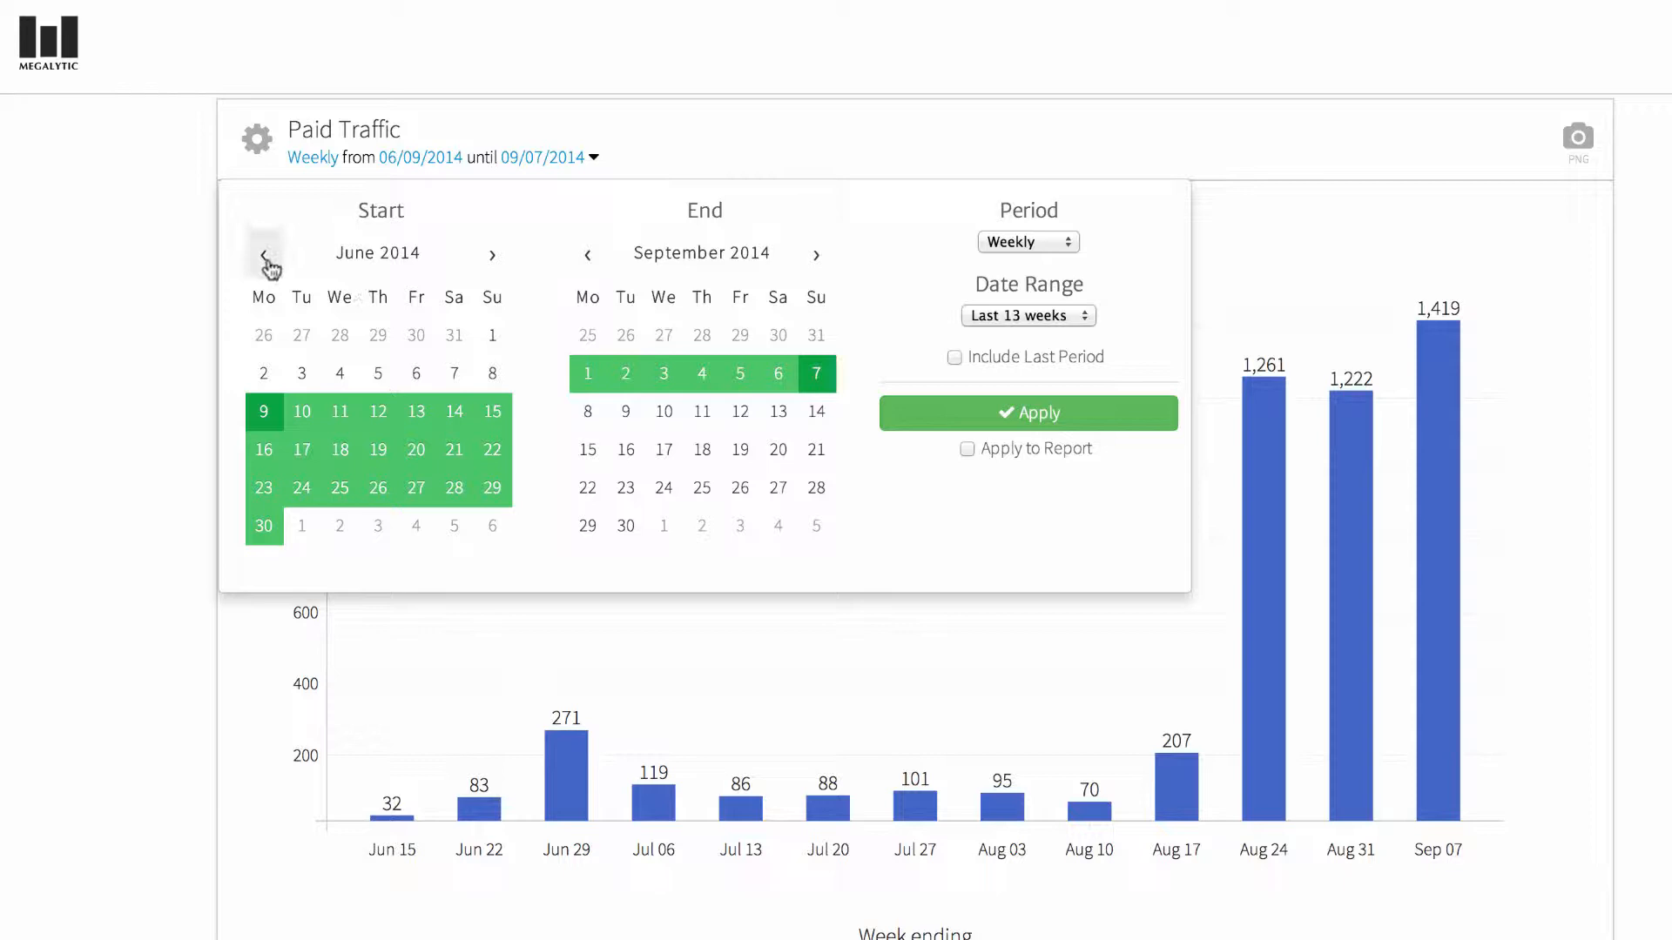
left_click(264, 255)
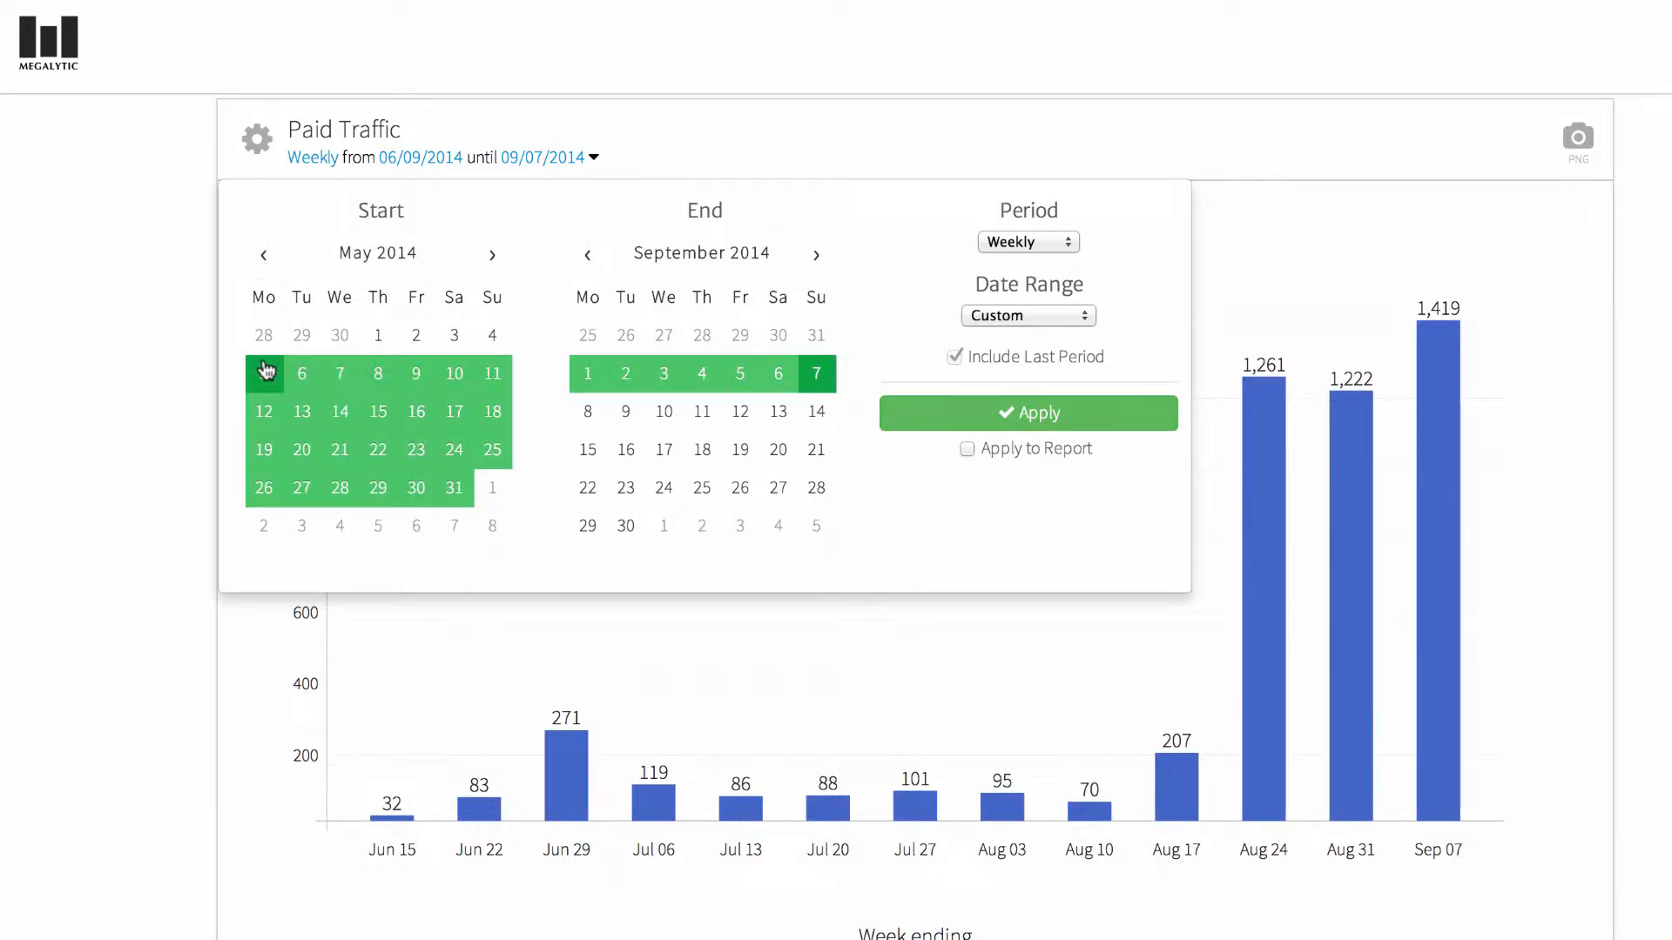
mouse_move(924, 423)
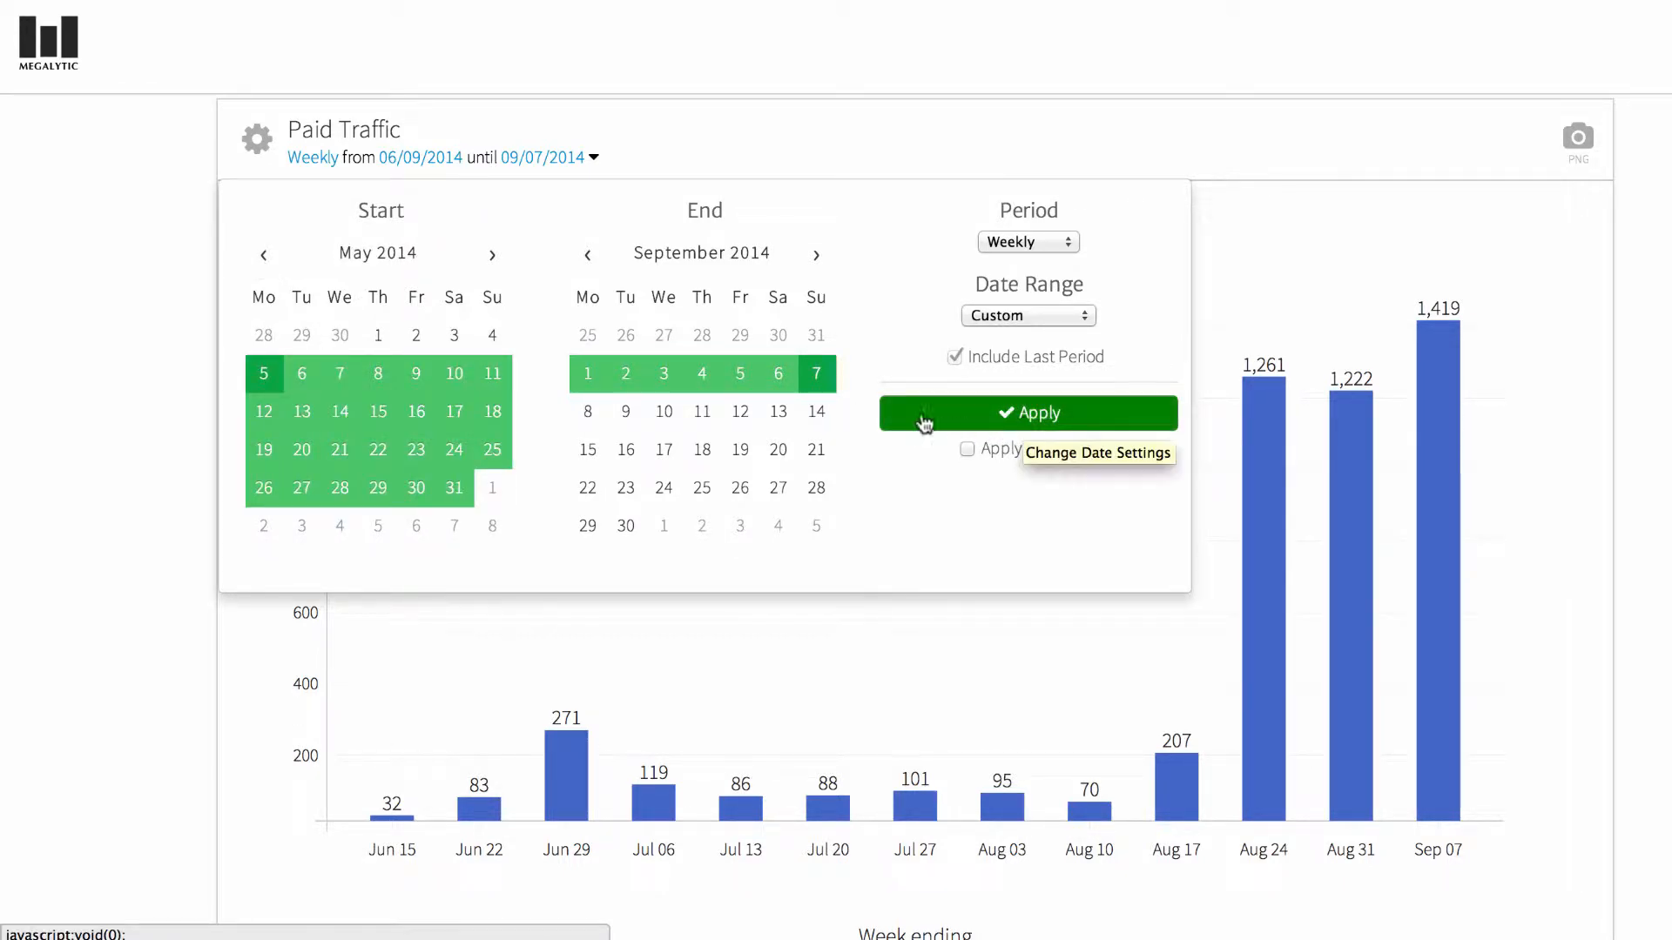
mouse_move(969, 496)
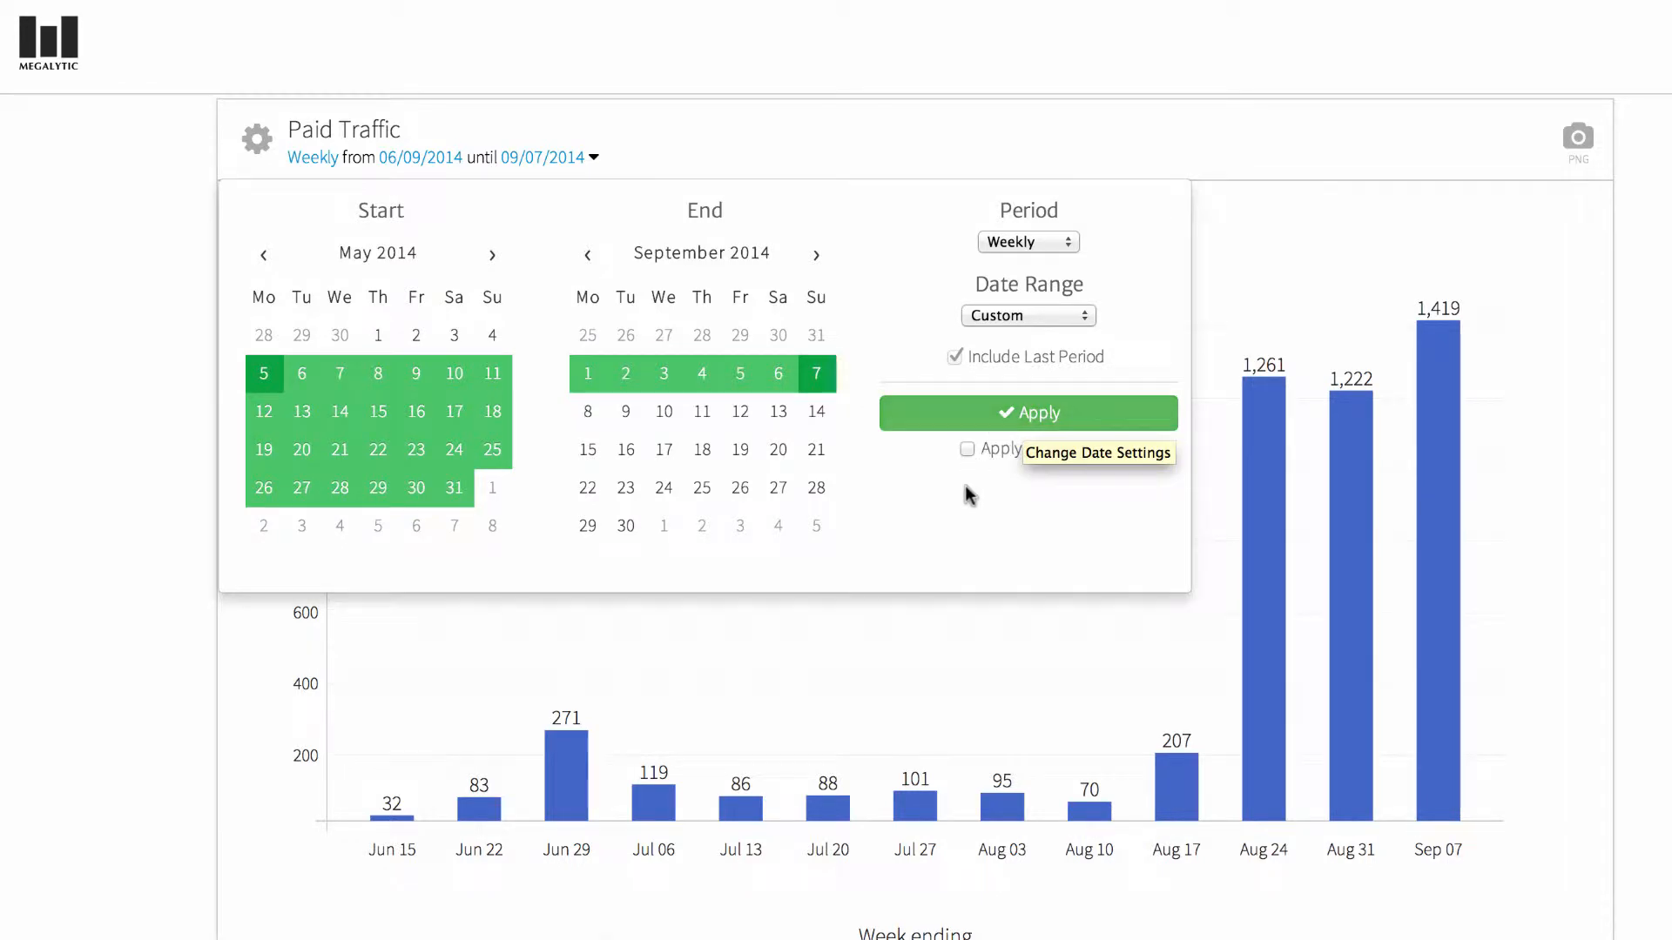
left_click(967, 448)
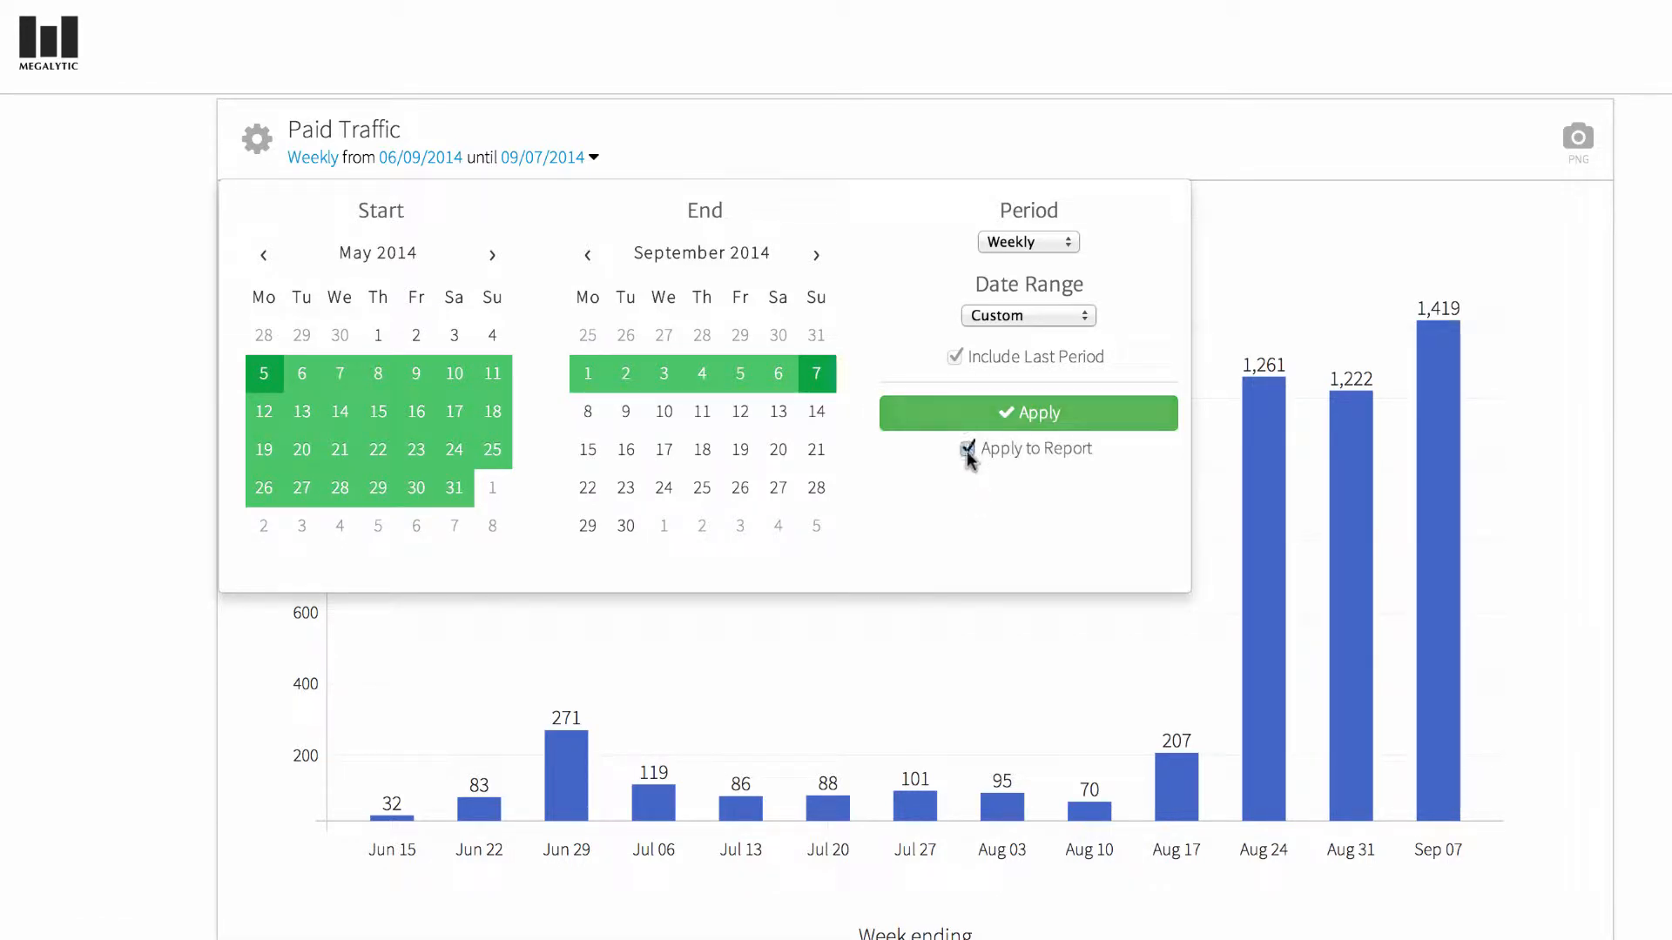
left_click(967, 448)
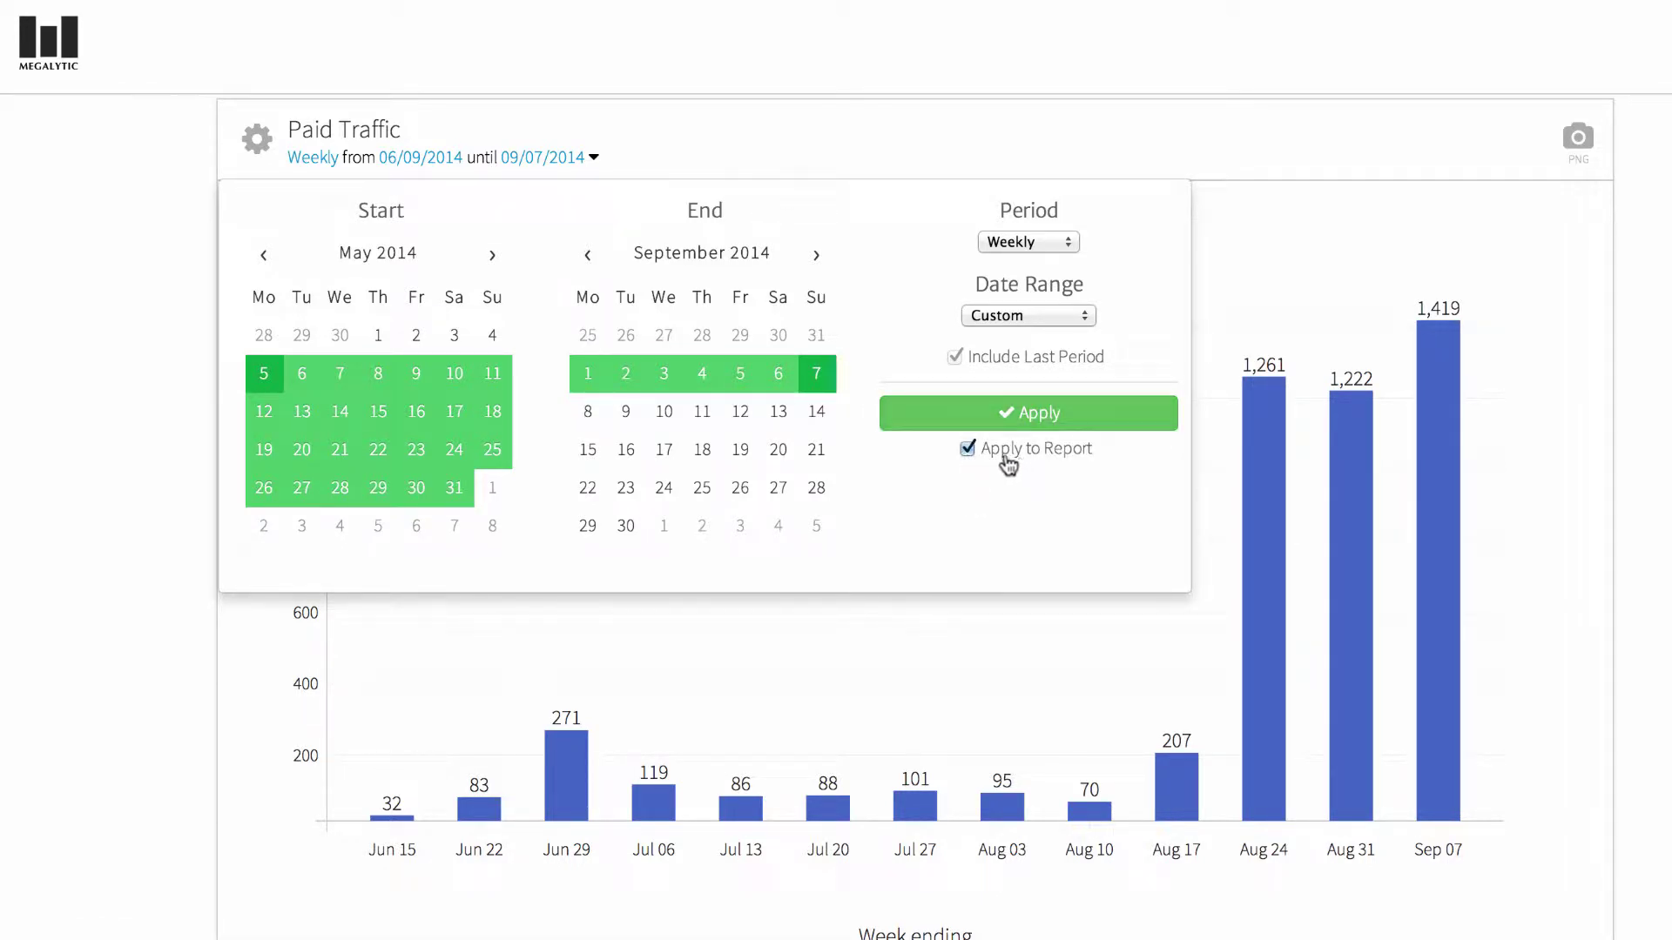
left_click(1028, 412)
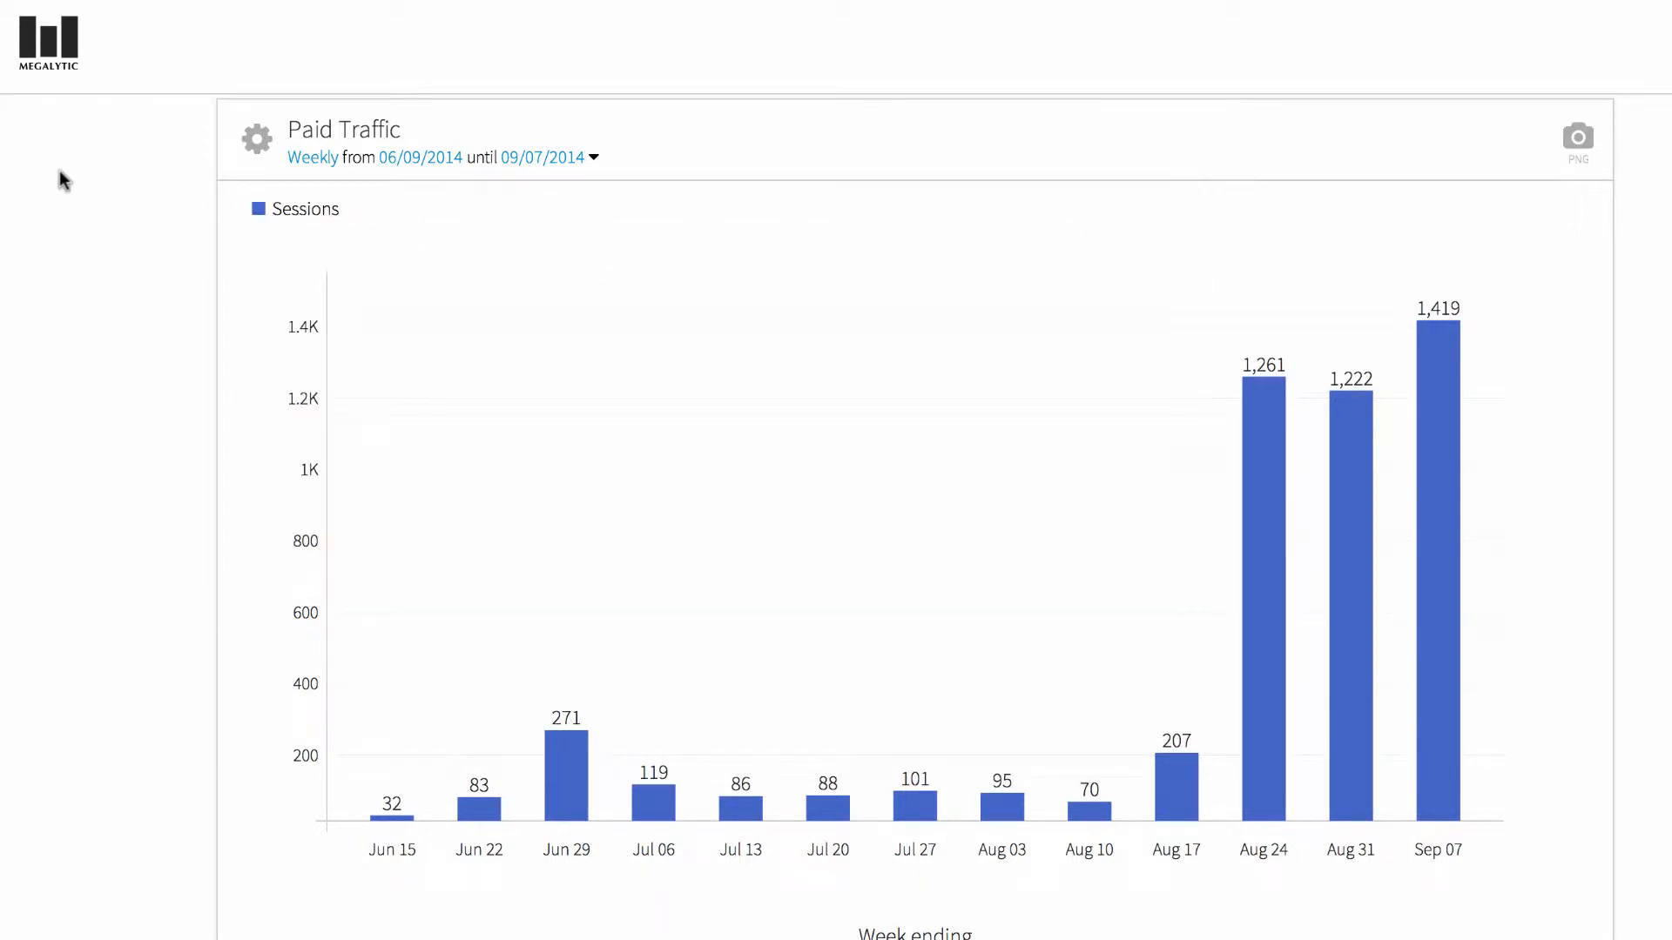
- Scroll to the Paid Campaigns - Top 10 table and highlight its Bounce Rate heading
scroll("down", 3)
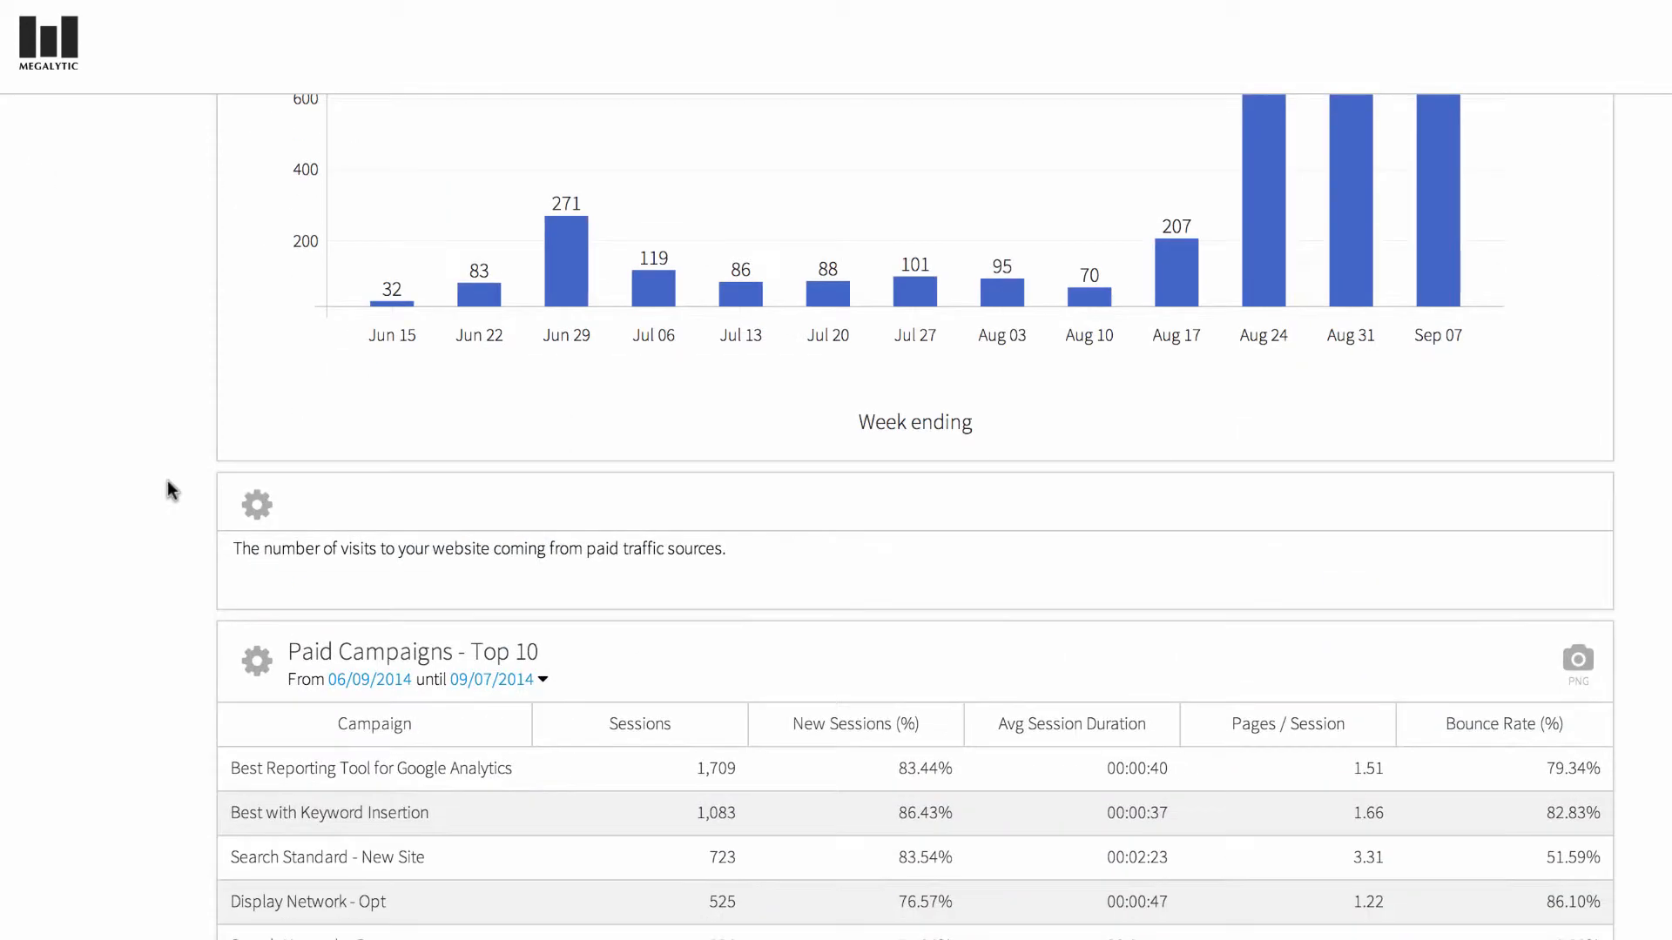
scroll("down", 3)
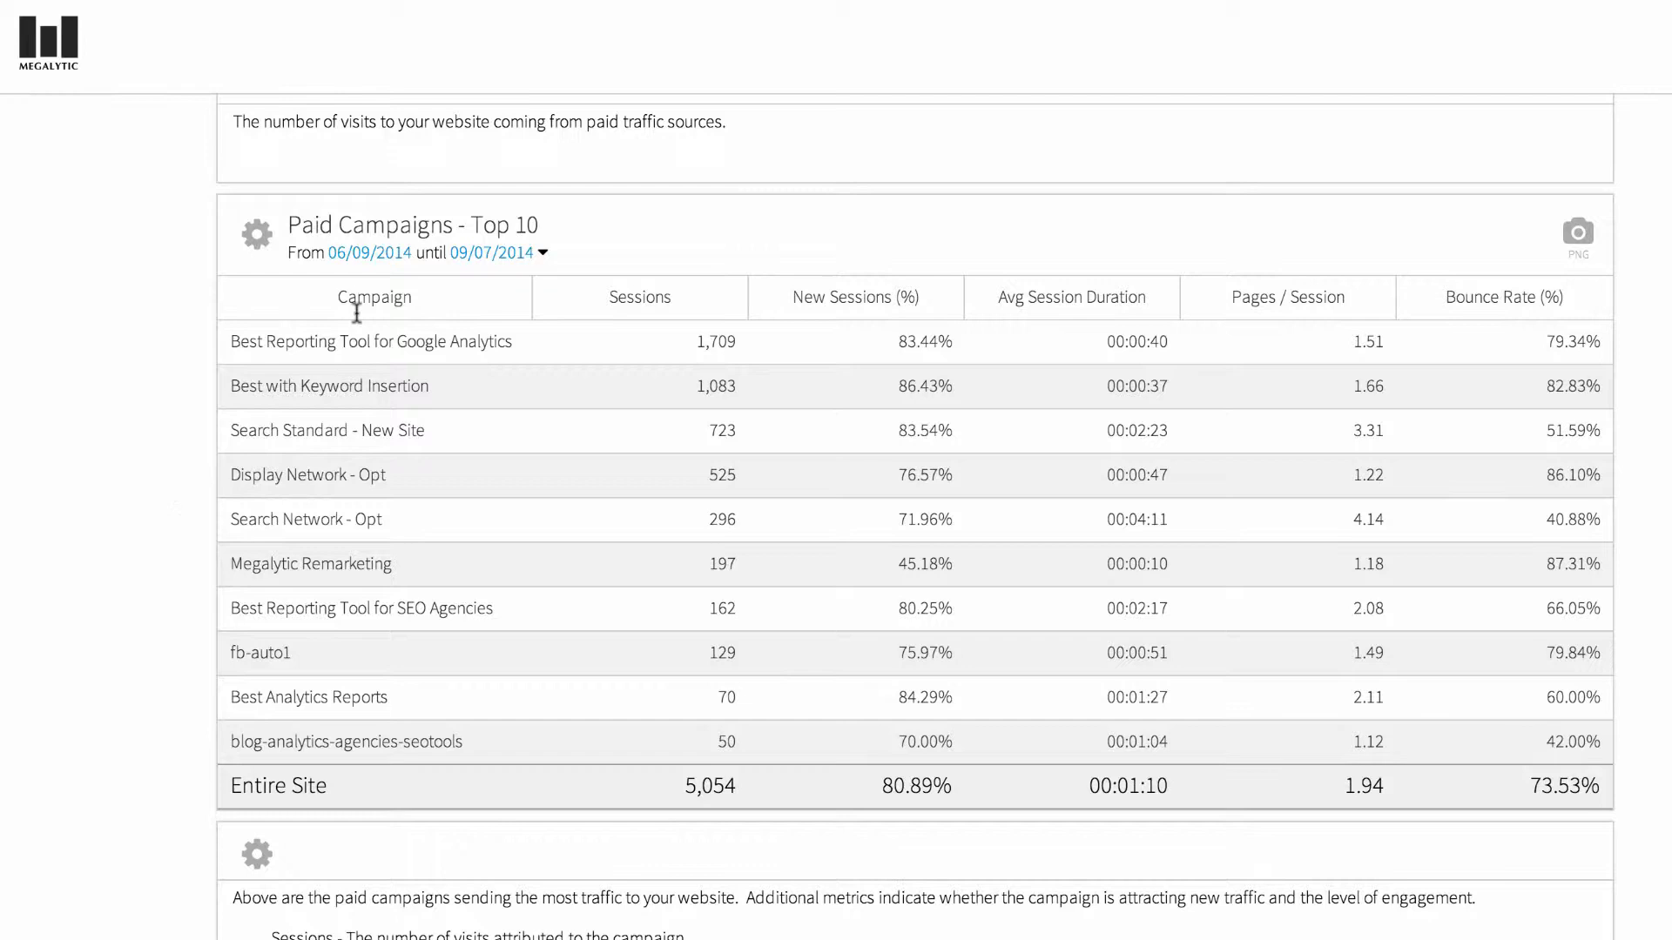
mouse_move(584, 306)
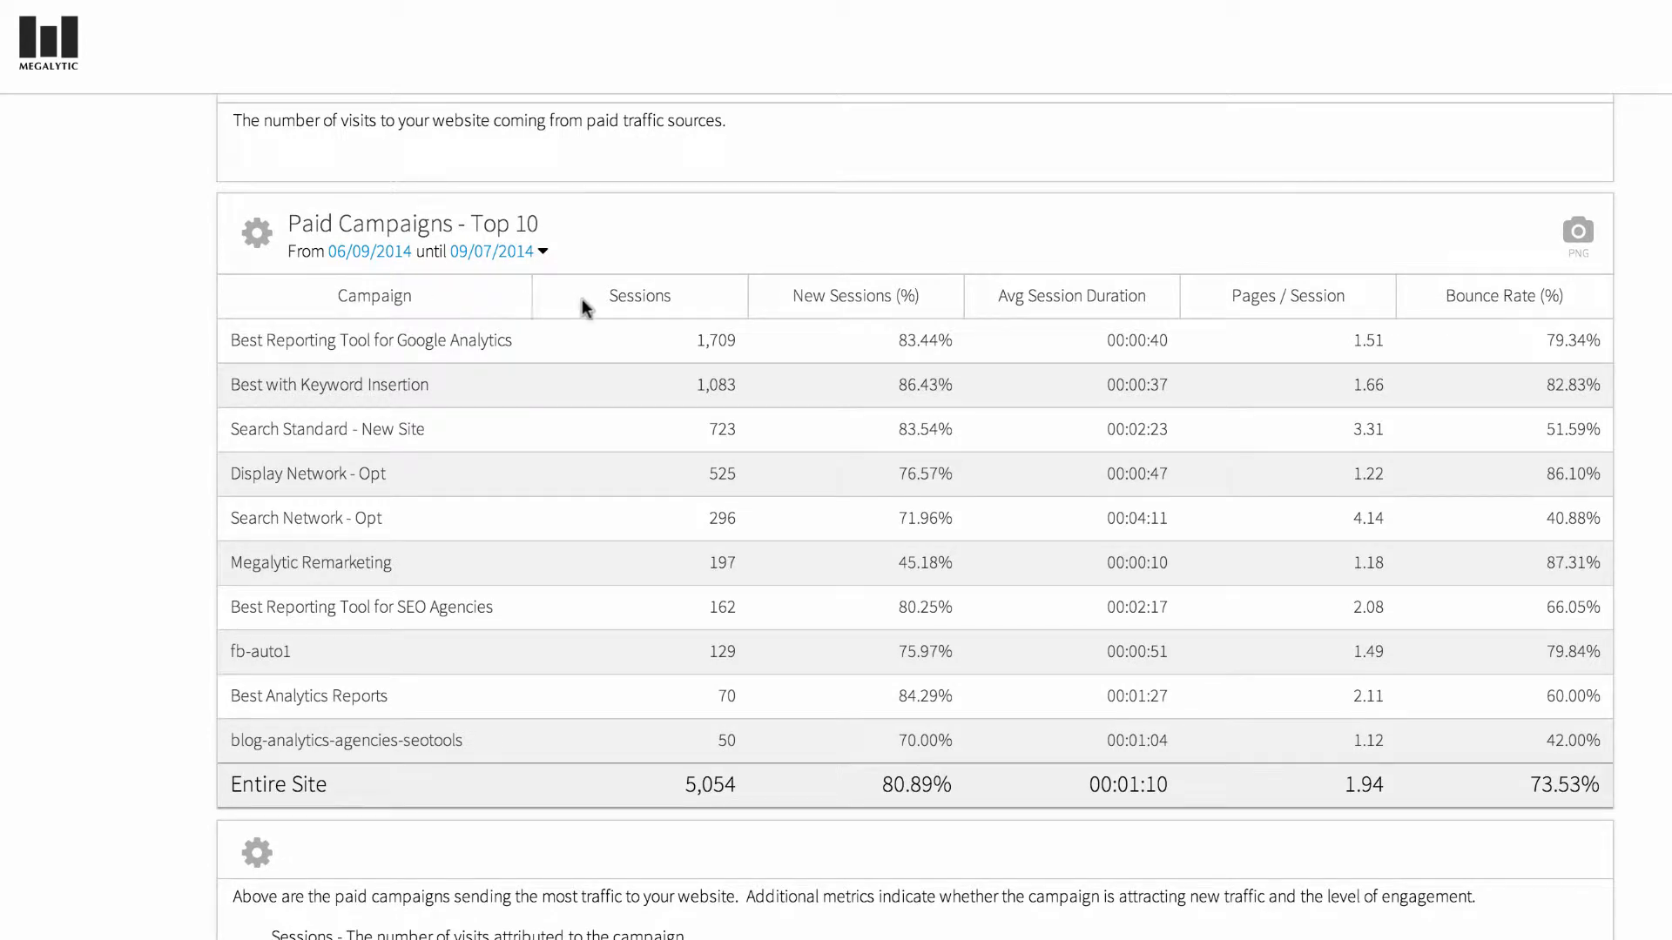
mouse_move(707, 529)
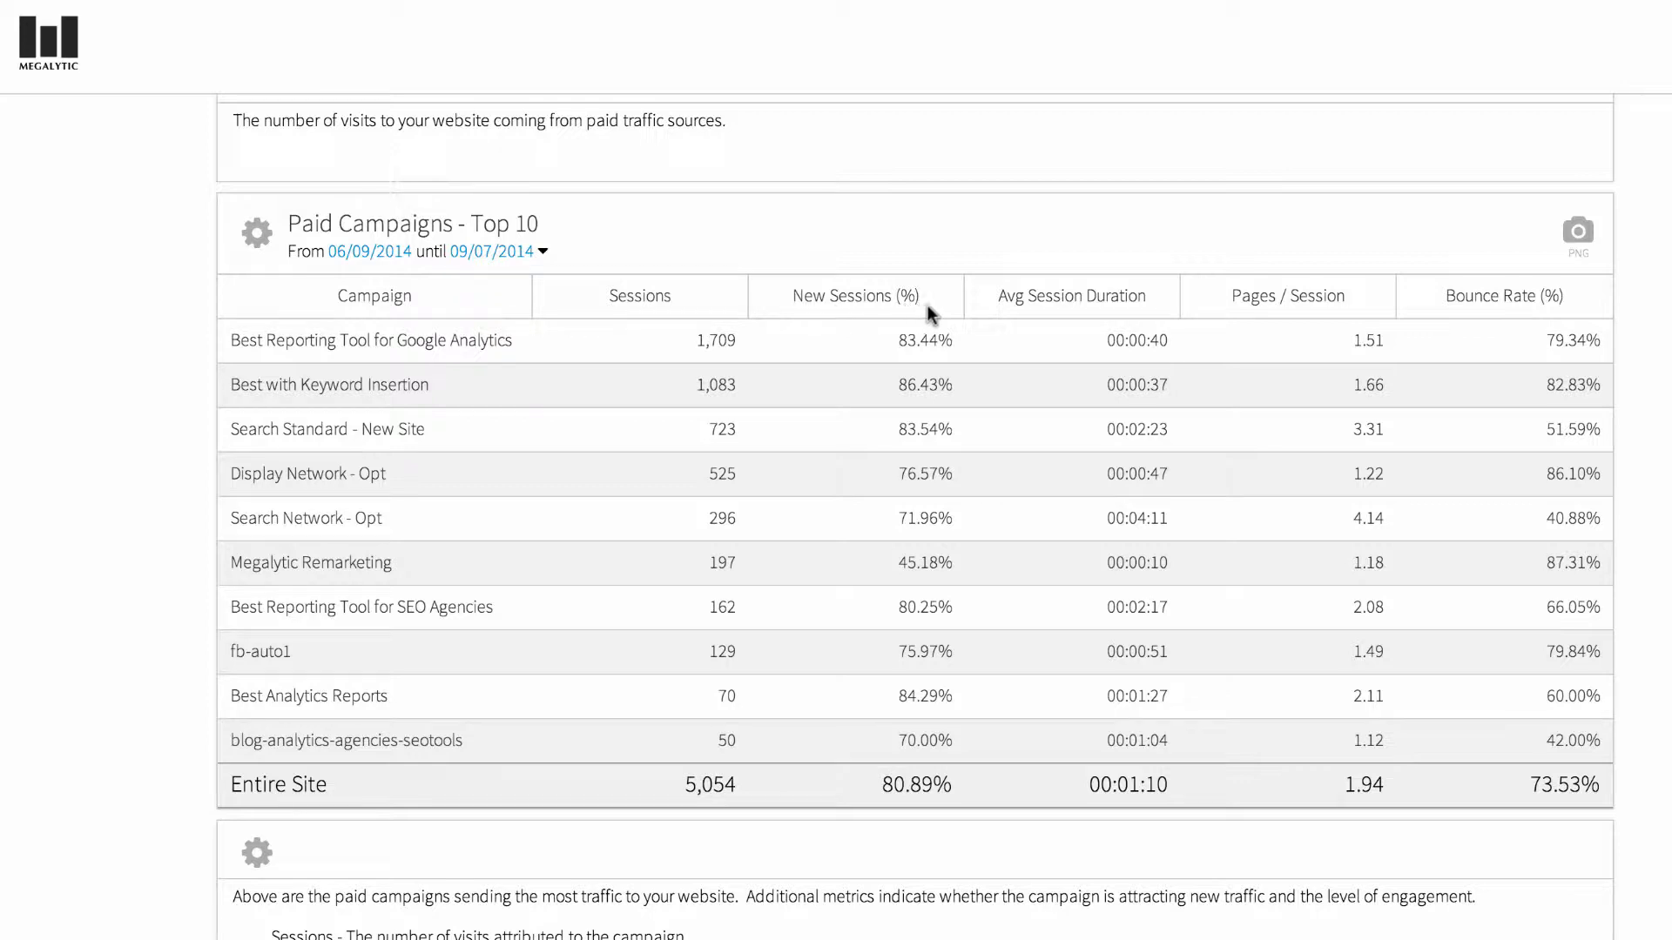
mouse_move(947, 369)
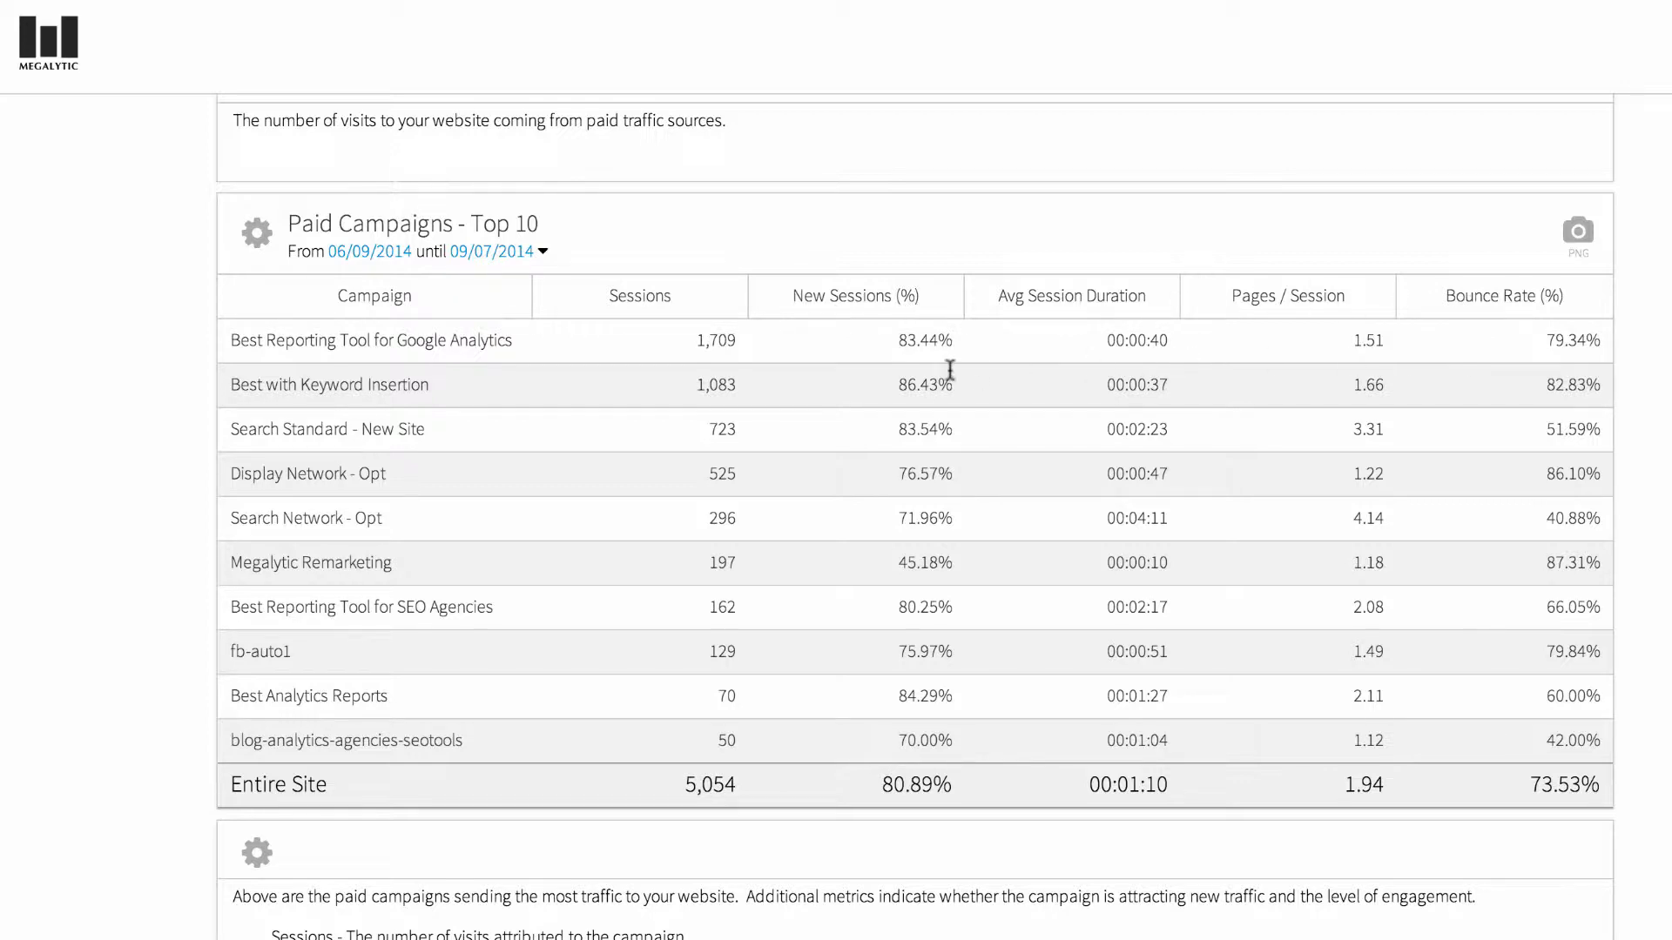
mouse_move(892, 418)
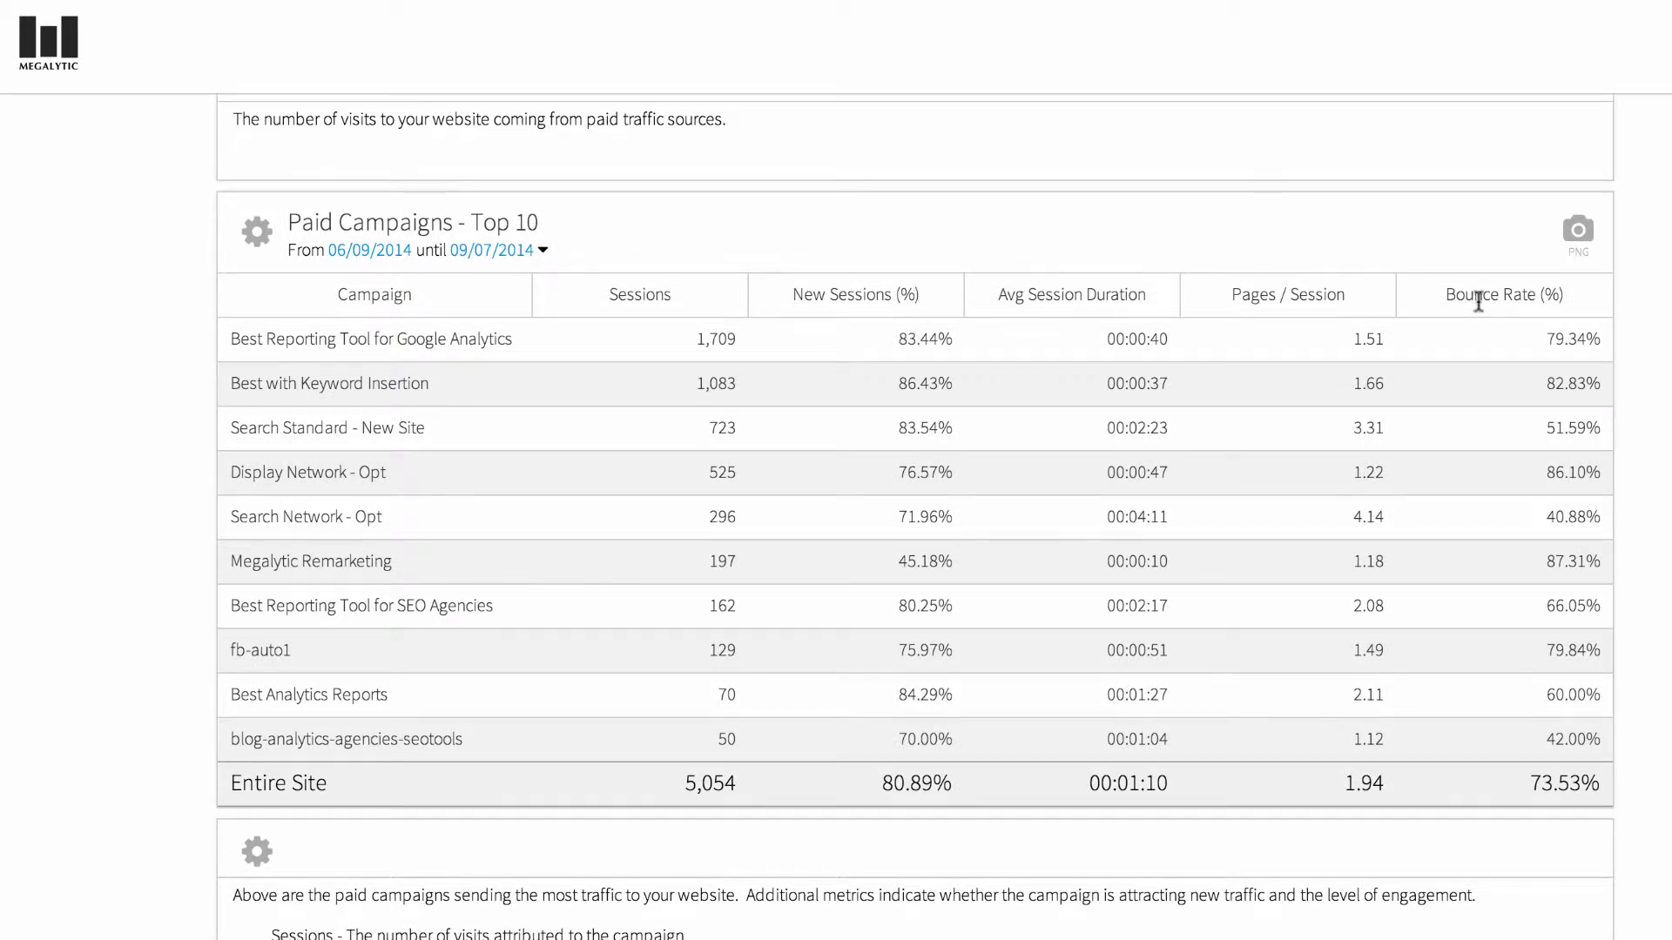
double_click(1492, 296)
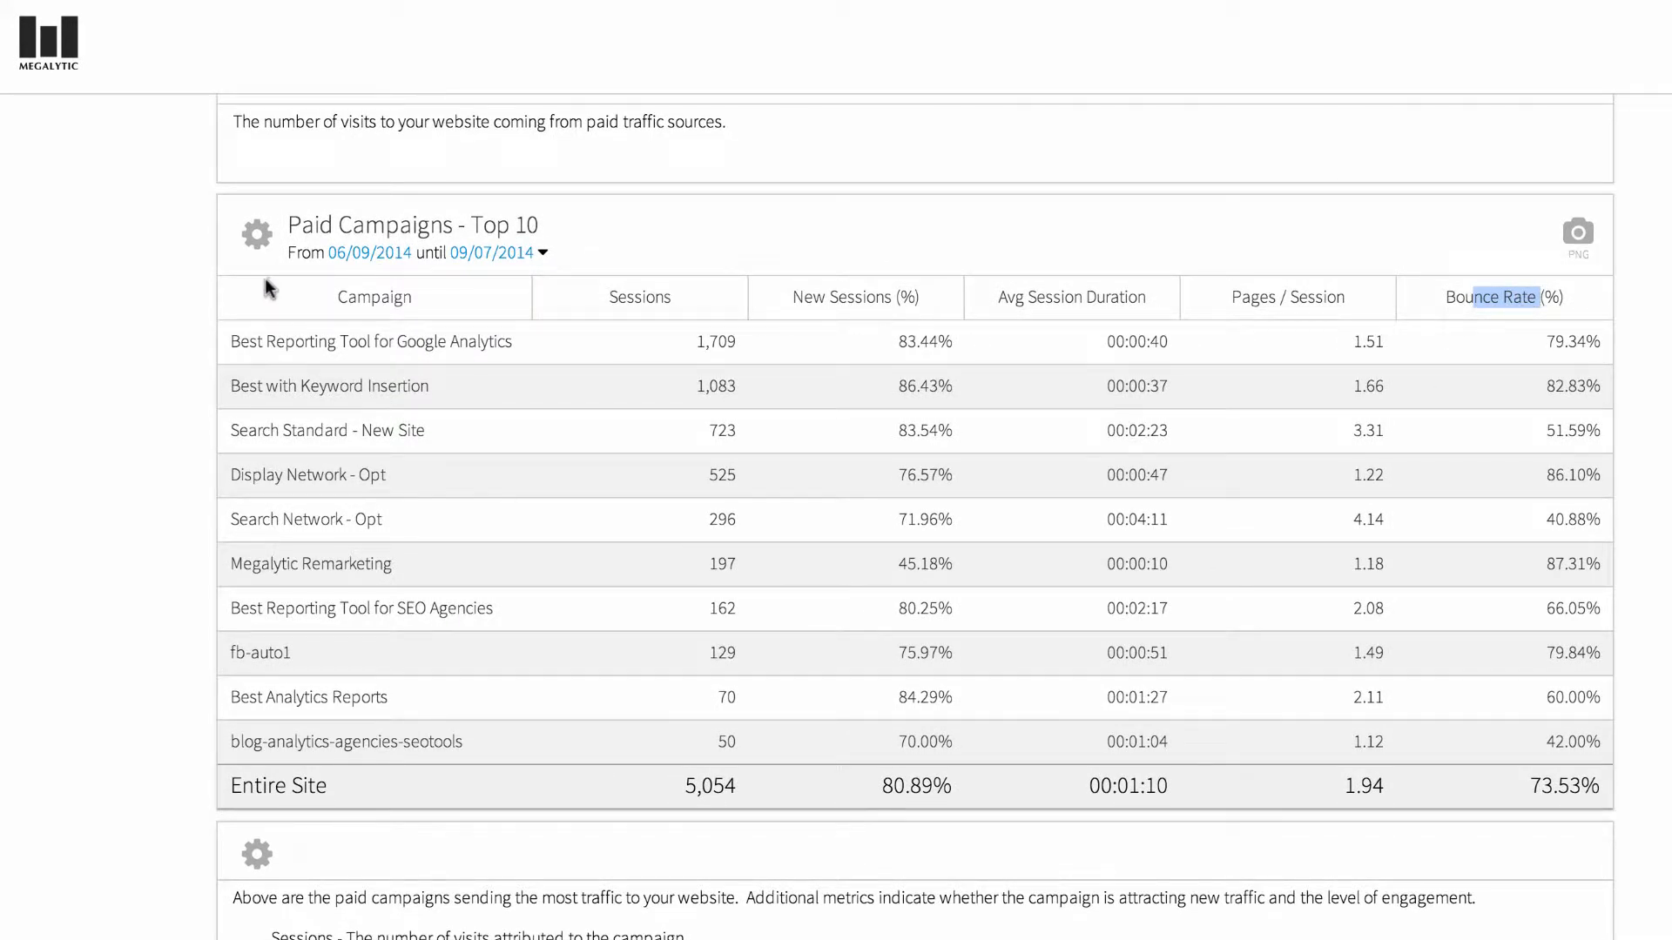
- In the Paid Campaigns table settings, replace Bounce Rate with Completions among five columns
left_click(256, 235)
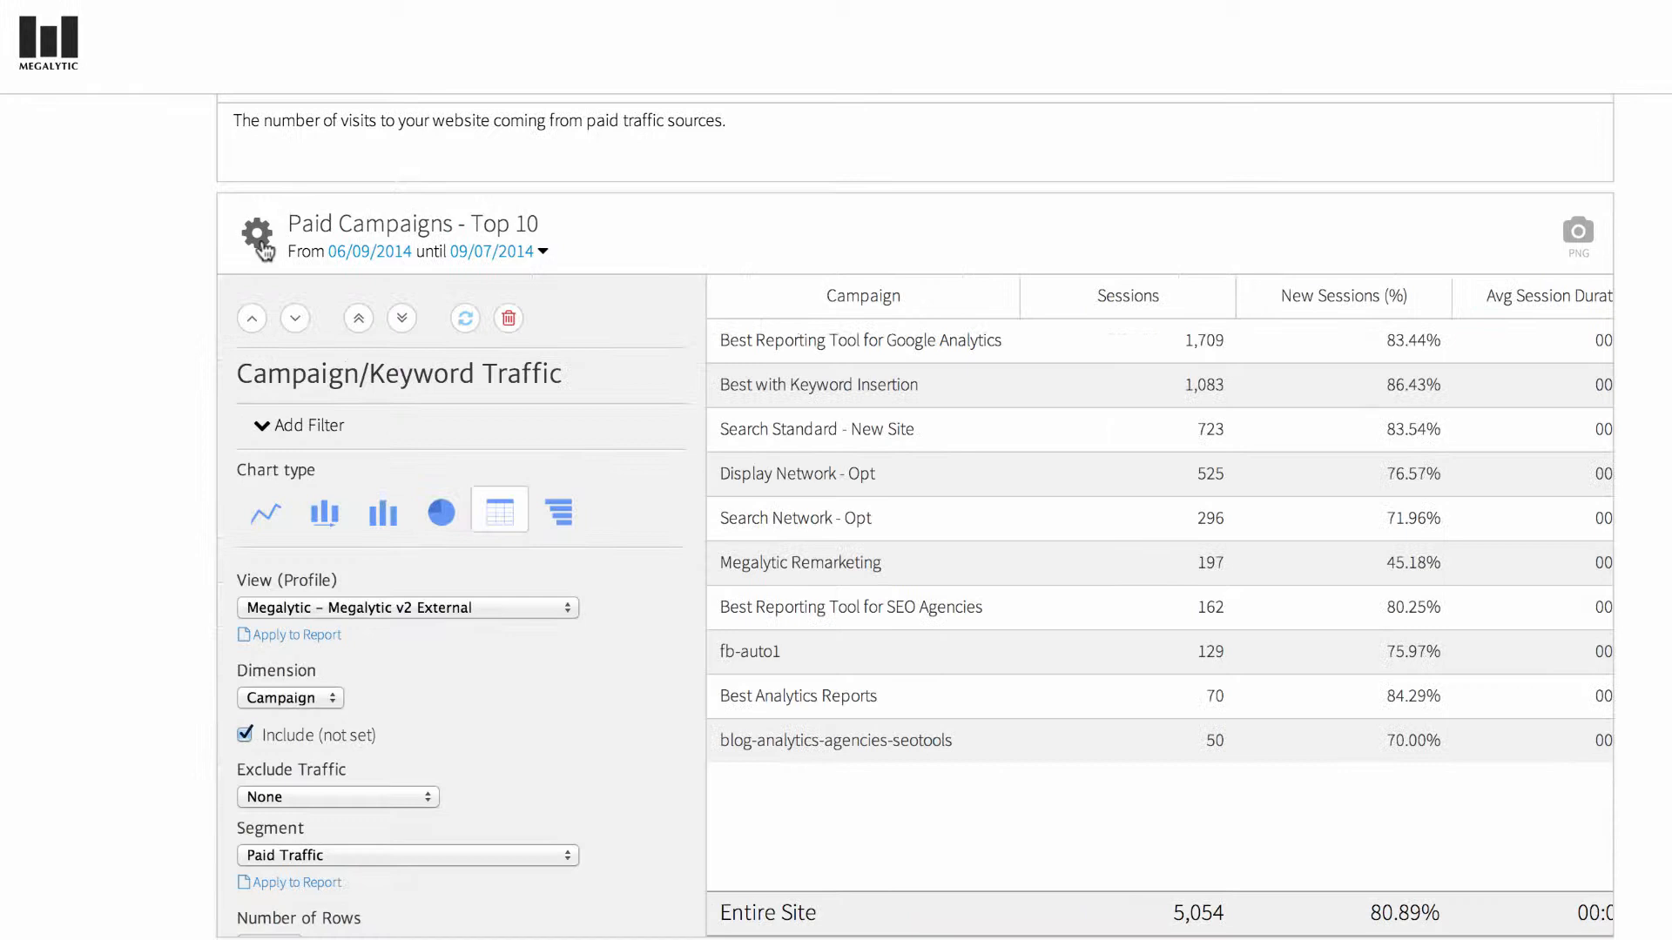
scroll("down", 3)
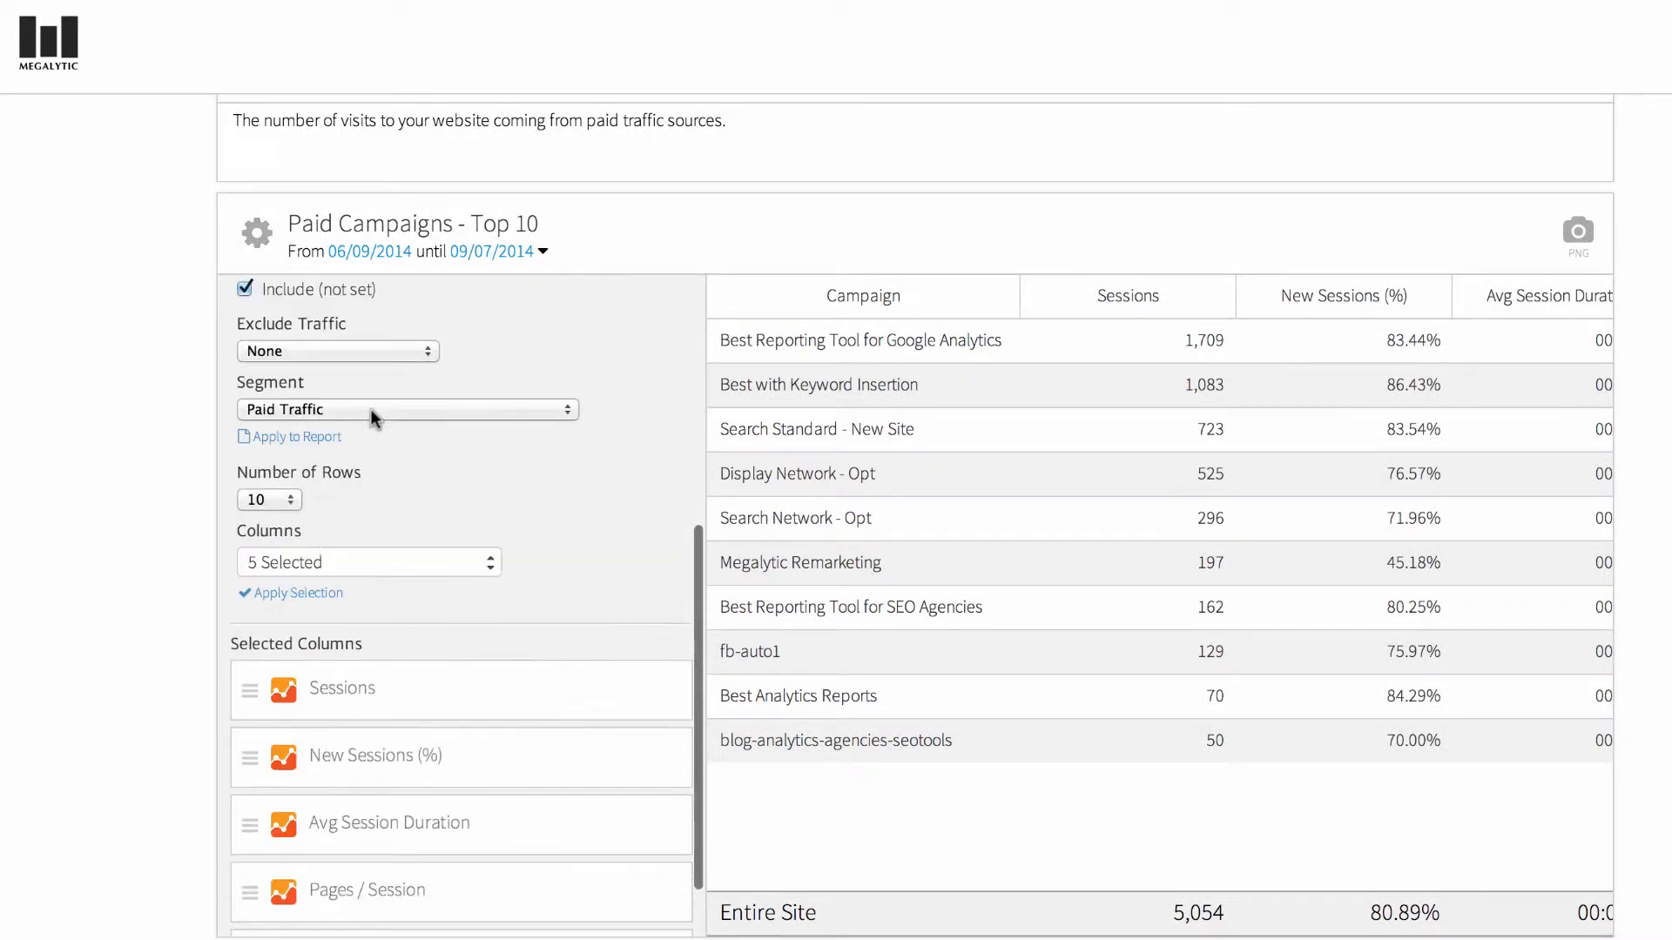
scroll("down", 3)
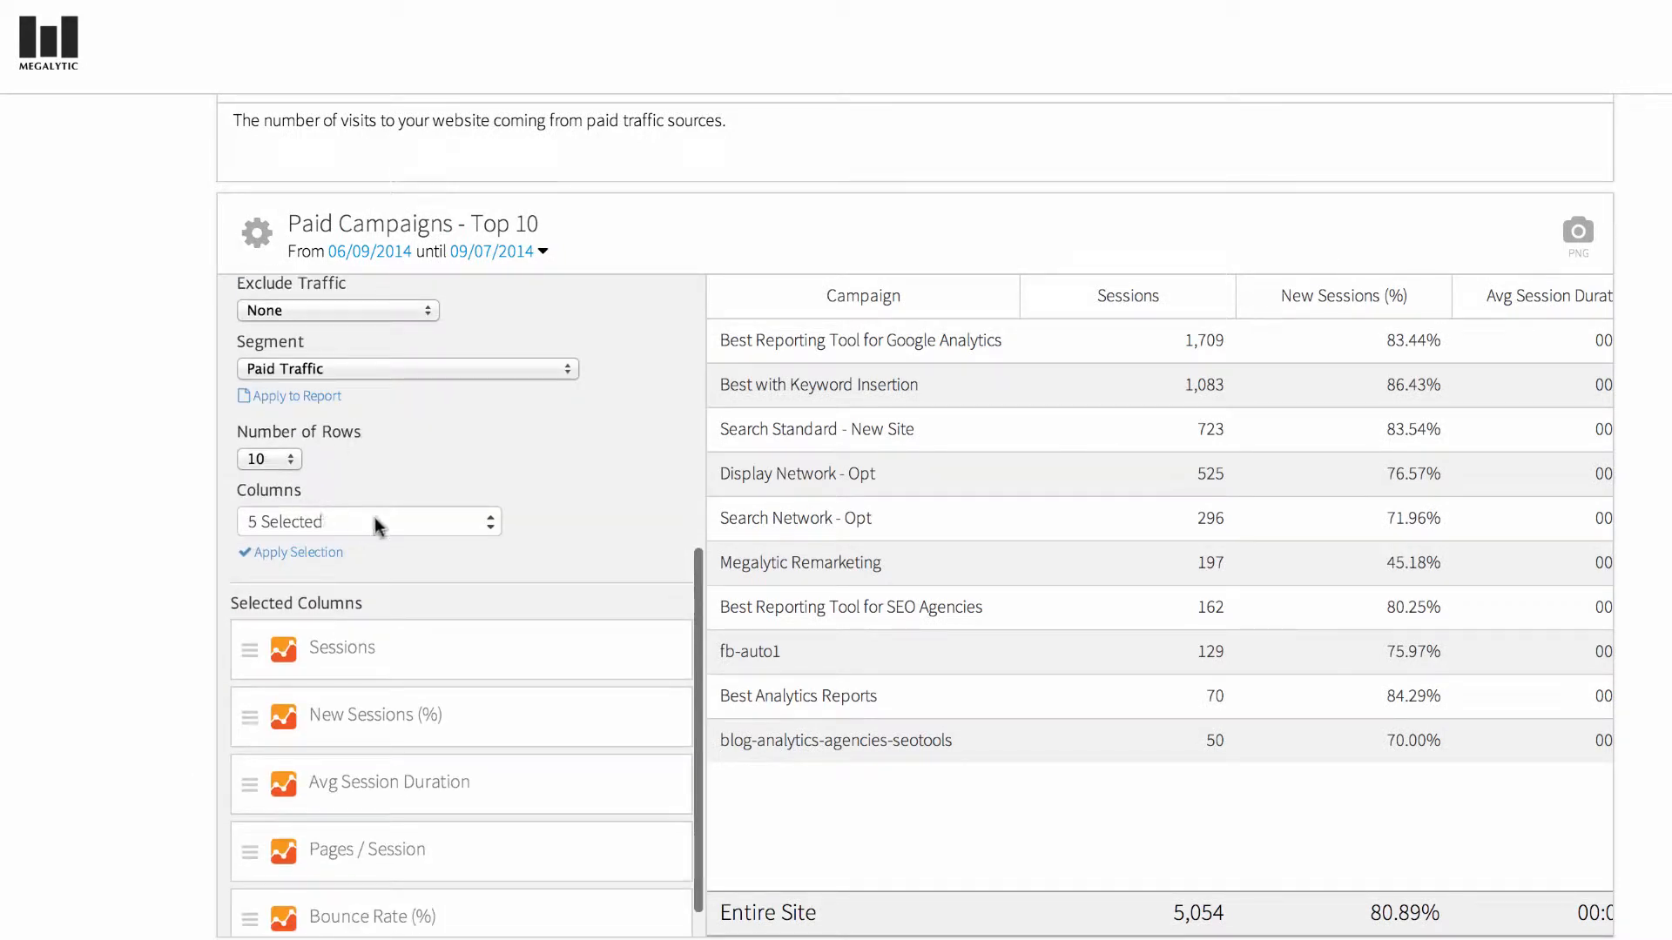
left_click(369, 521)
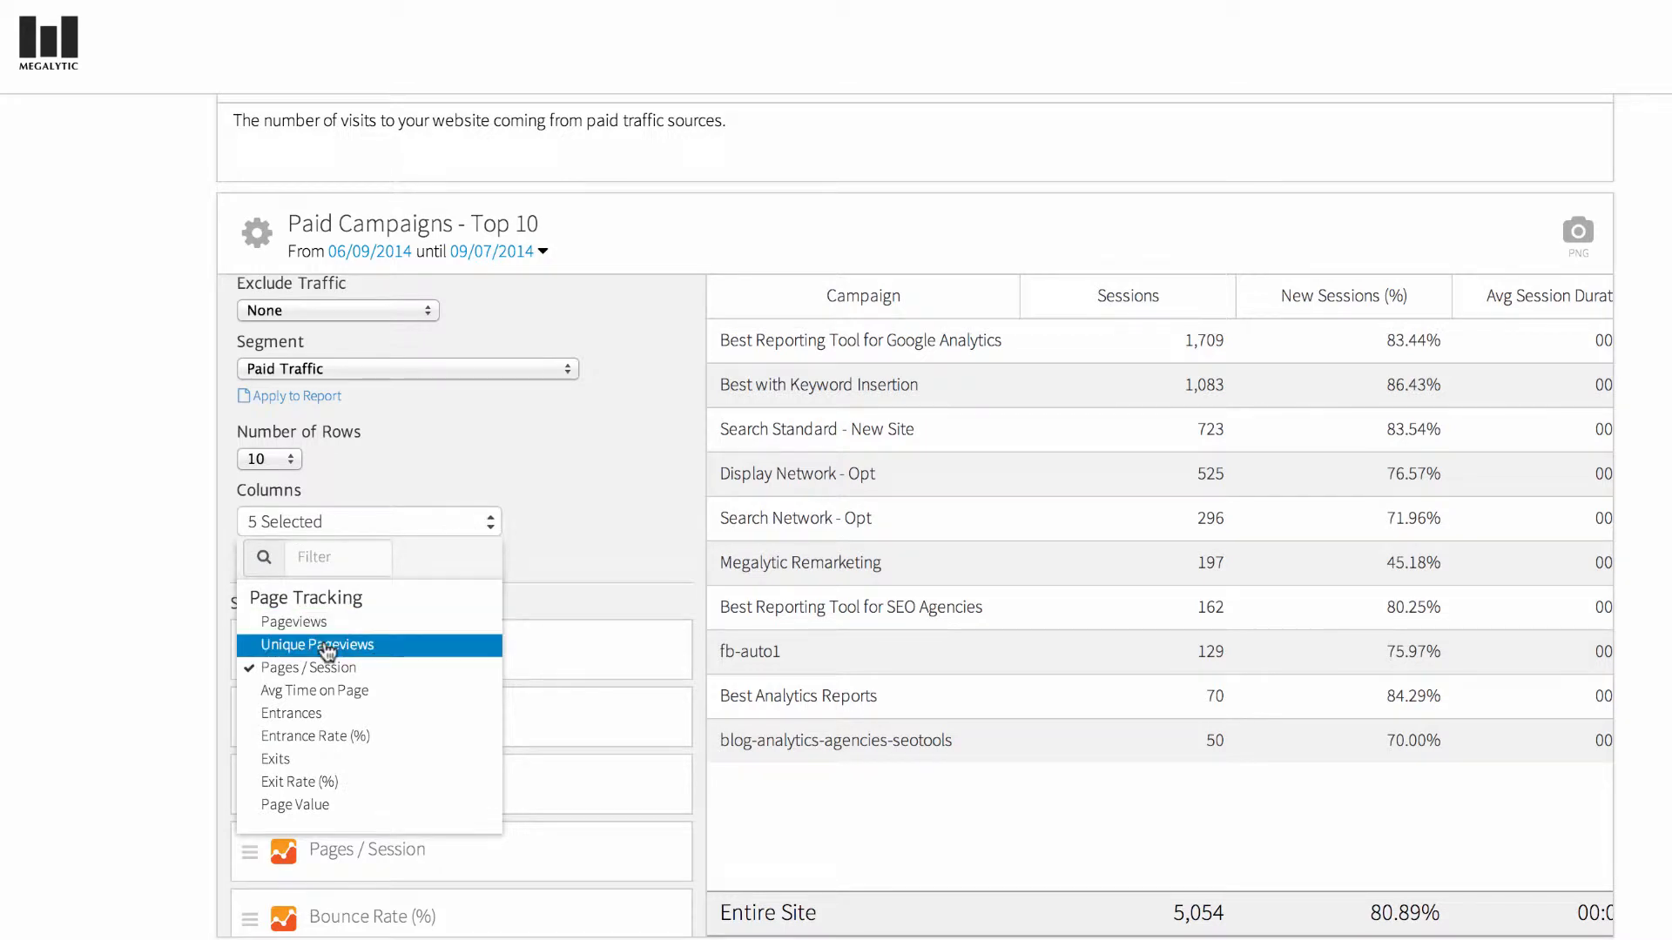
scroll("down", 3)
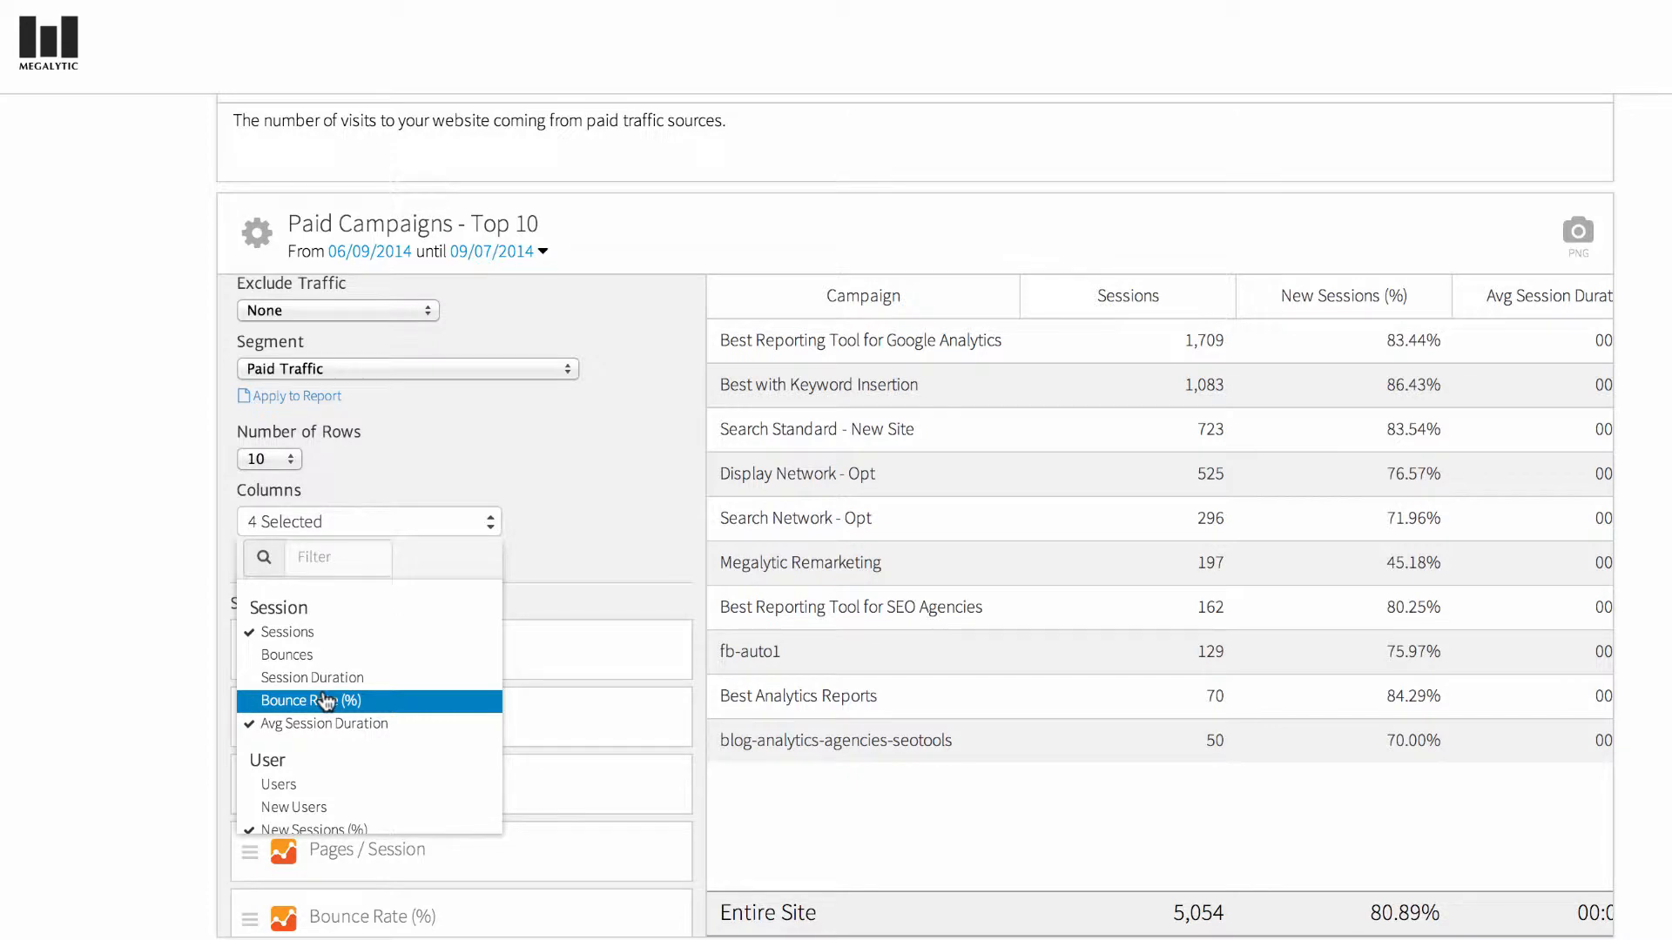
scroll("down", 3)
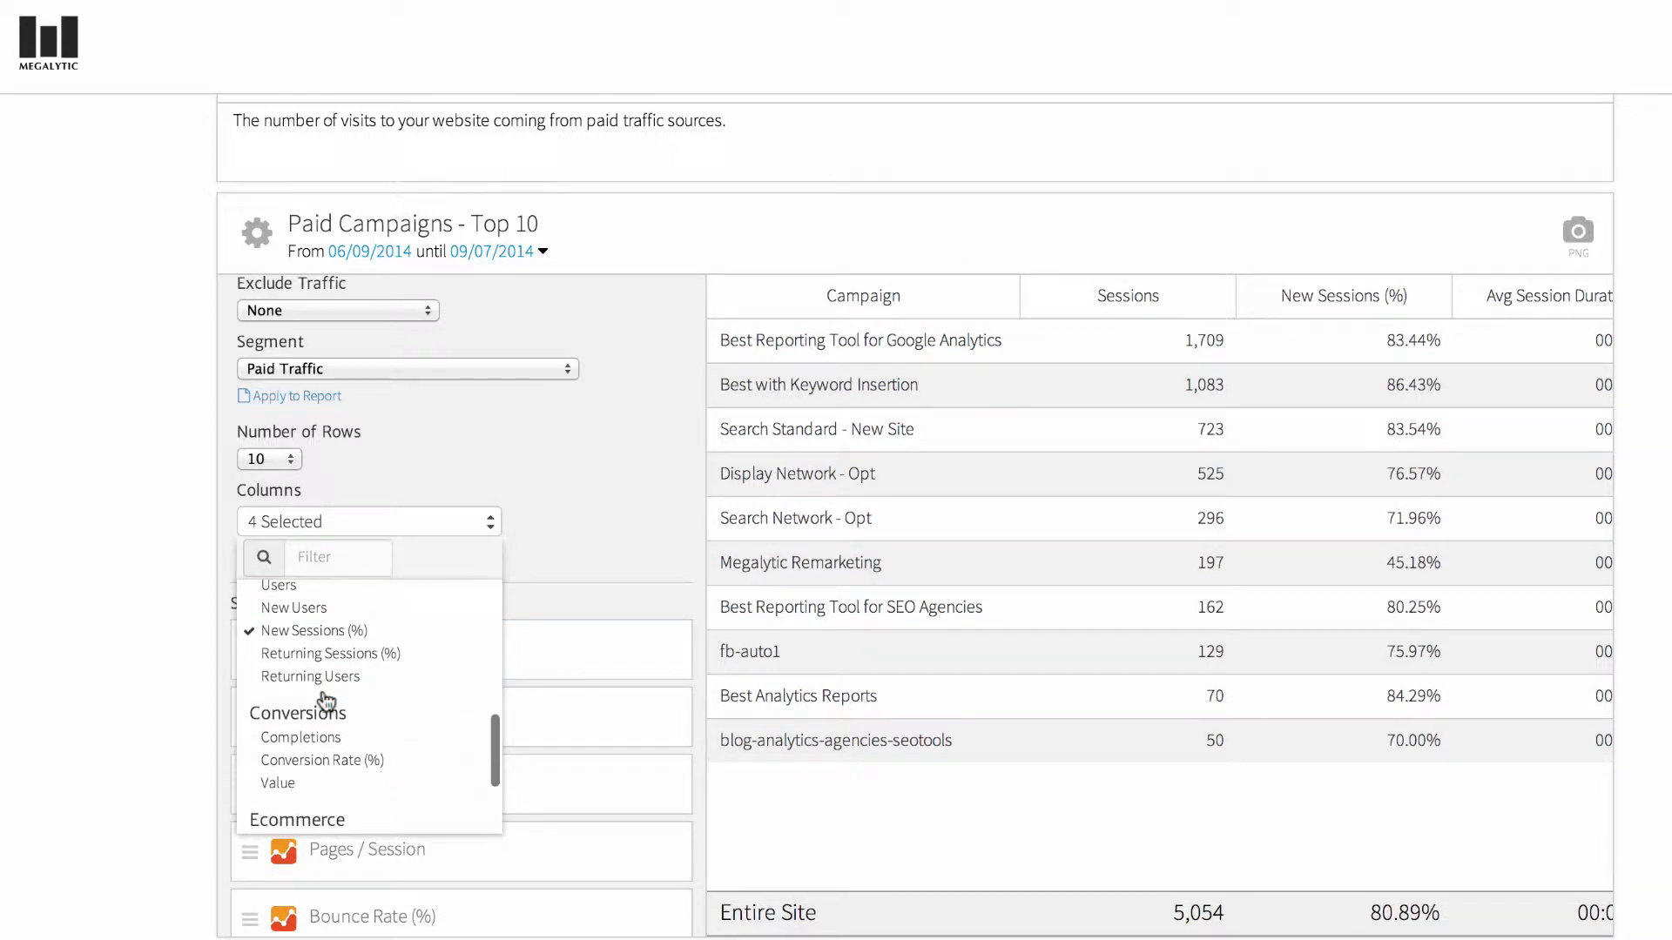
left_click(300, 738)
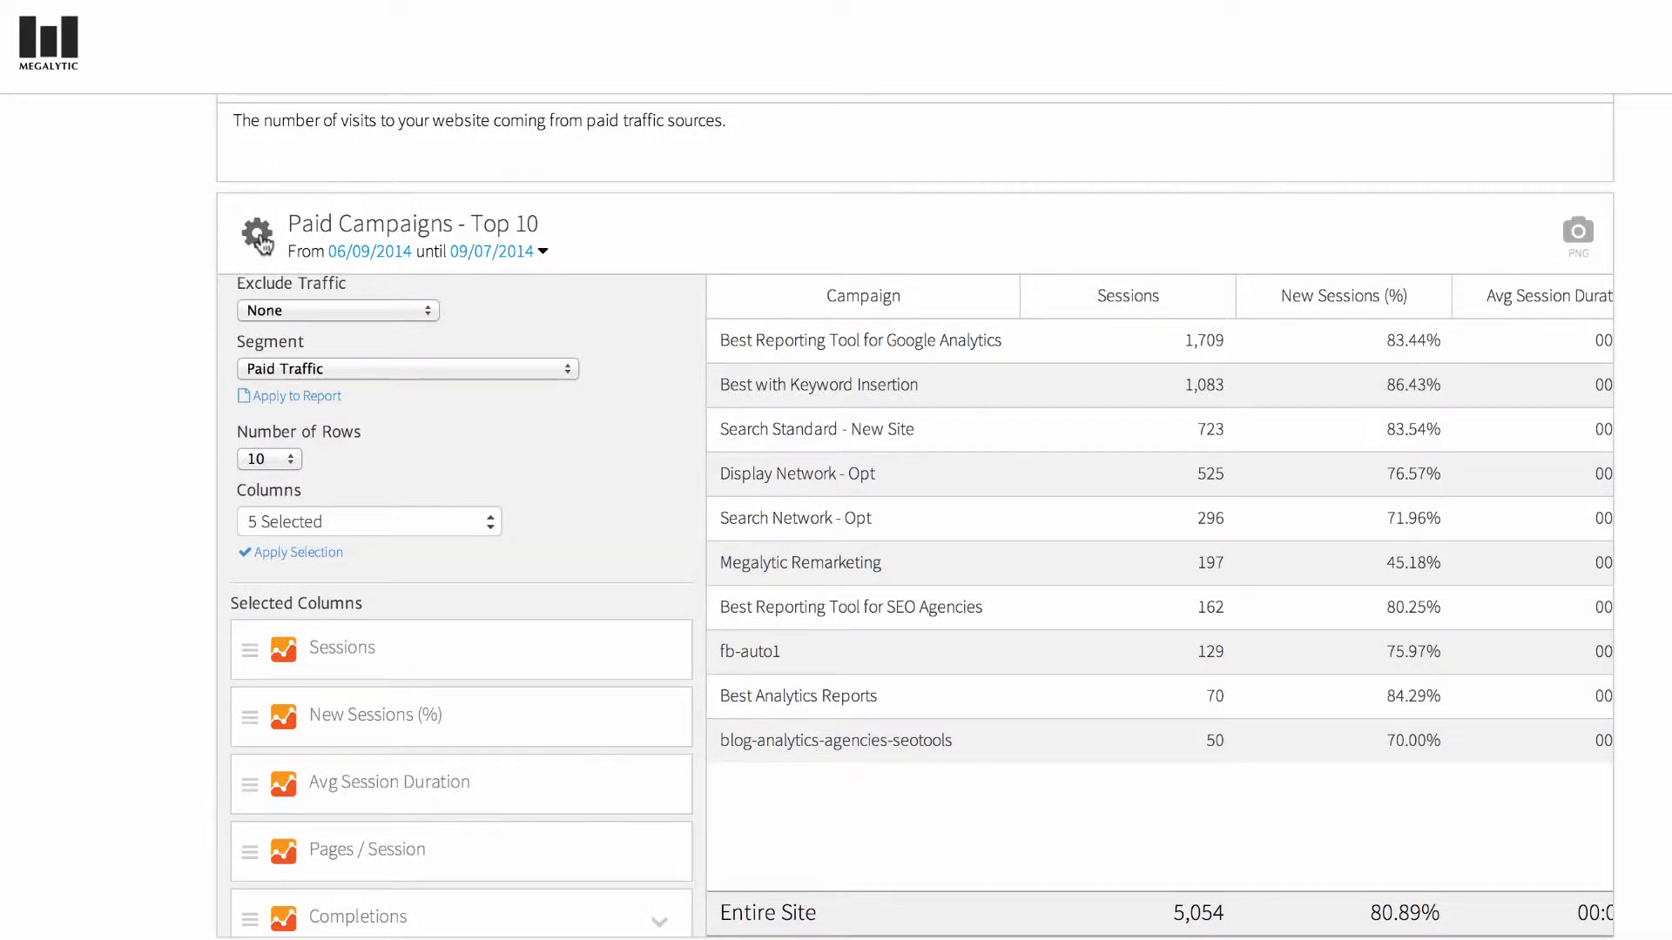
- Close the campaign table settings and scroll to the Traffic from Top 3 Campaigns chart
left_click(256, 236)
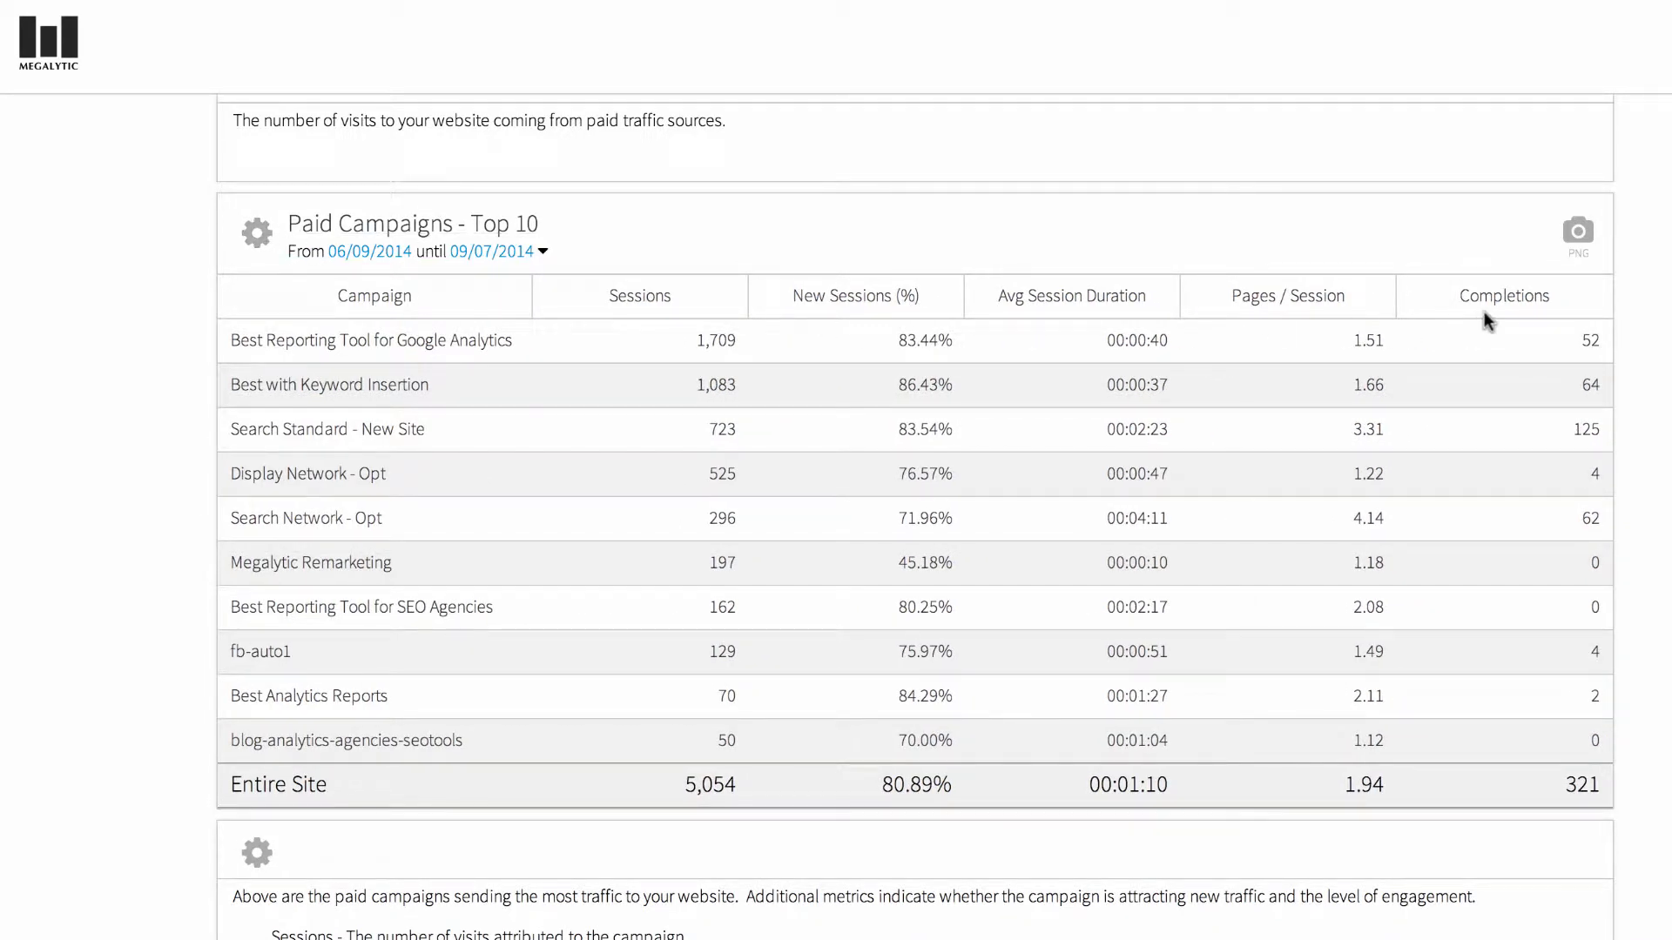
mouse_move(1532, 735)
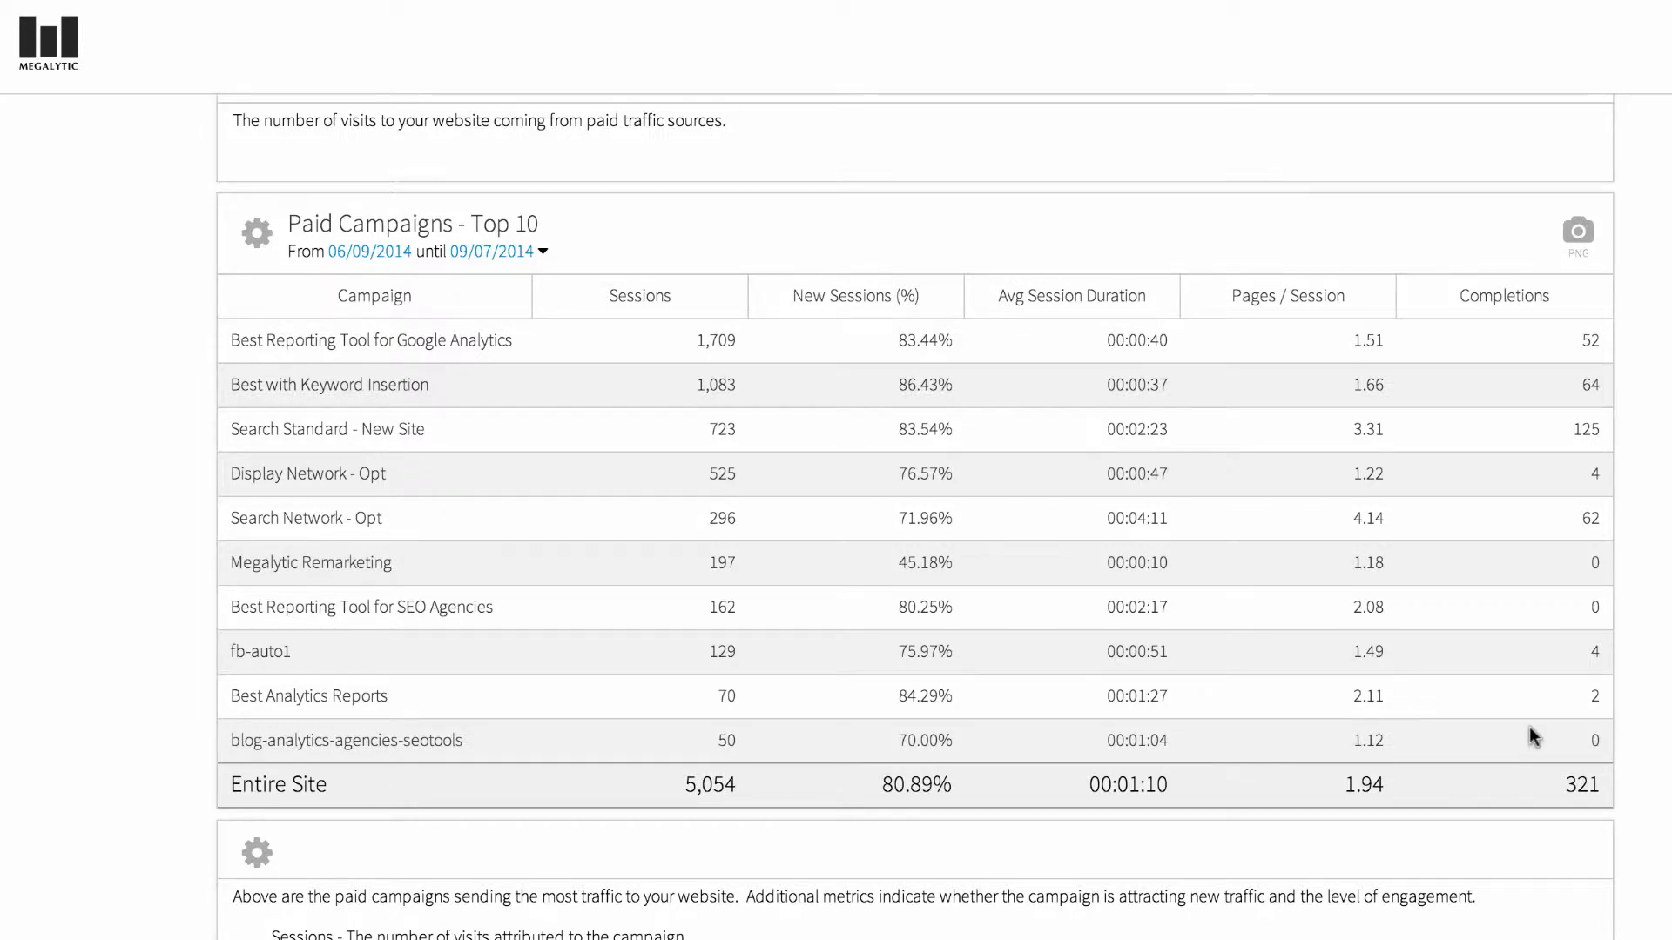
scroll("down", 3)
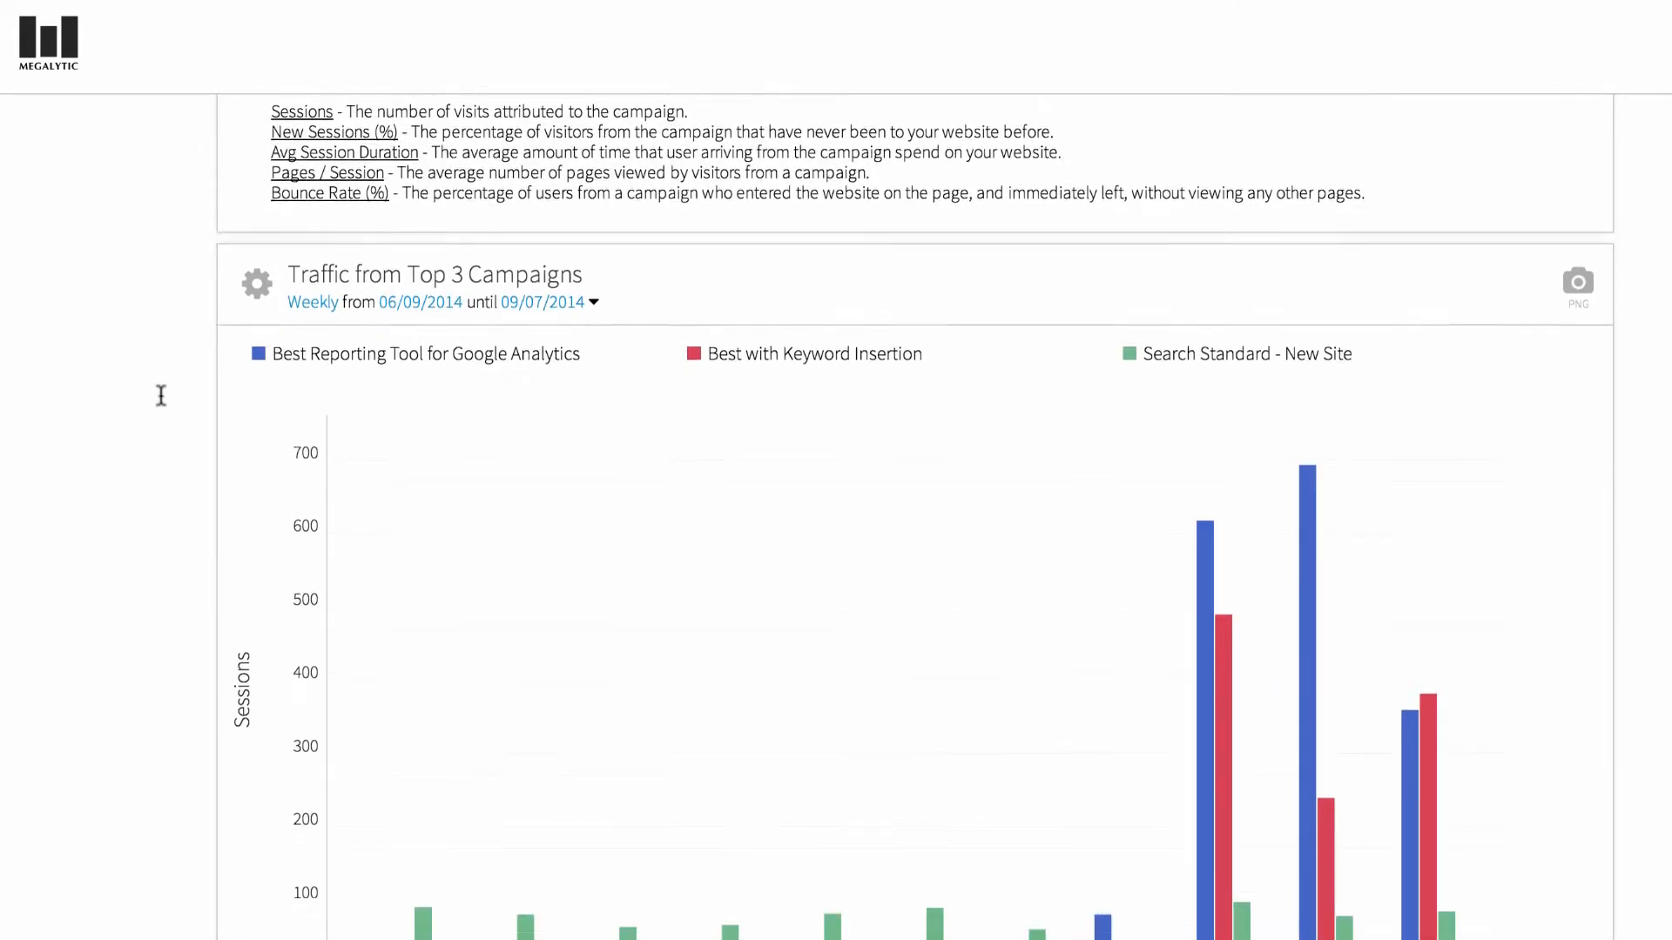
scroll("down", 3)
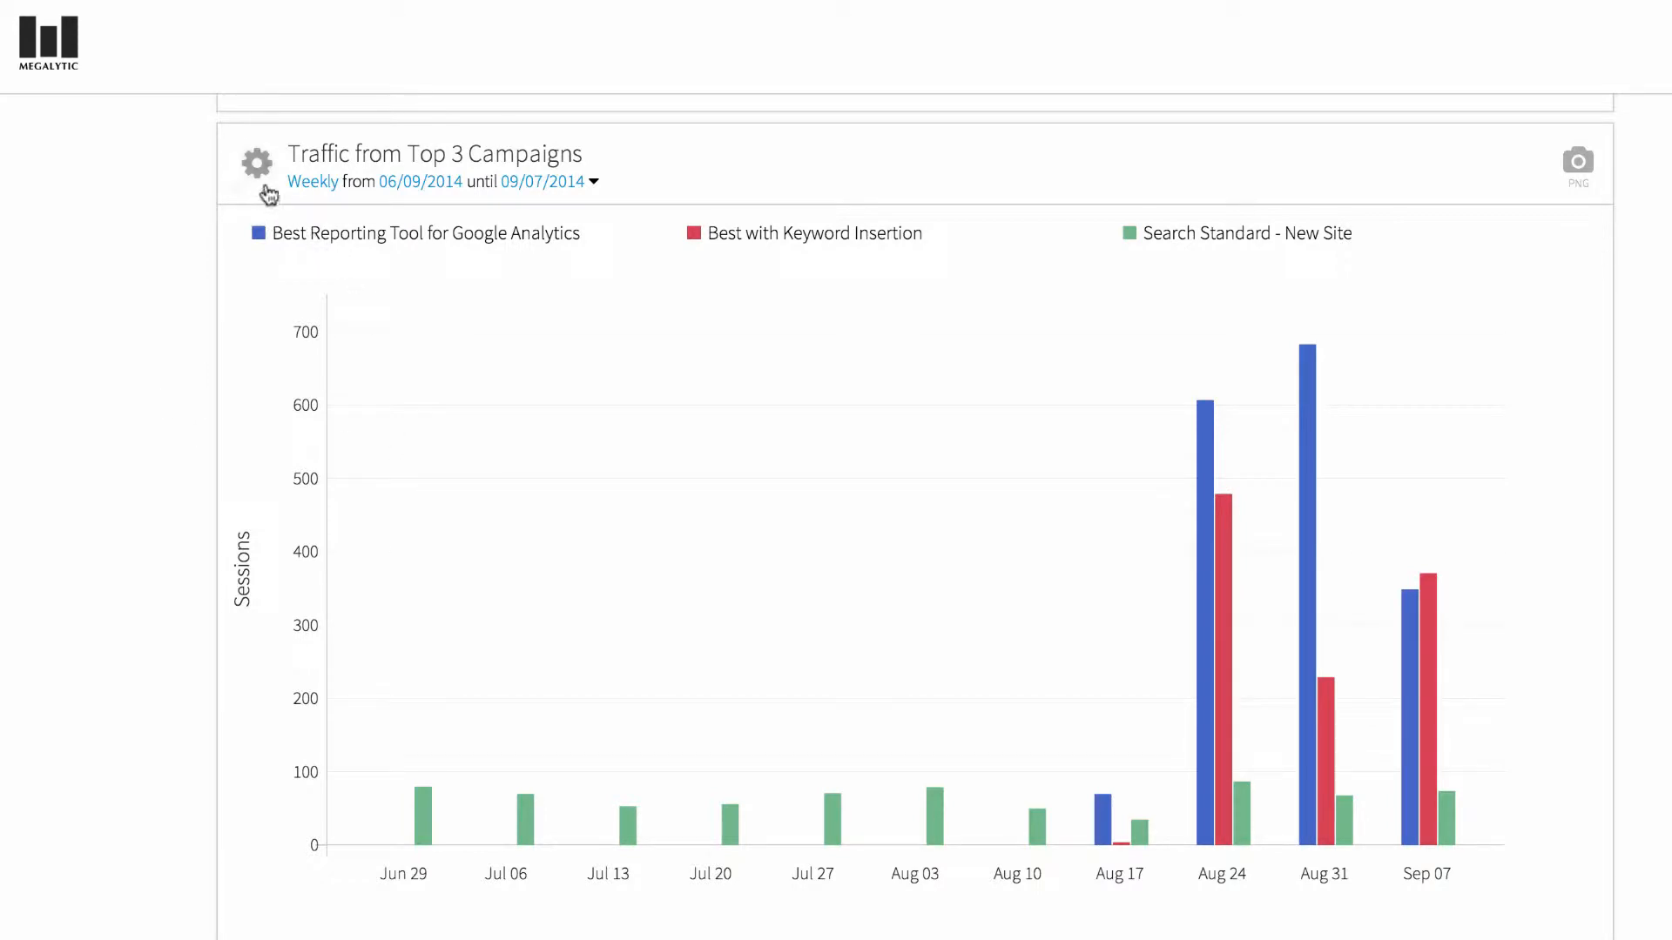
- Set the chart's series to Display Network - Opt and Search Network - Opt
left_click(257, 164)
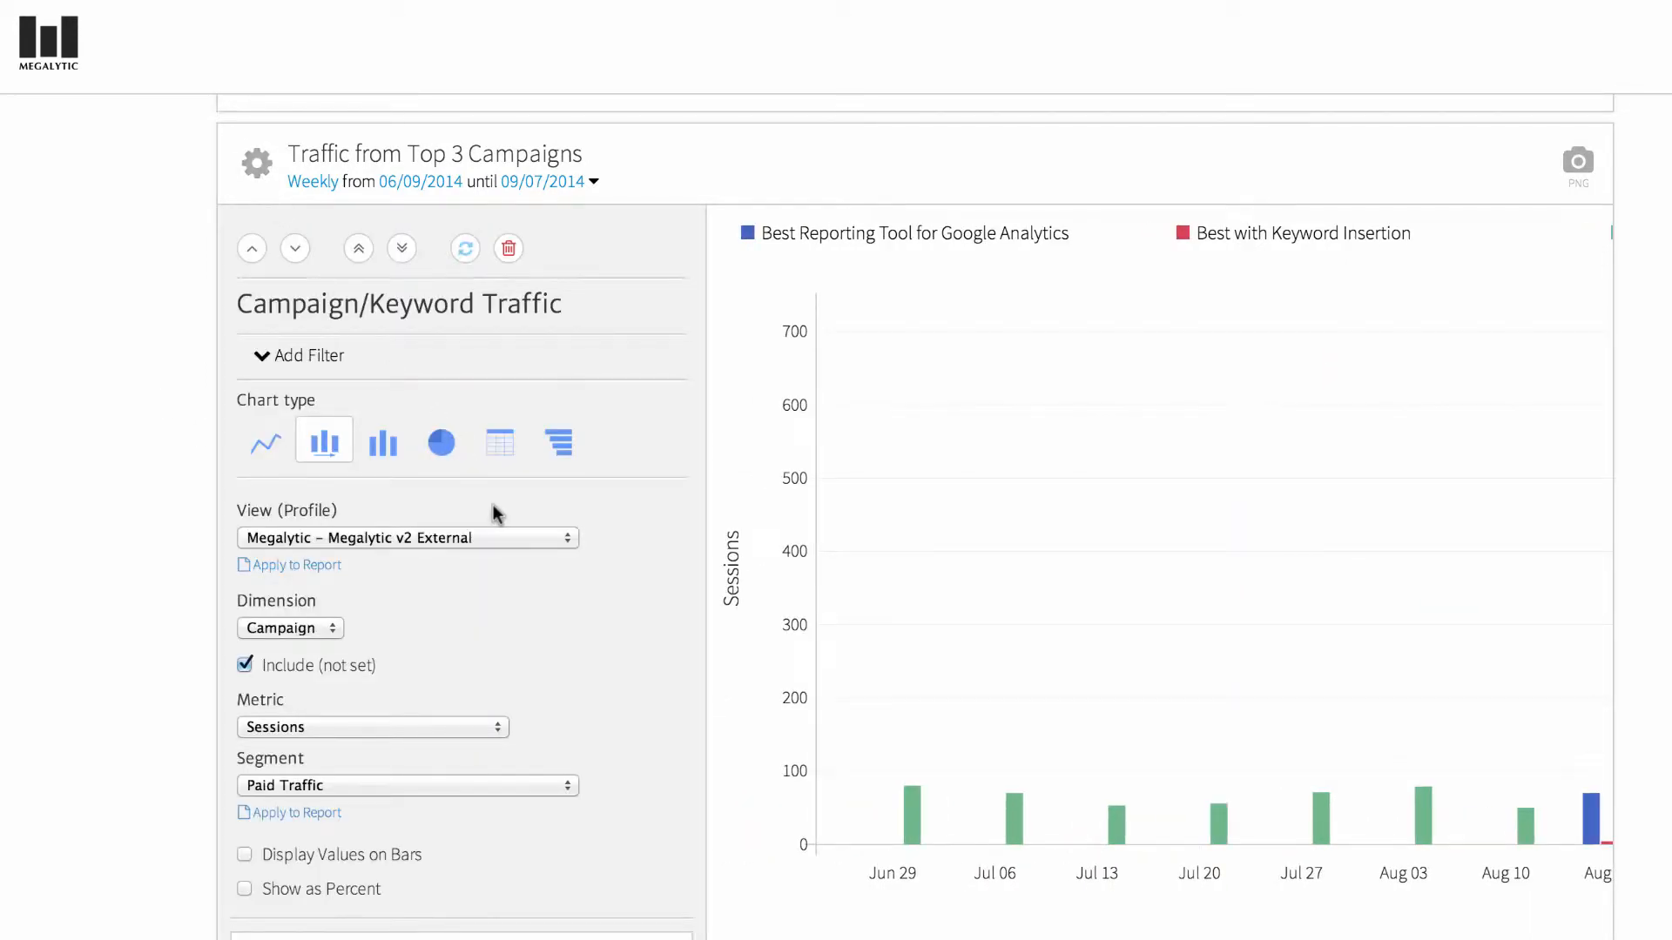
scroll("down", 3)
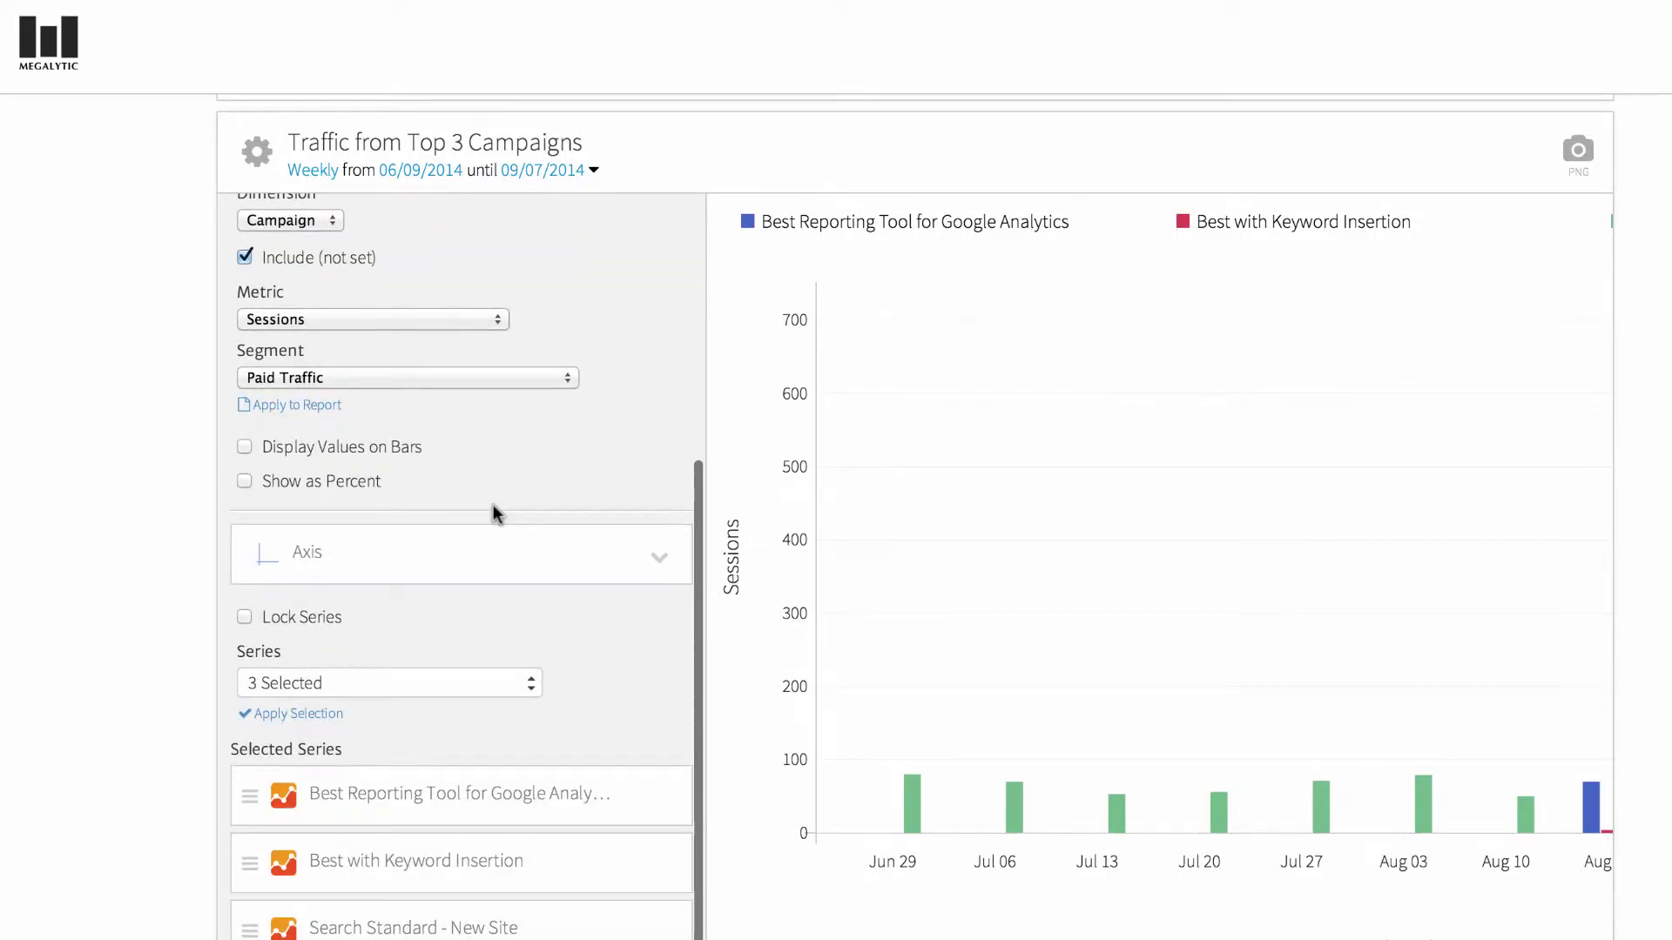
scroll("down", 3)
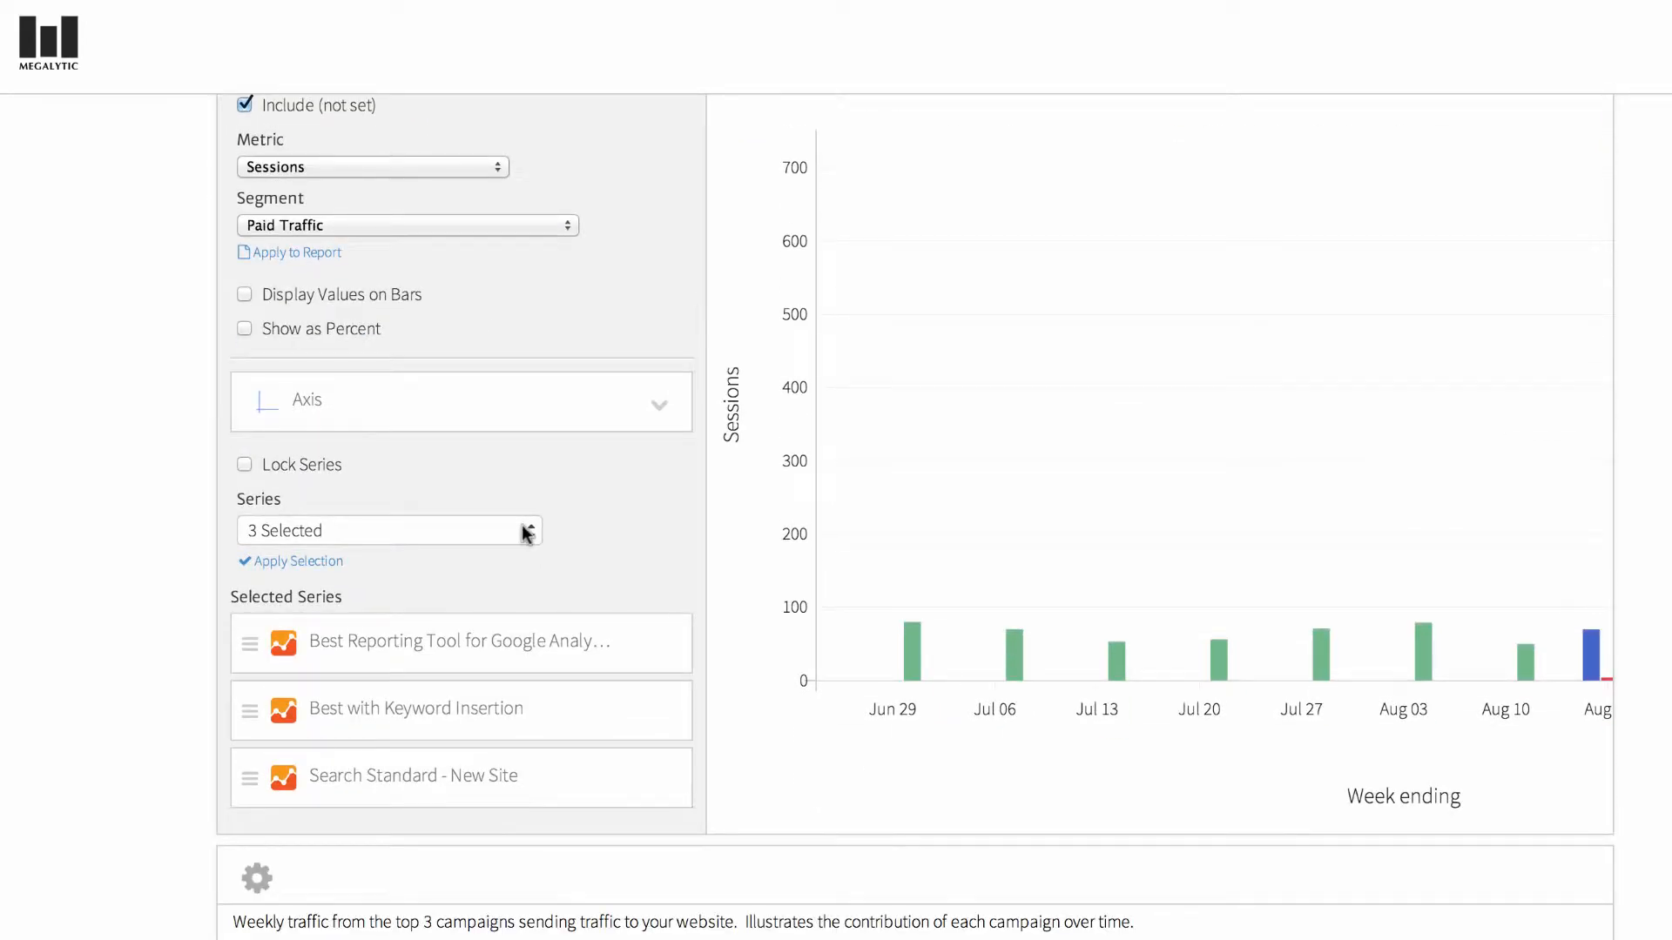
left_click(389, 530)
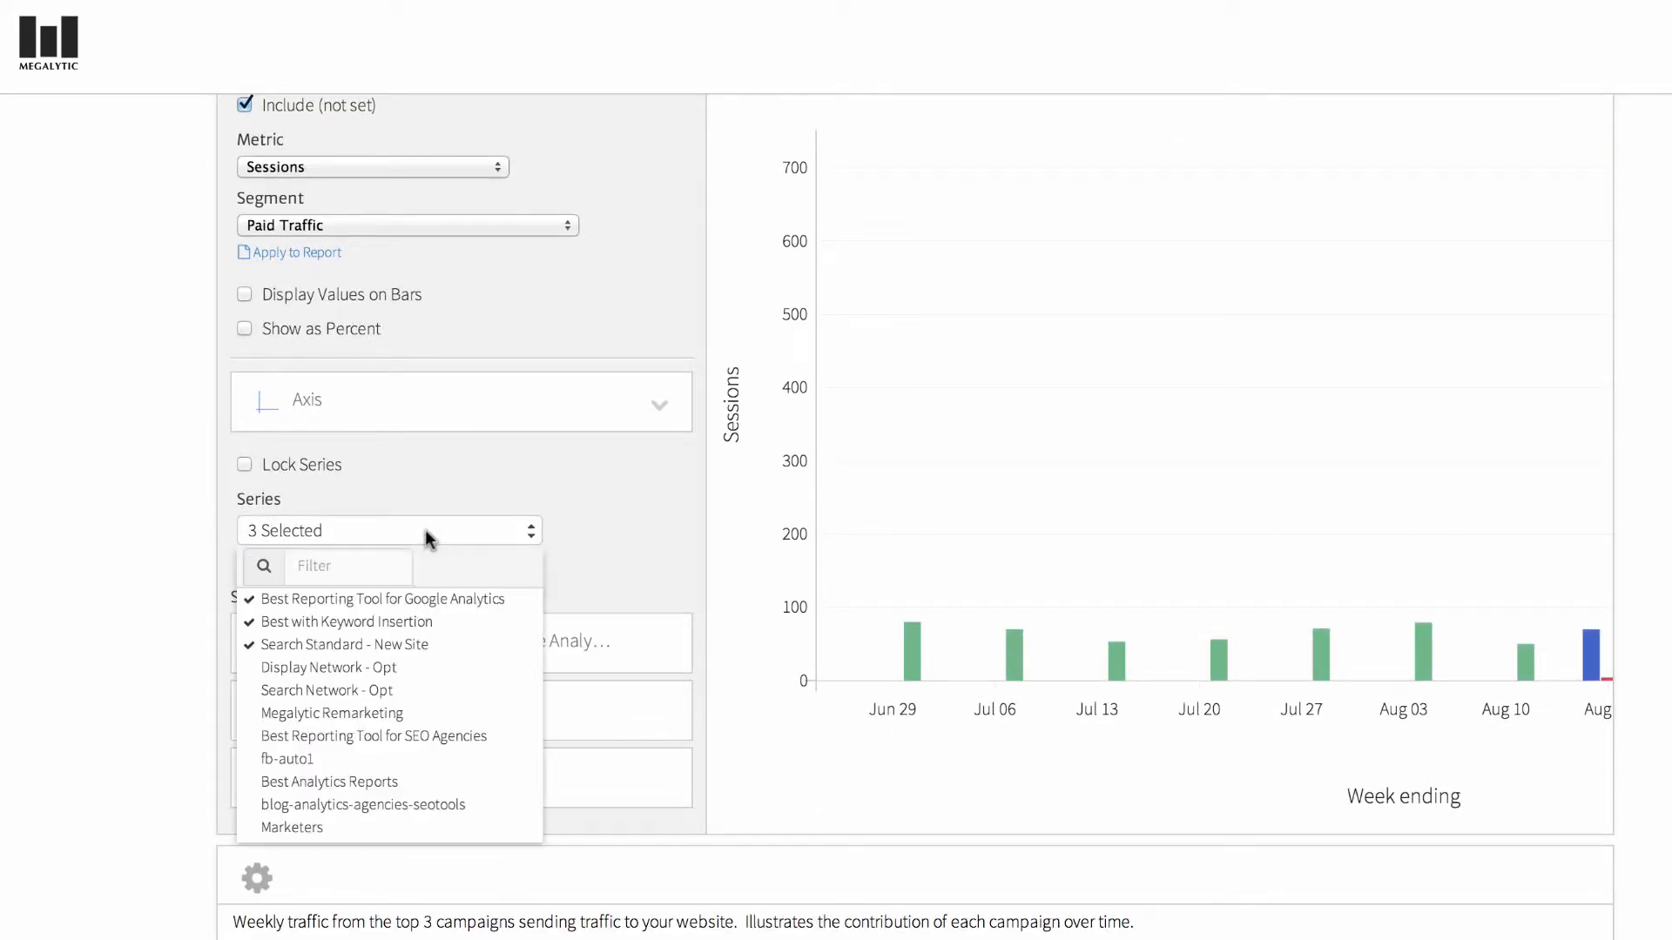
mouse_move(337, 671)
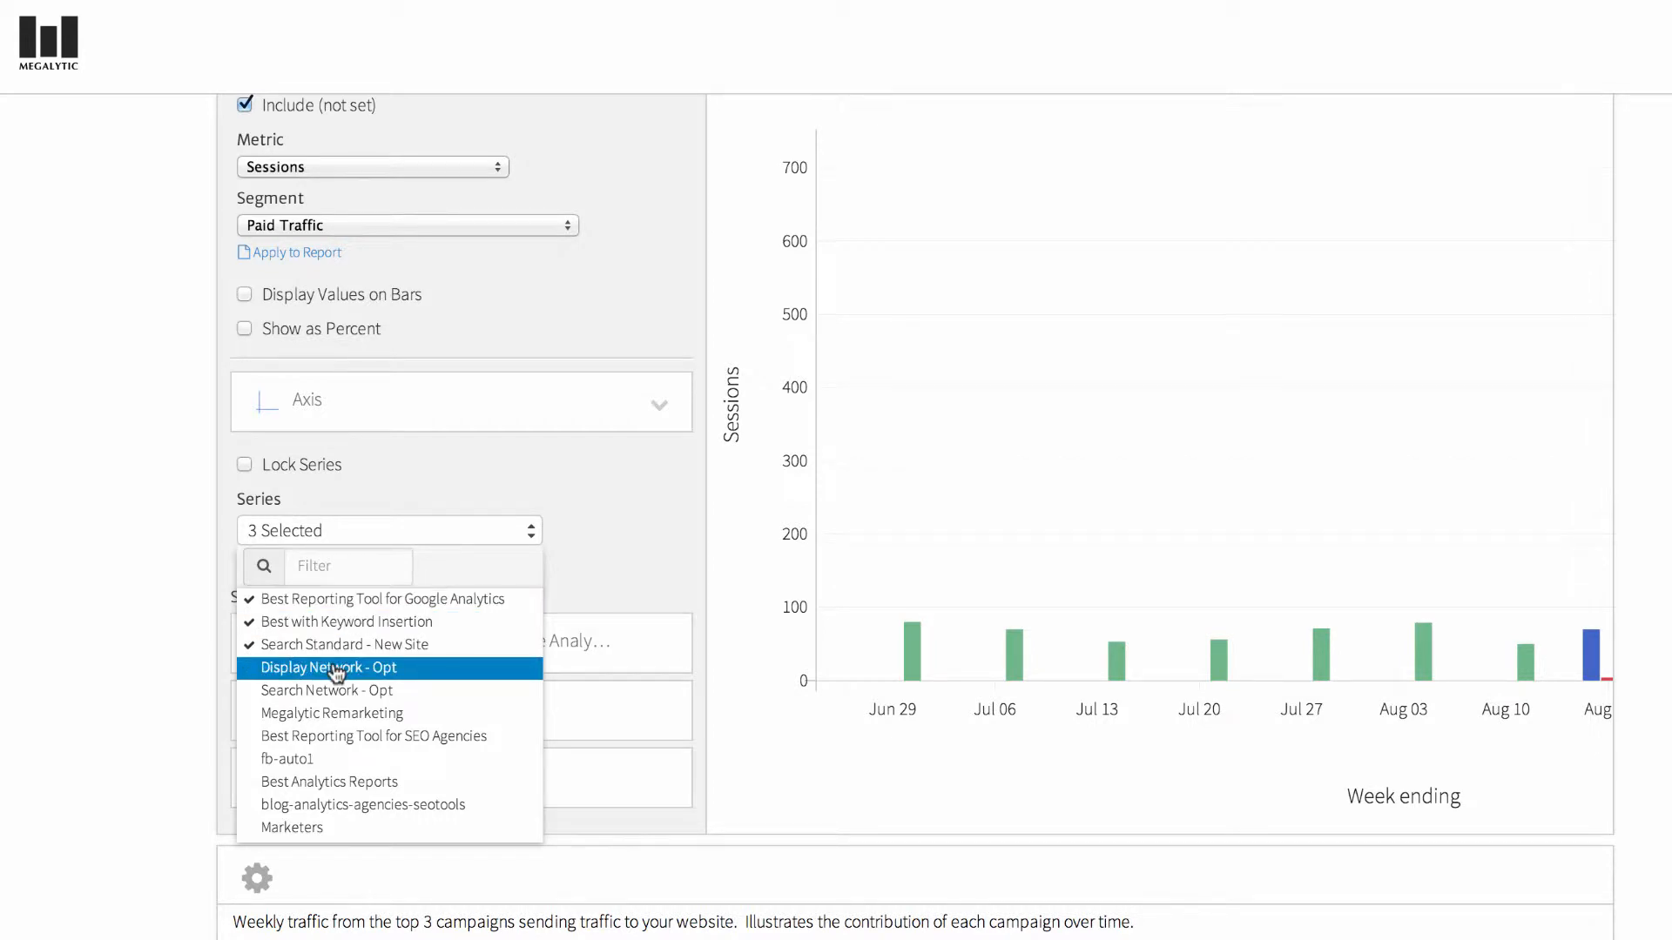
left_click(344, 644)
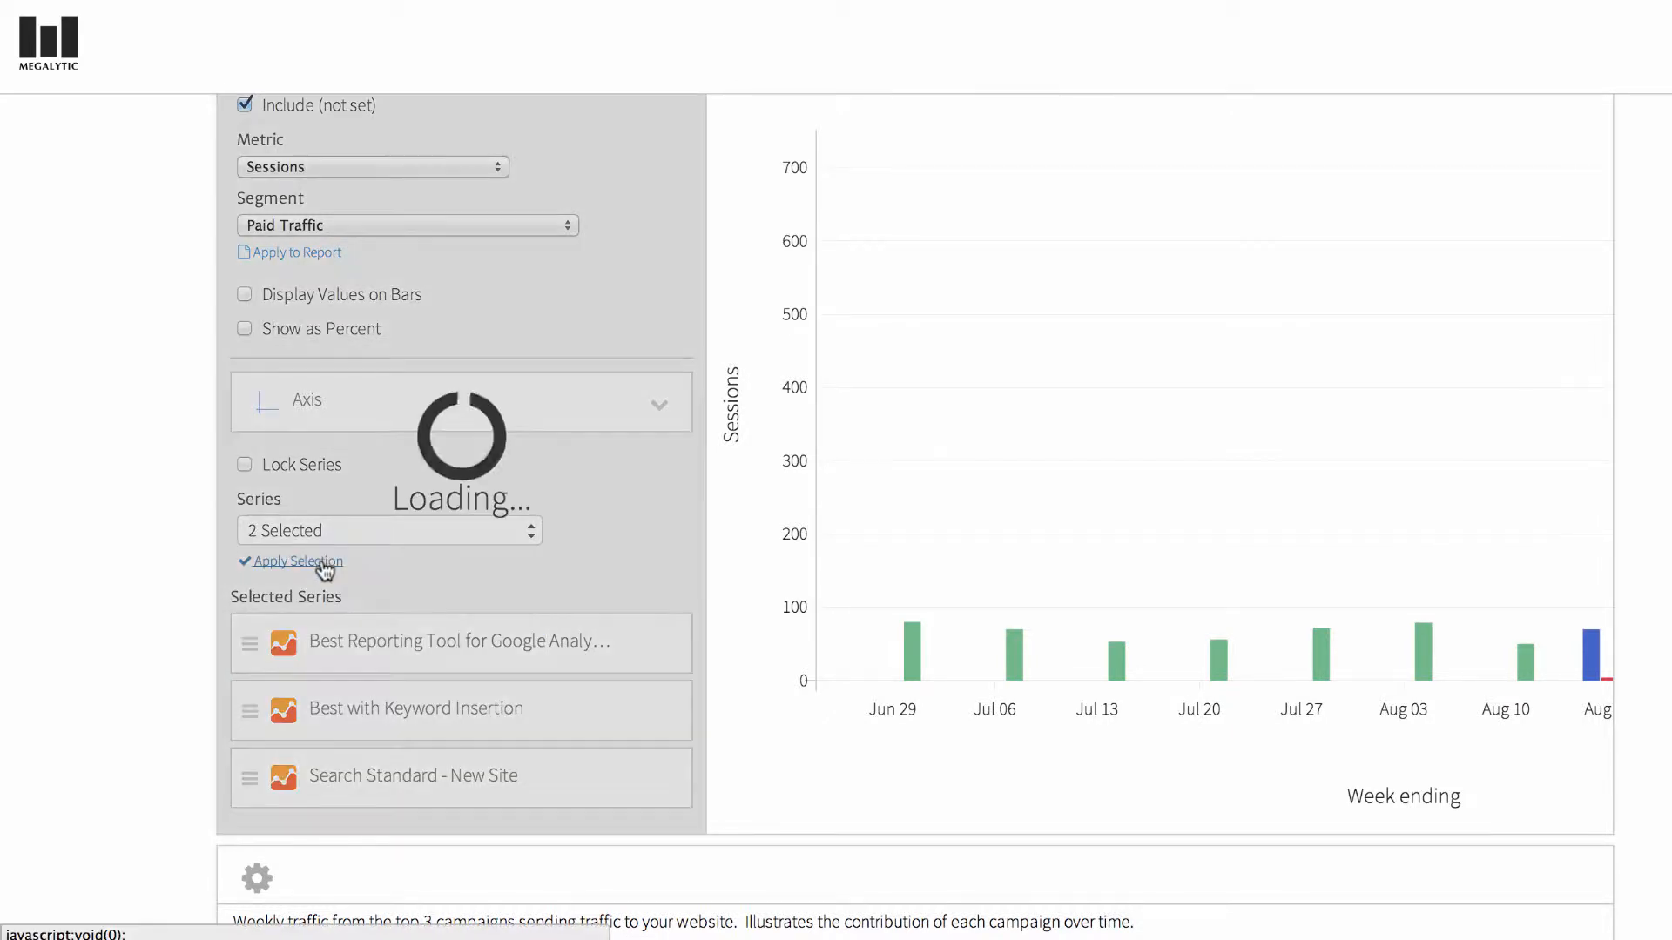
left_click(297, 560)
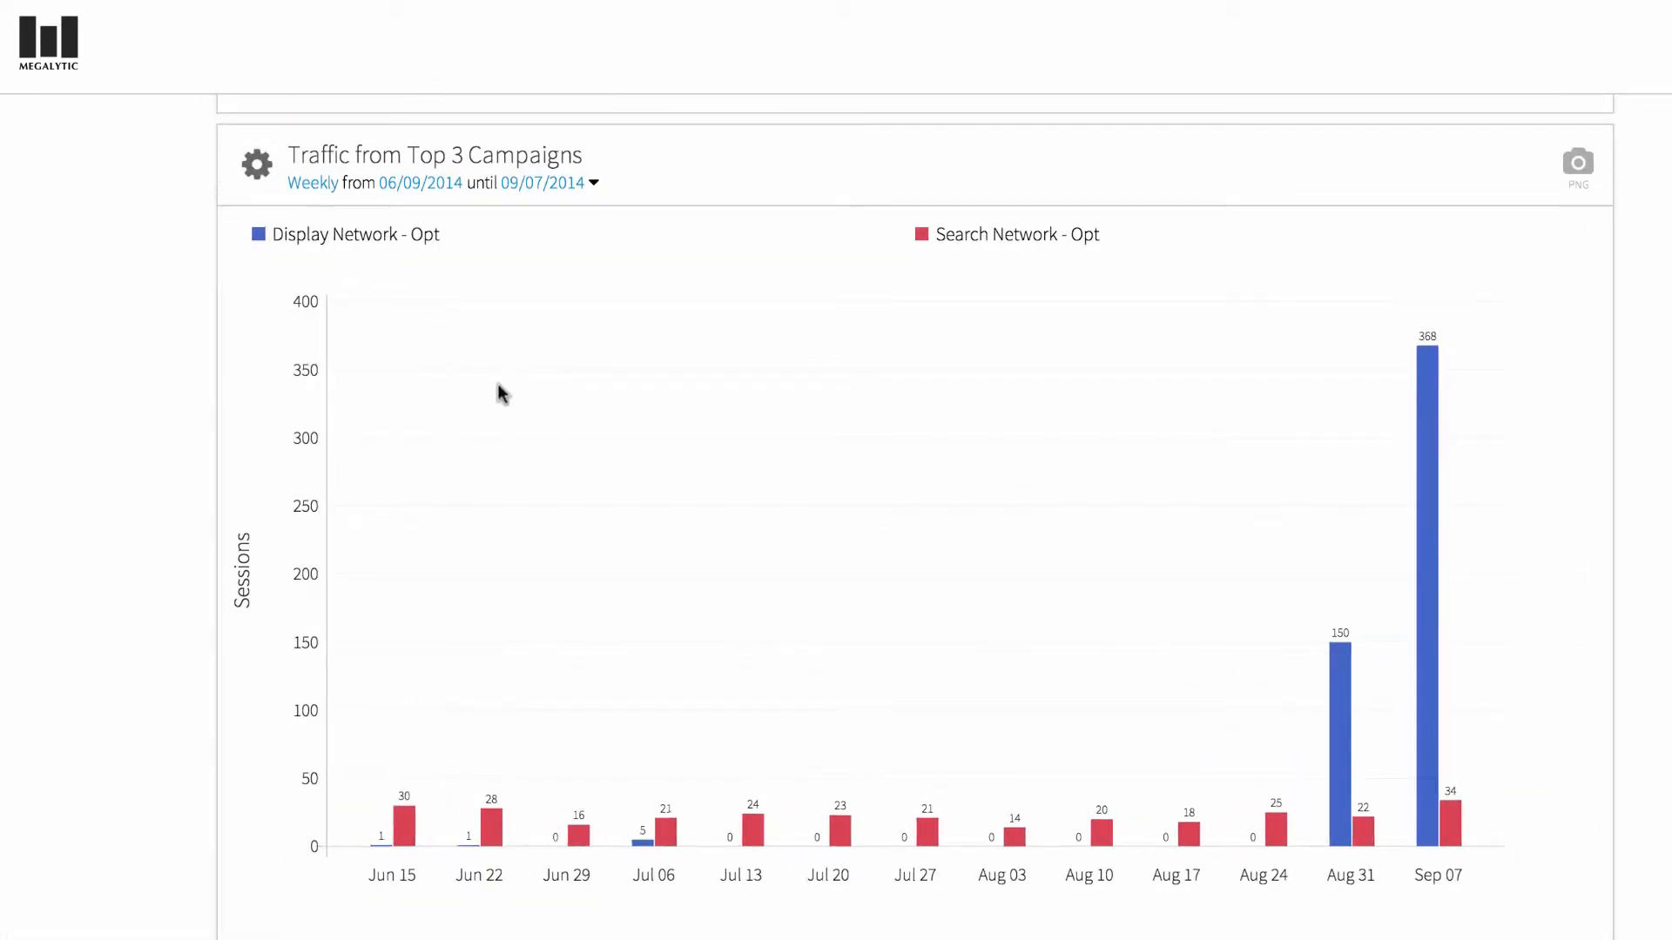
mouse_move(583, 268)
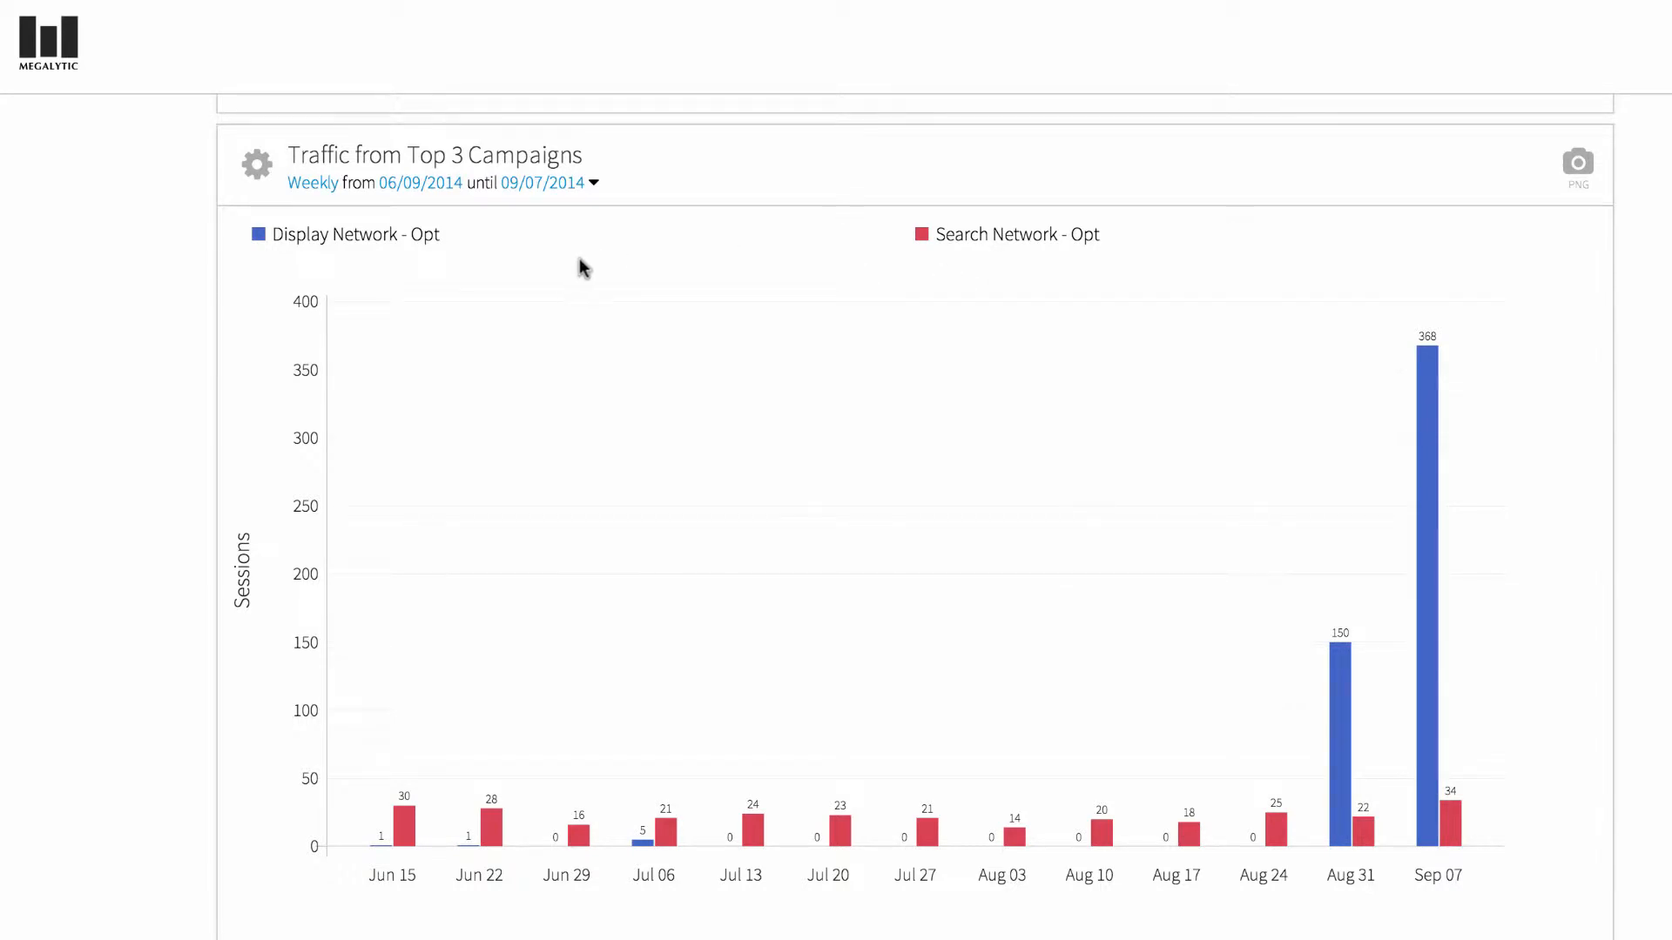
- Scroll past the Paid Traffic by Platform chart to the Top 10 US Cities map
scroll("up", 3)
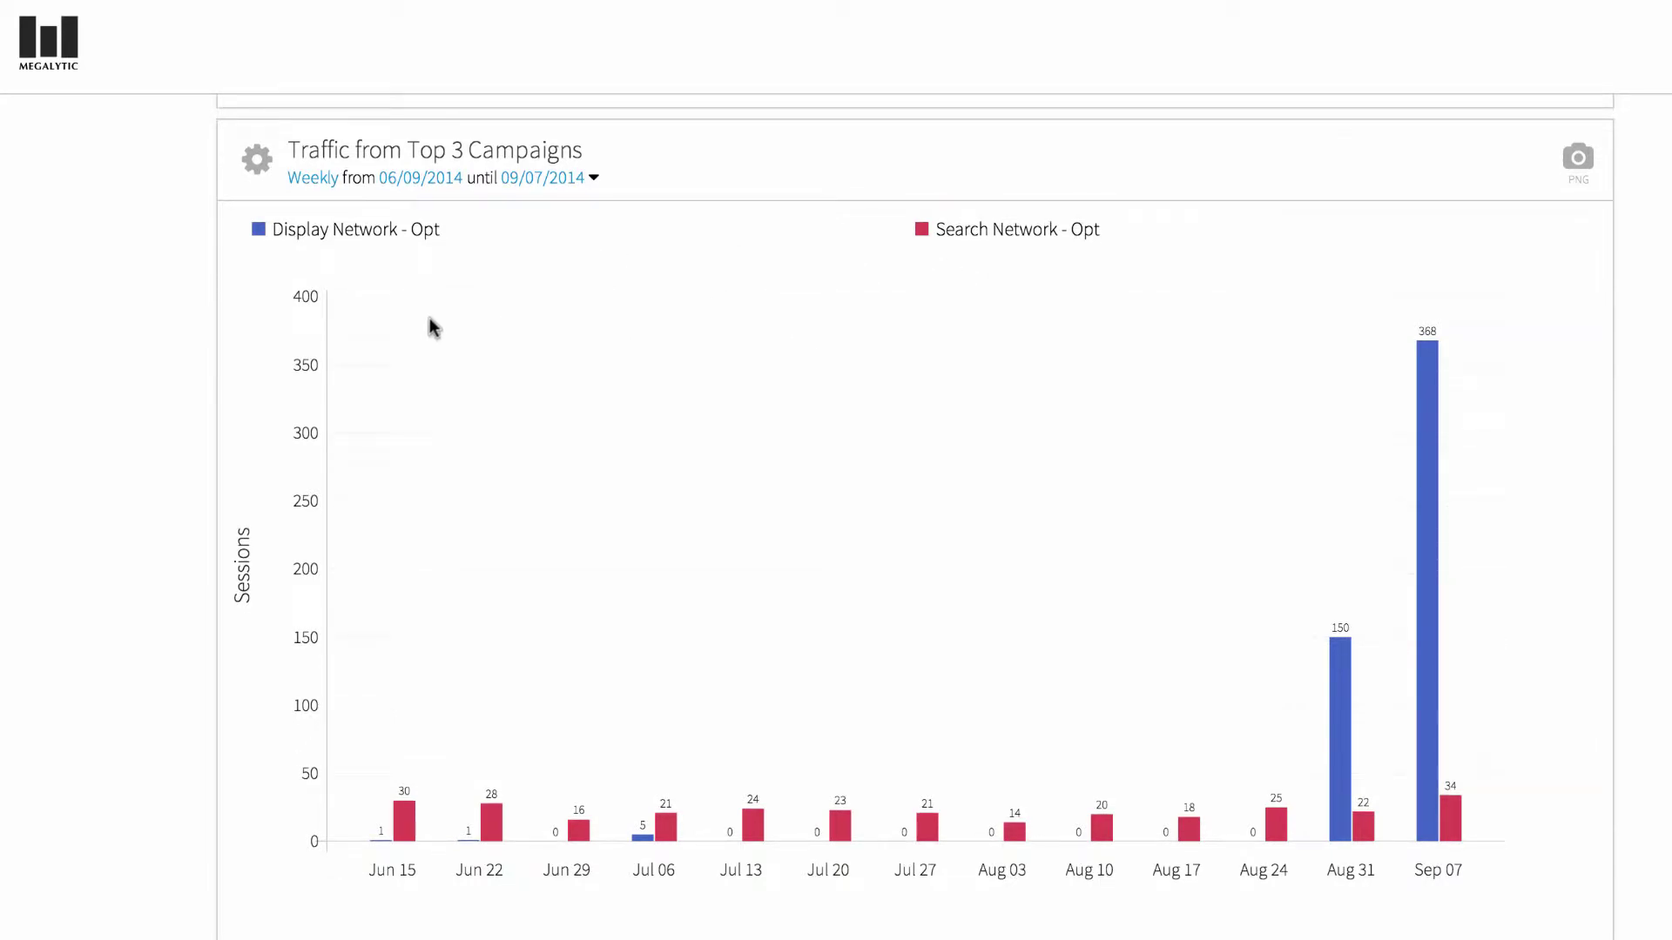
scroll("down", 3)
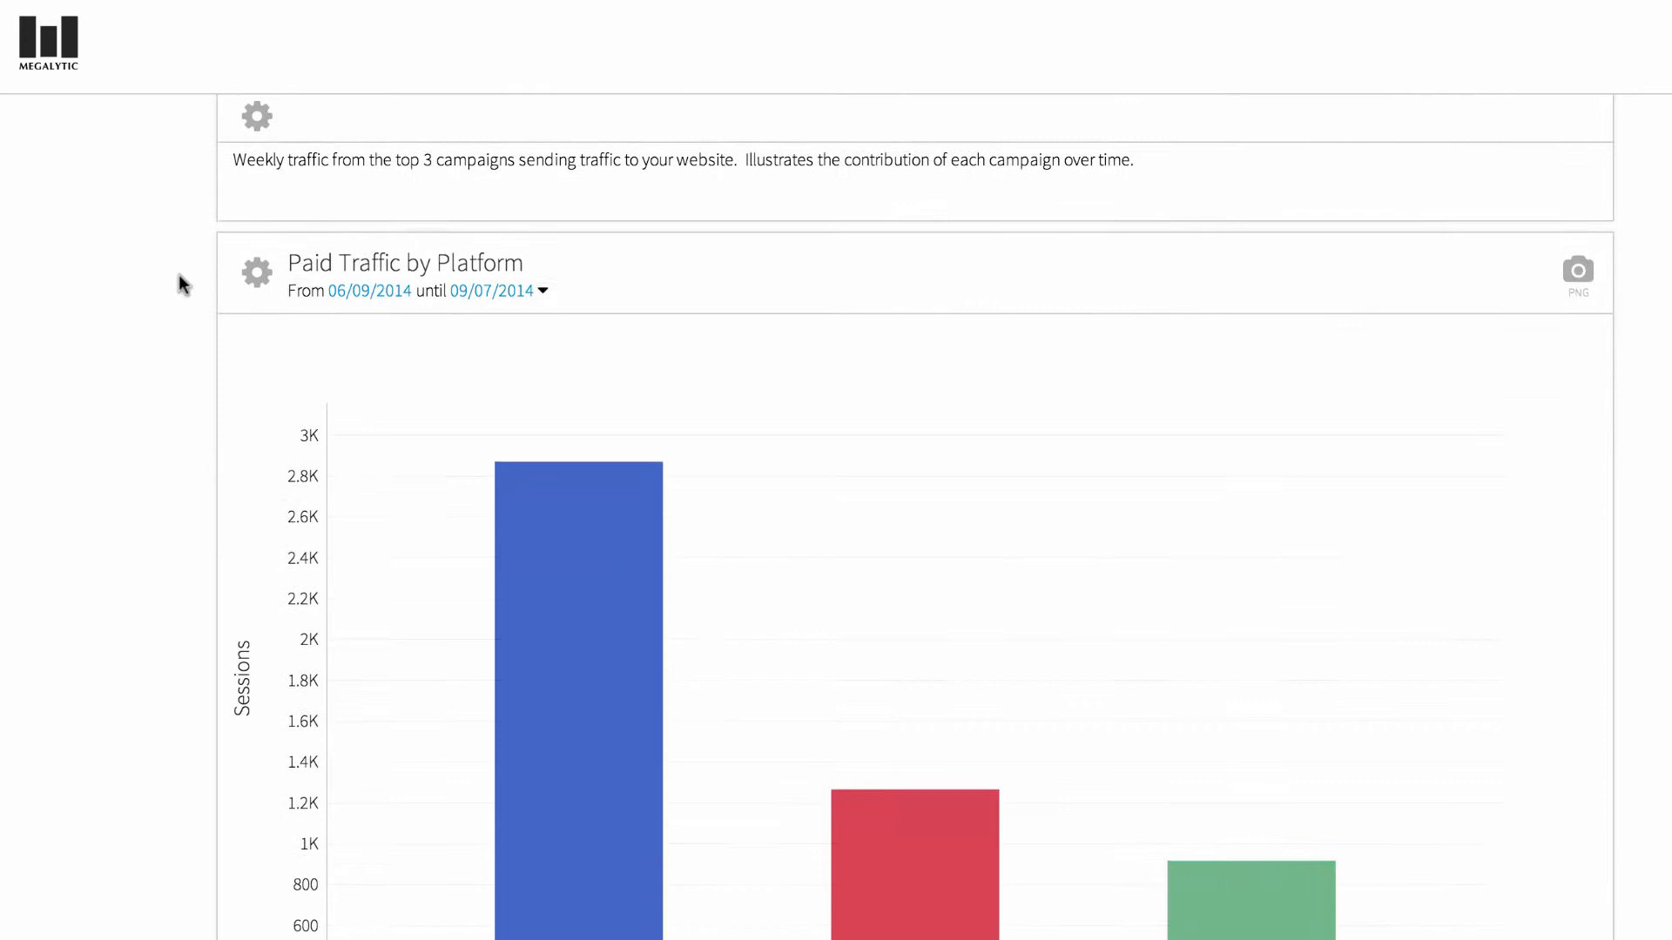
scroll("down", 3)
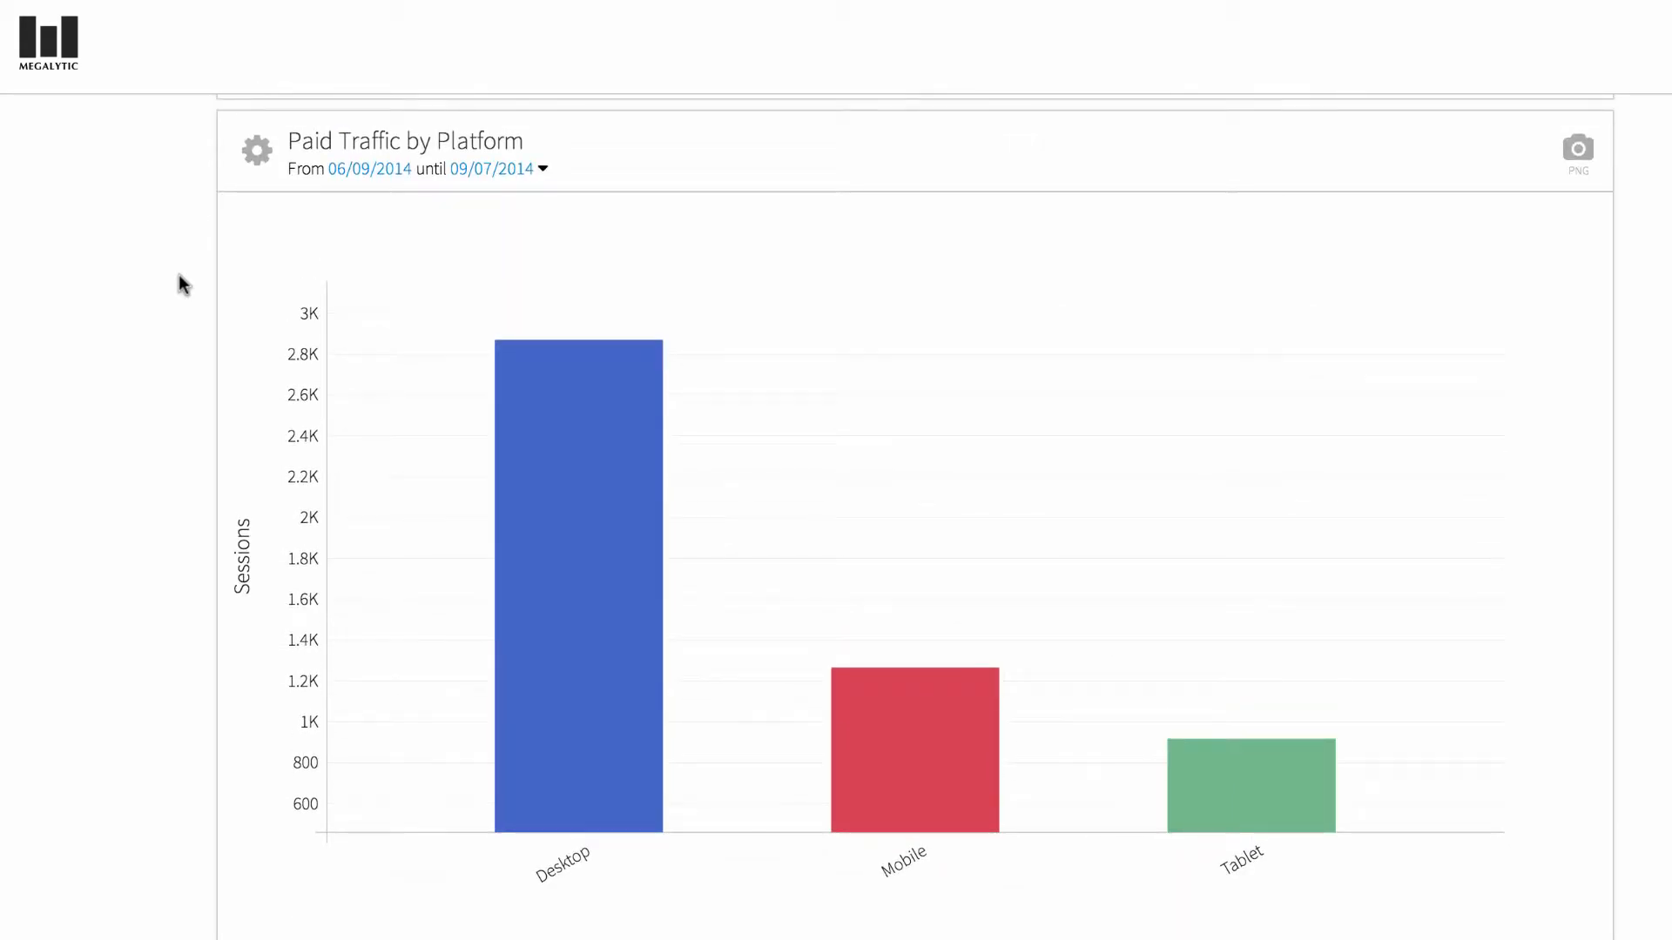
mouse_move(565, 506)
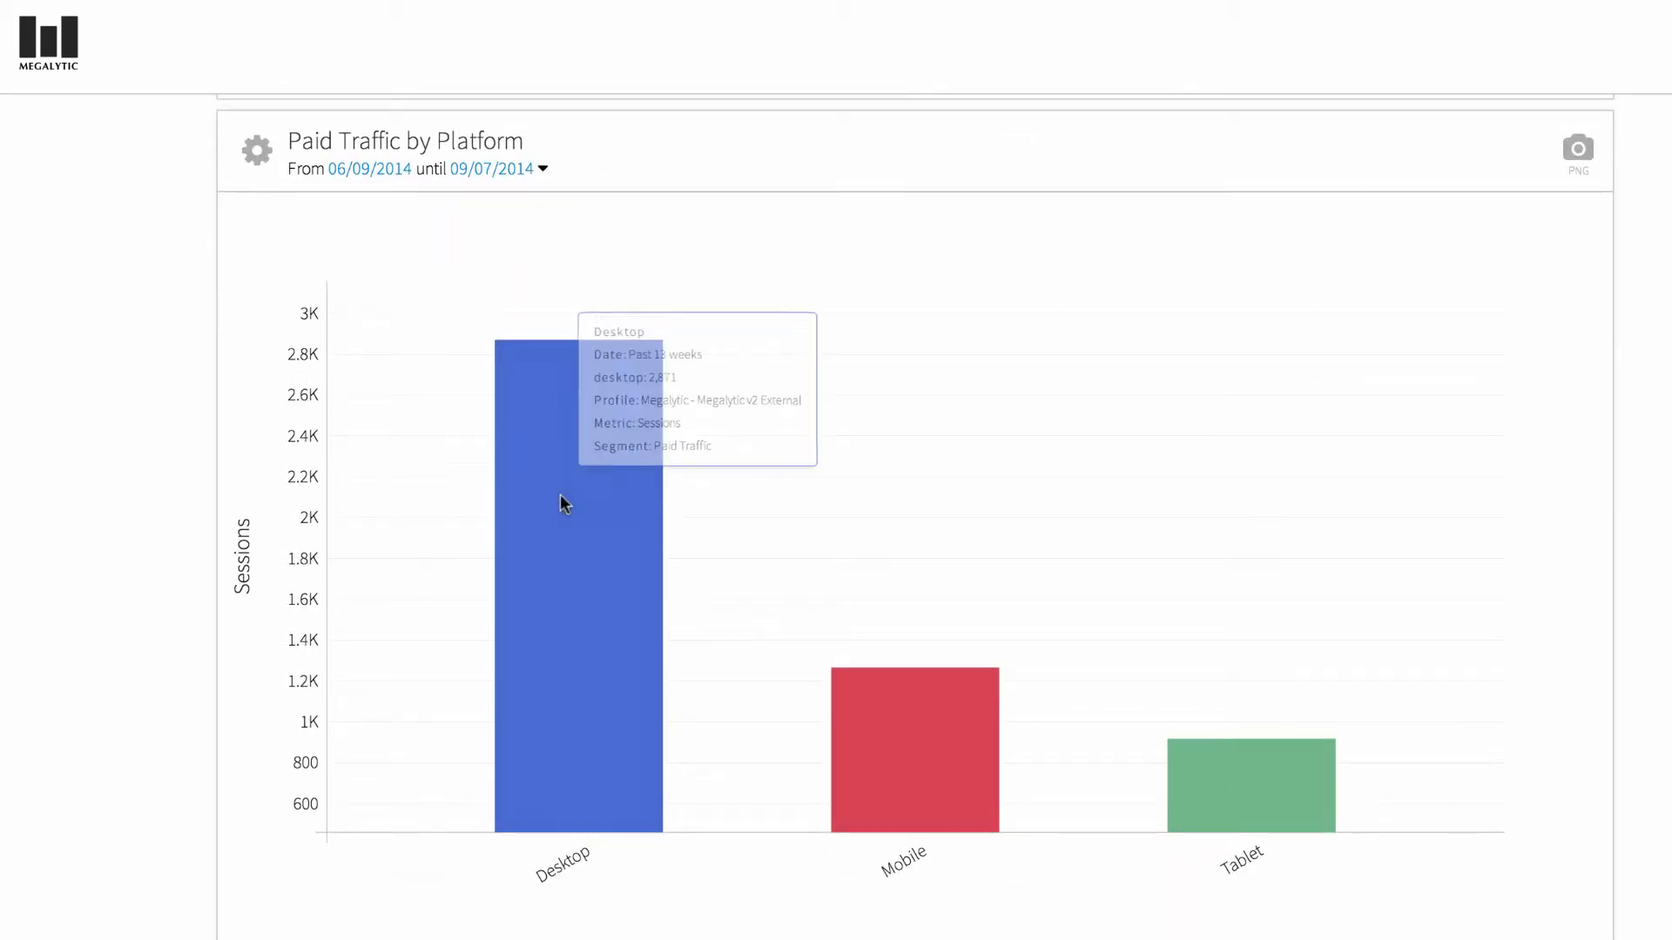
mouse_move(859, 735)
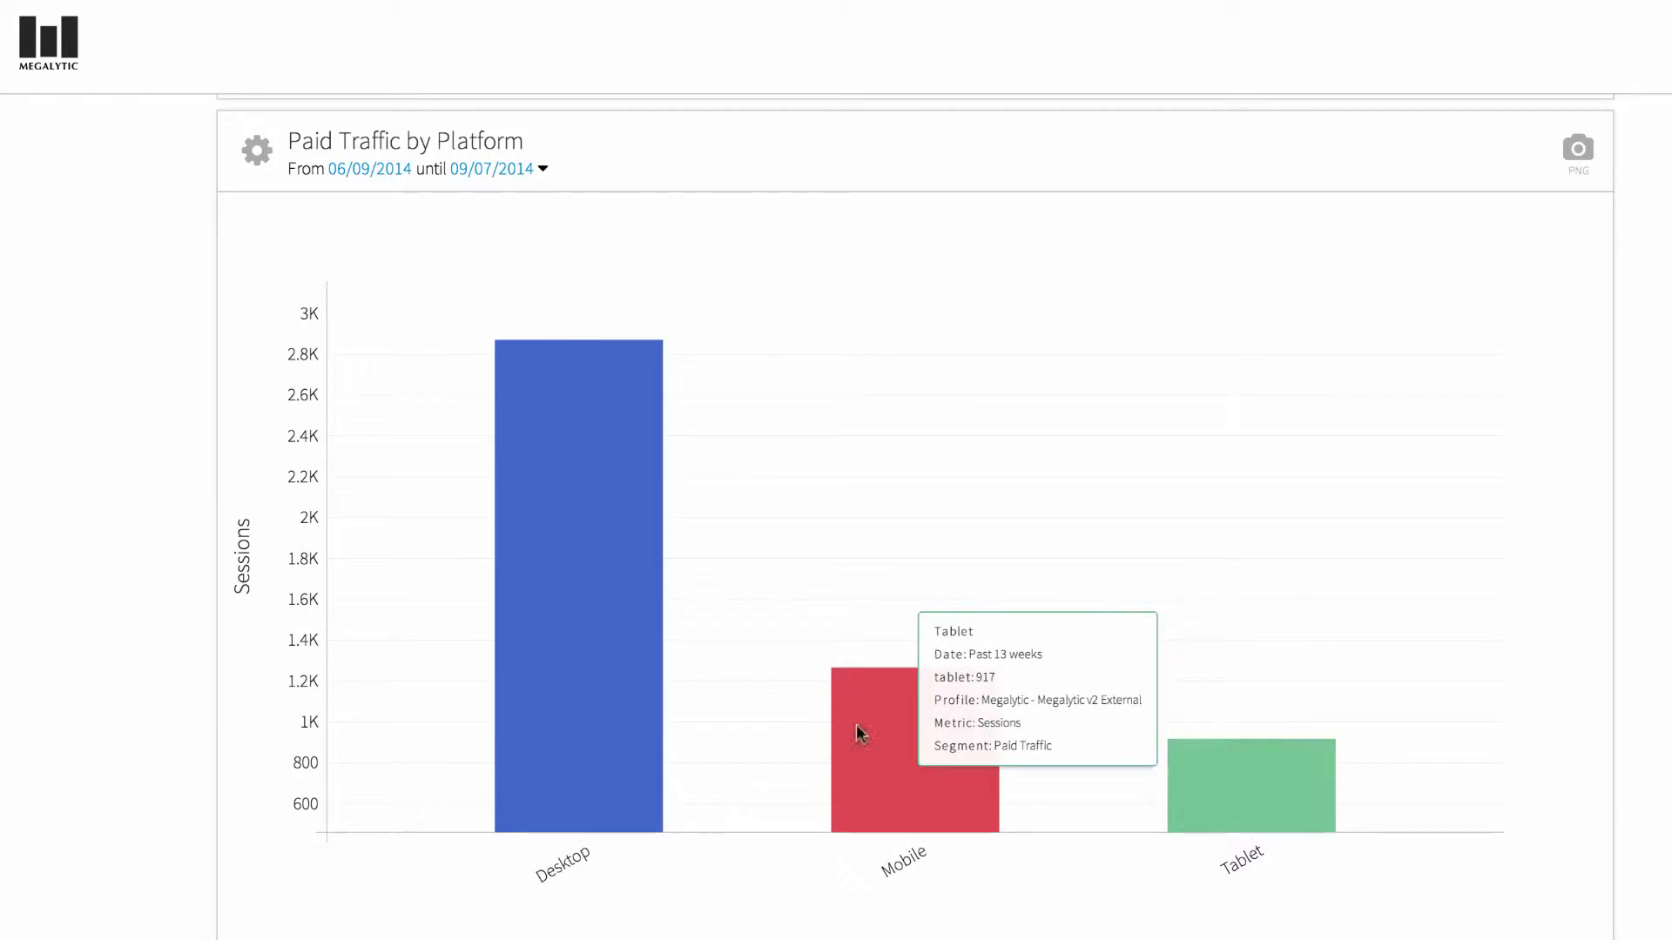
scroll("down", 3)
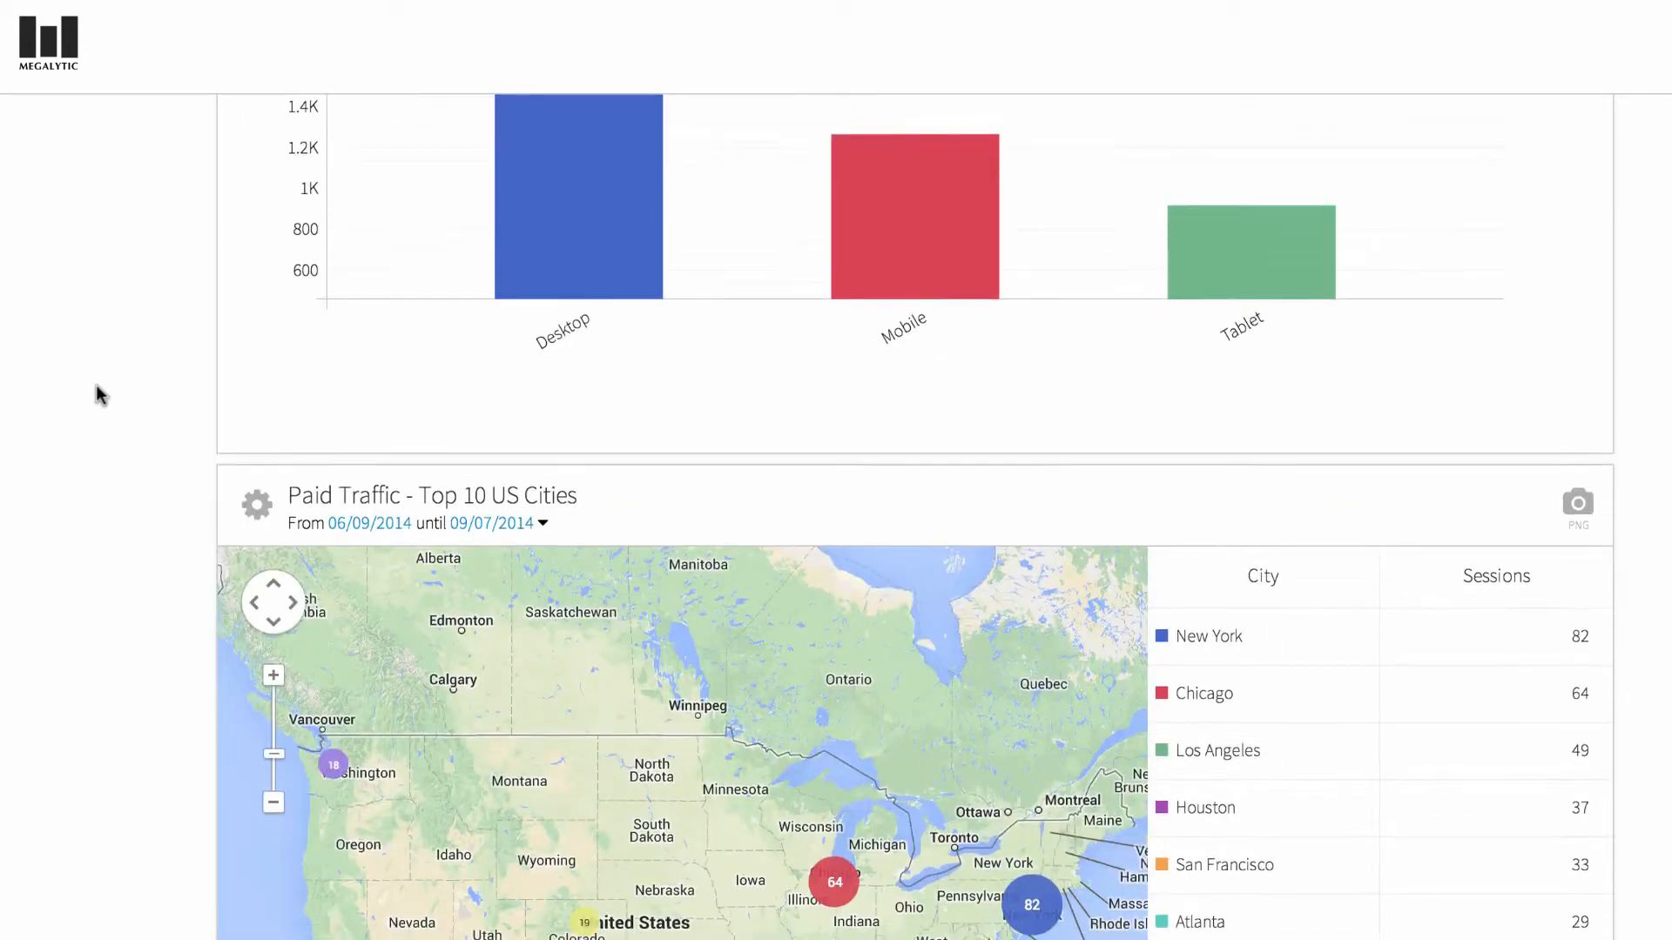
scroll("down", 3)
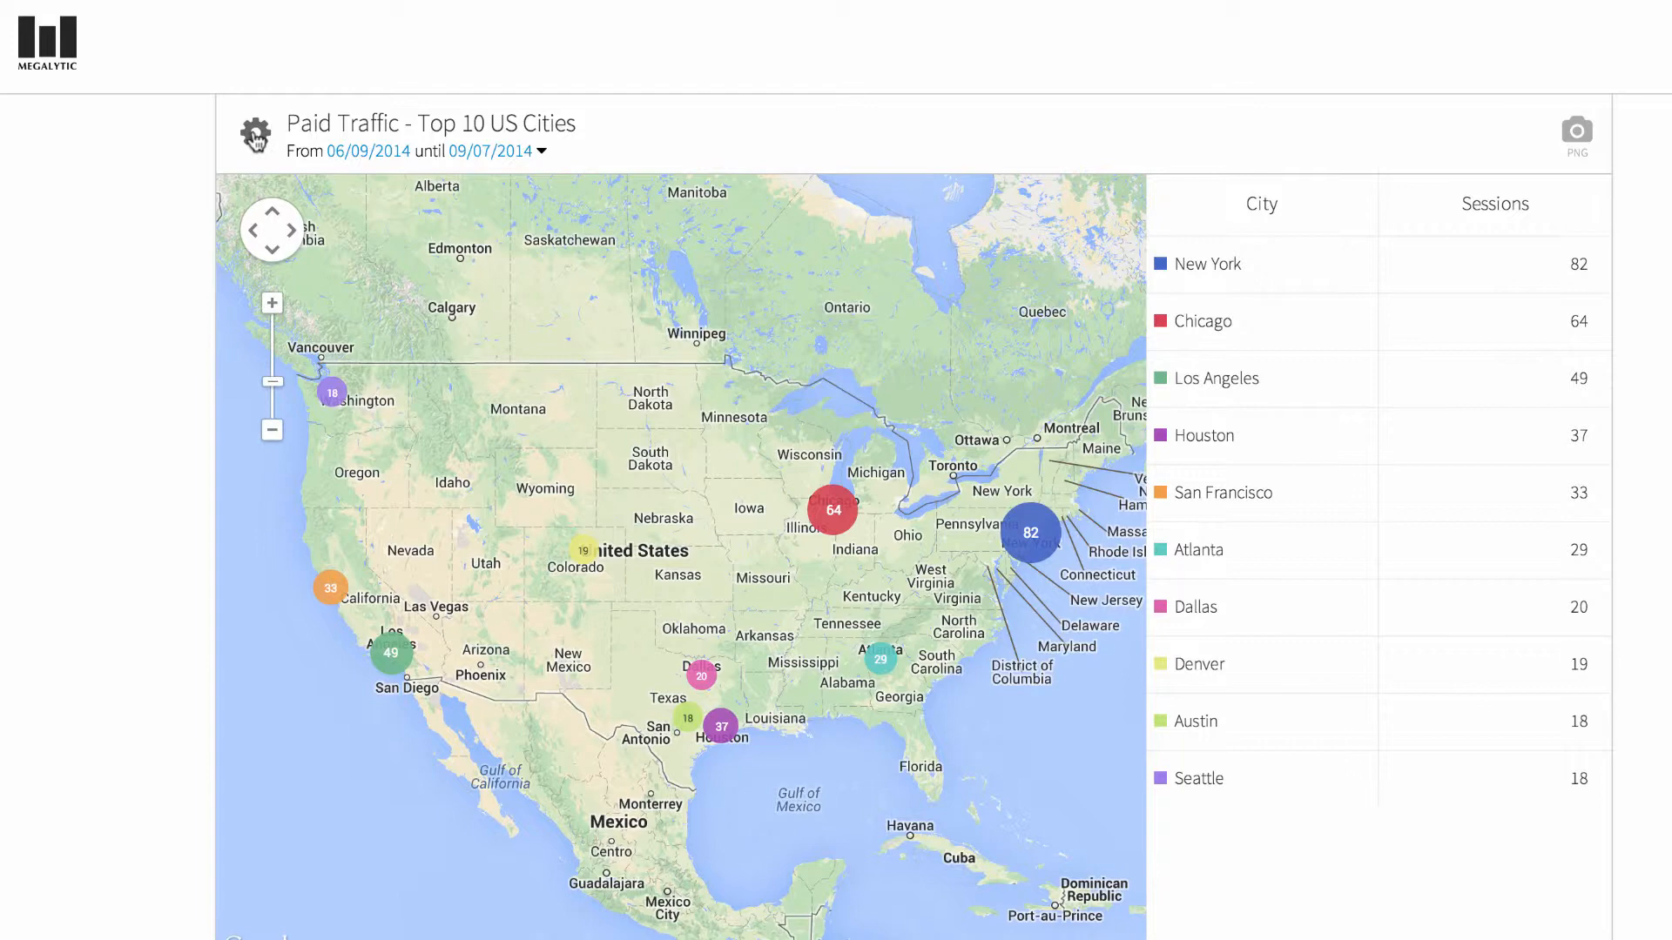
- Switch the map's dimension from City to Country and filter it to Europe
left_click(255, 135)
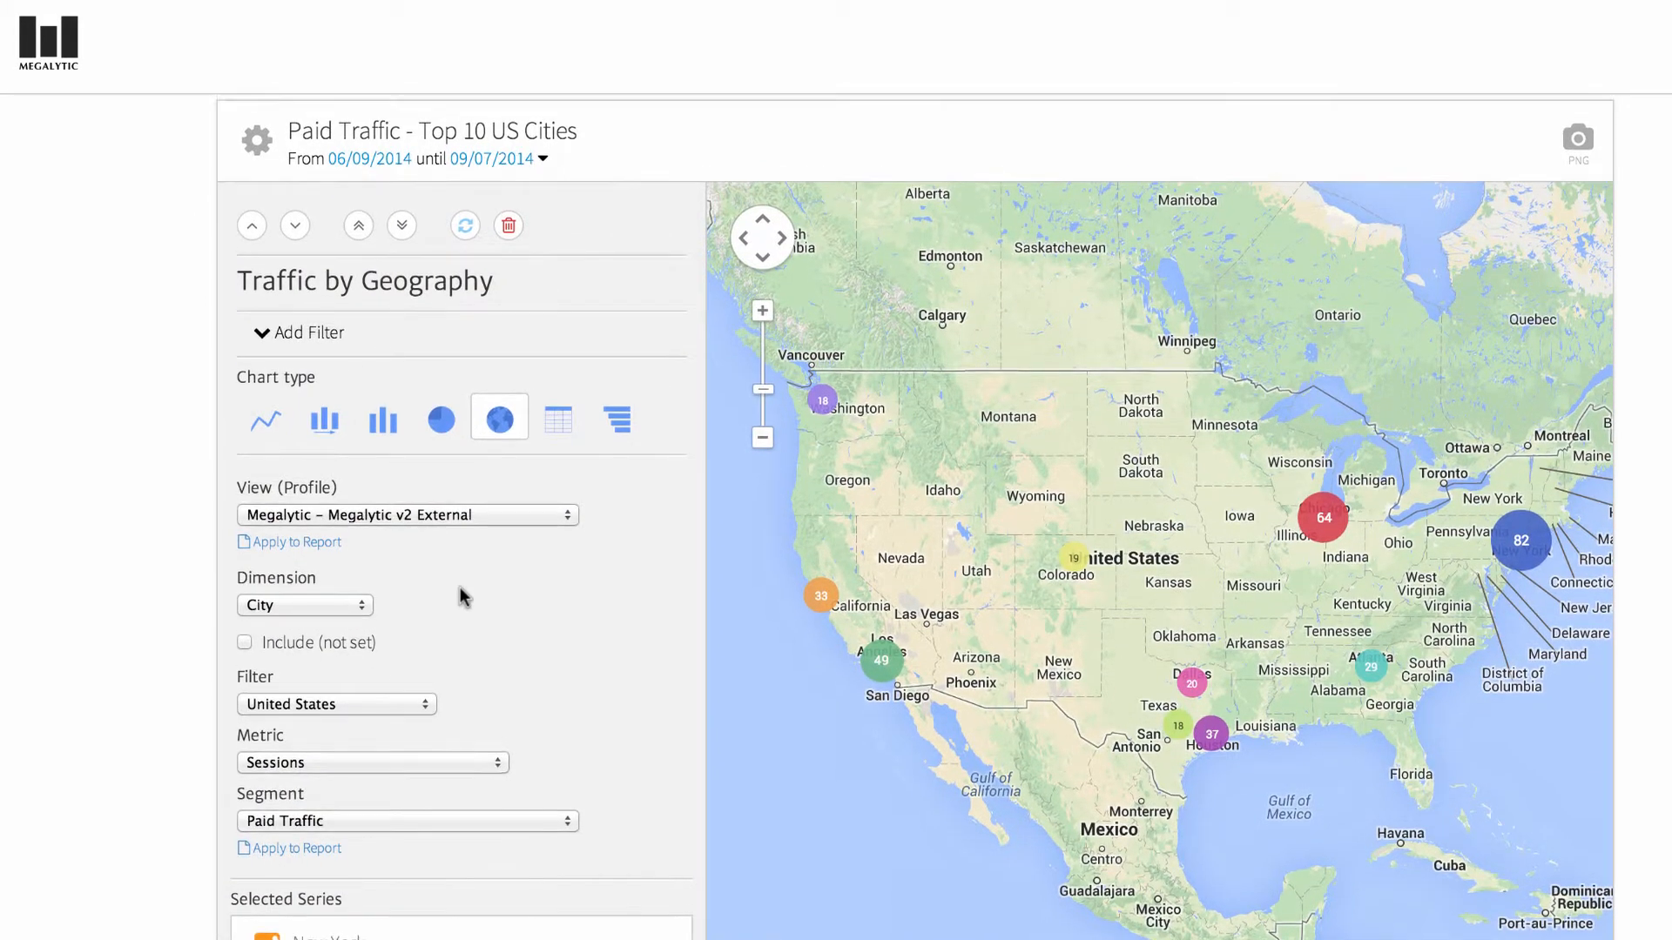
left_click(305, 605)
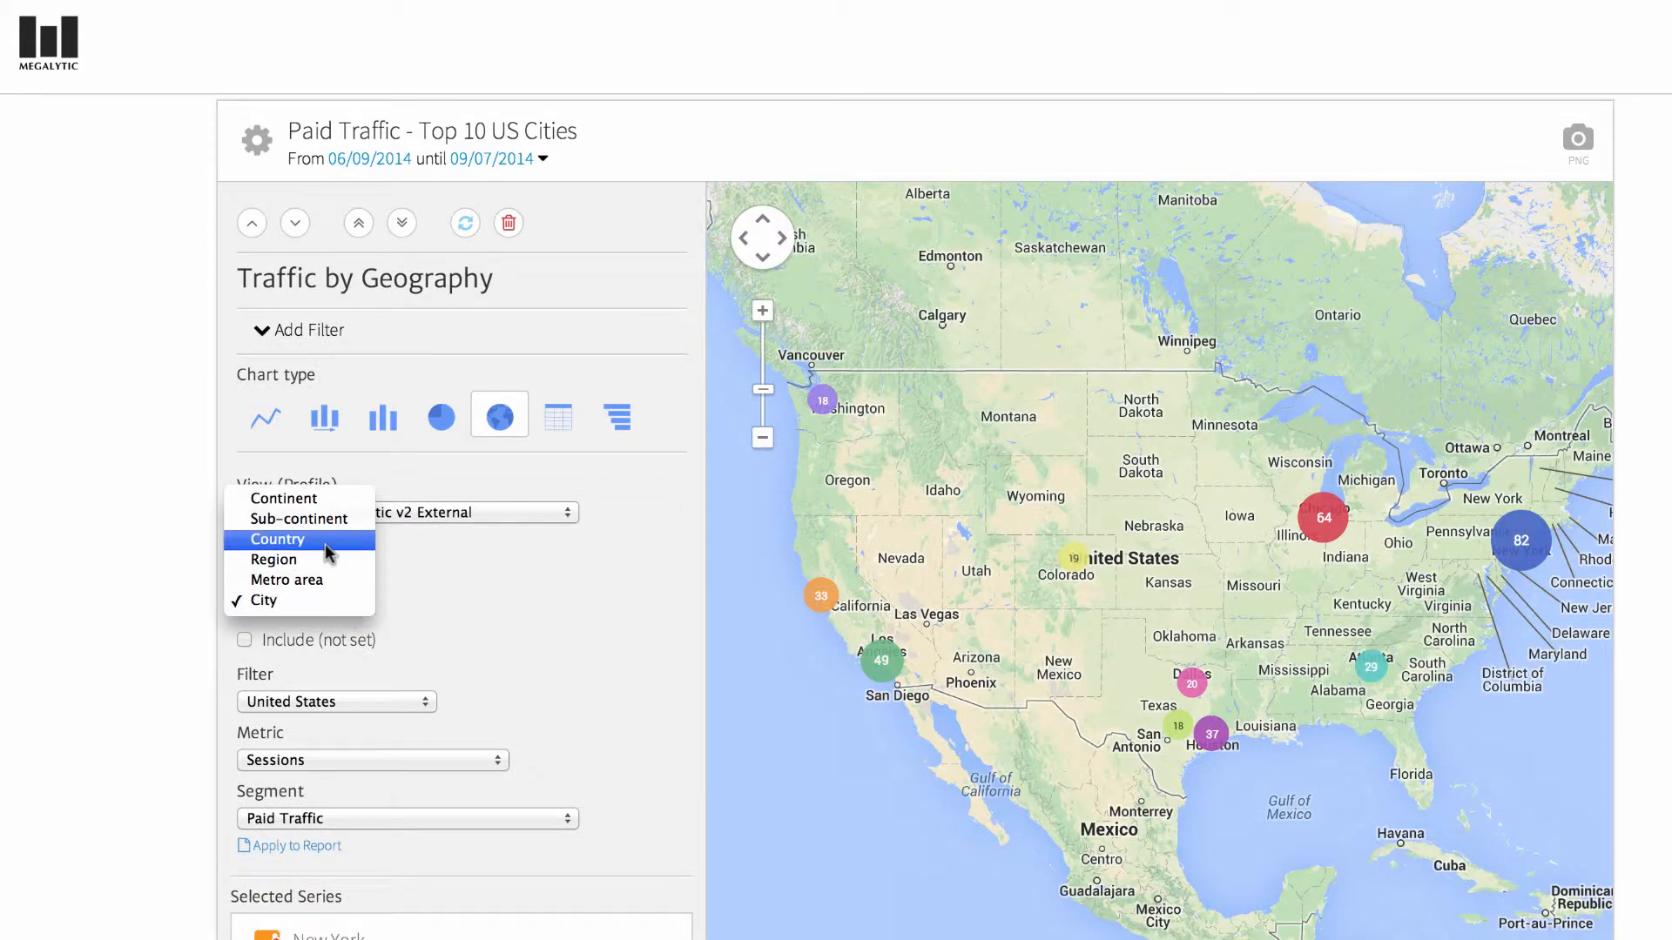
left_click(277, 540)
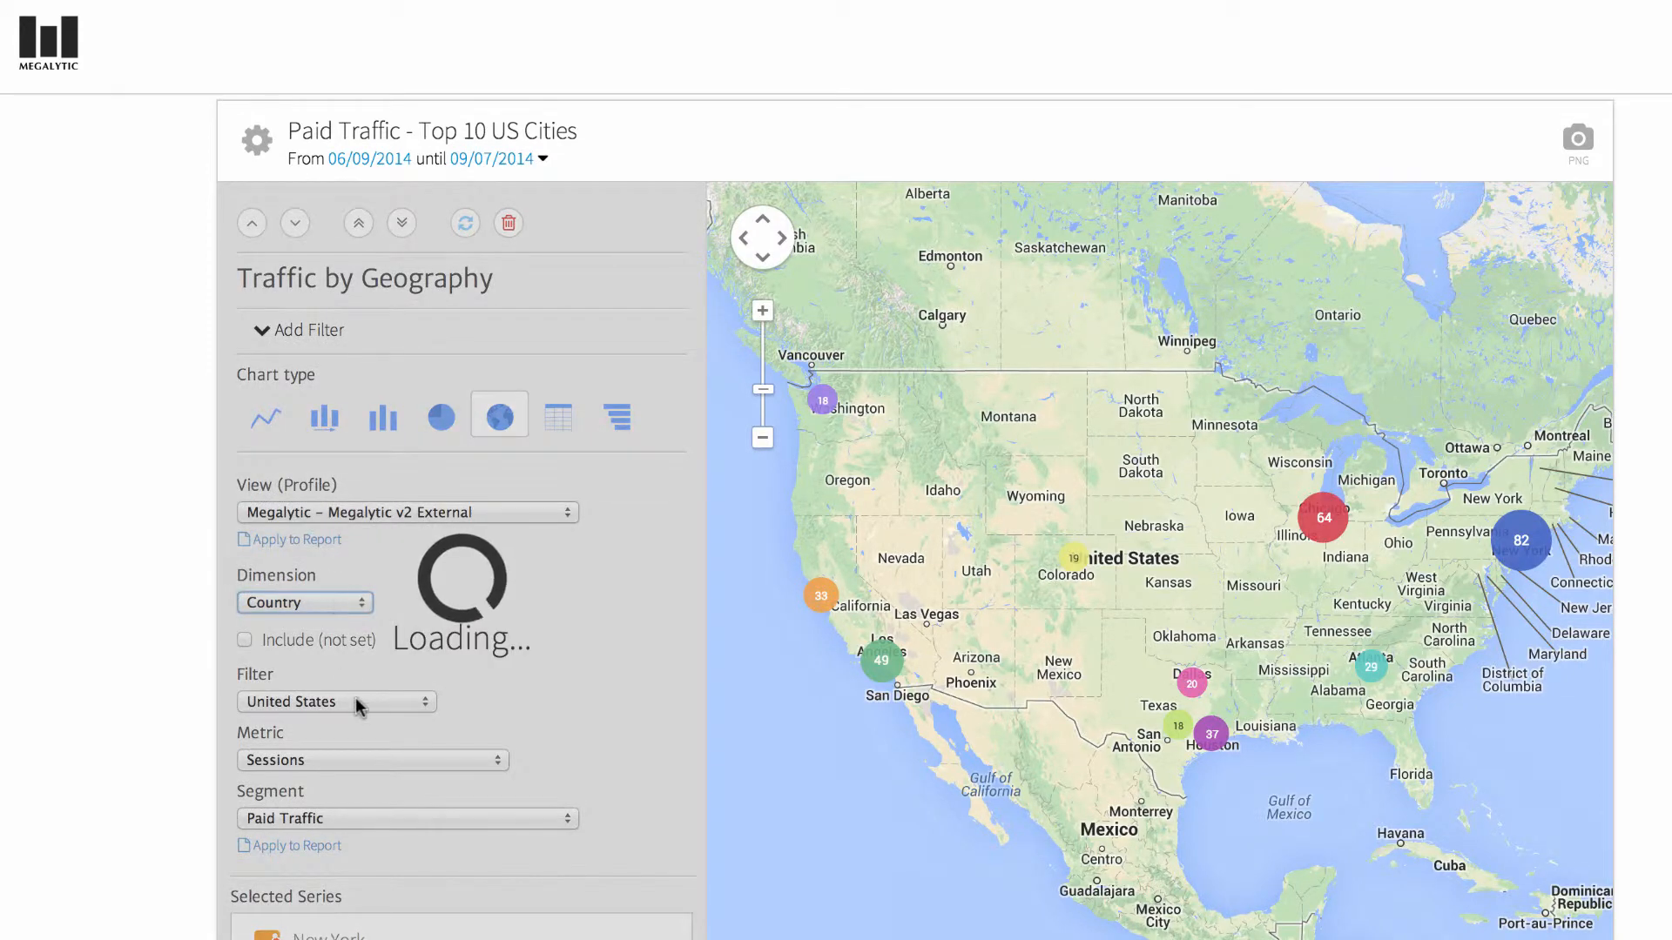
left_click(337, 702)
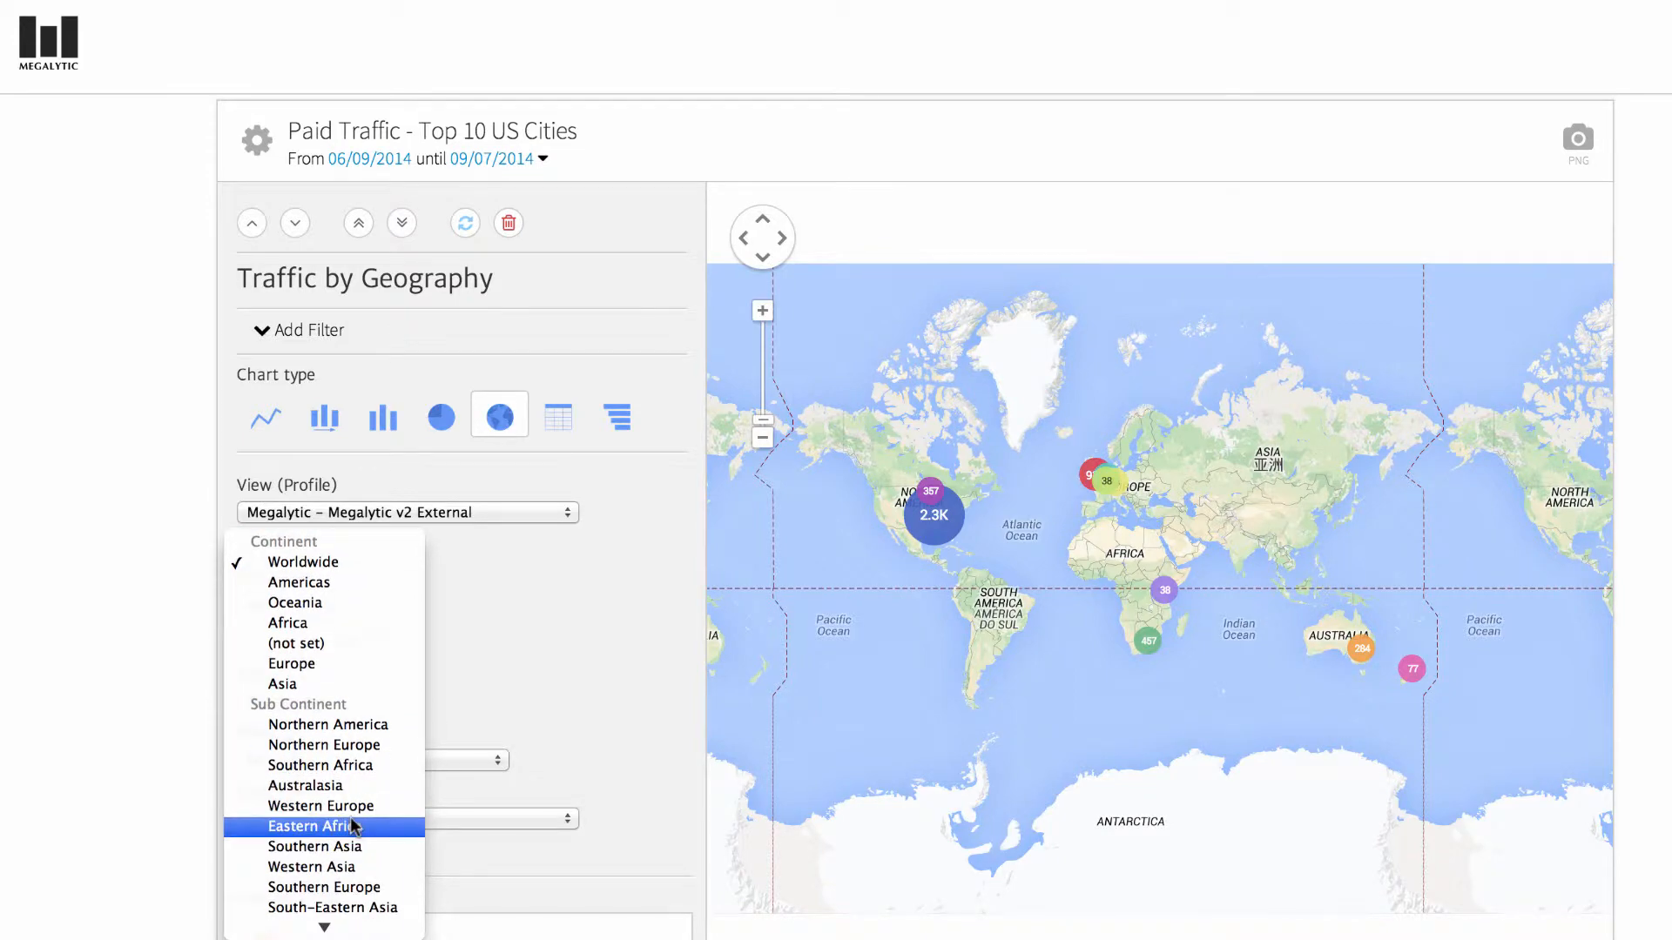
left_click(311, 826)
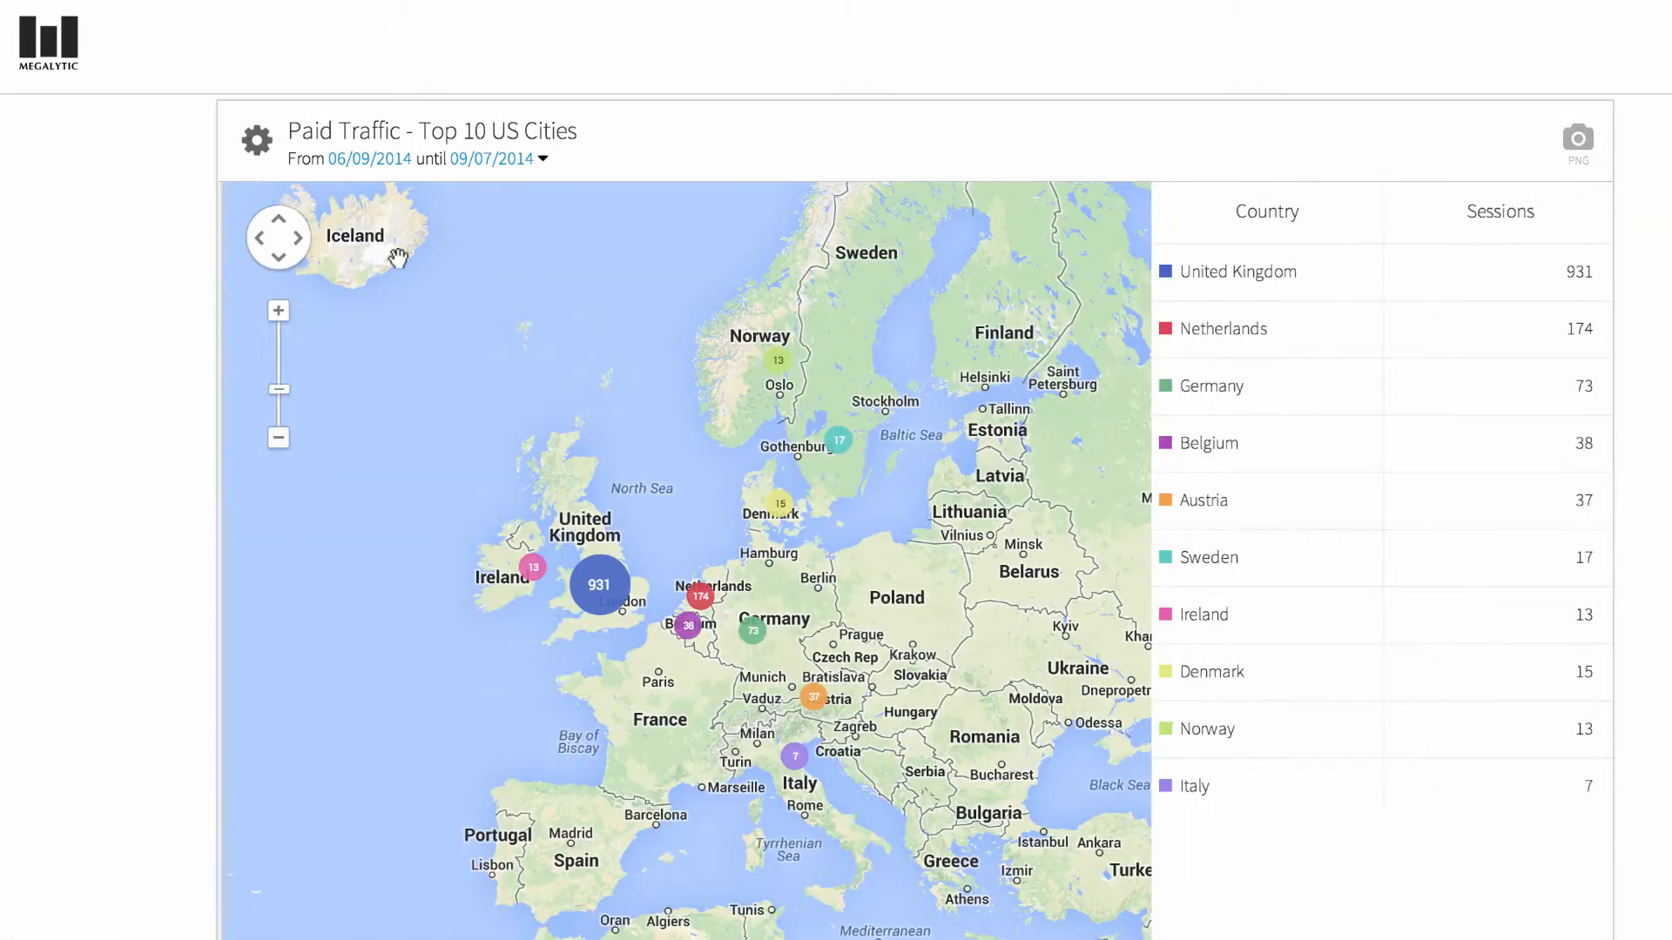
scroll("down", 3)
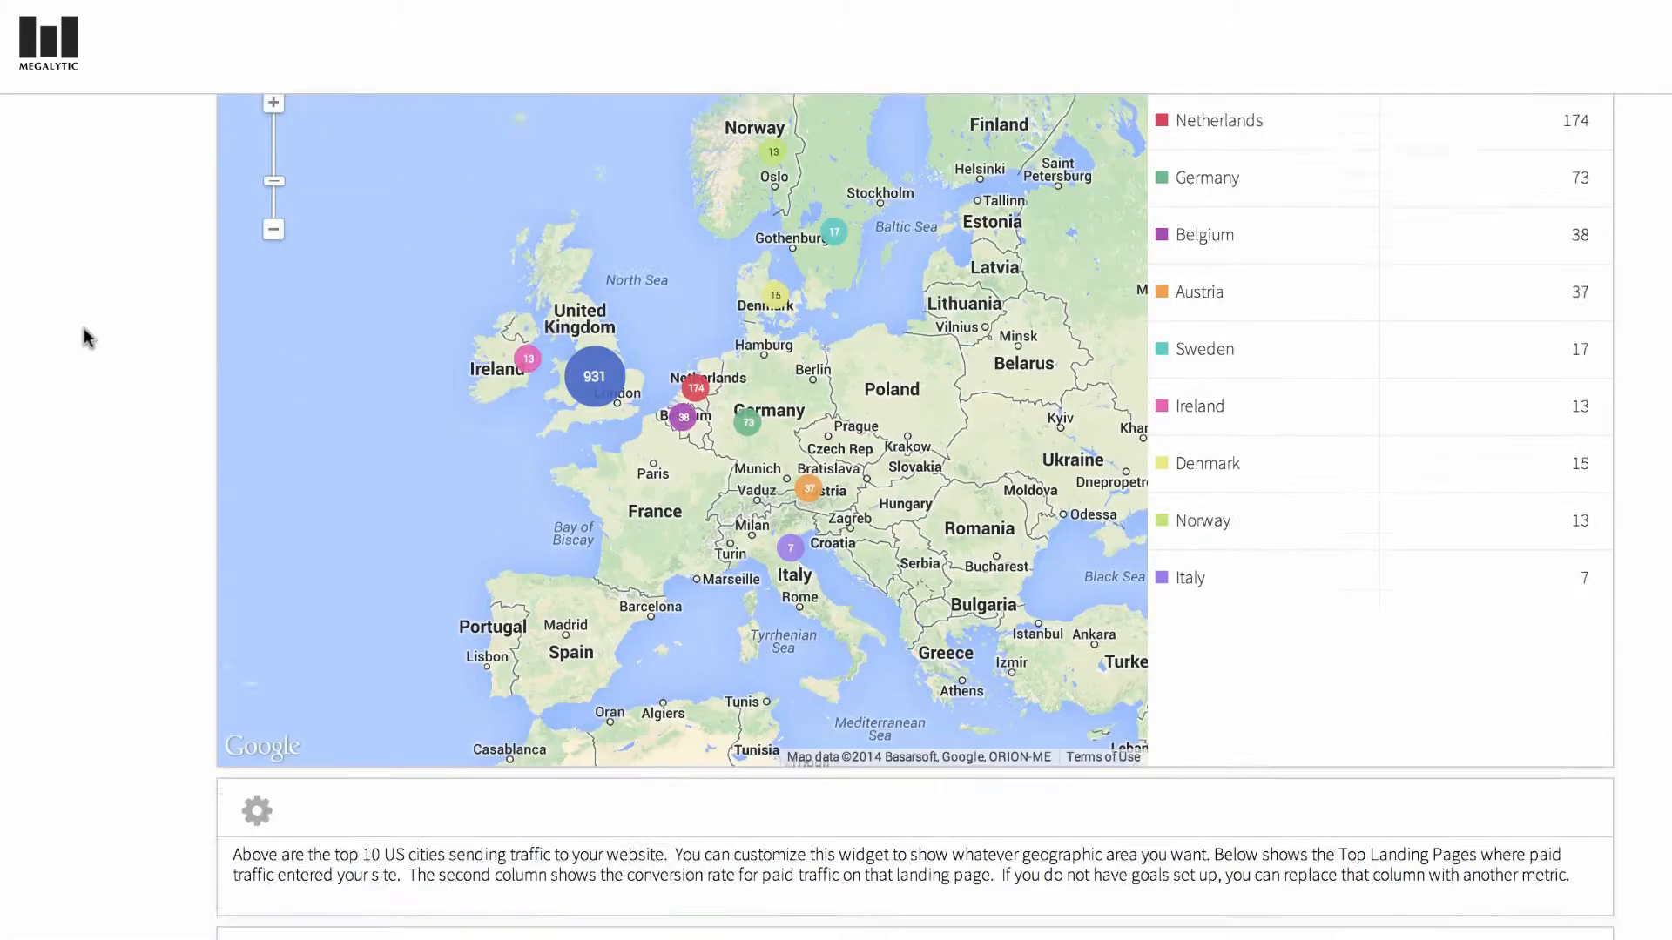
scroll("down", 3)
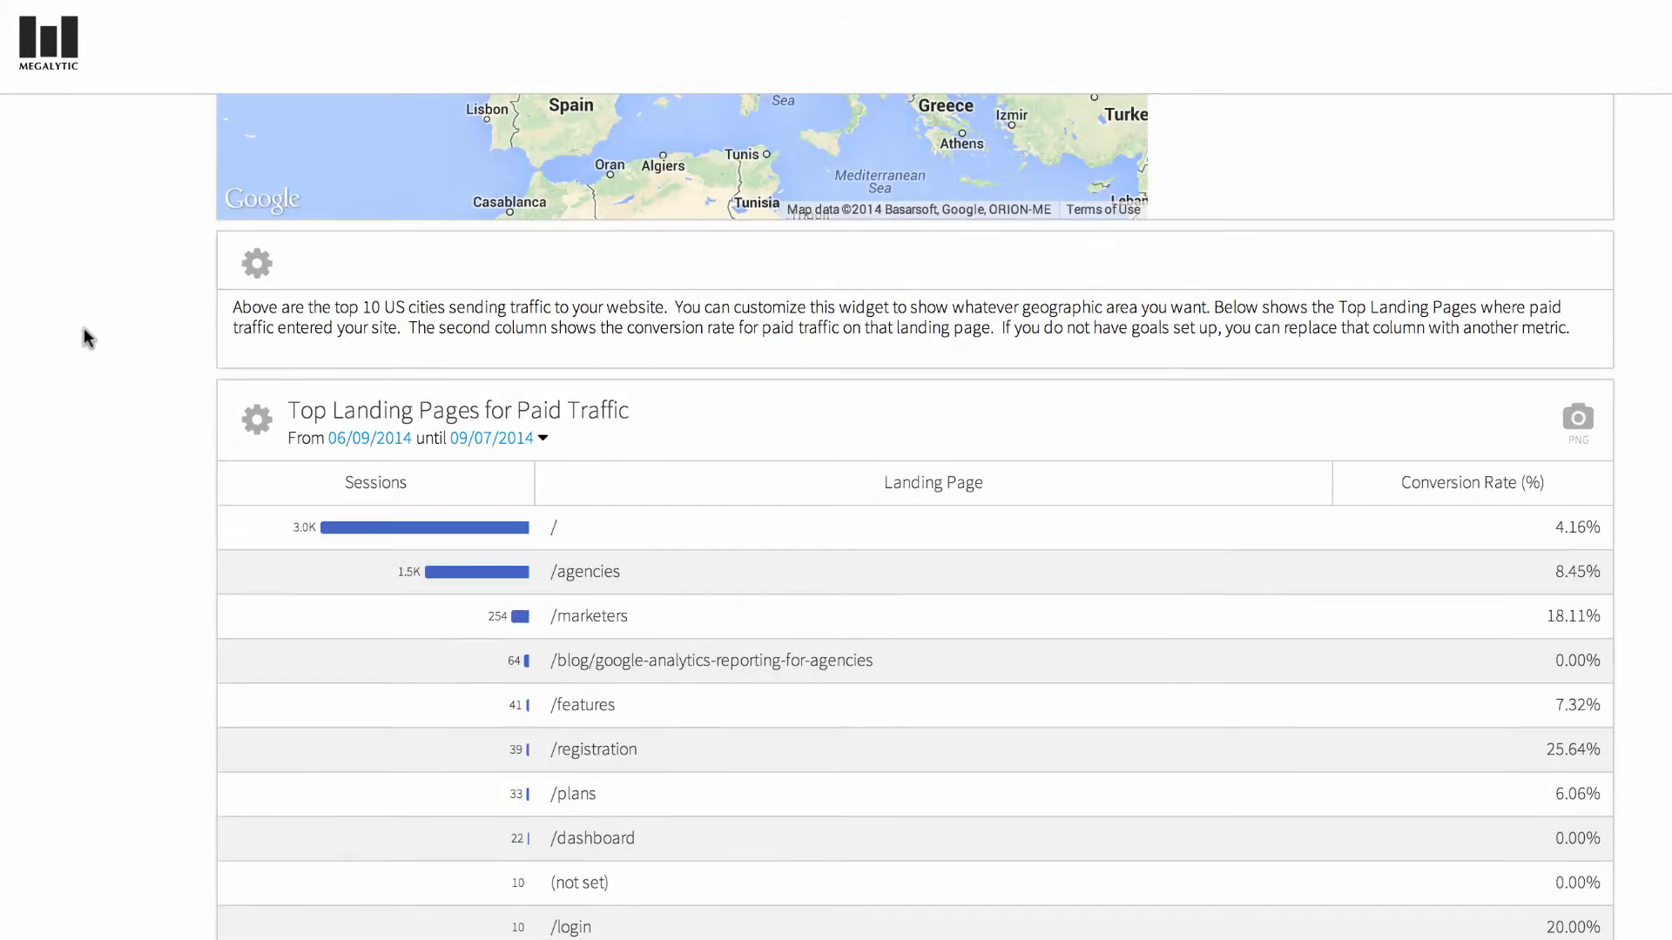
scroll("down", 3)
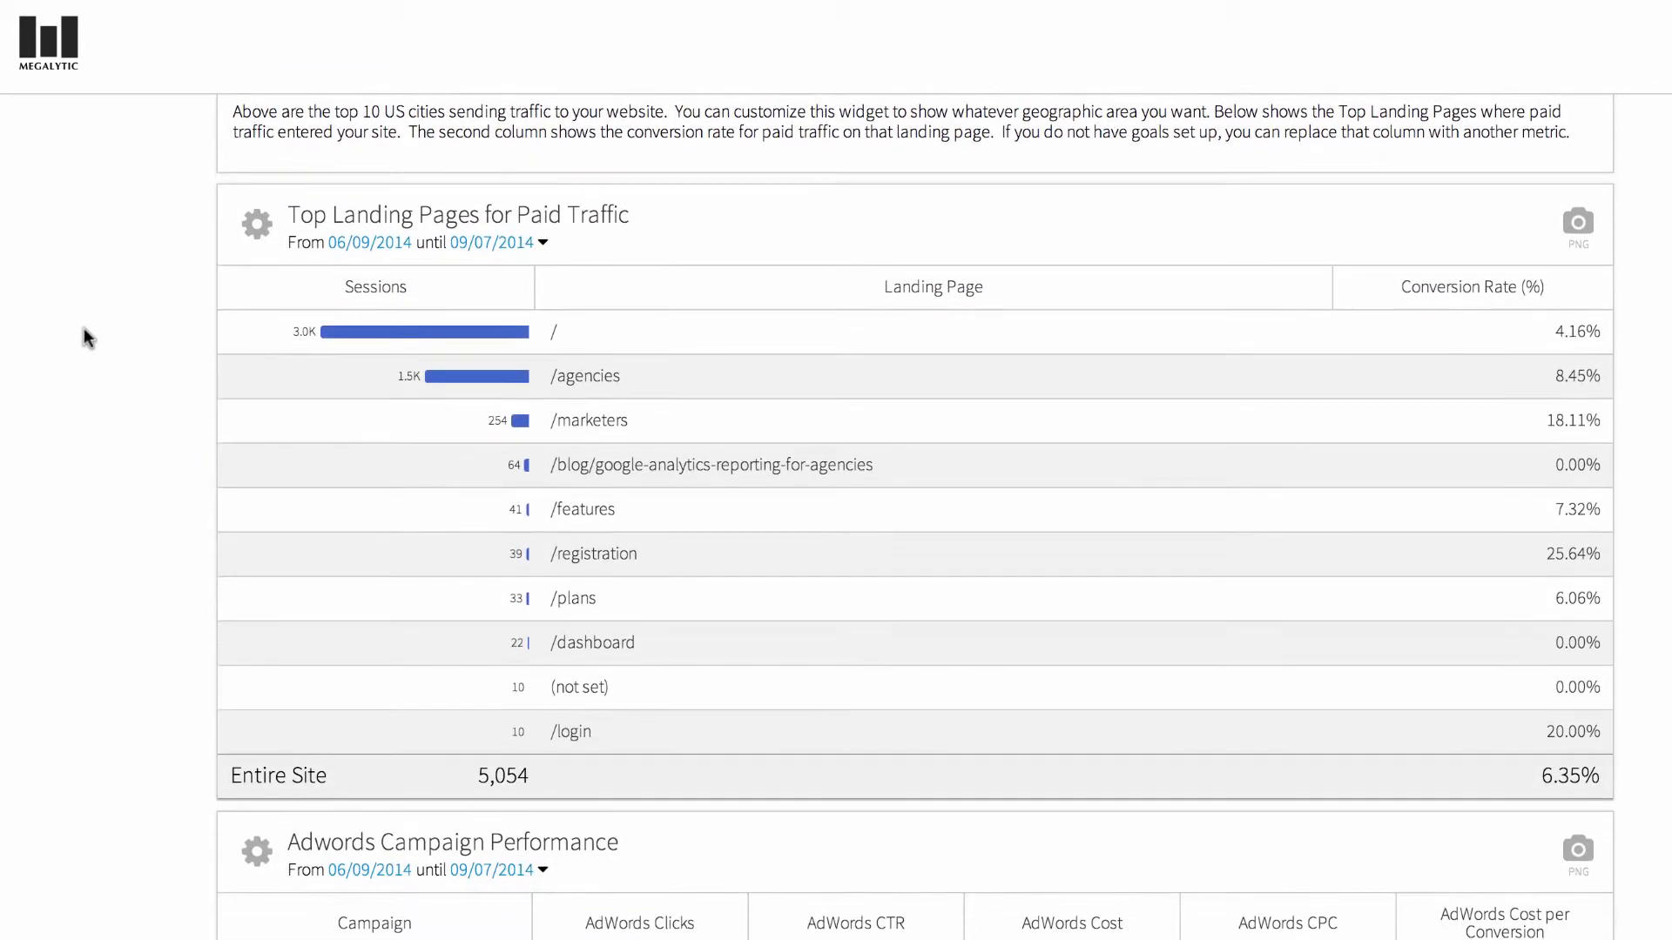
scroll("down", 3)
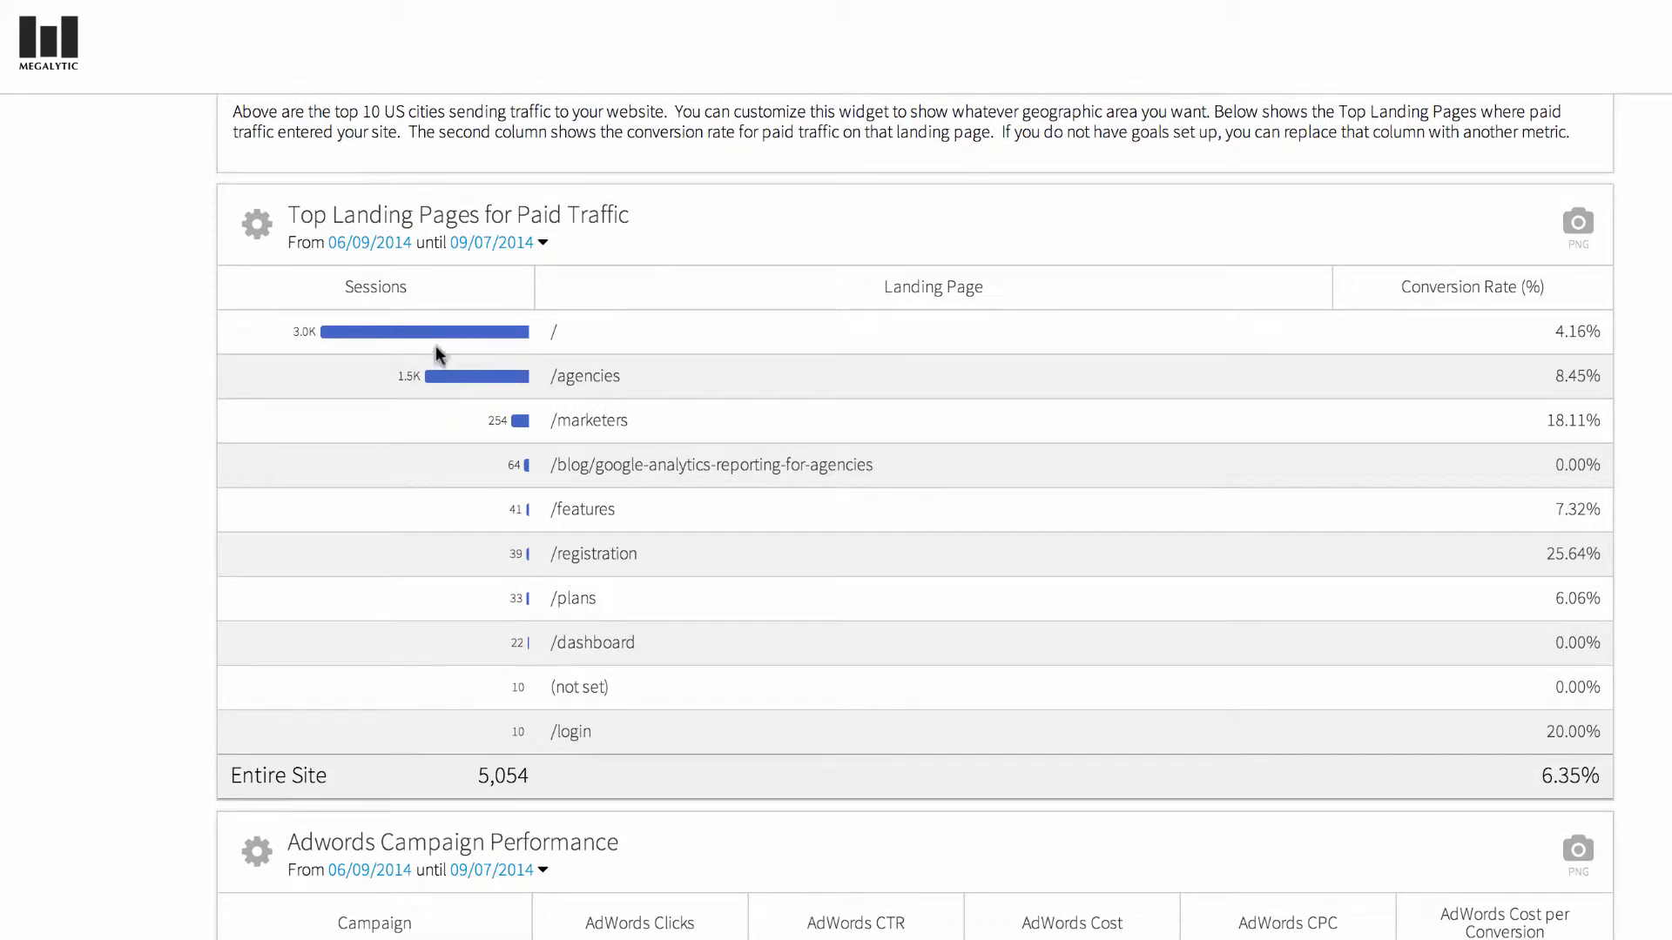
mouse_move(489, 350)
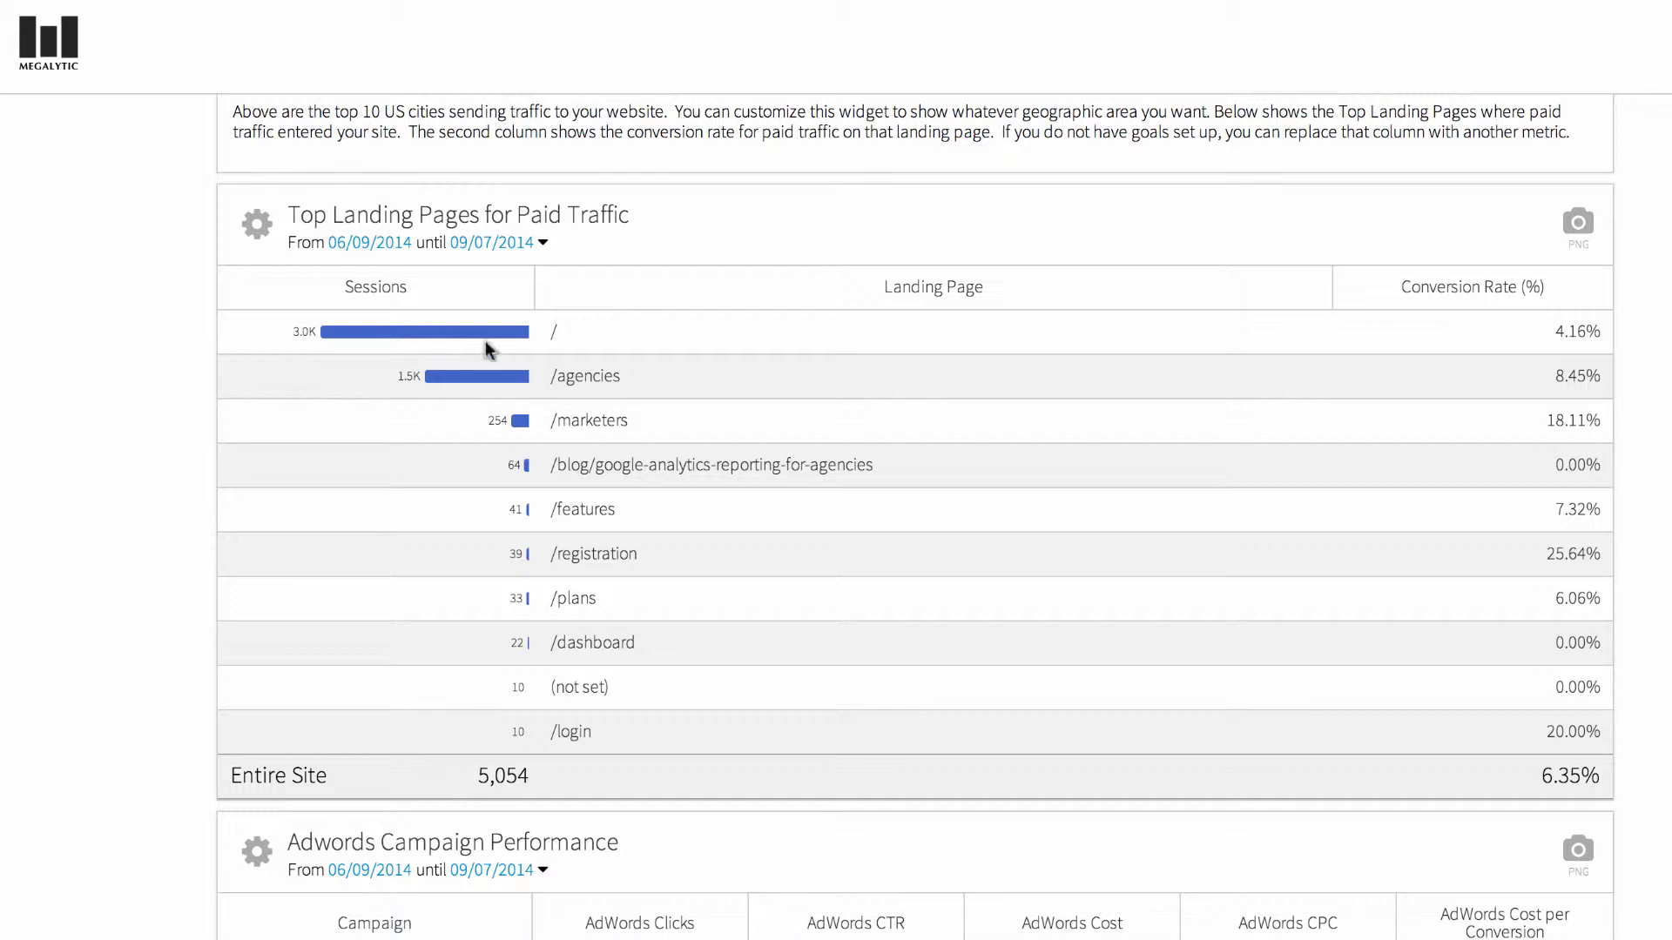
mouse_move(1531, 321)
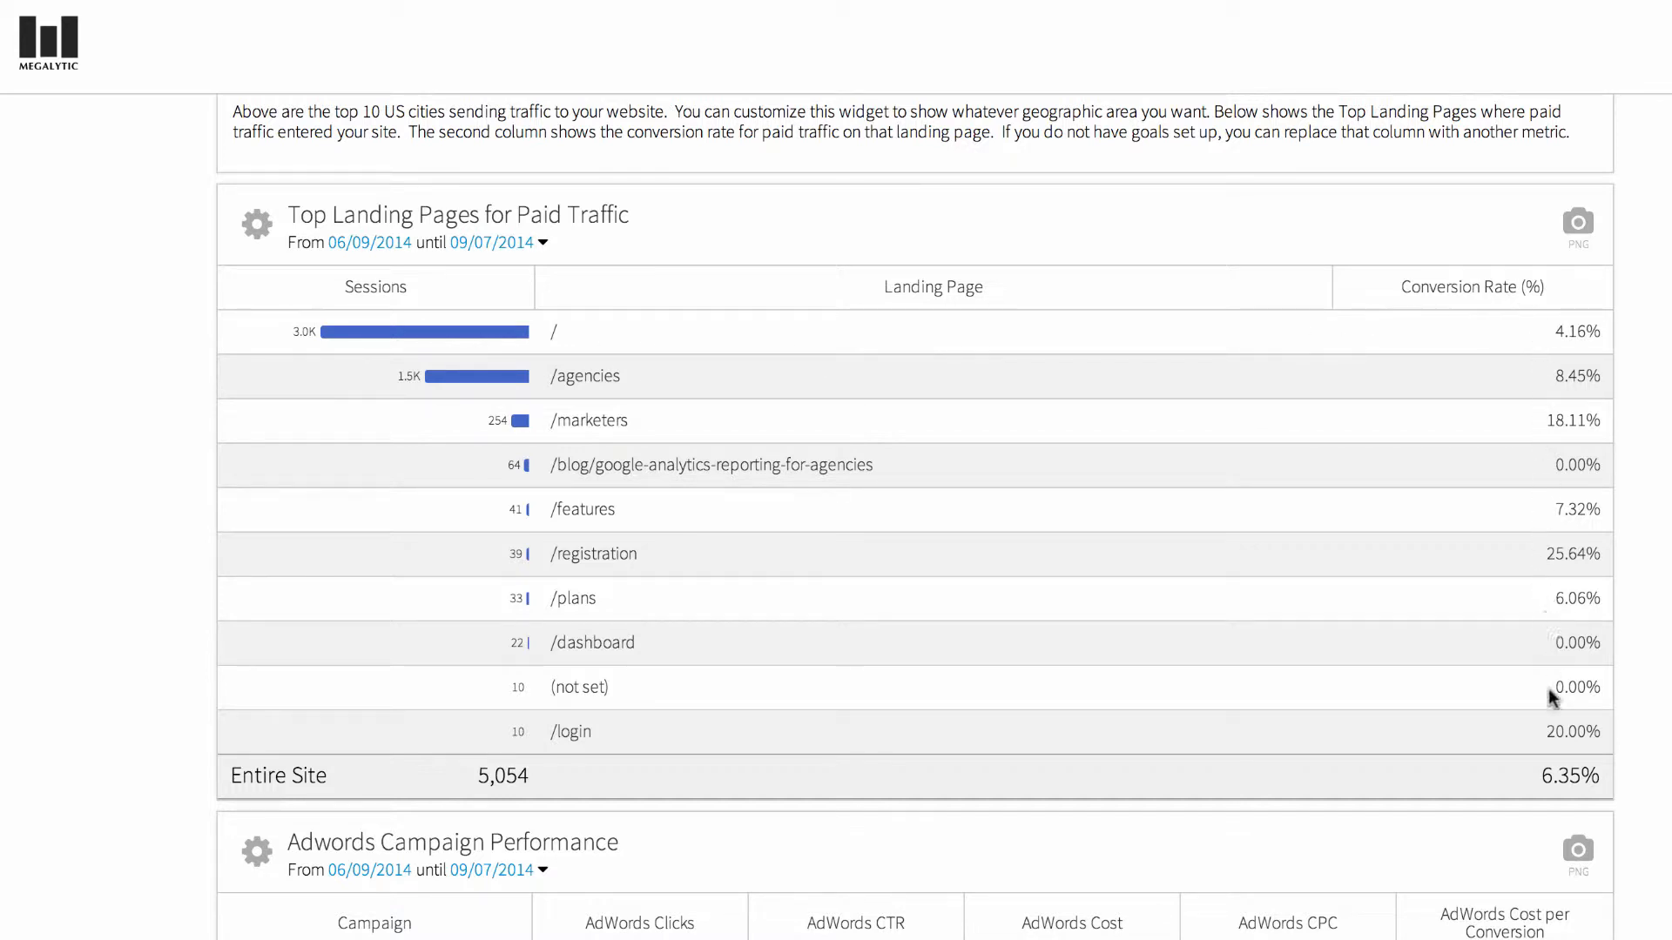
mouse_move(1528, 344)
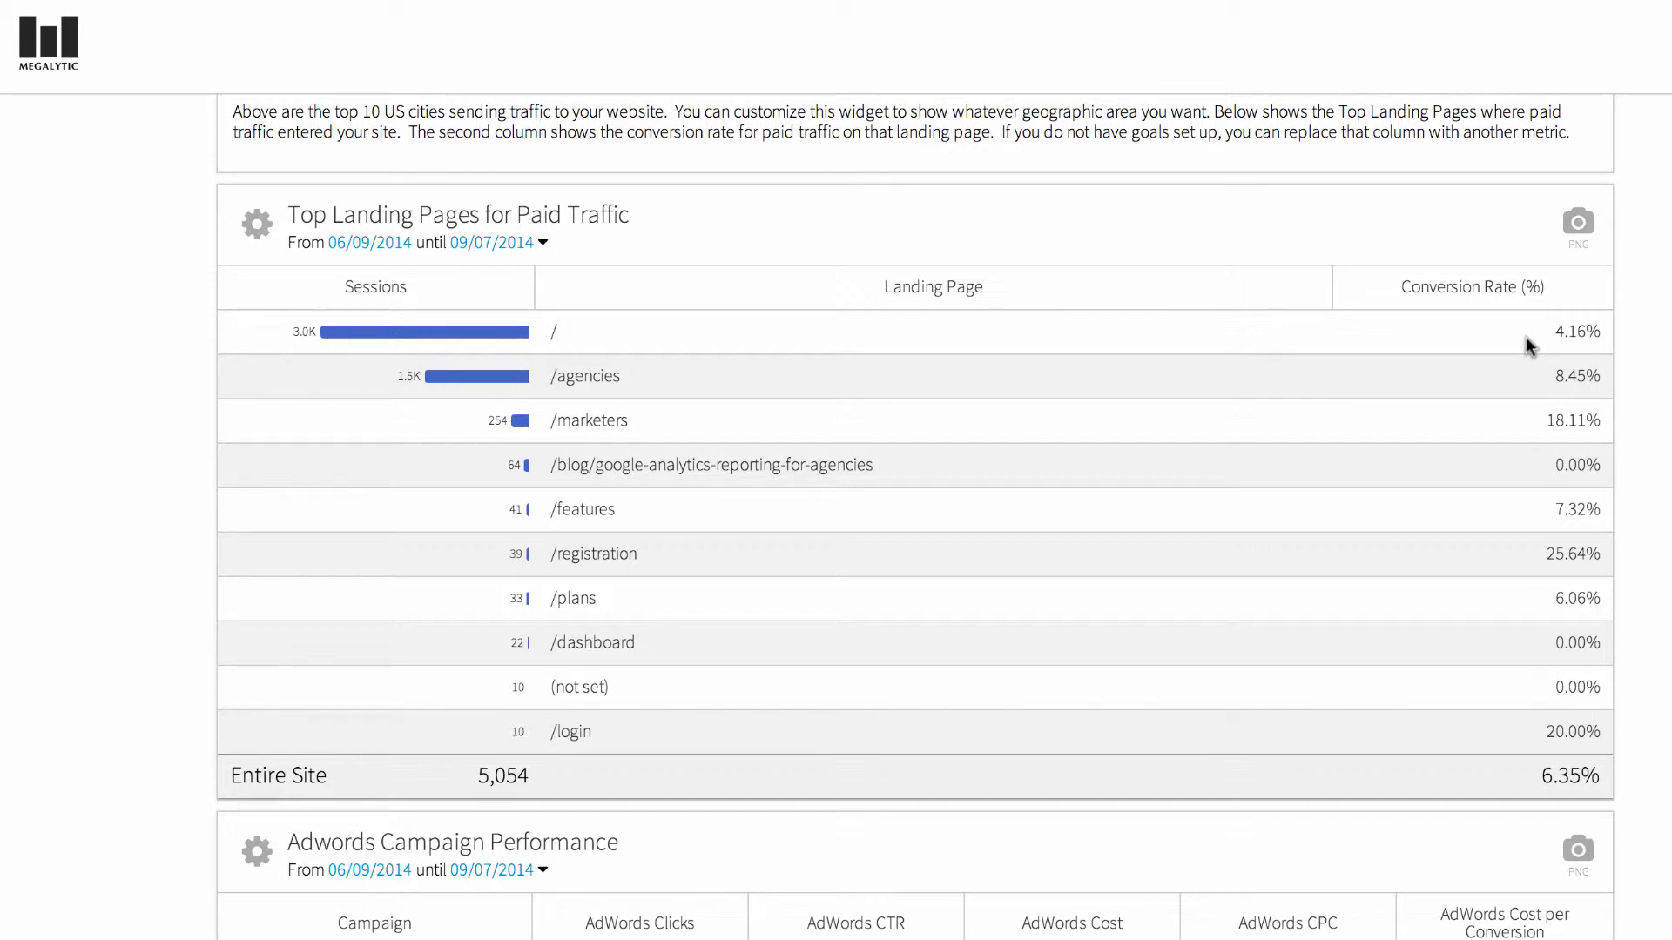
mouse_move(1477, 335)
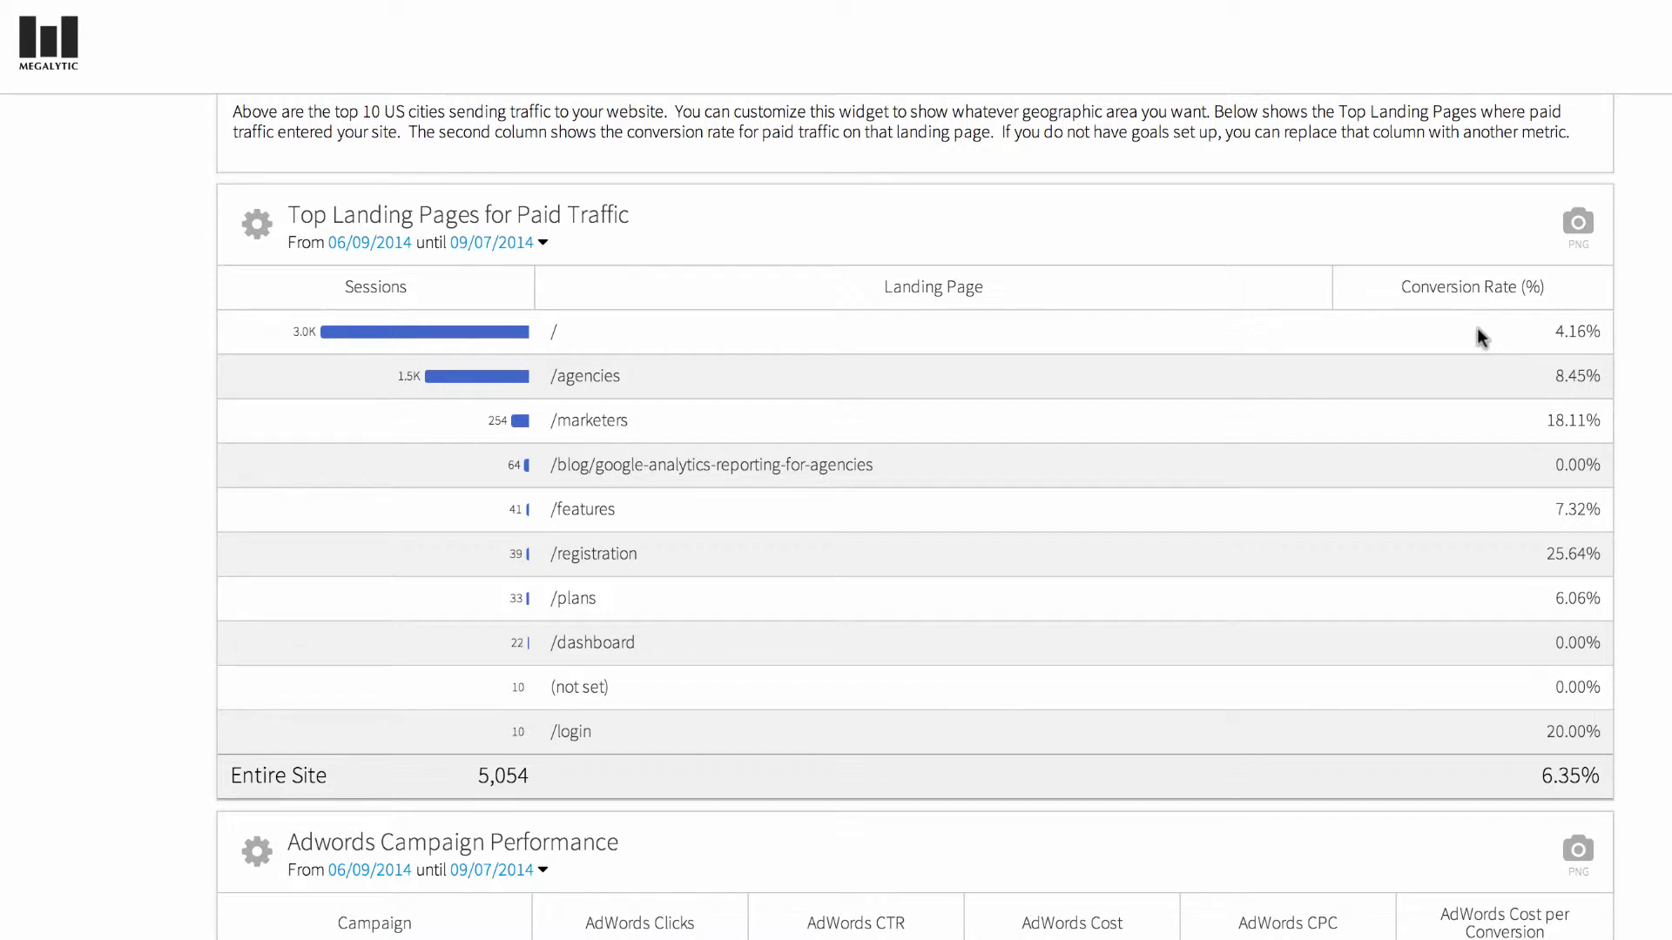
mouse_move(1497, 328)
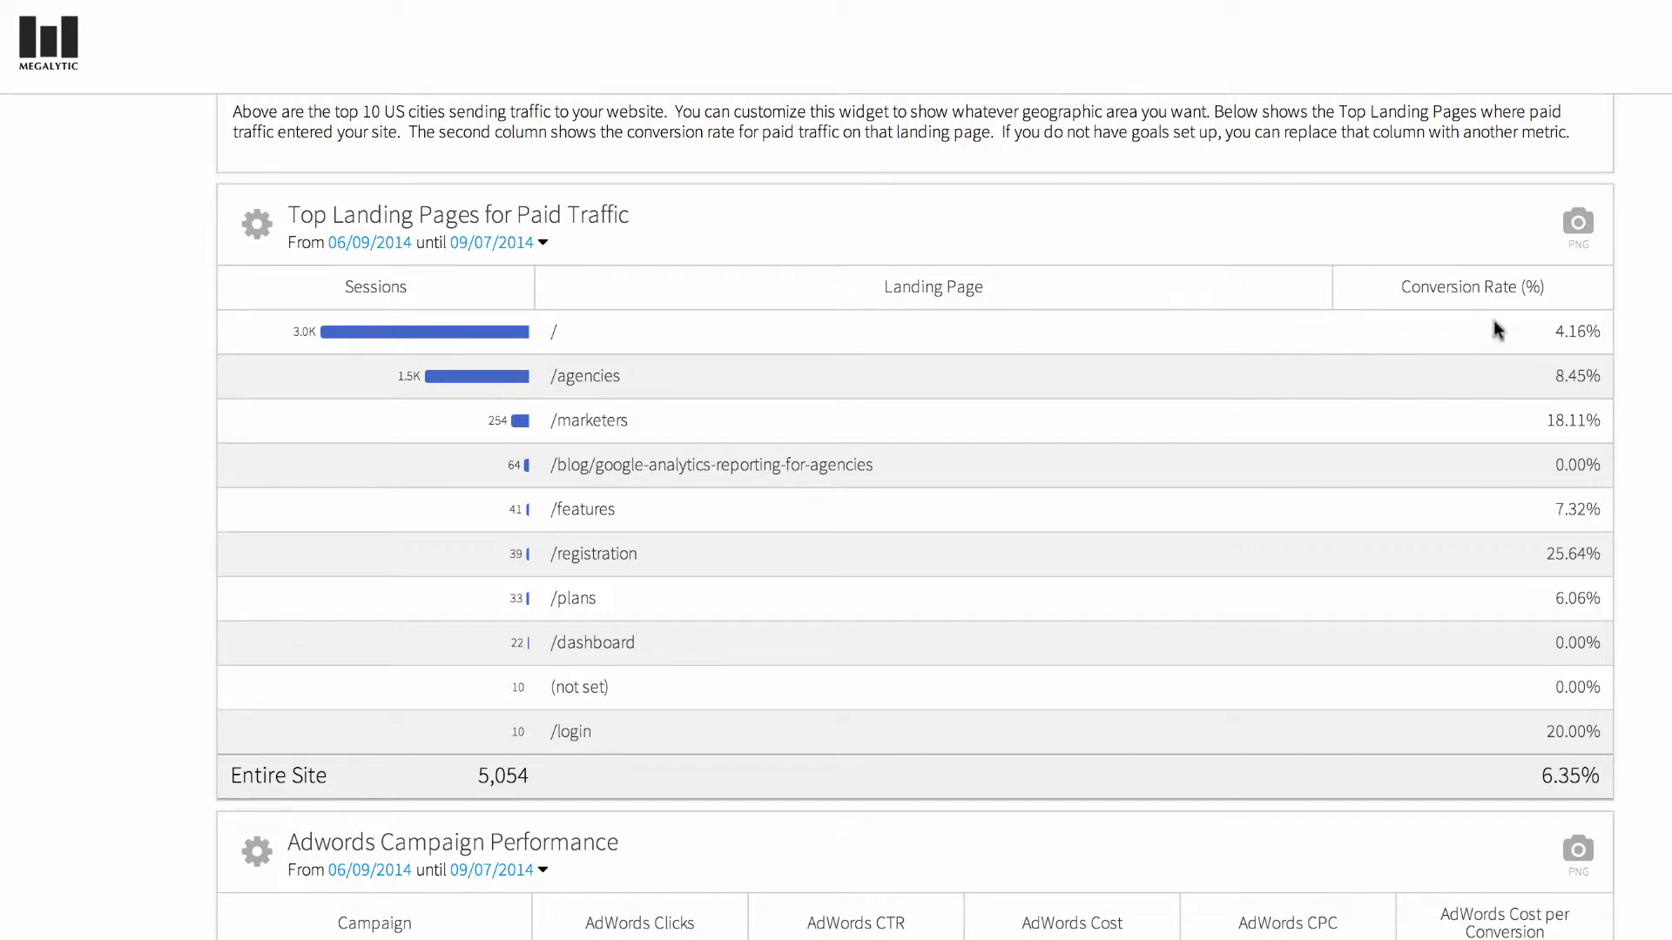
mouse_move(255, 225)
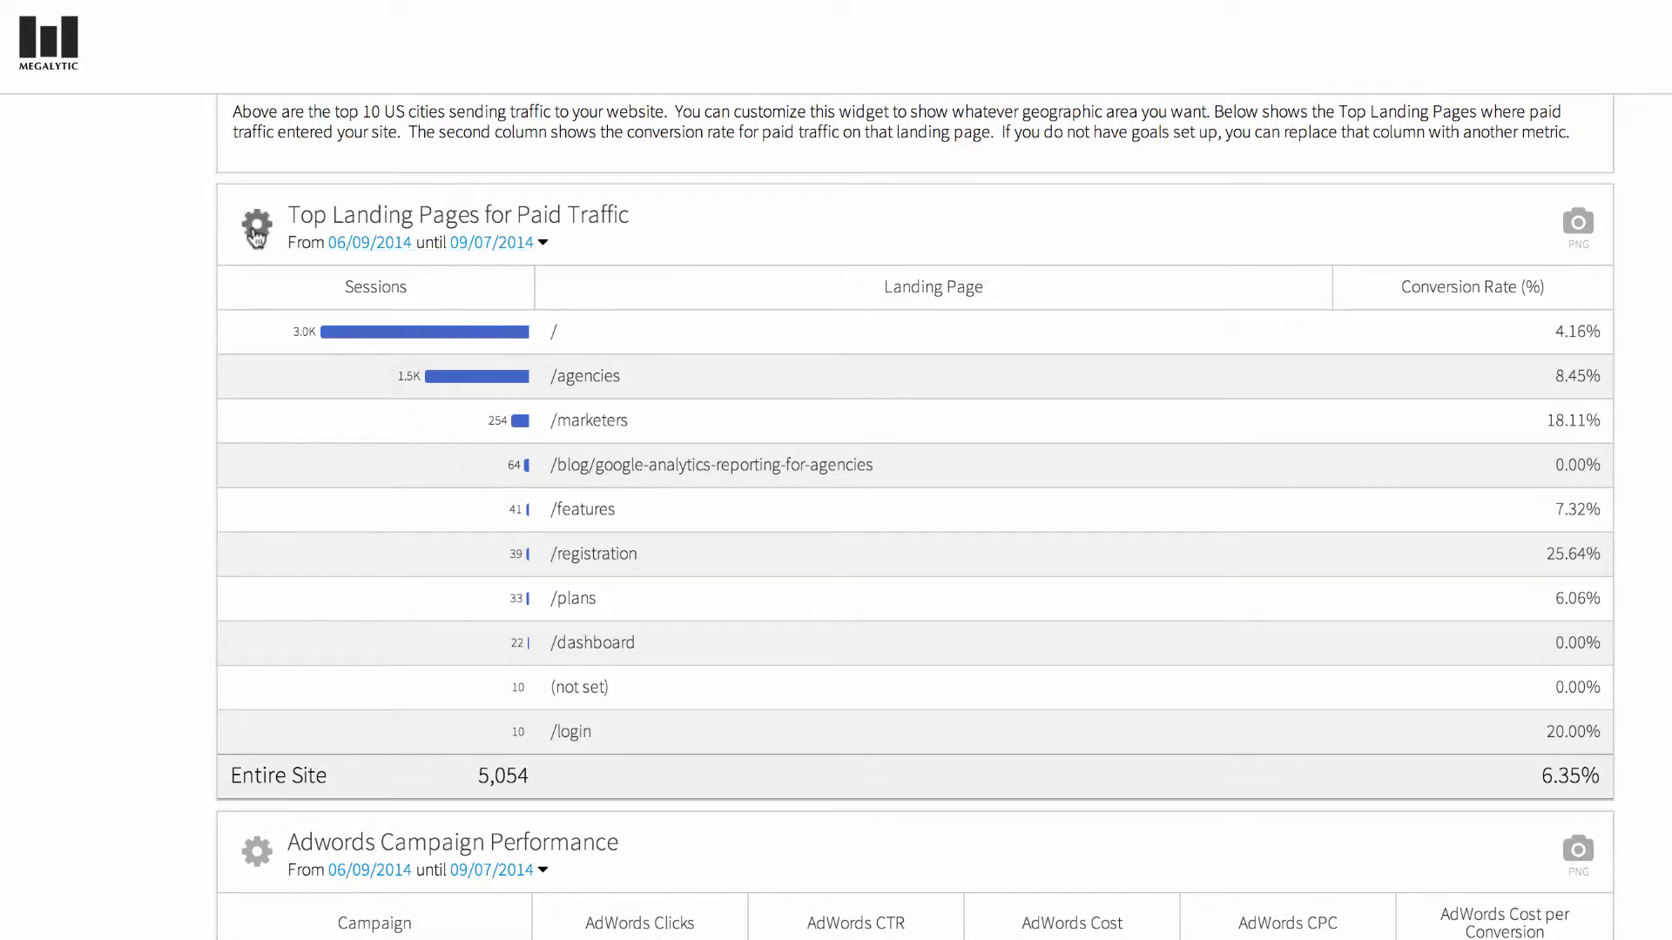
- Set the landing pages table's conversion goal to New Account – Trial
left_click(255, 229)
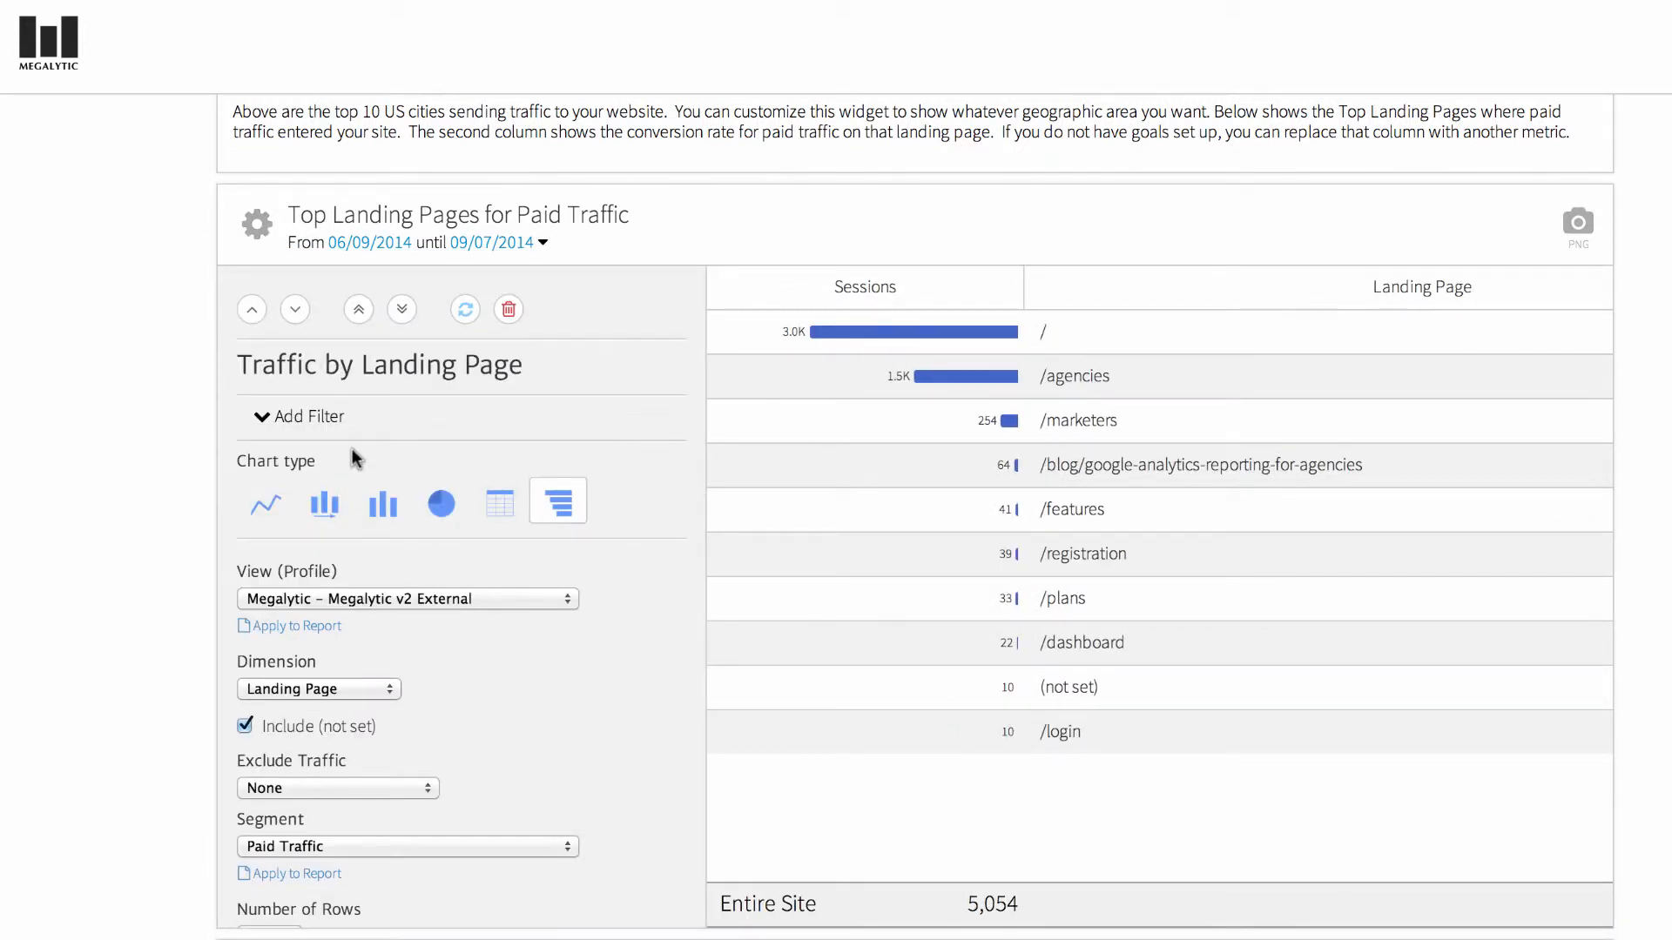
scroll("down", 3)
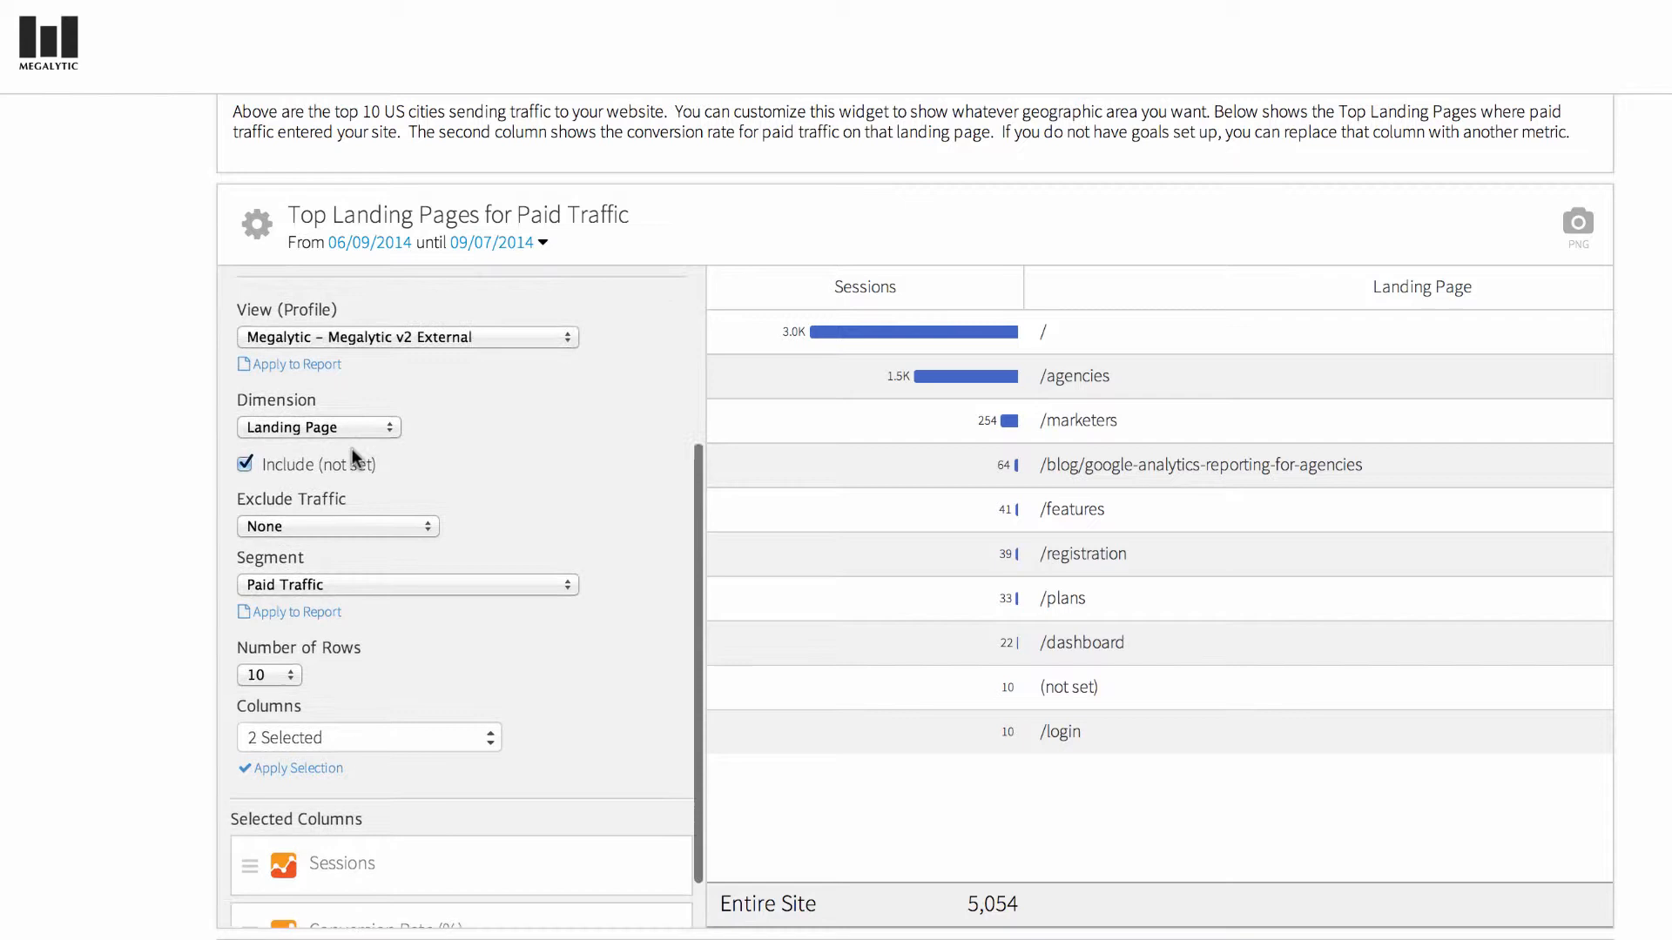
scroll("down", 3)
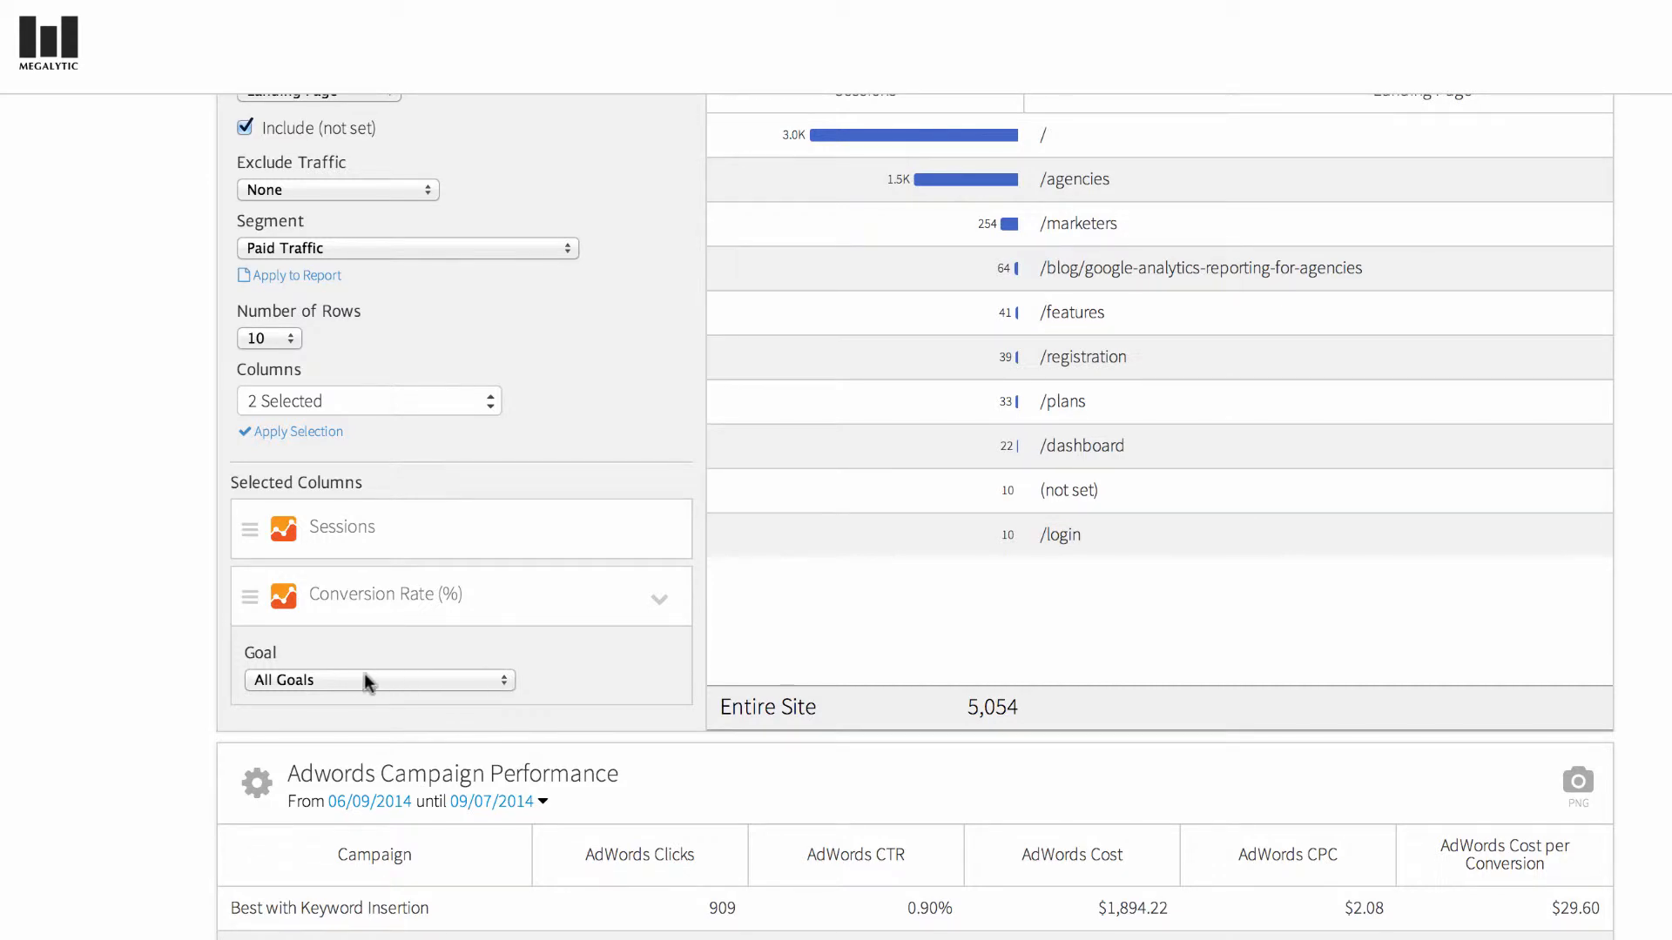
left_click(378, 680)
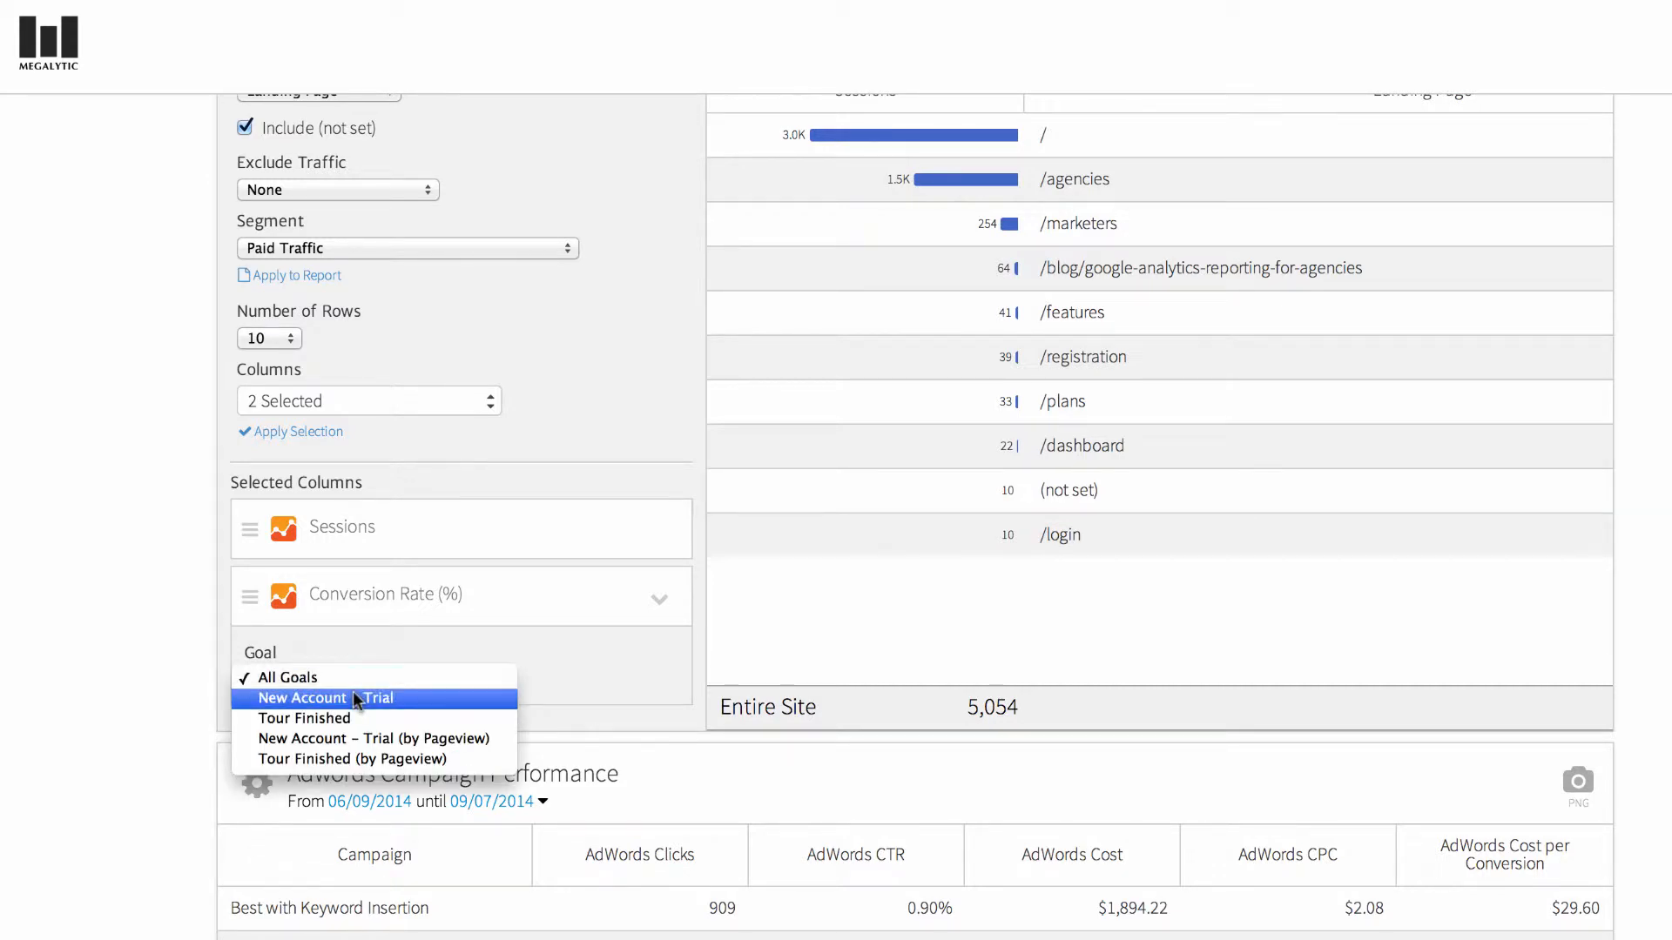
left_click(325, 698)
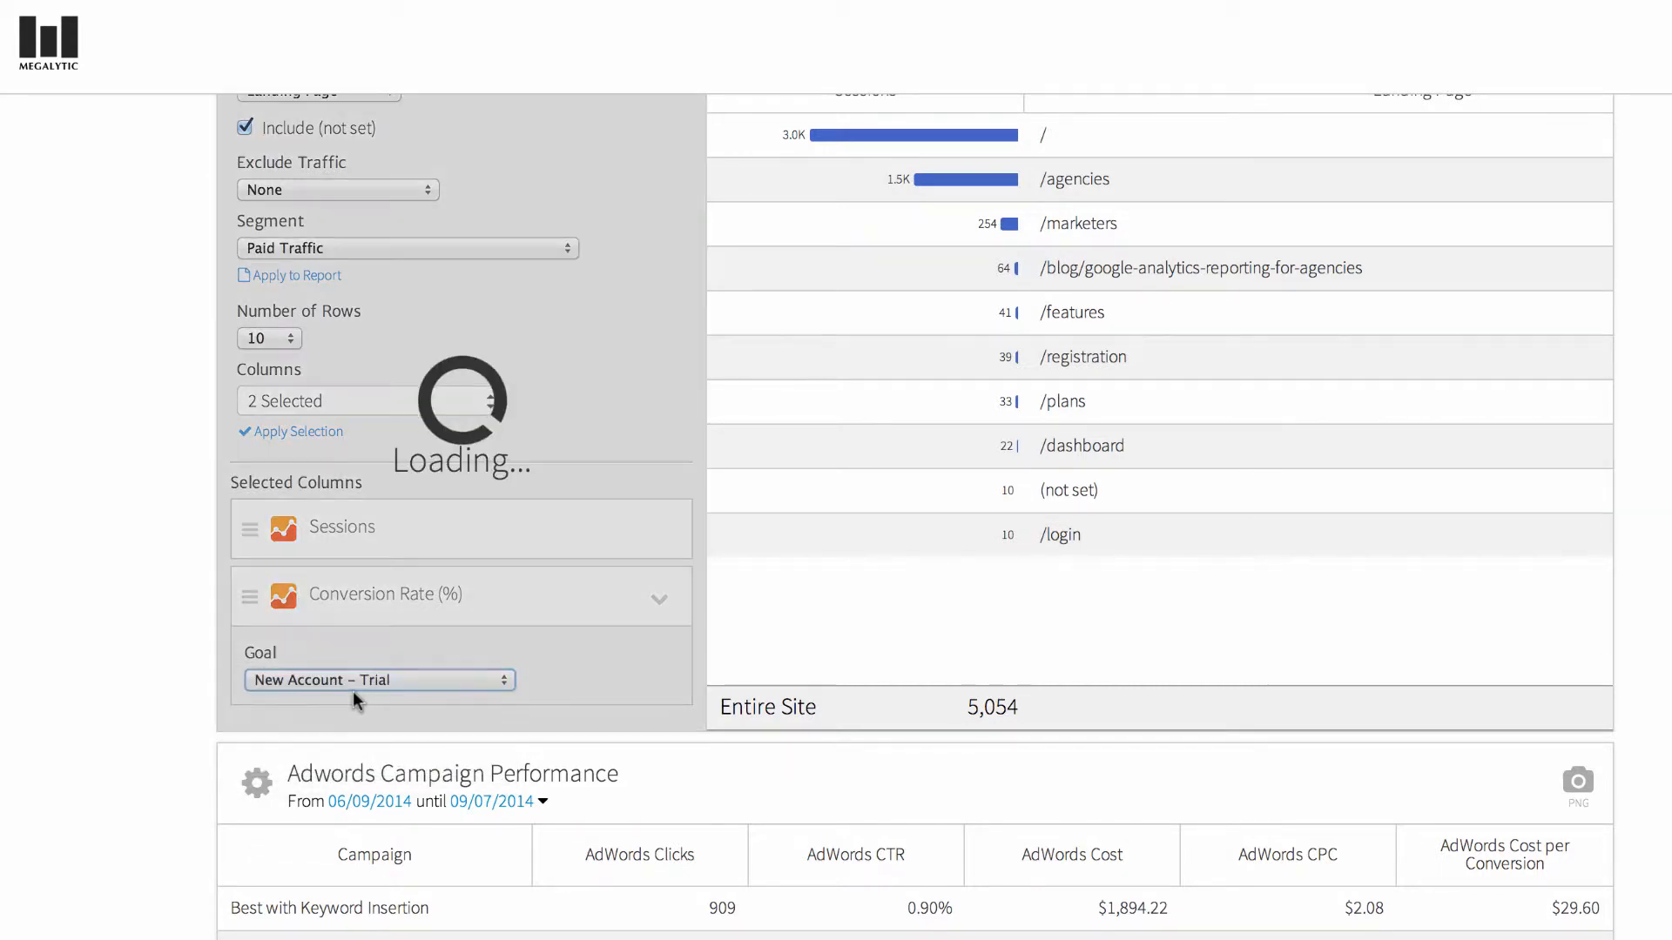
mouse_move(516, 533)
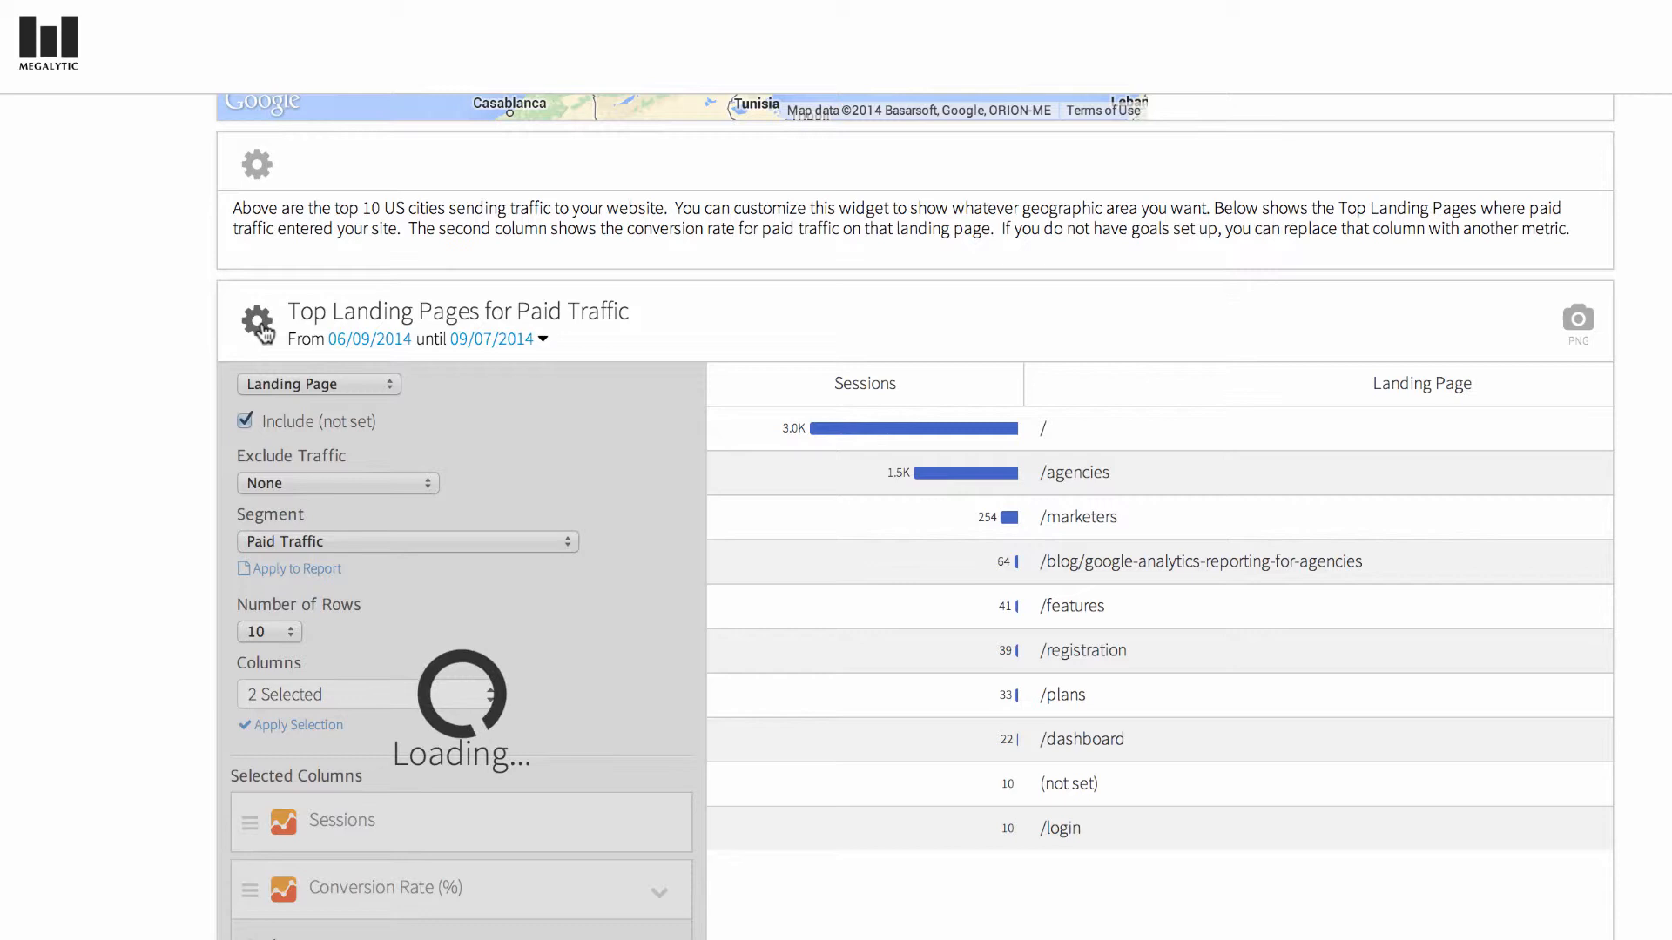
left_click(299, 725)
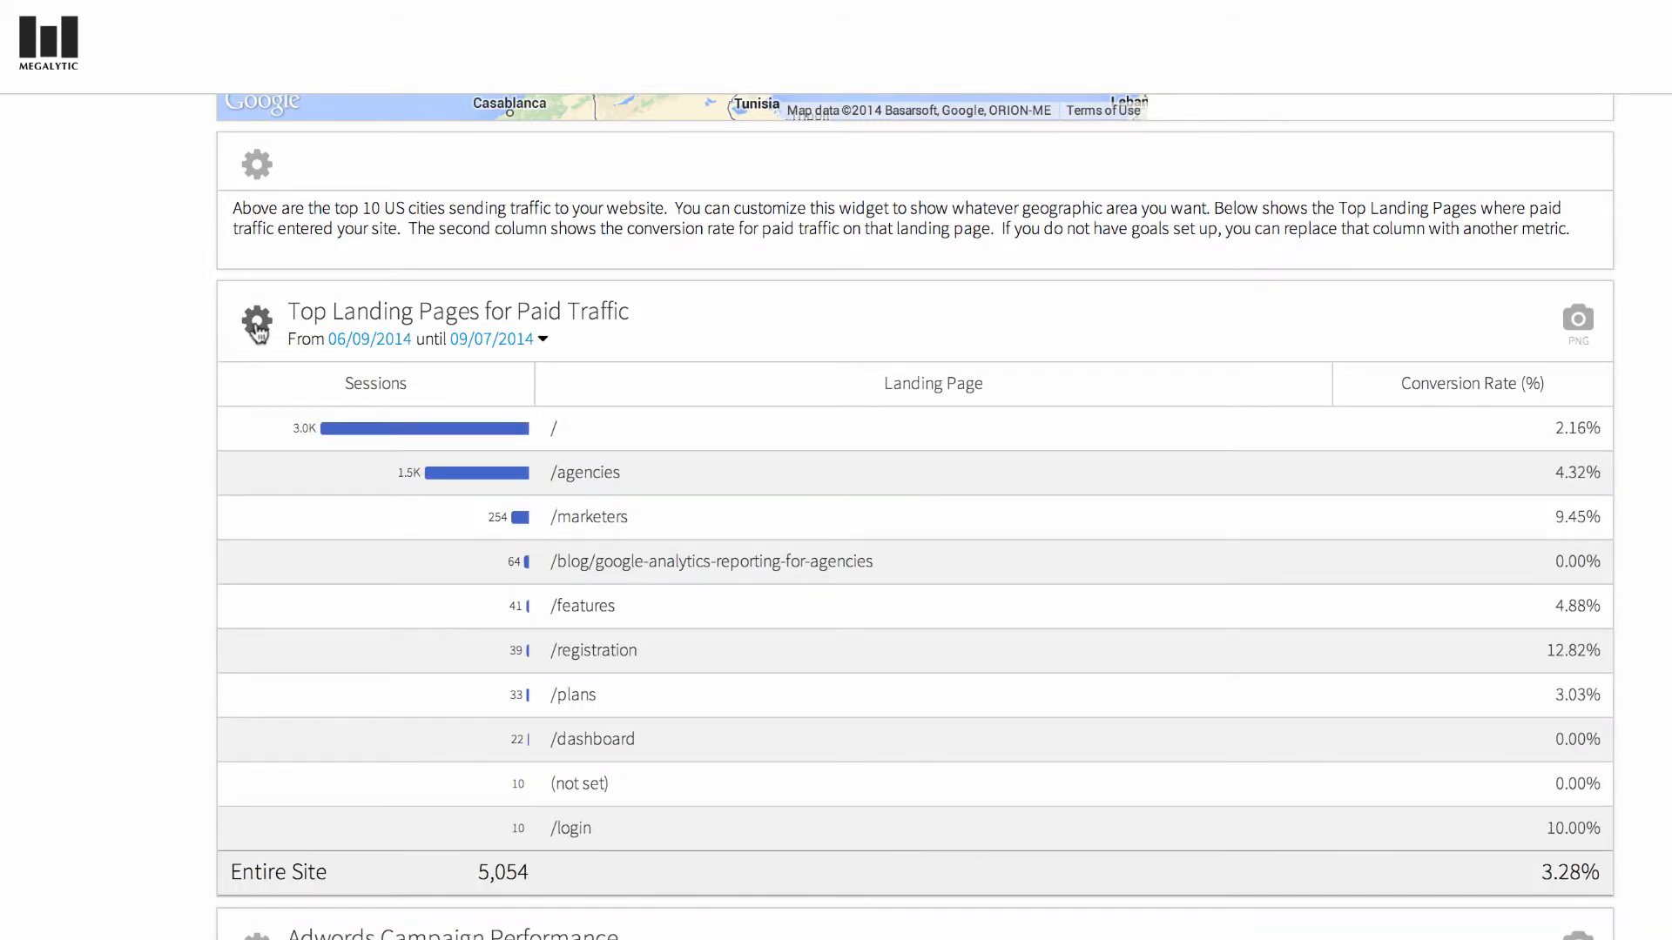
mouse_move(476, 358)
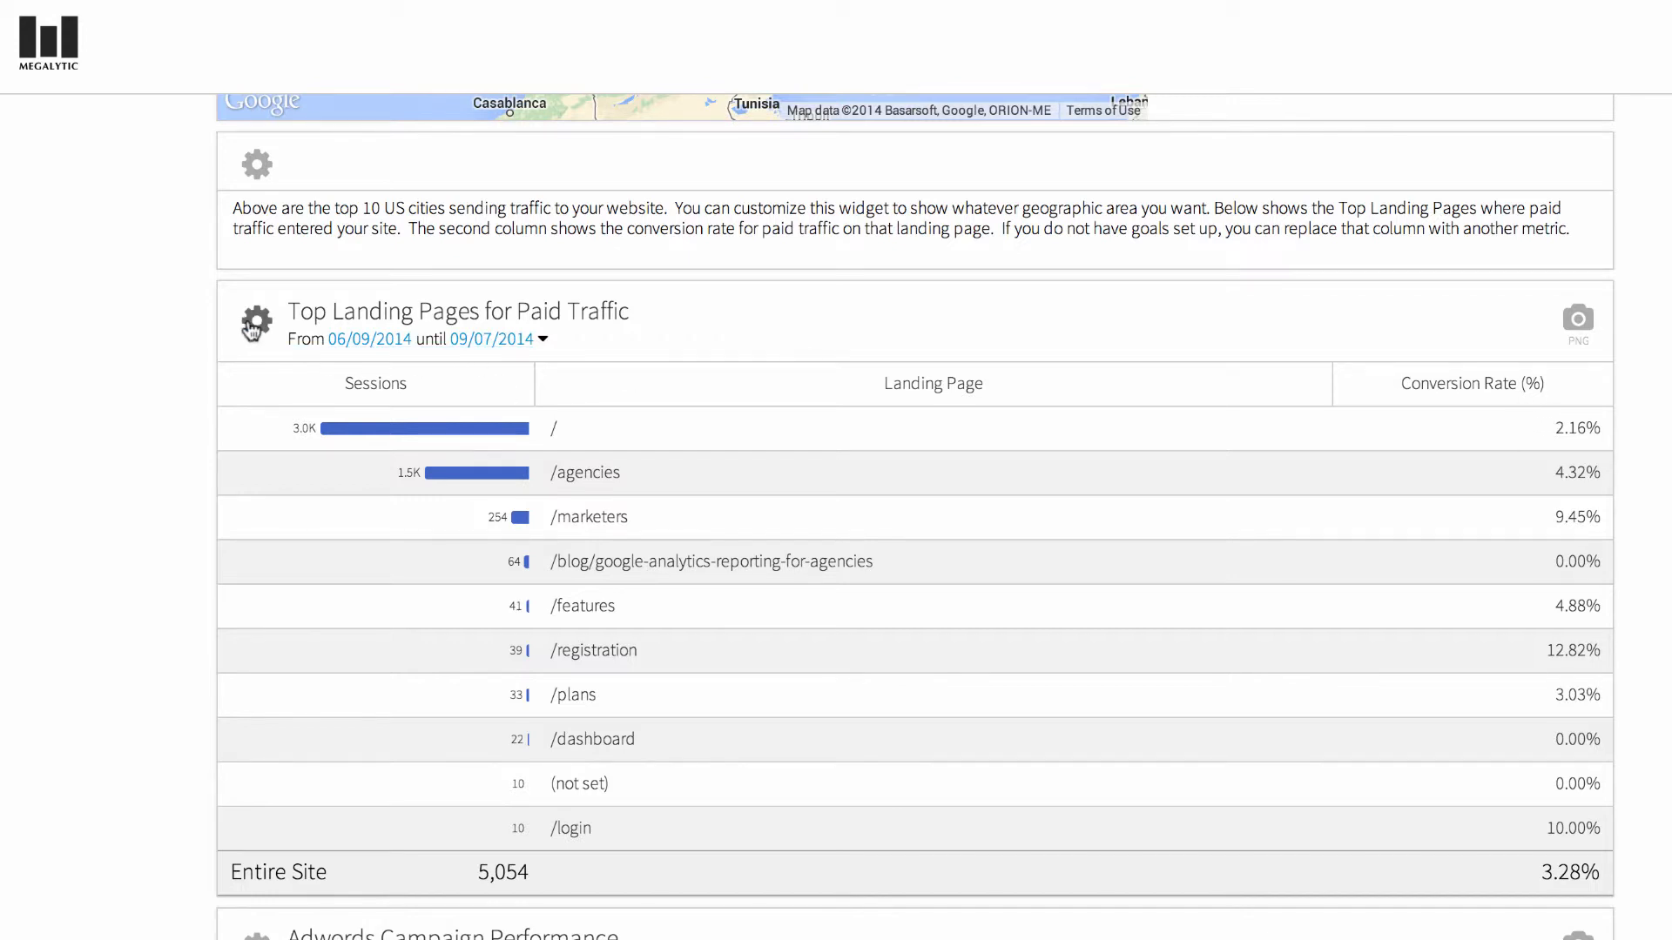
- Replace the Conversion Rate column with Pageviews in the landing pages table
left_click(256, 323)
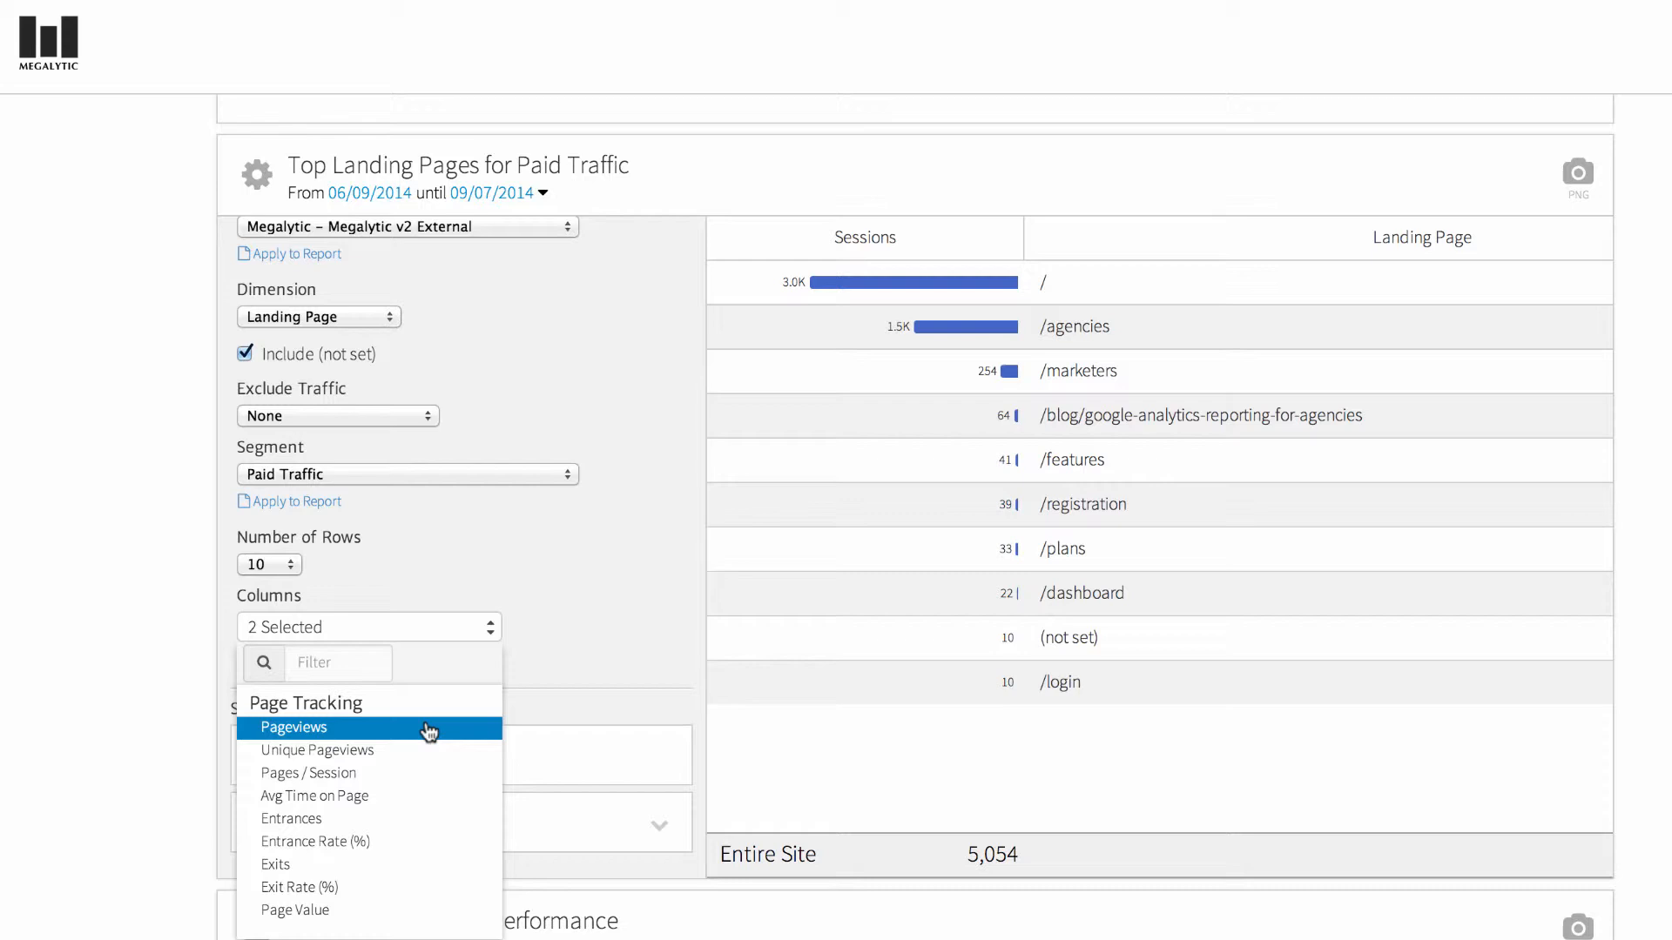
scroll("down", 3)
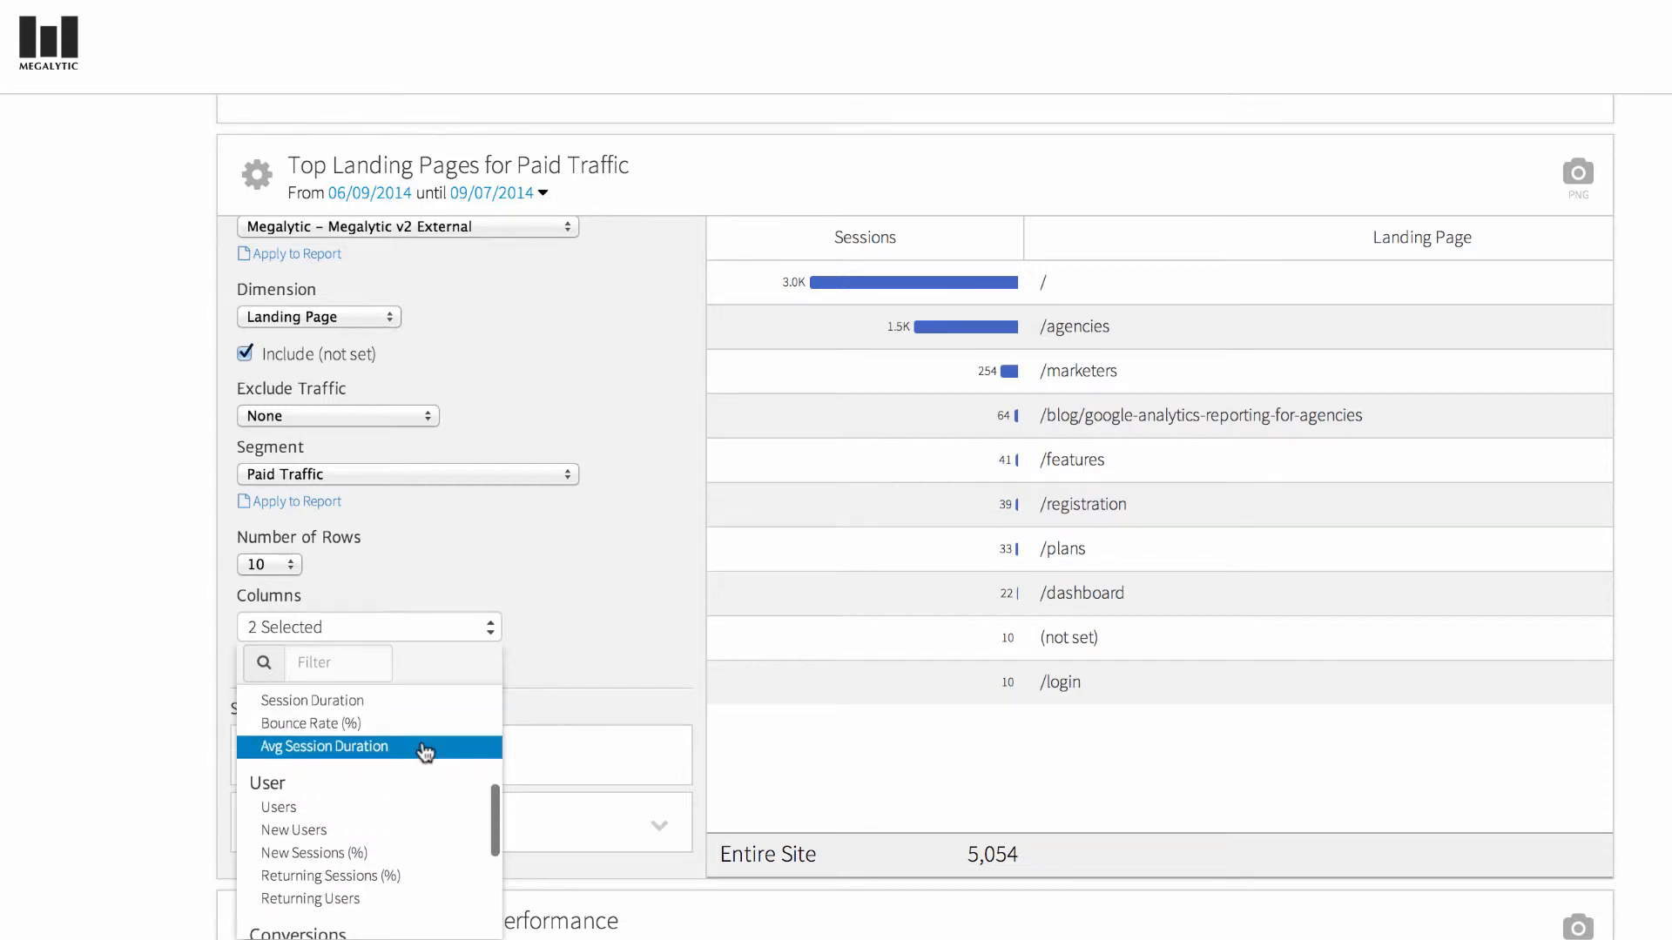
scroll("down", 3)
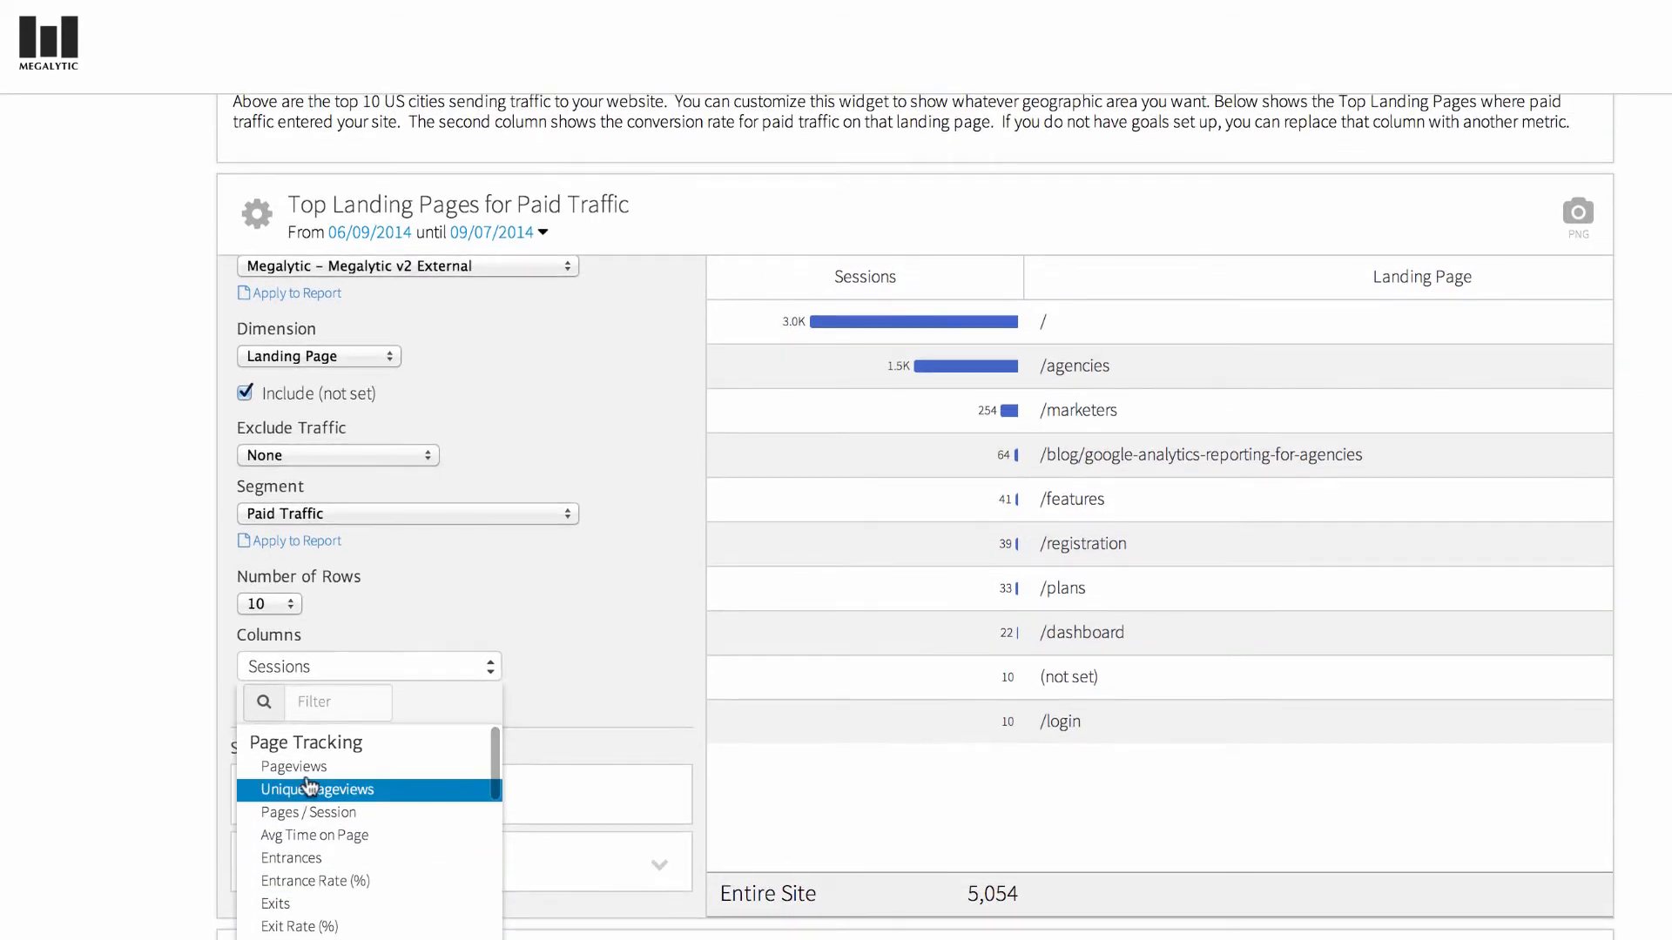
left_click(316, 790)
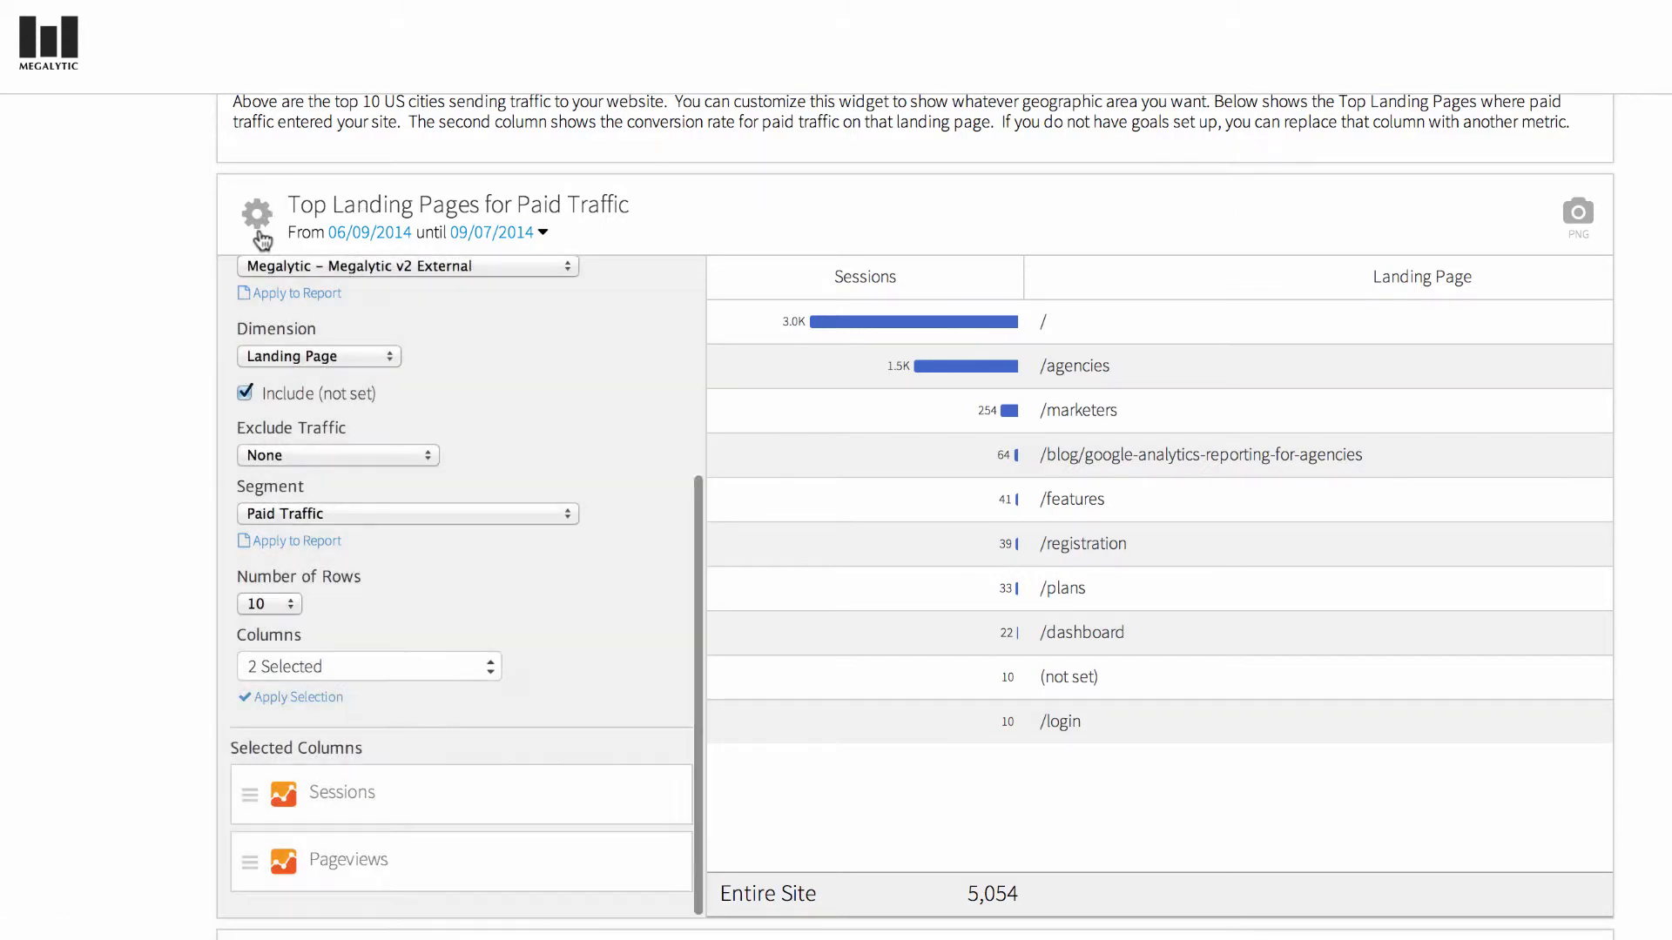
left_click(256, 215)
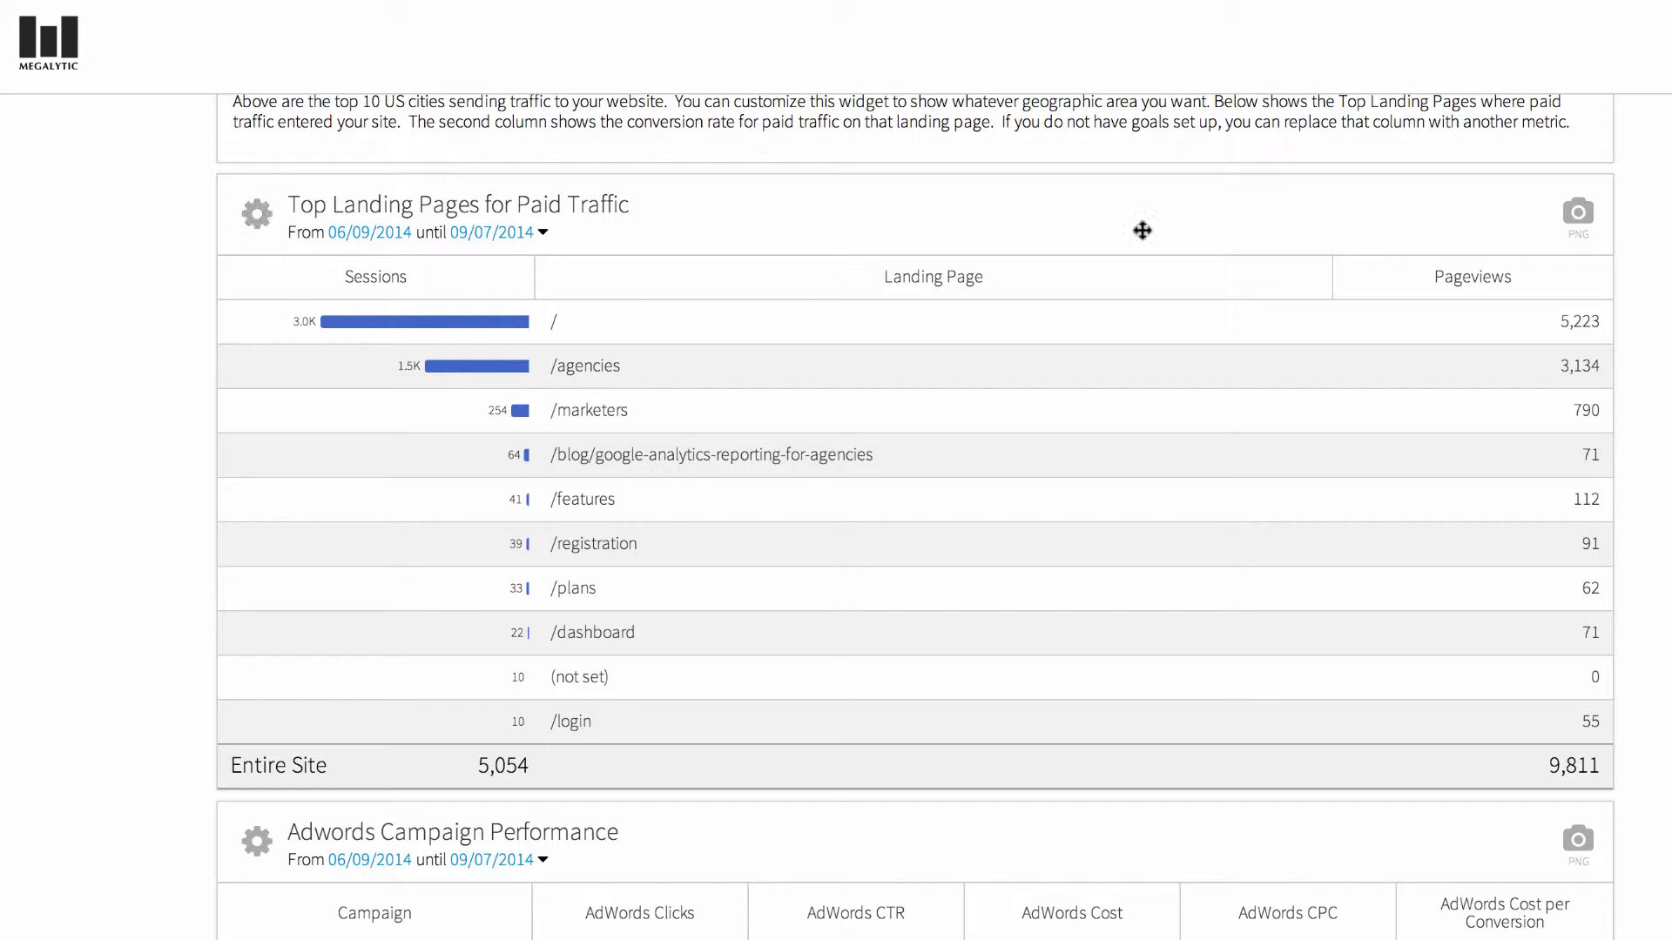
scroll("down", 3)
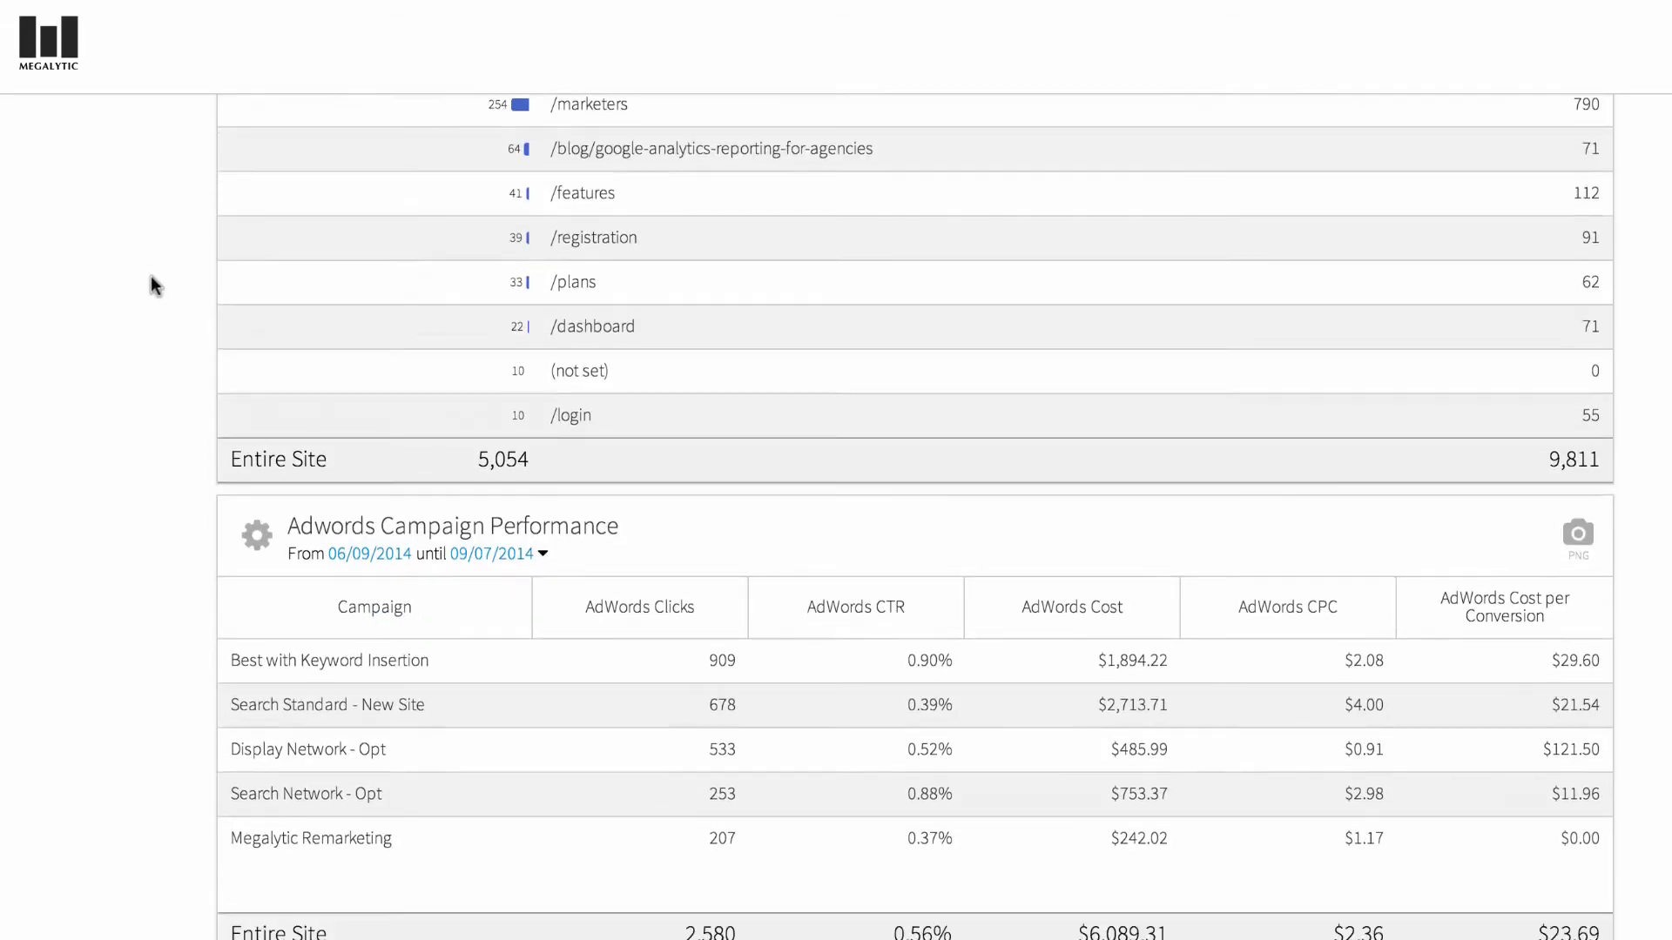
scroll("down", 3)
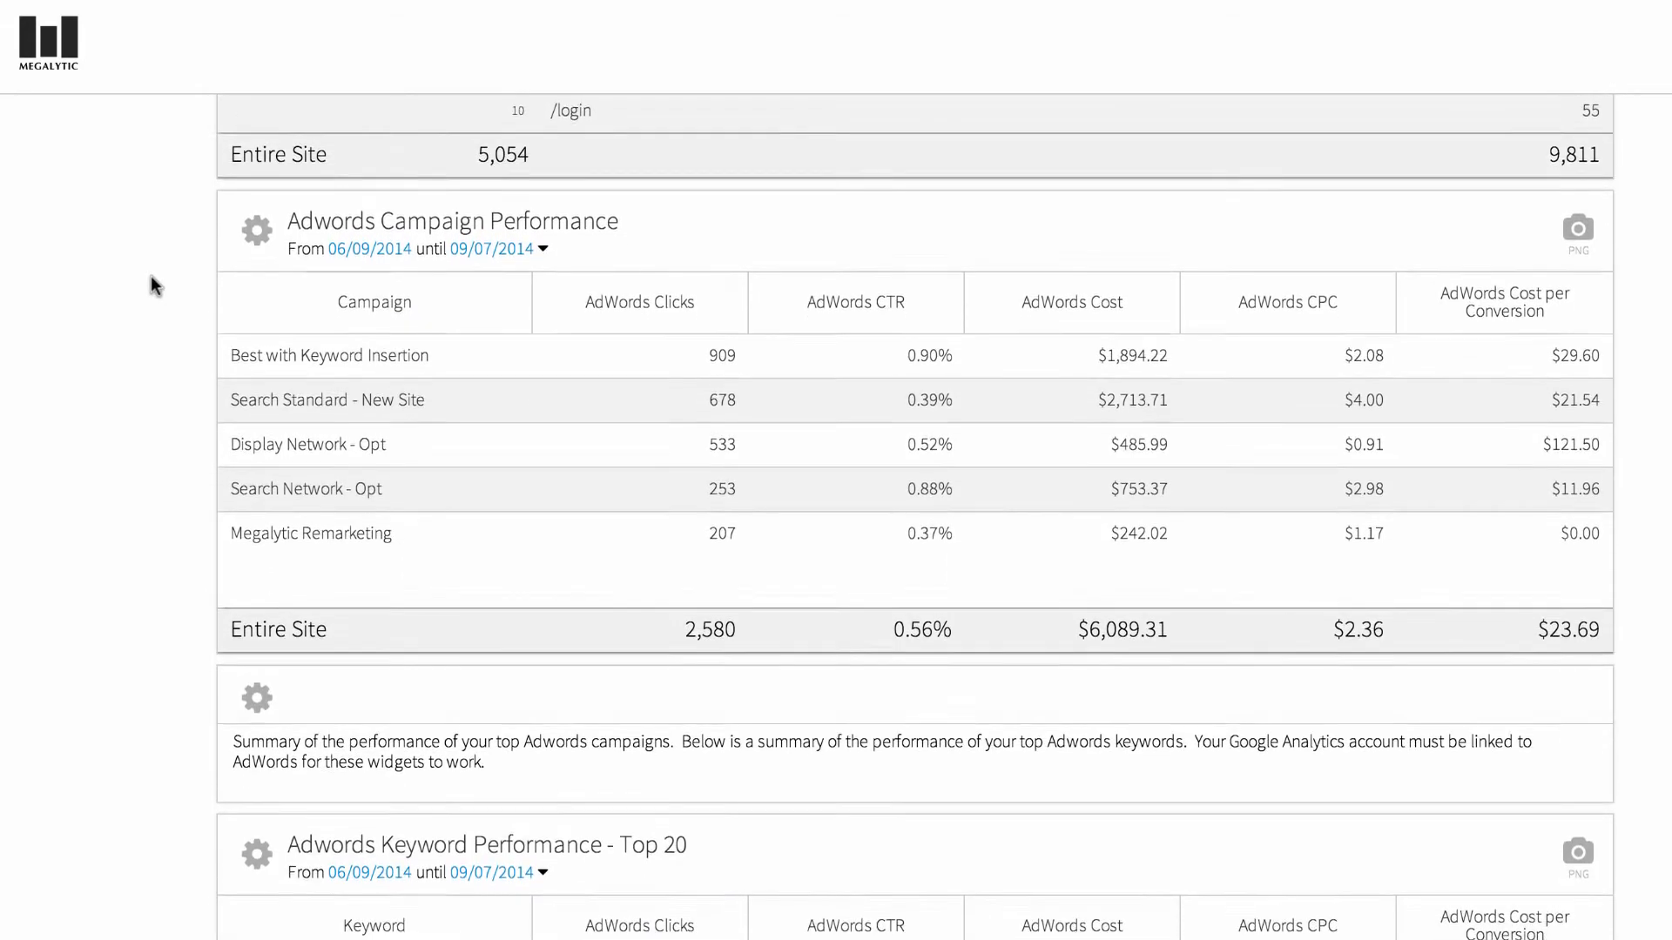
scroll("down", 3)
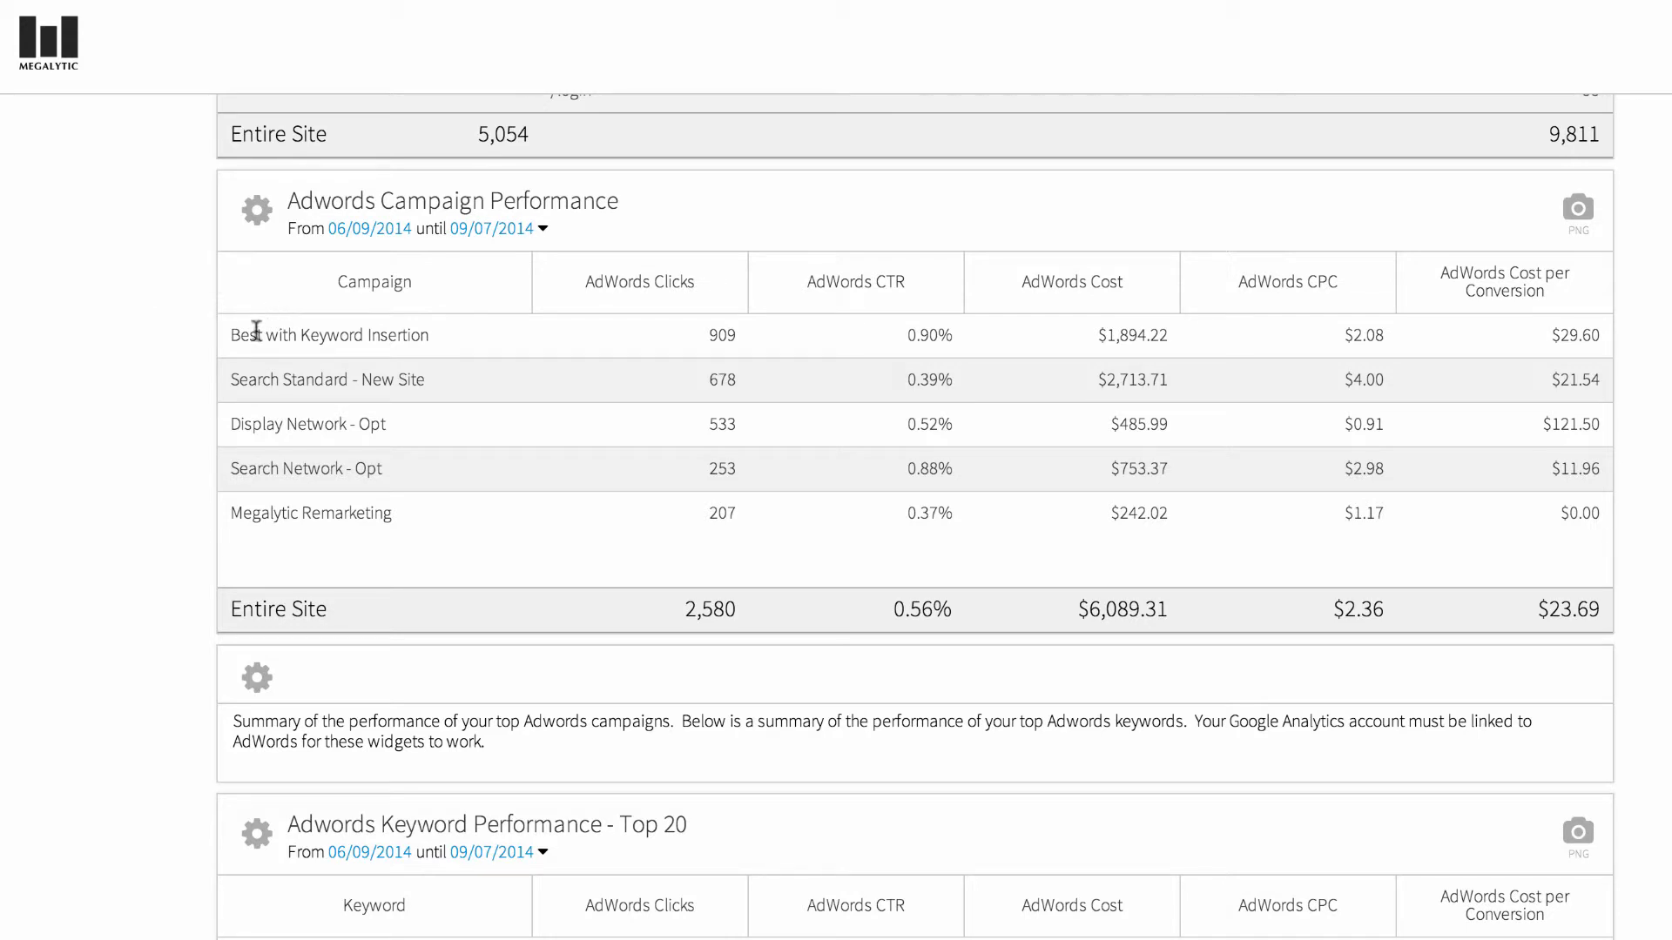
mouse_move(680, 336)
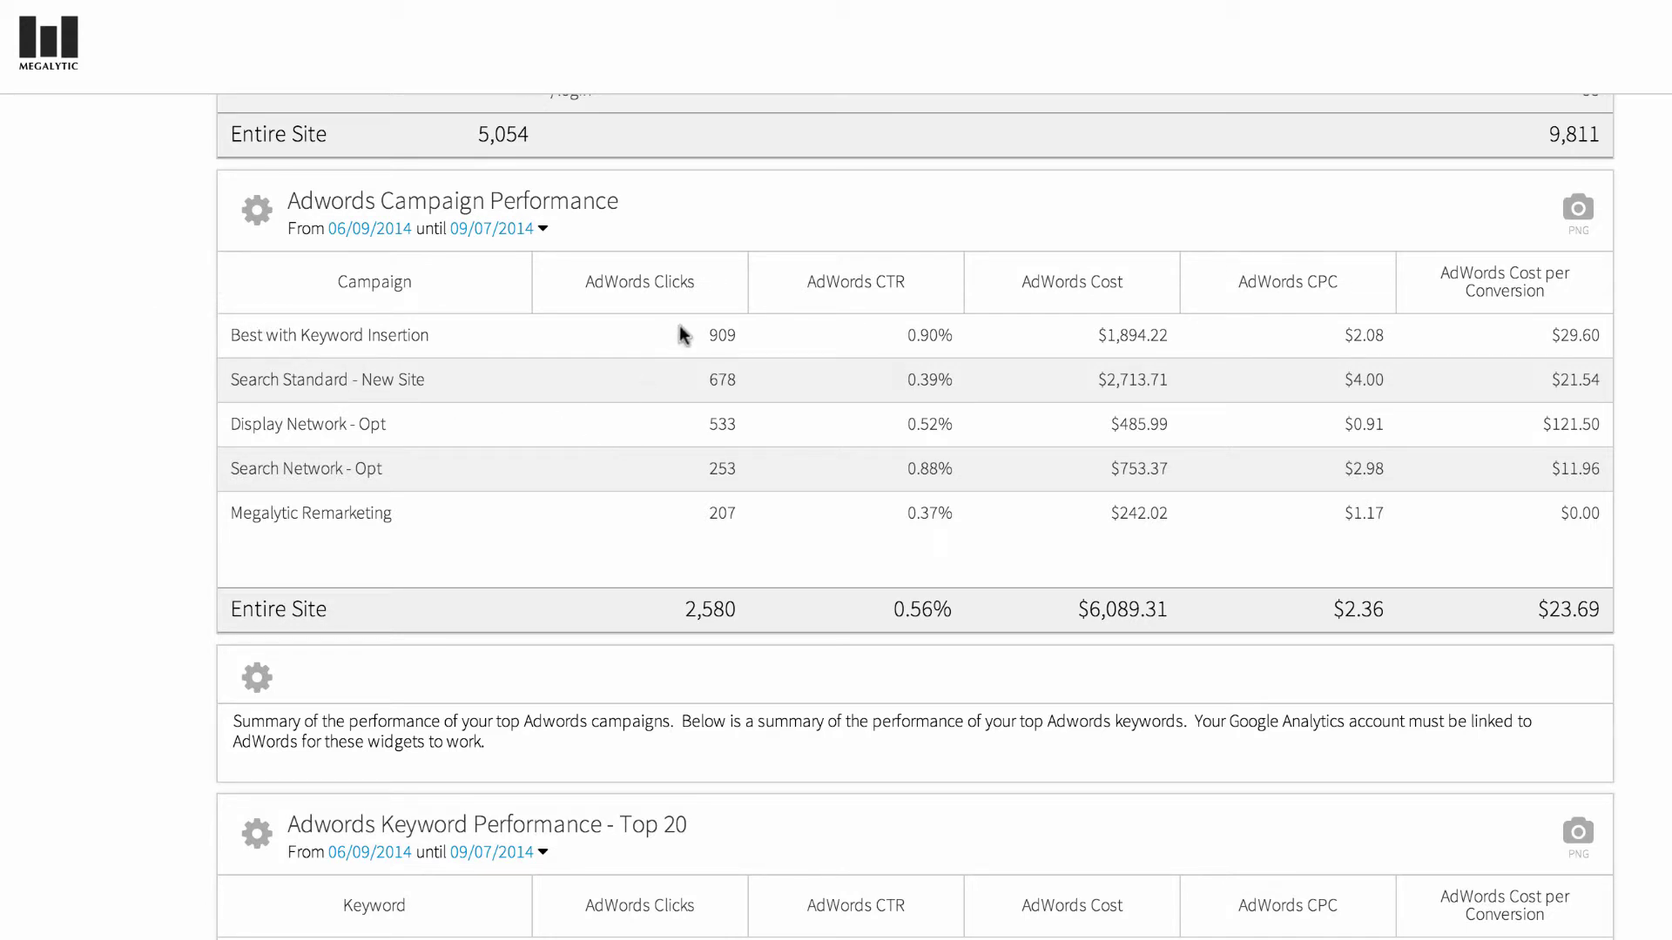
mouse_move(918, 369)
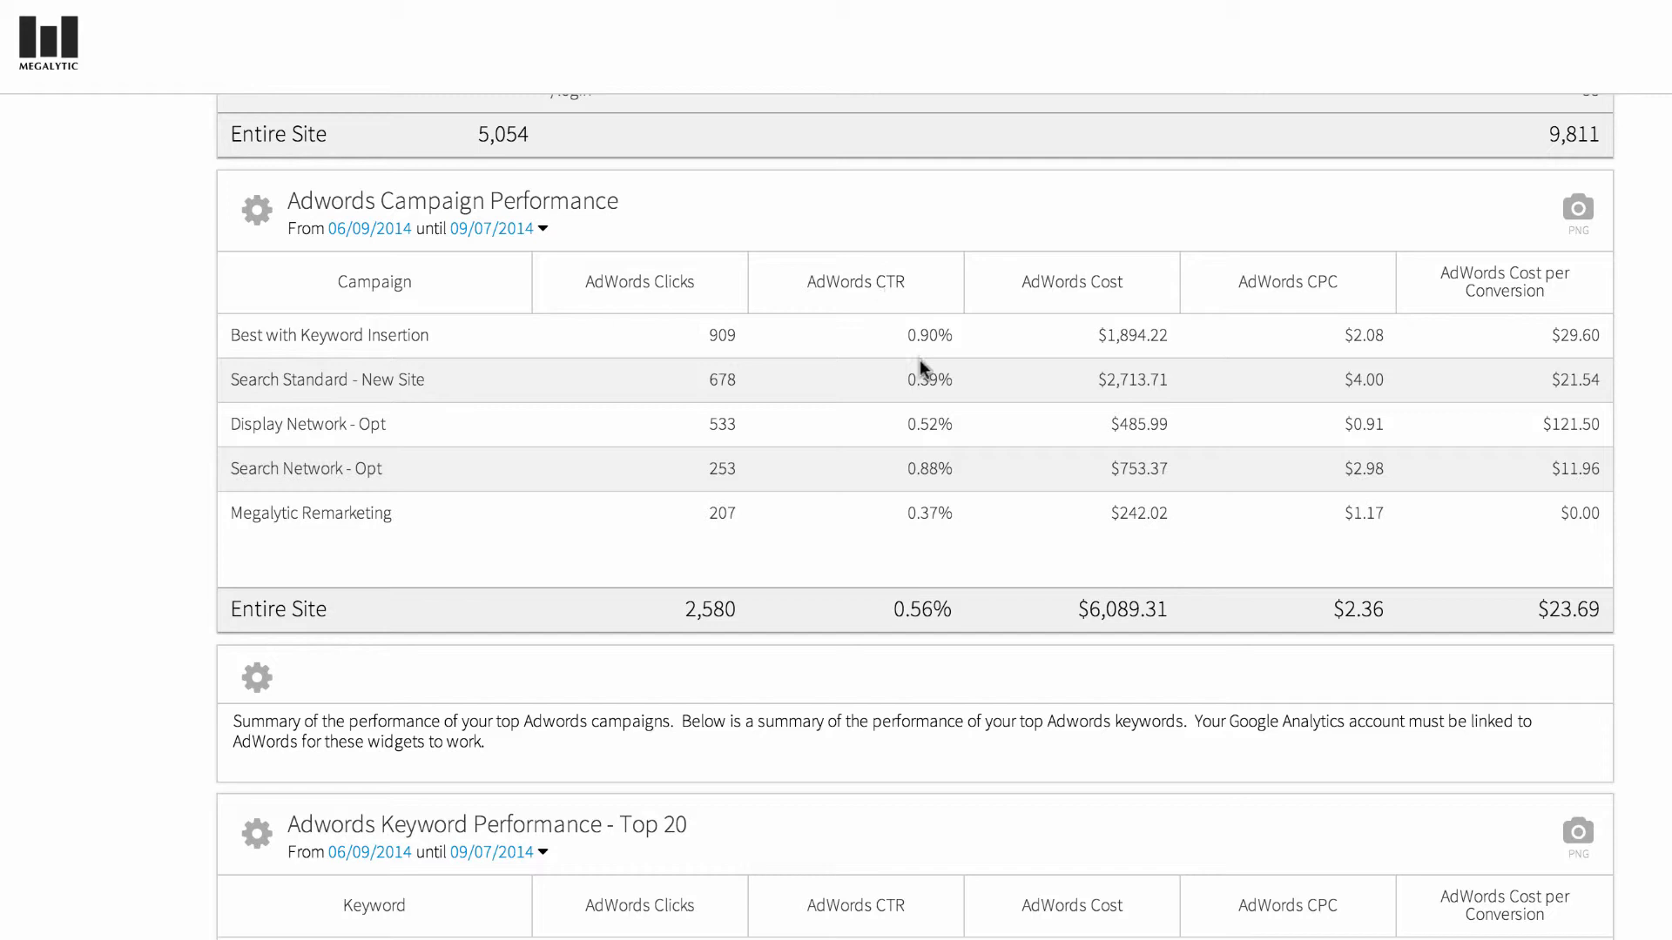
mouse_move(1292, 306)
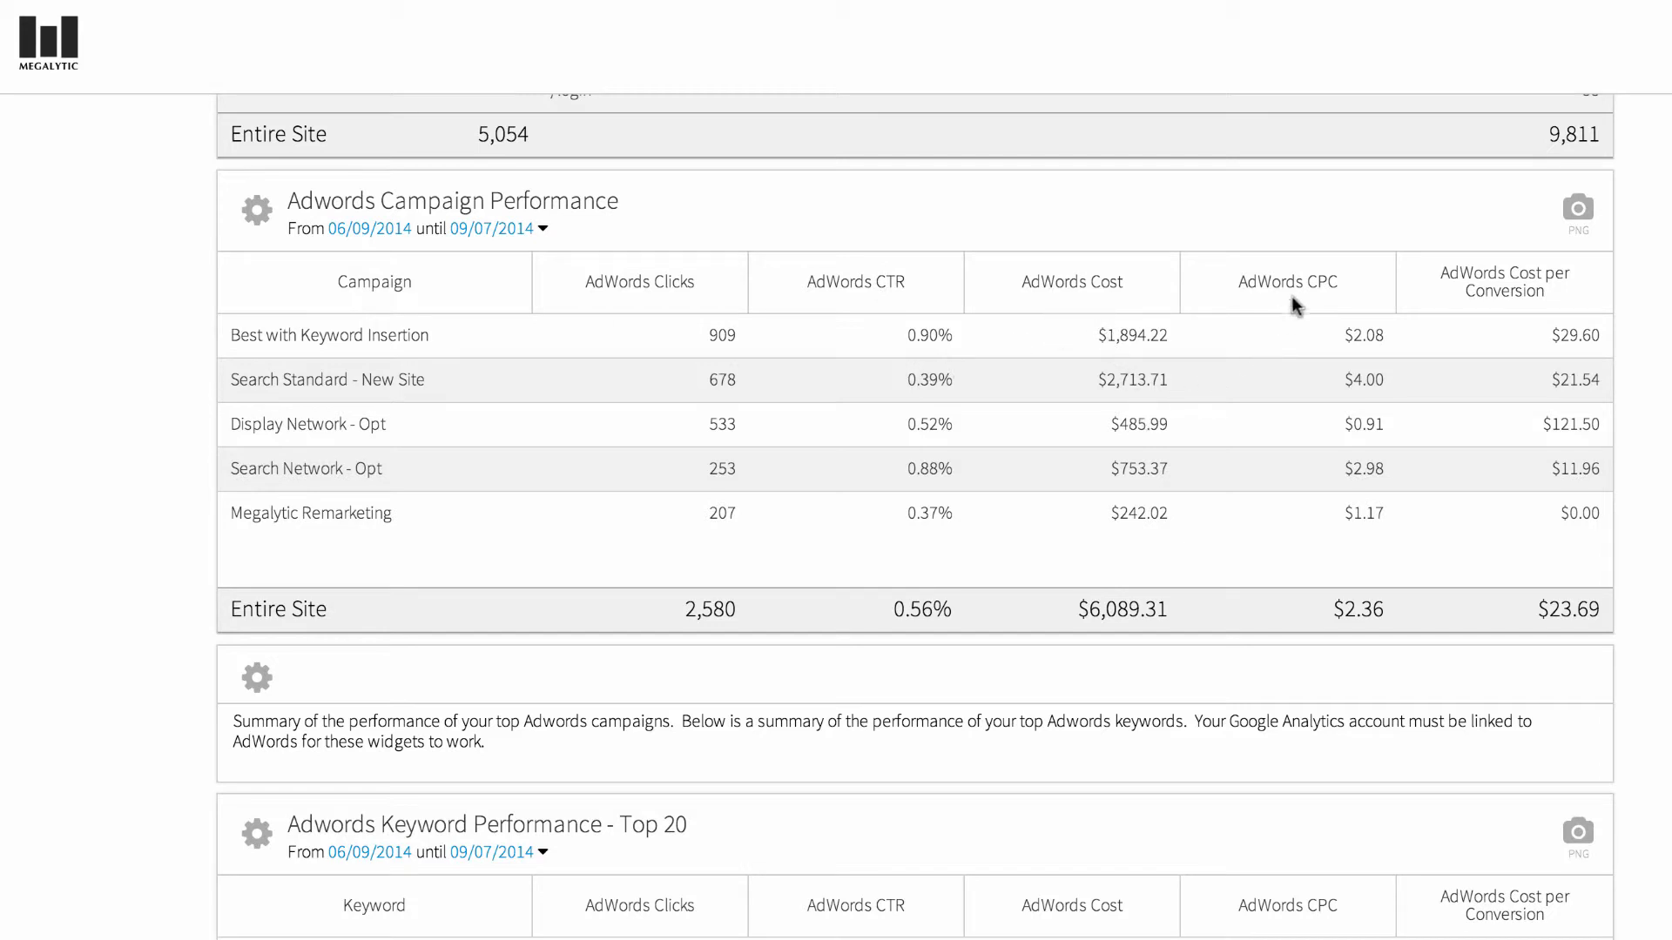
mouse_move(1454, 315)
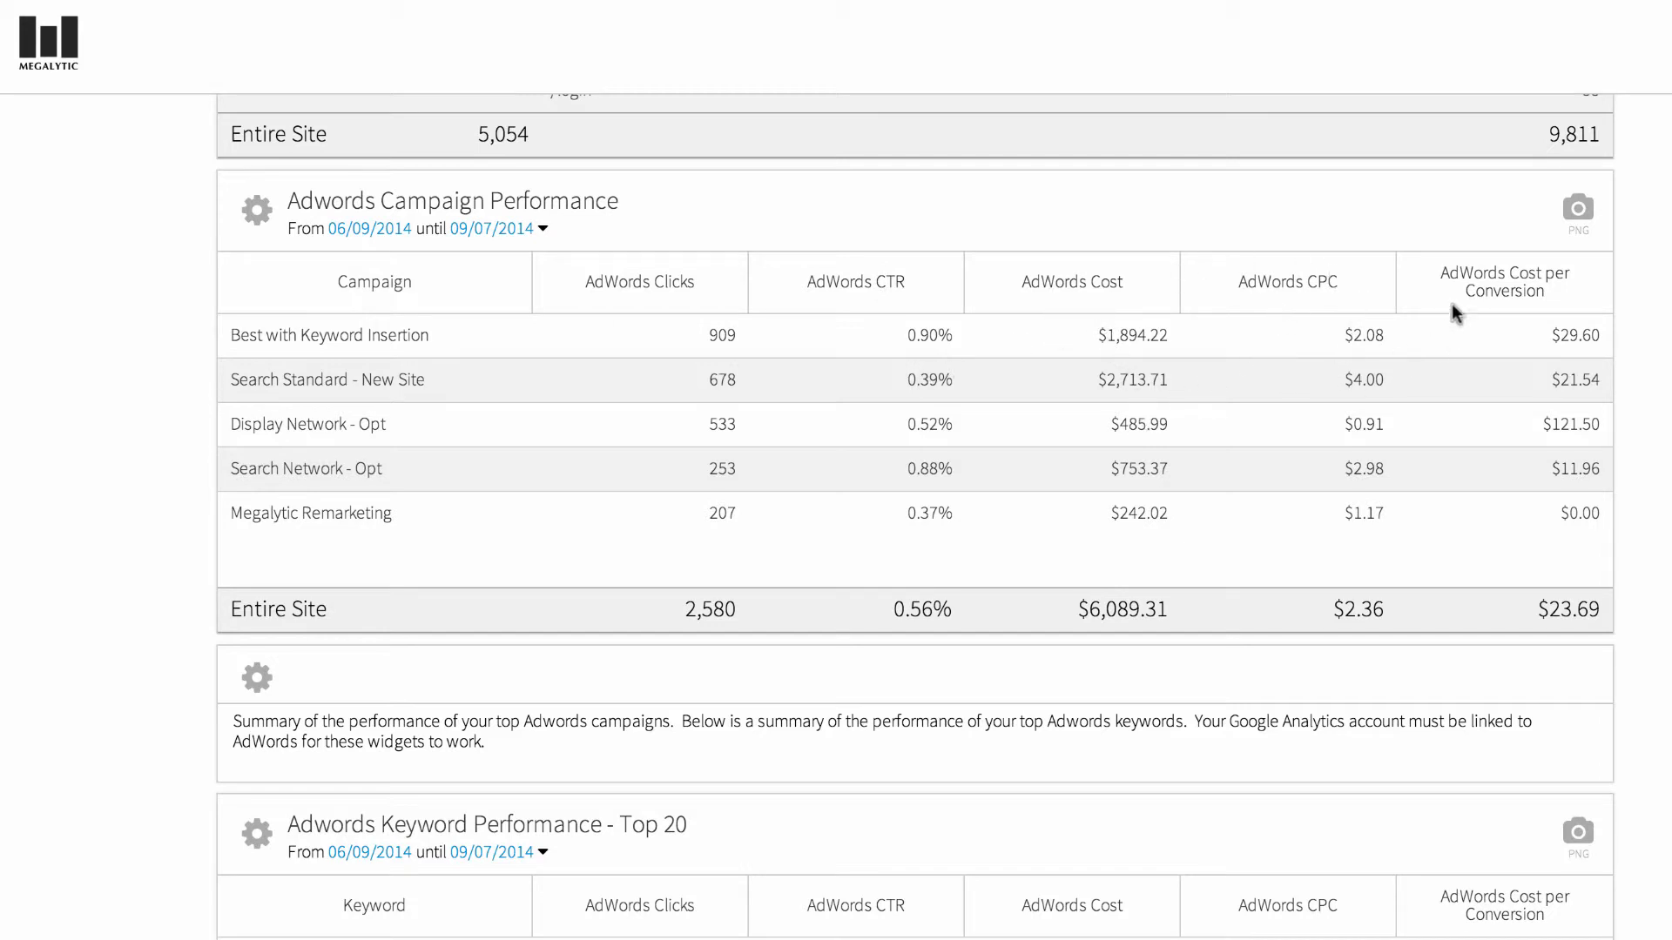
mouse_move(1531, 405)
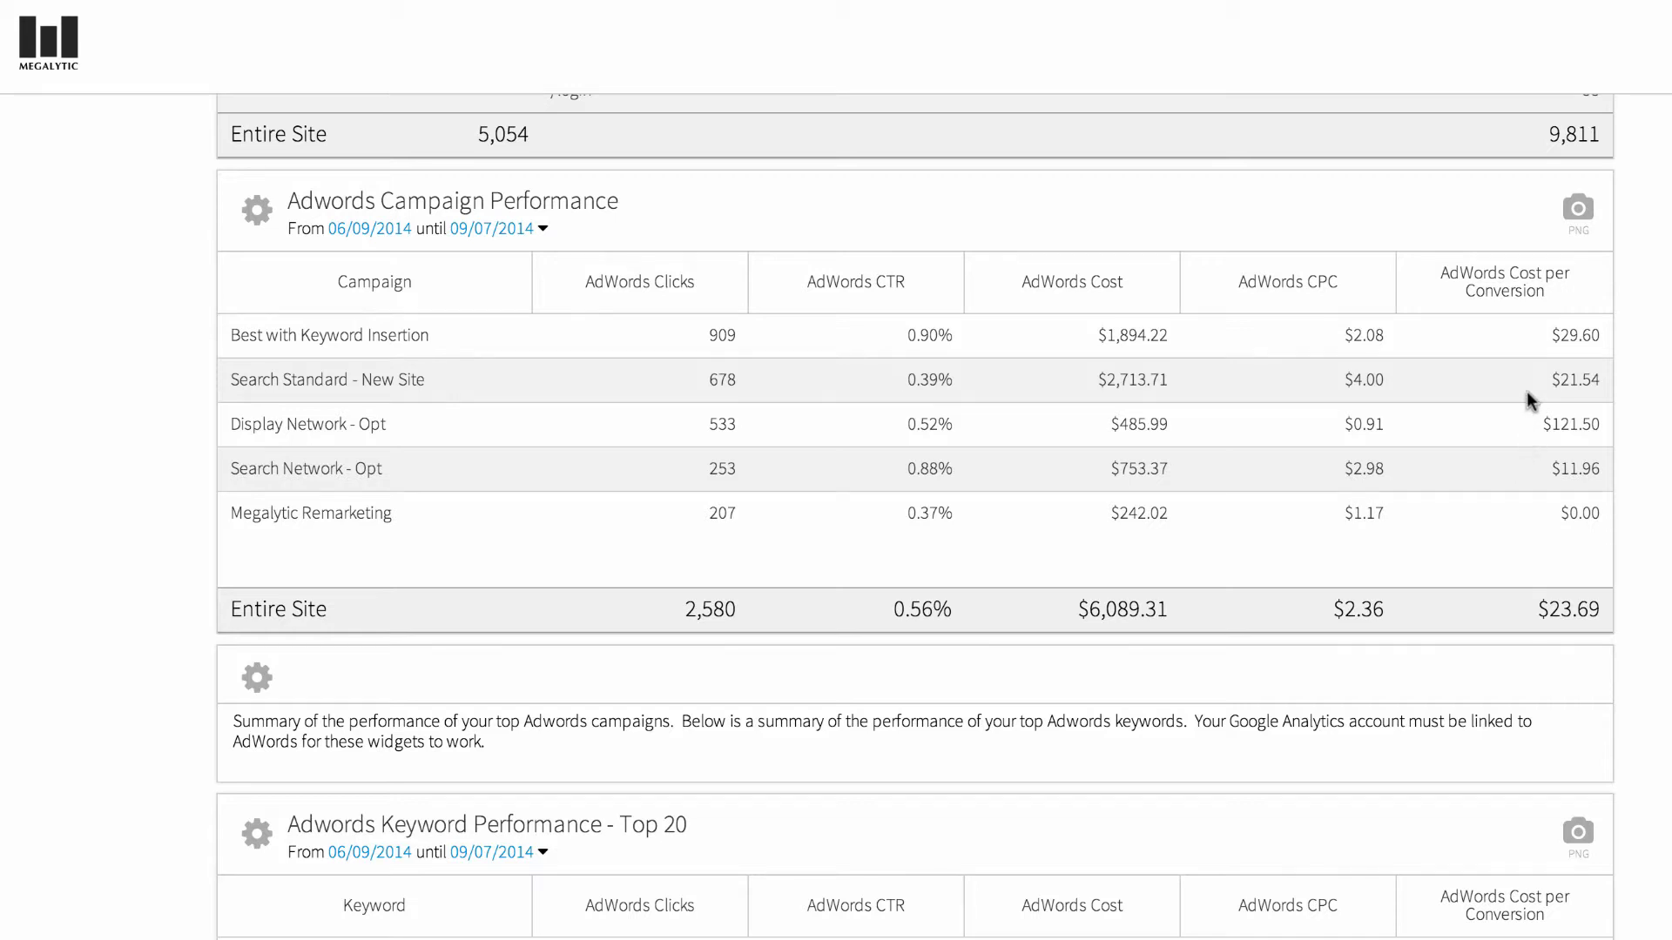
mouse_move(1510, 517)
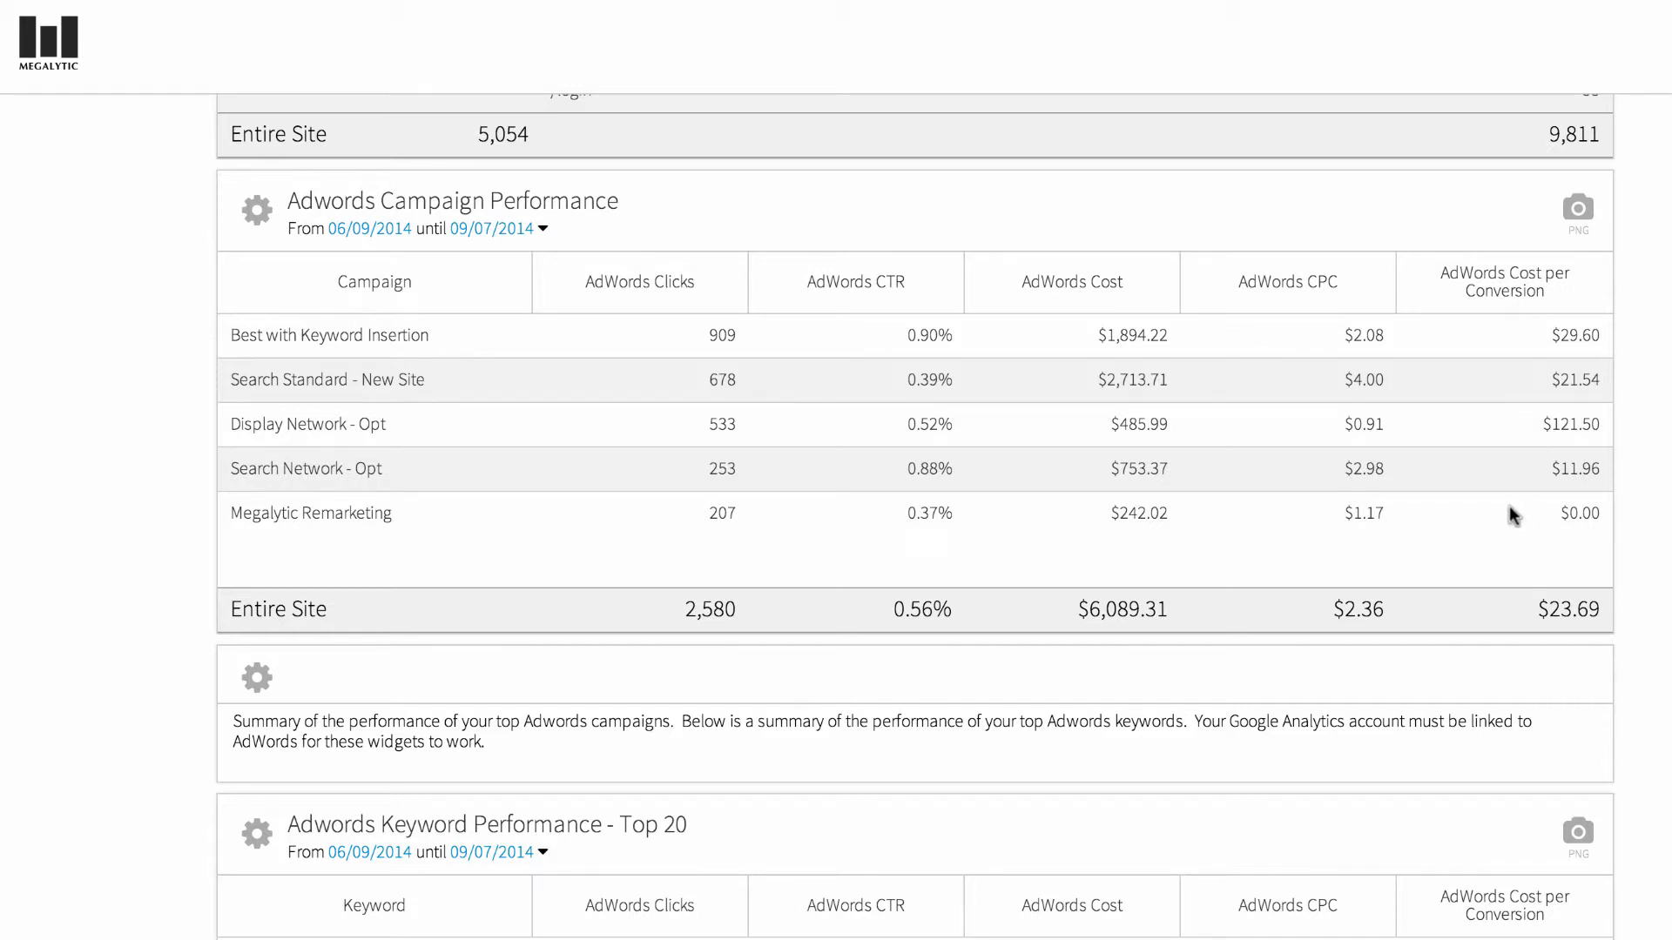
mouse_move(1497, 326)
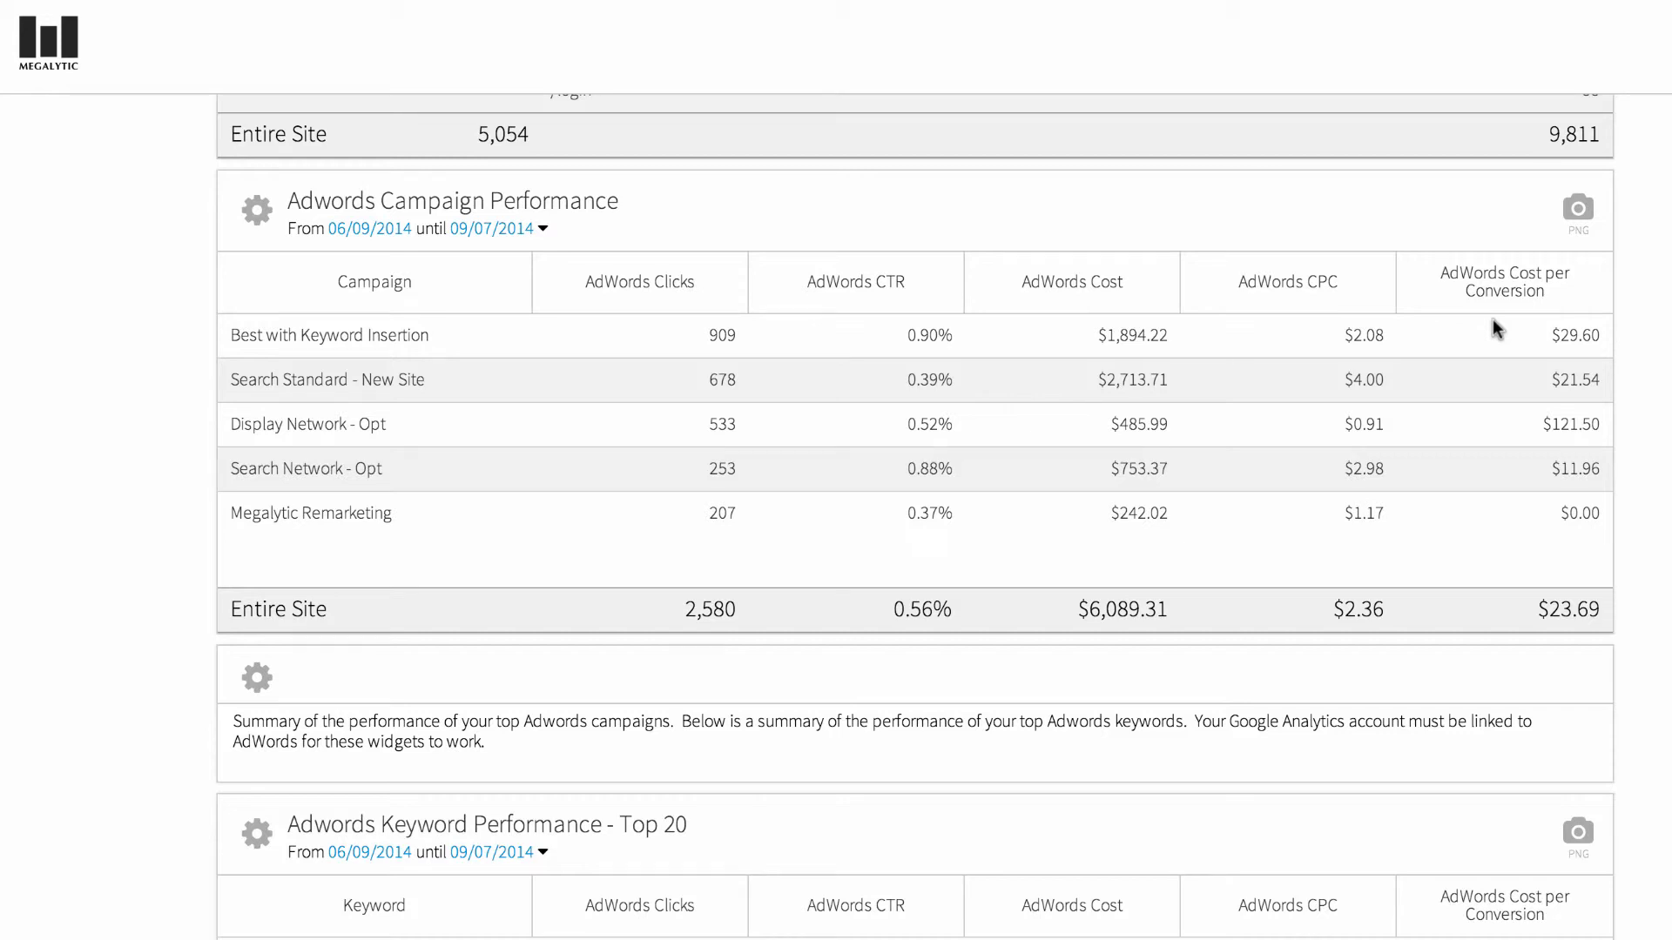
scroll("down", 3)
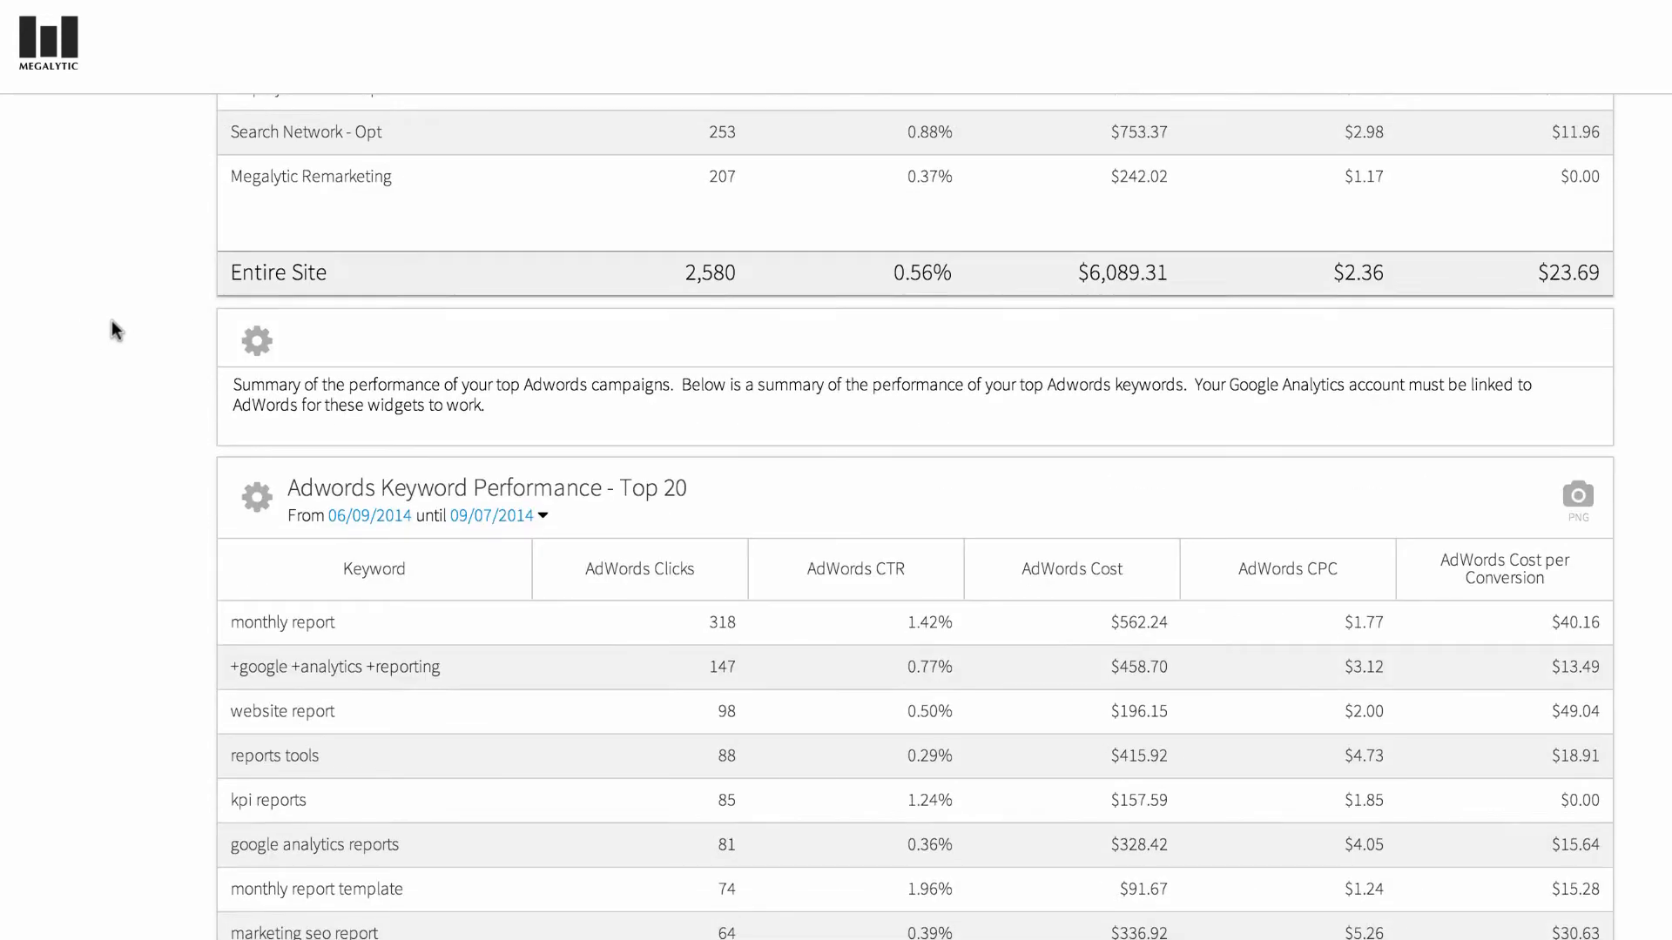
scroll("down", 3)
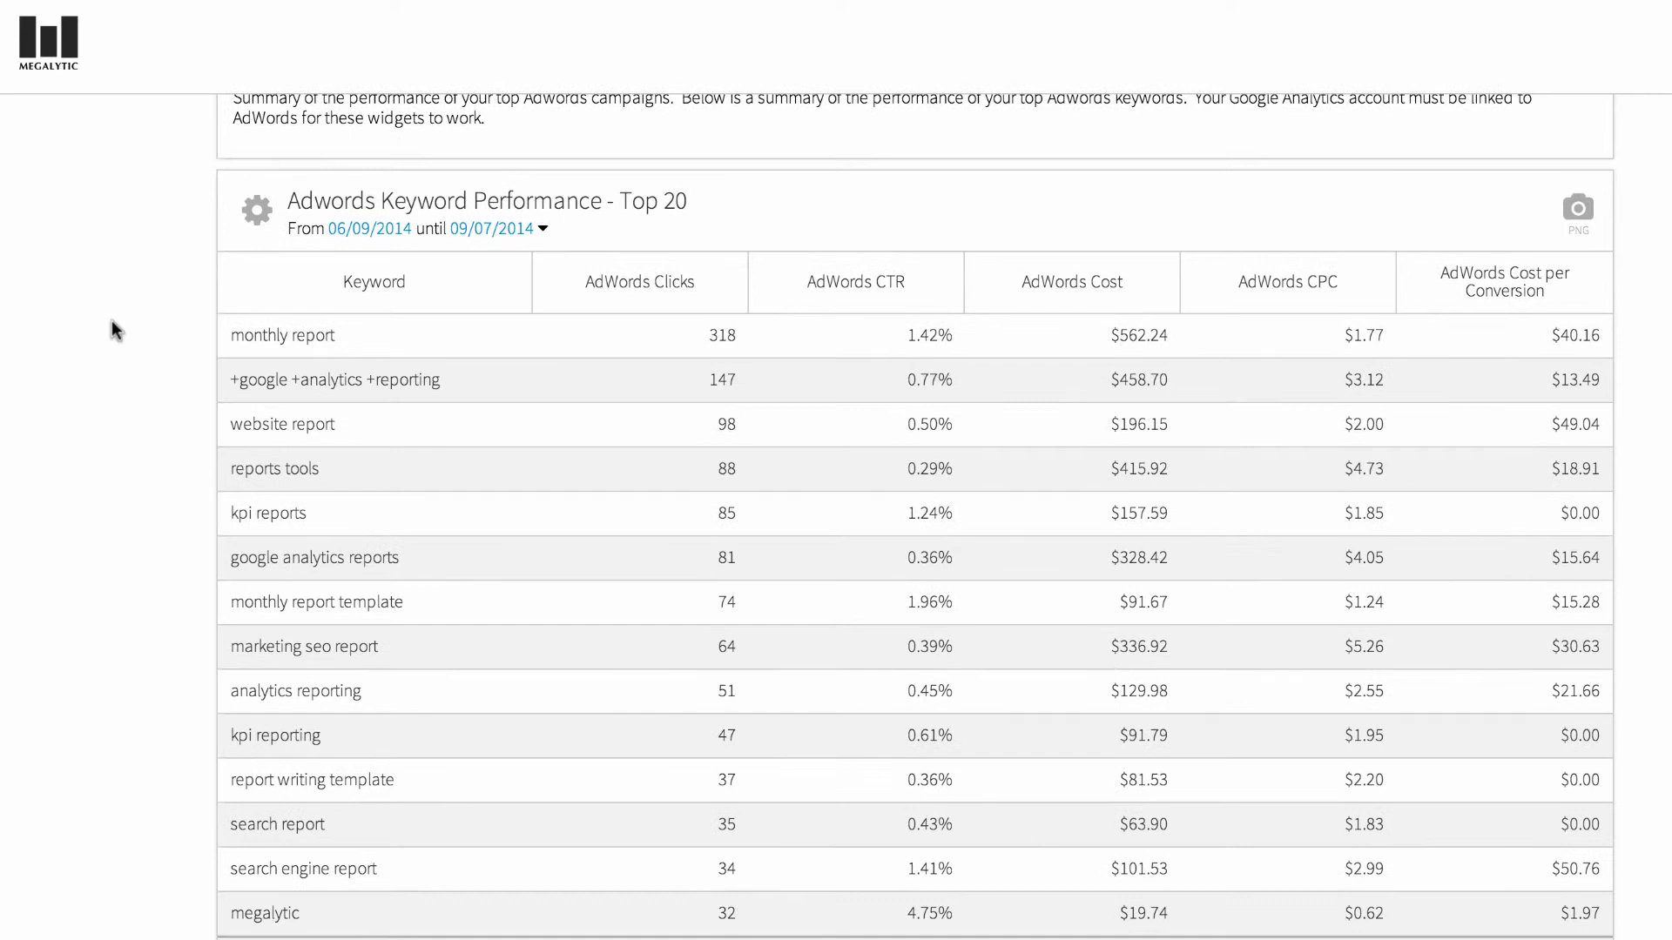
scroll("down", 3)
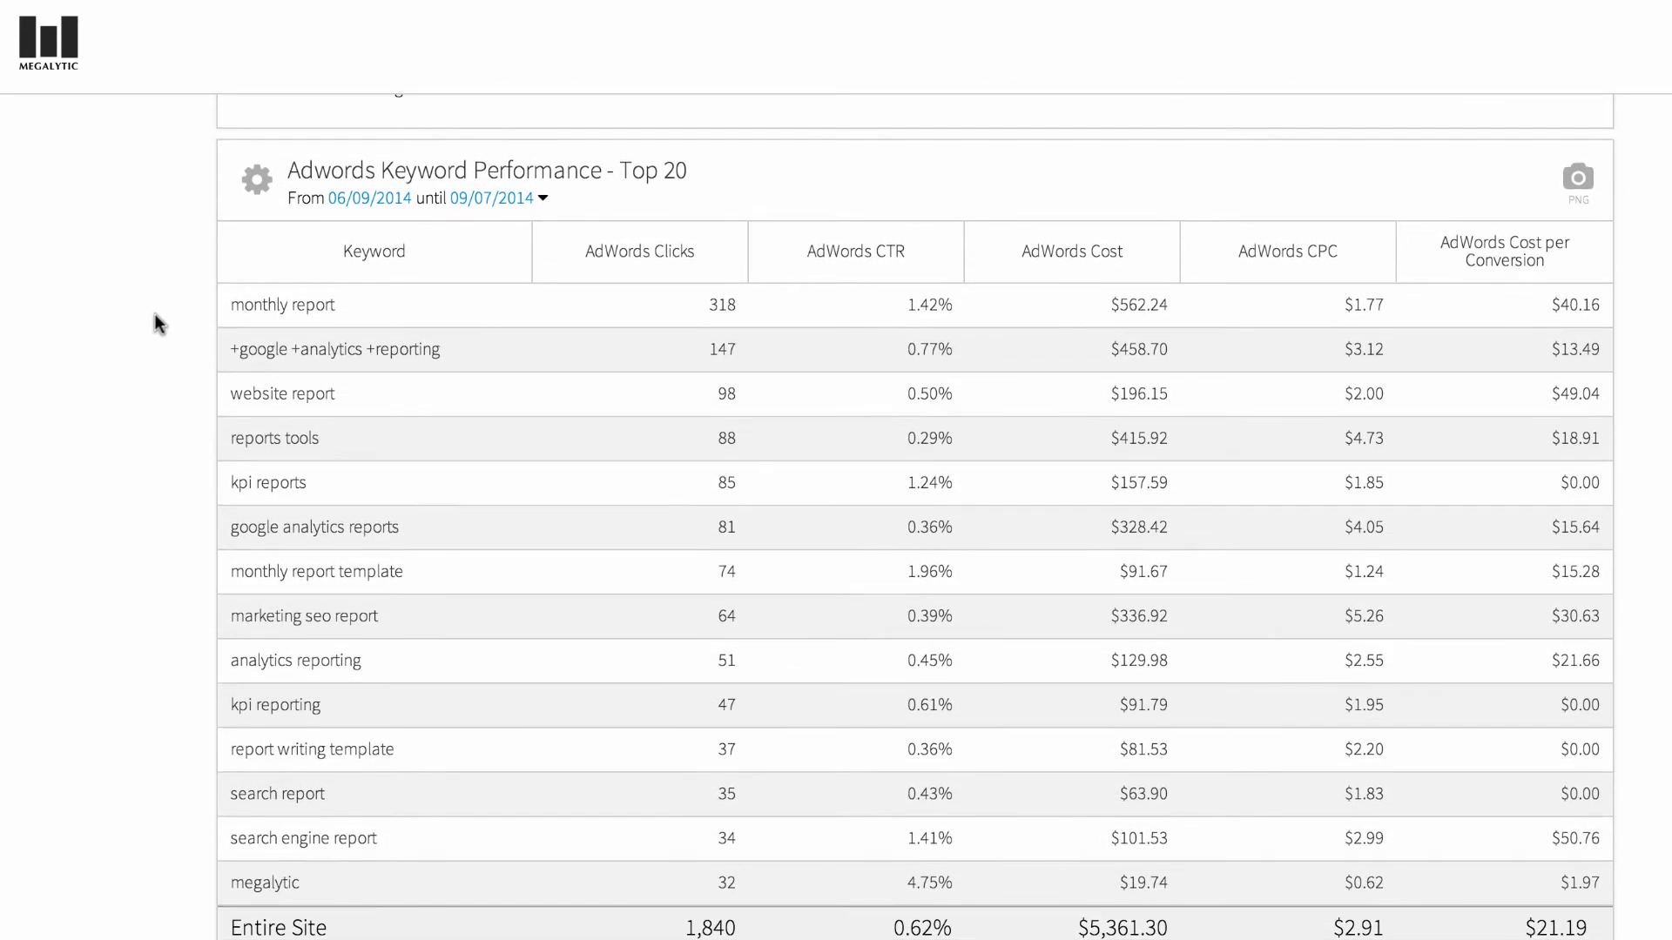
mouse_move(198, 333)
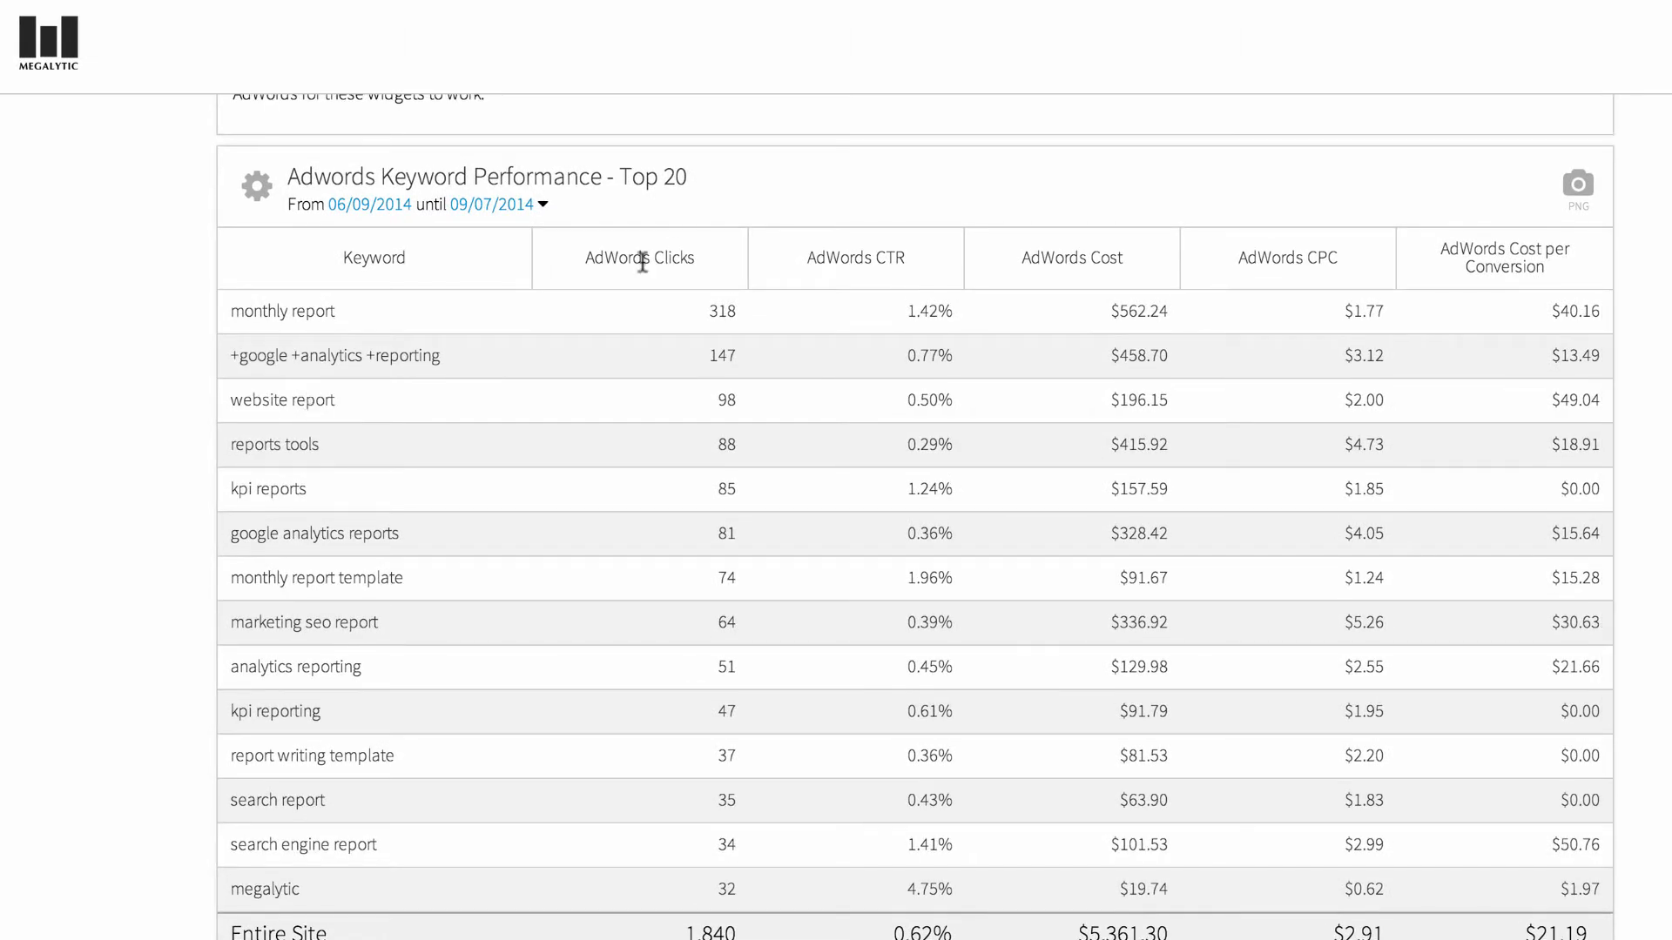
mouse_move(1280, 298)
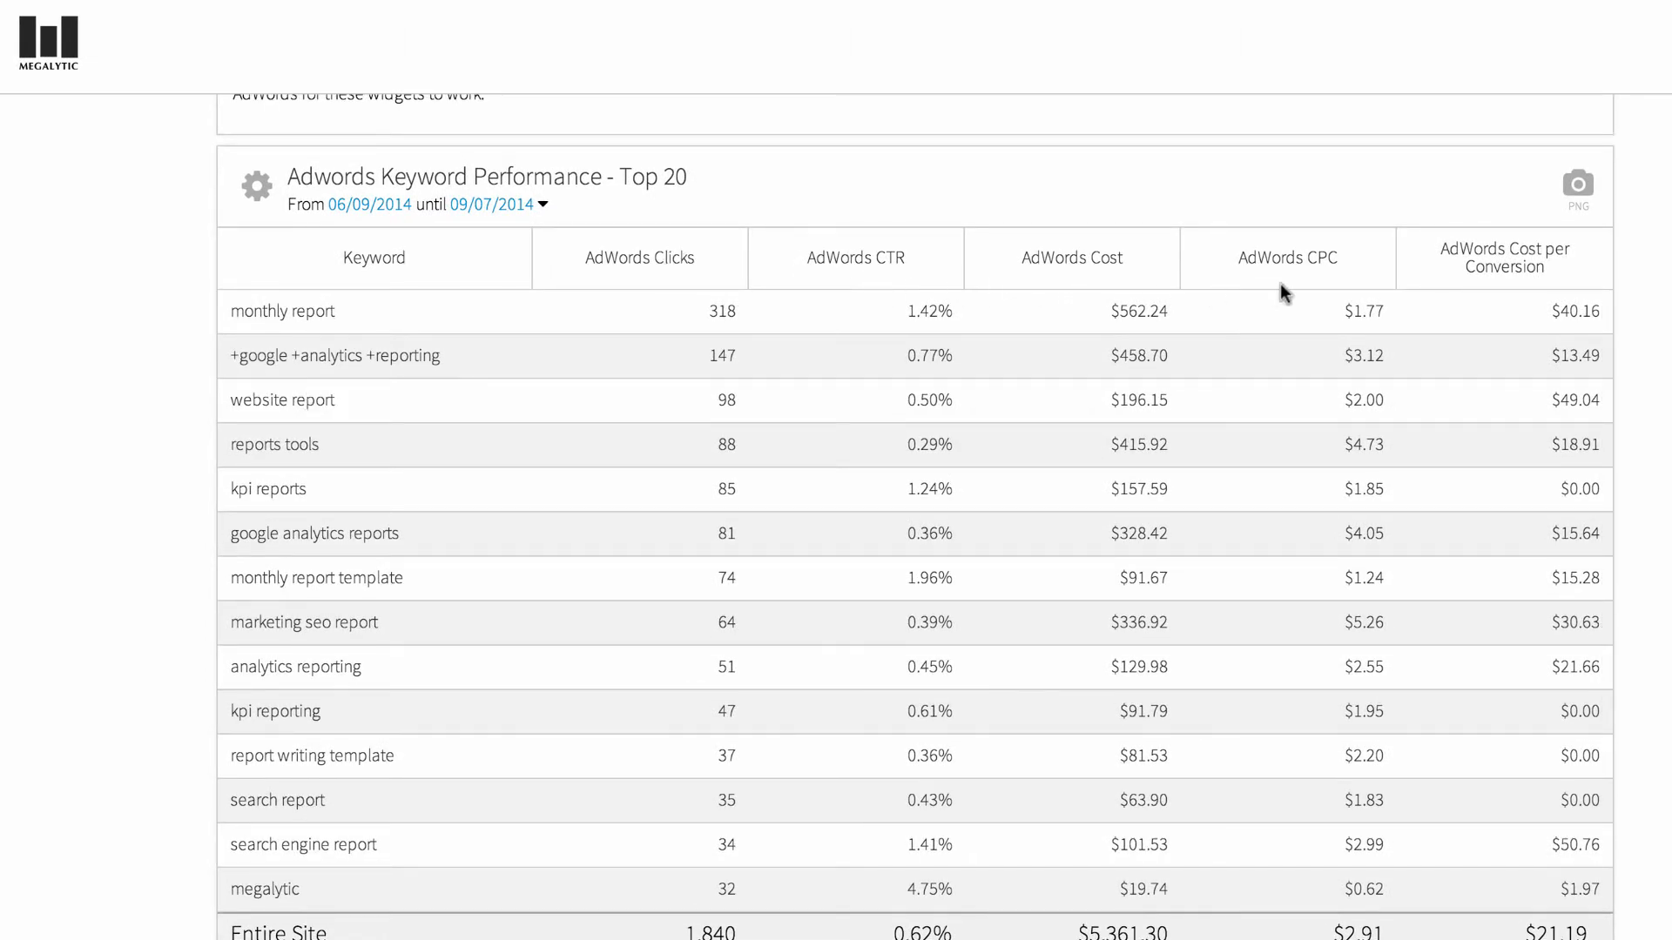
scroll("down", 3)
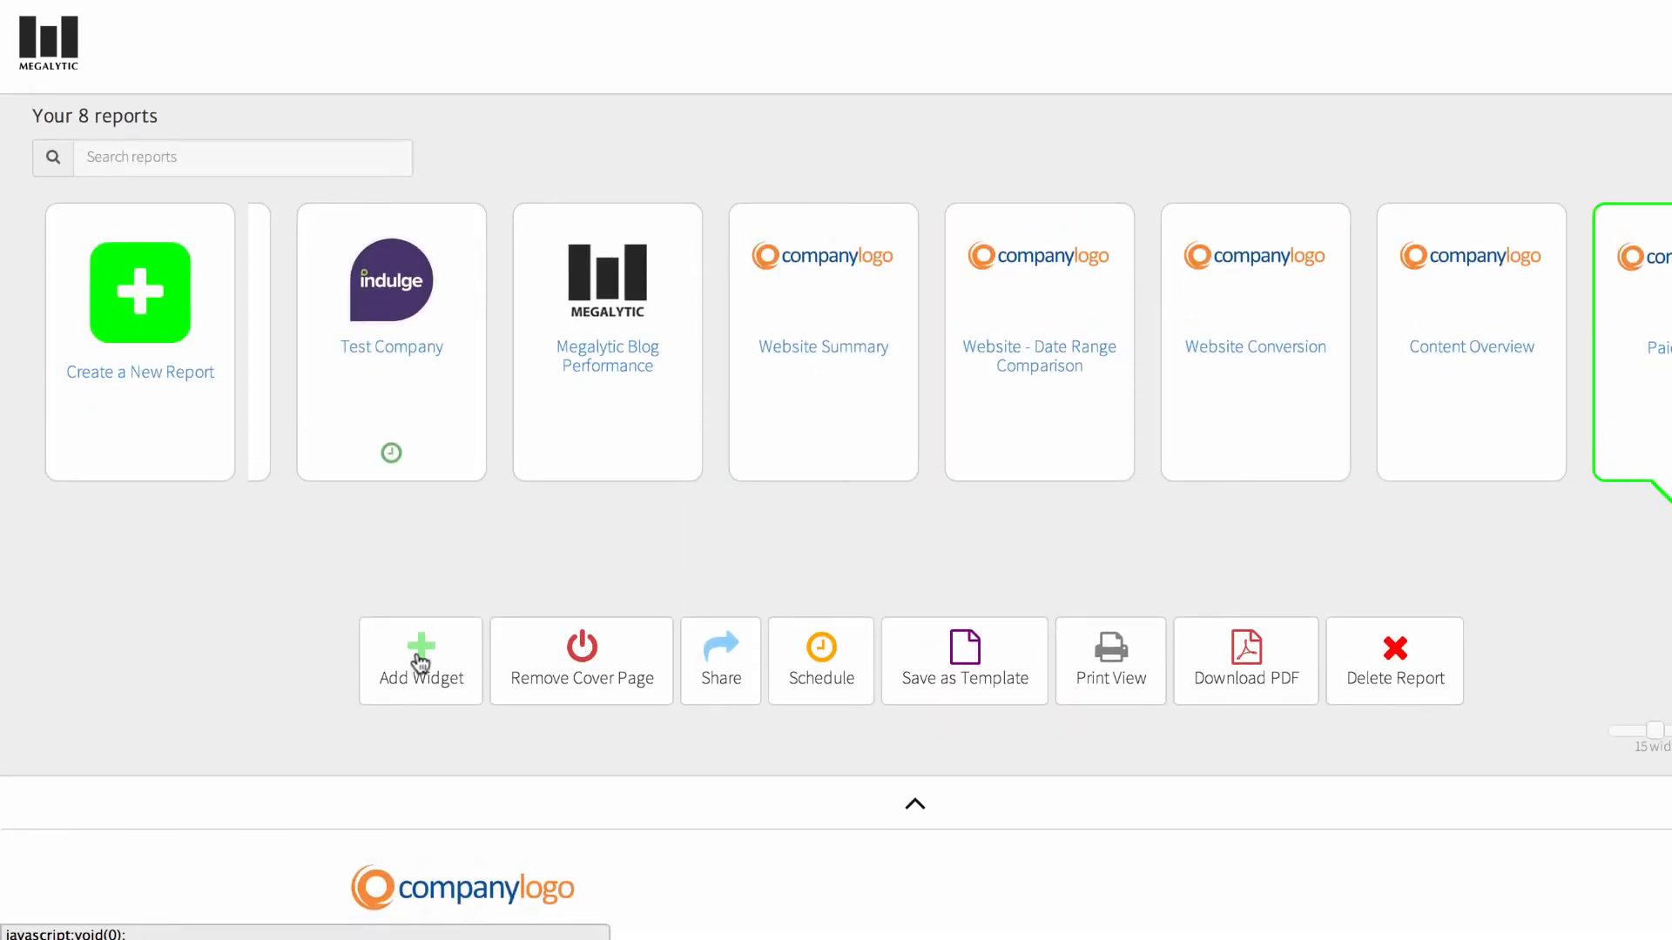
- Open the widget library and filter it with 'adw' to list the AdWords widgets
left_click(420, 661)
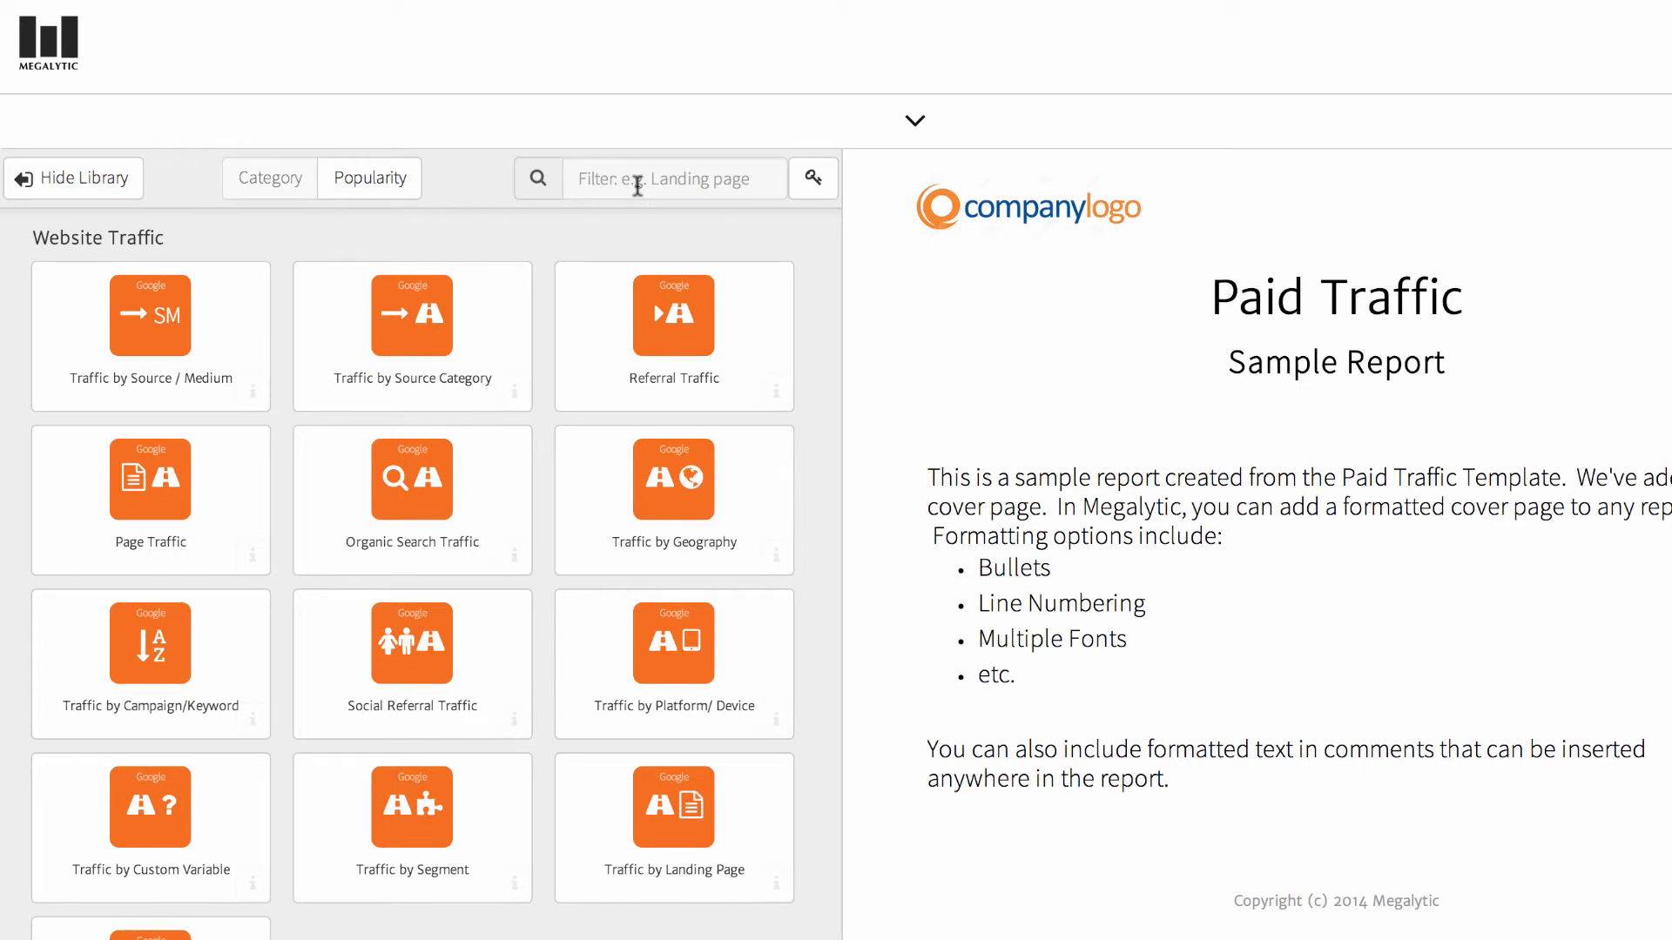
left_click(673, 178)
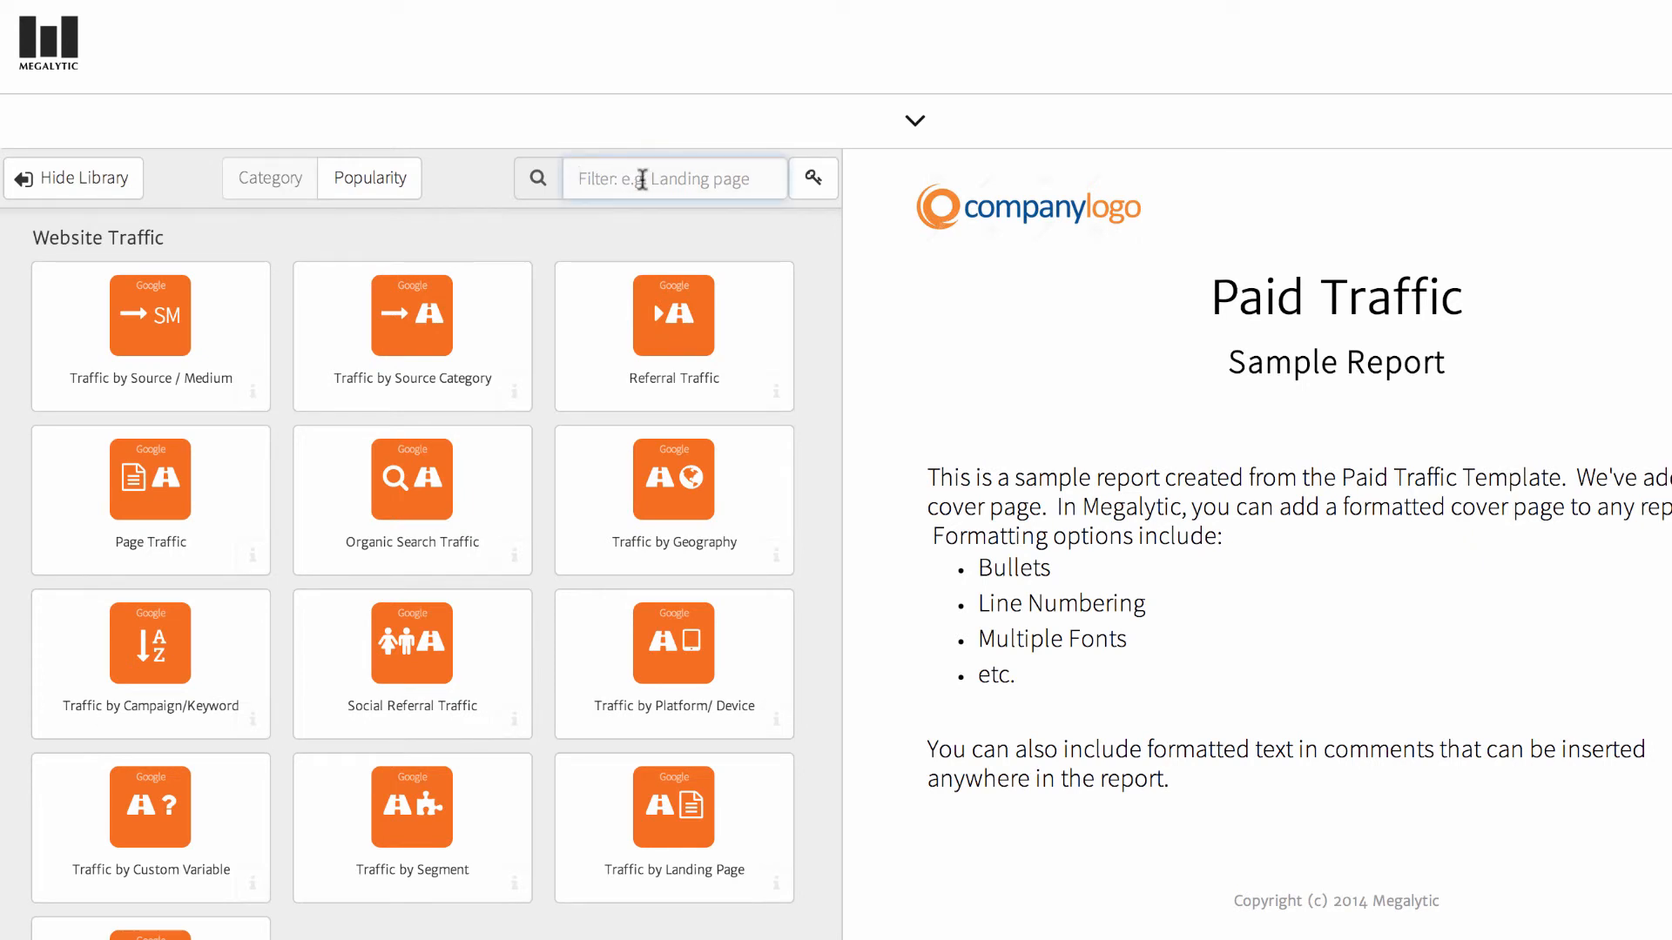
type("adw")
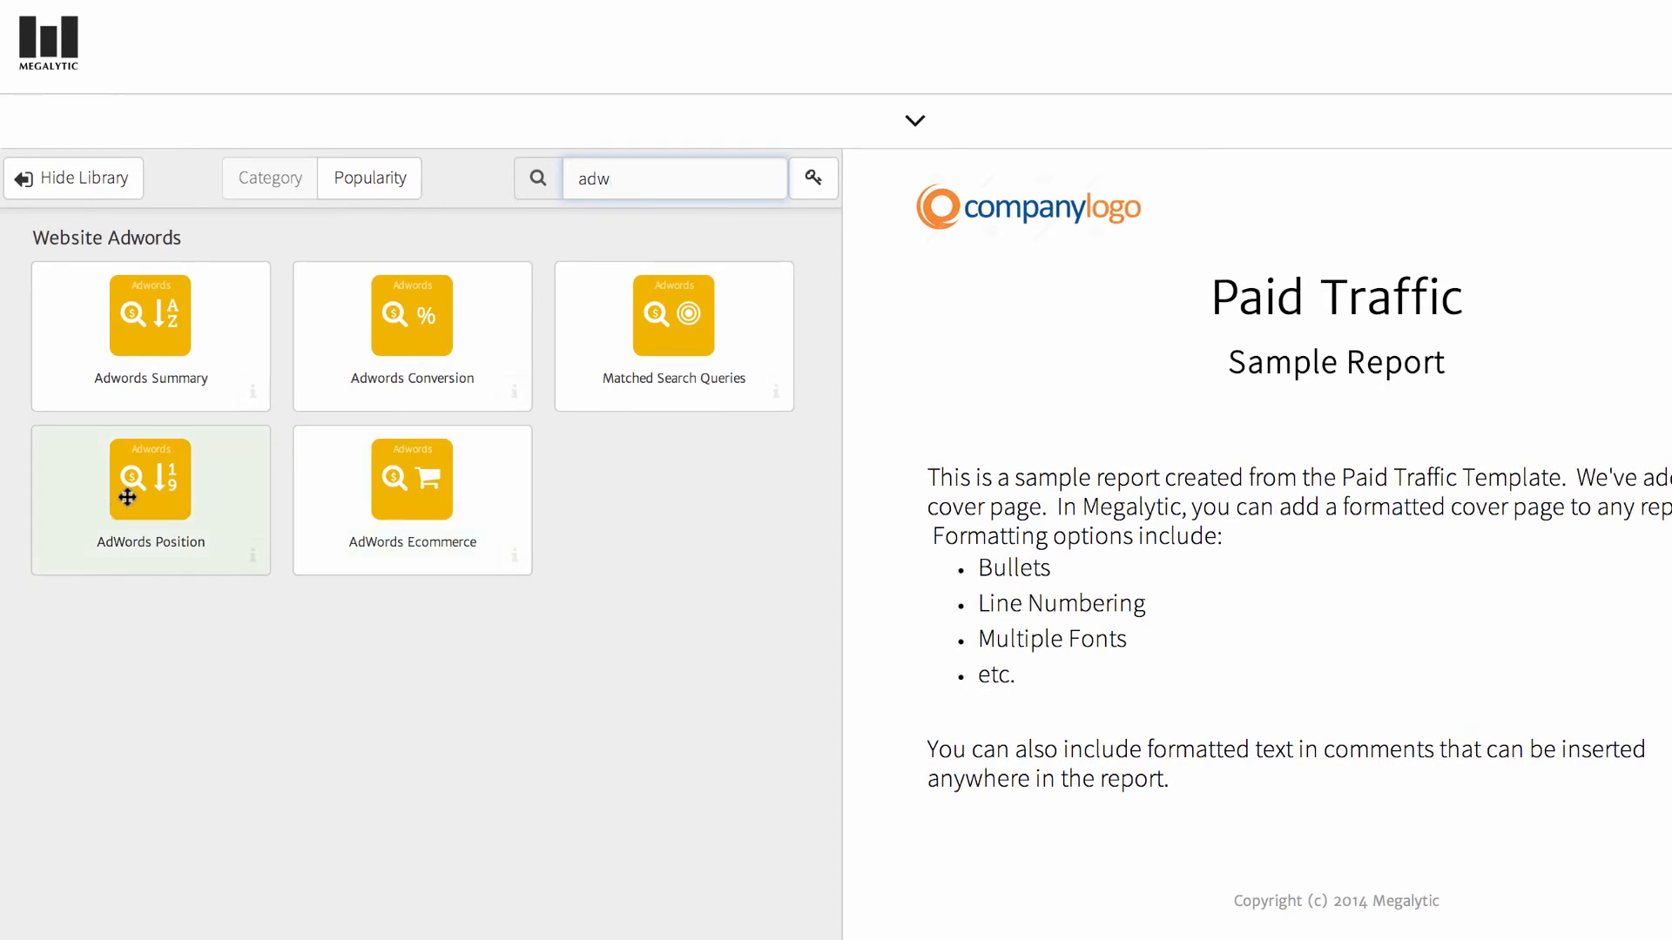
- Drag the AdWords Position widget onto the report's Drop Widget zone
left_click_drag(151, 476, 1262, 565)
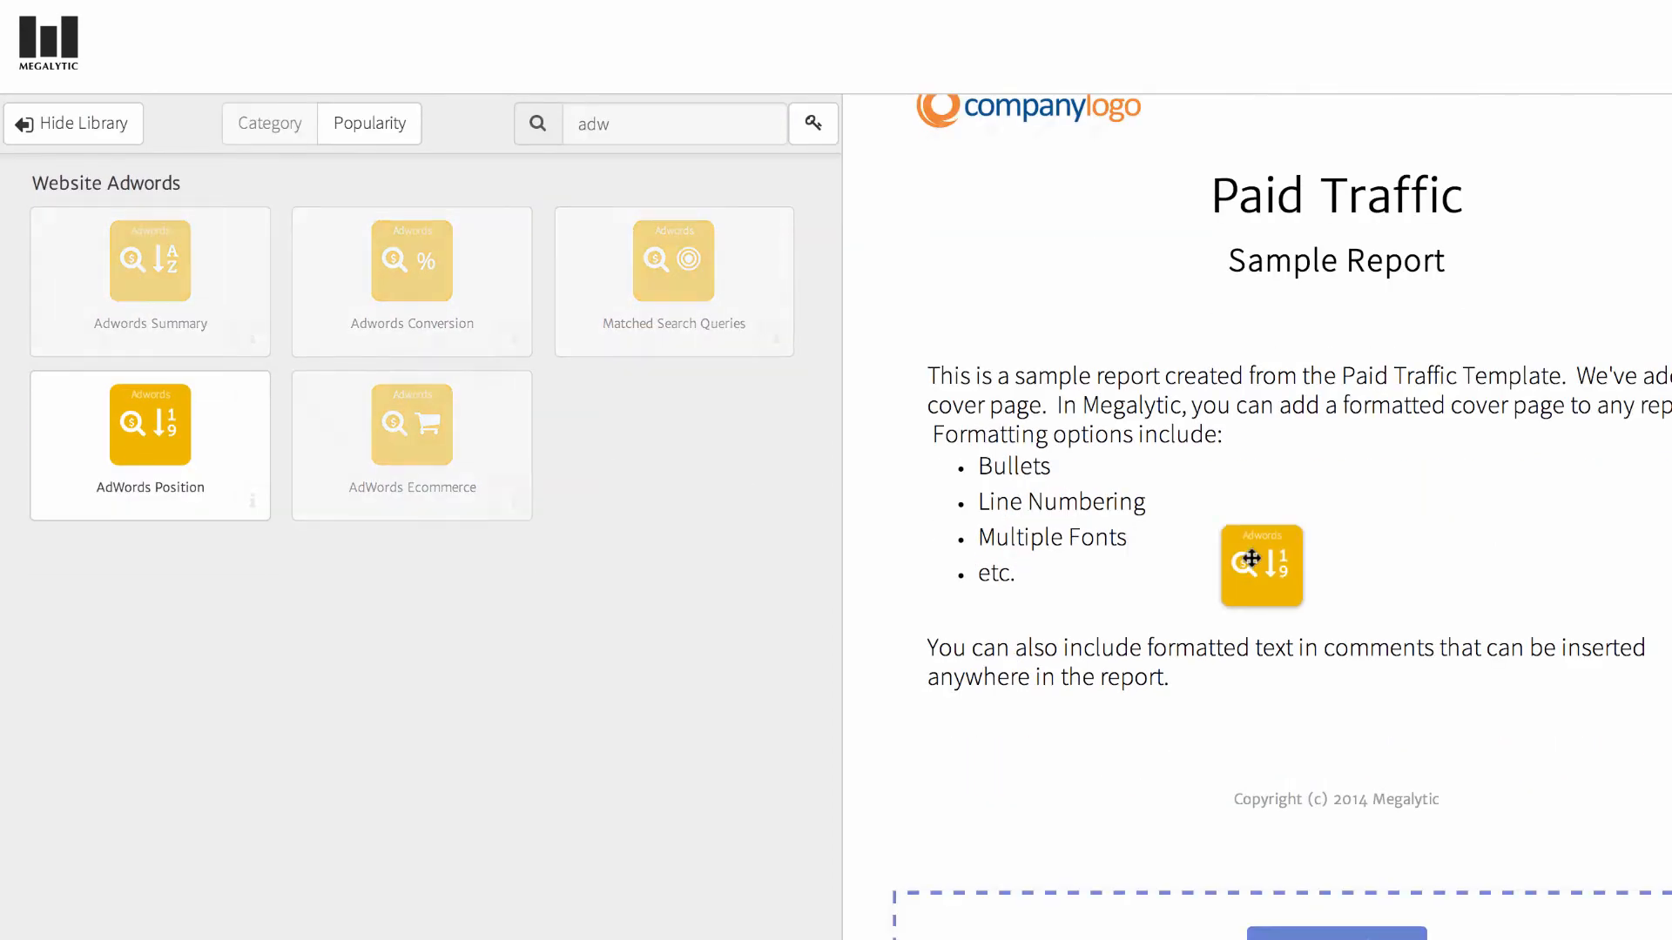
scroll("down", 3)
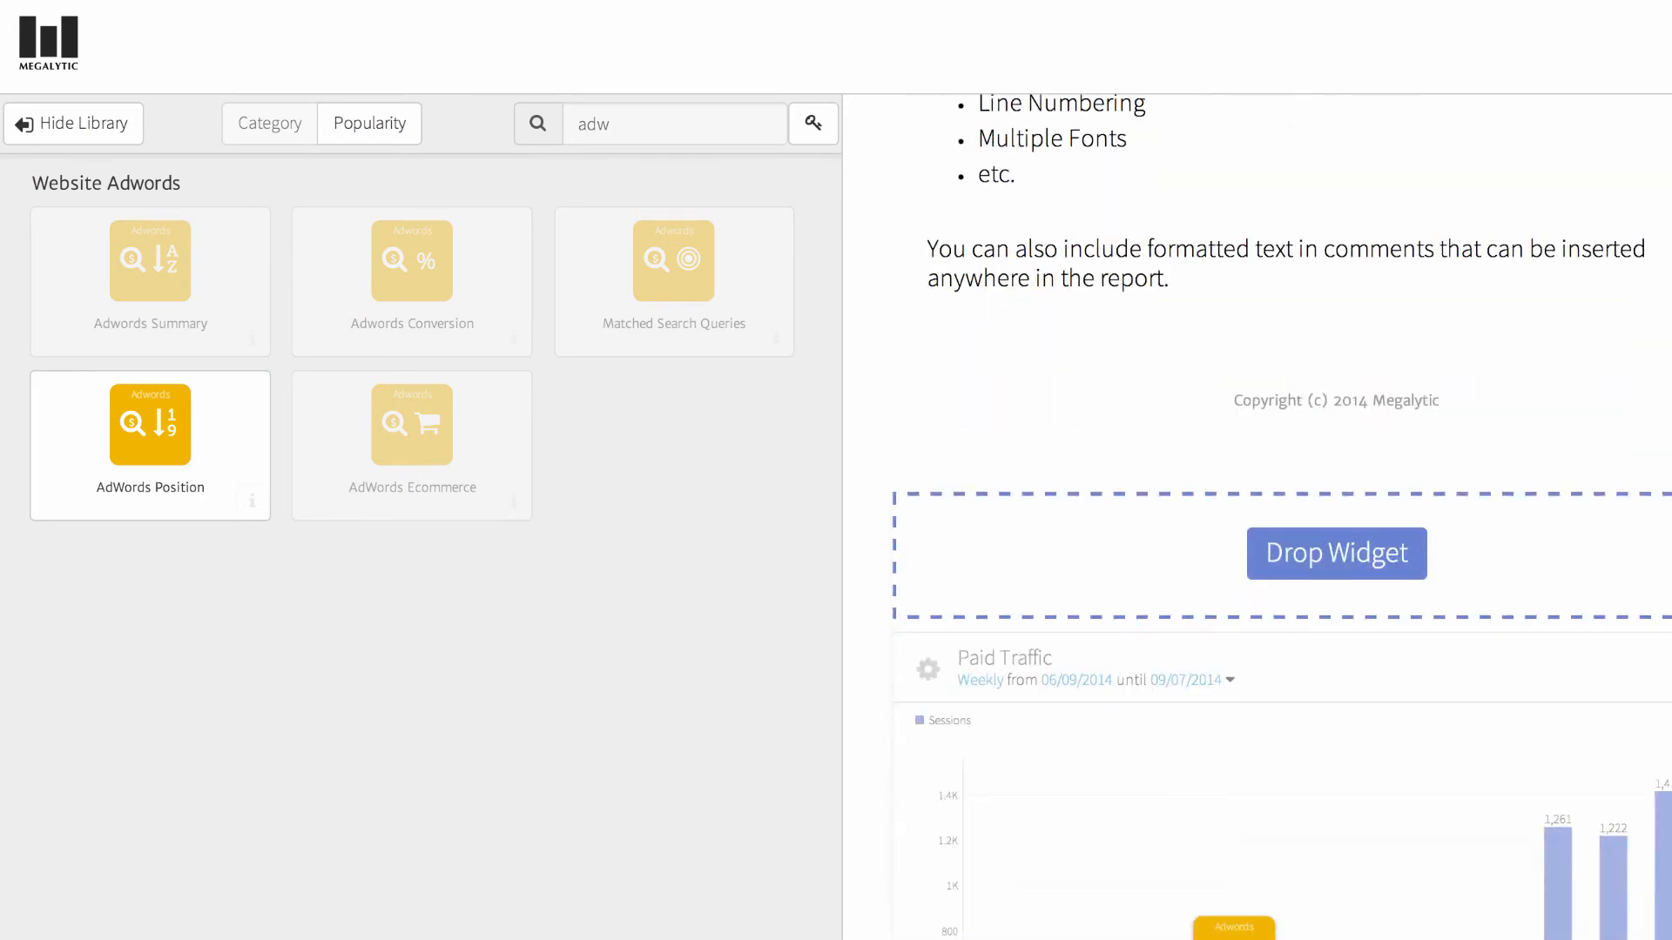
scroll("down", 3)
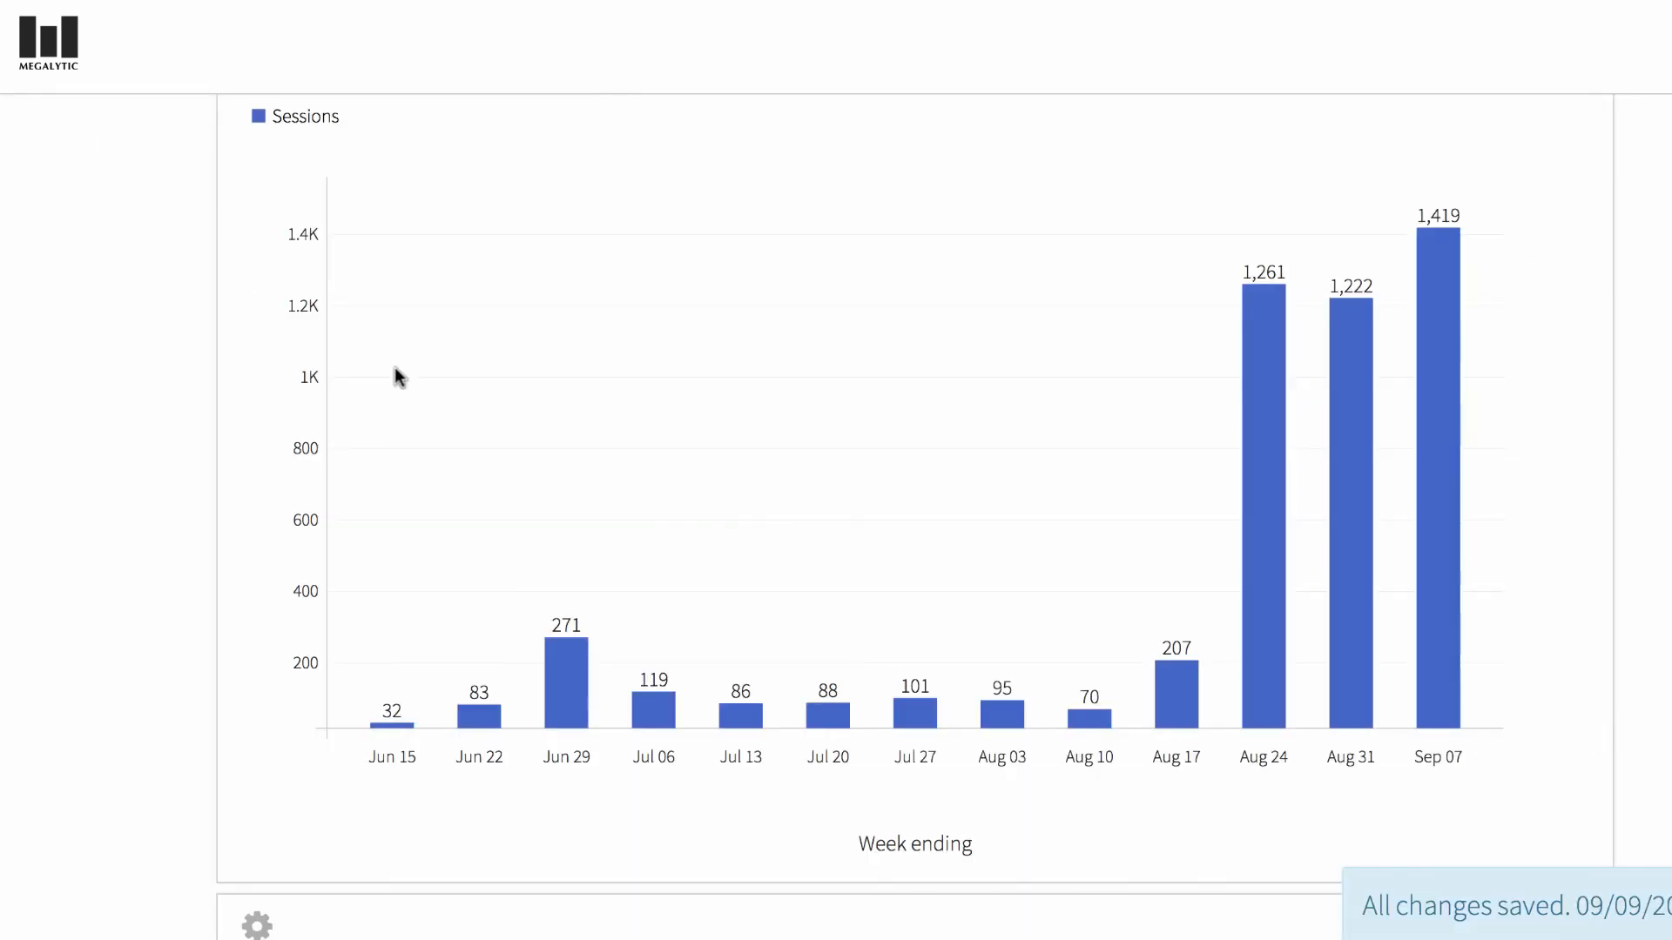
scroll("down", 3)
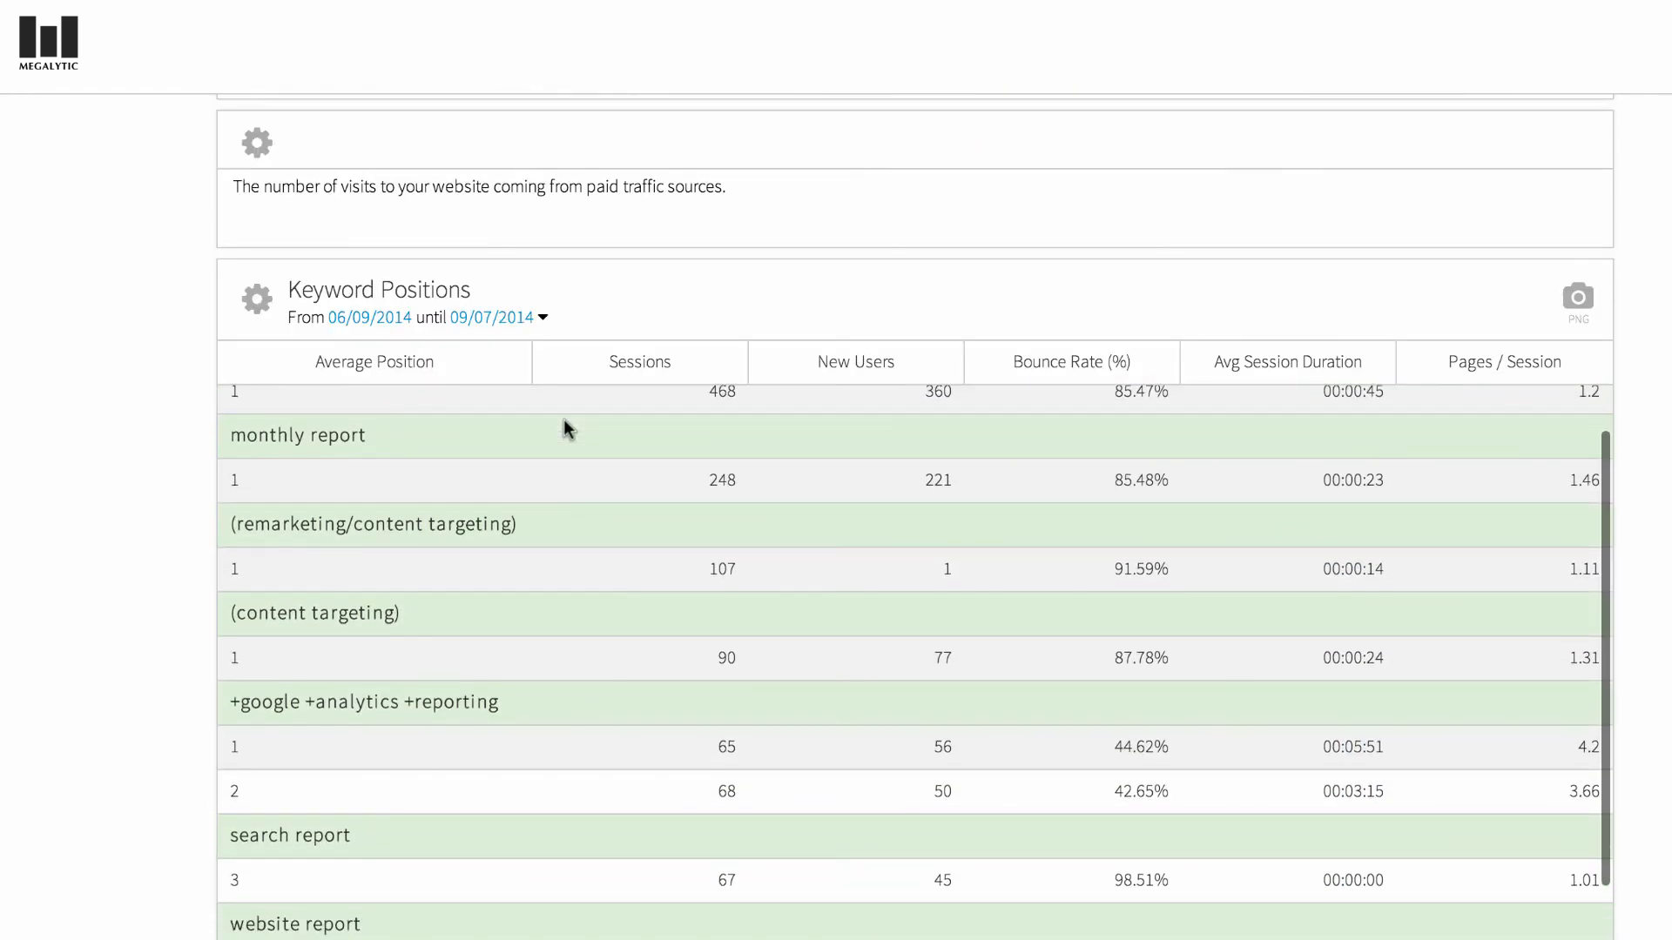
scroll("down", 3)
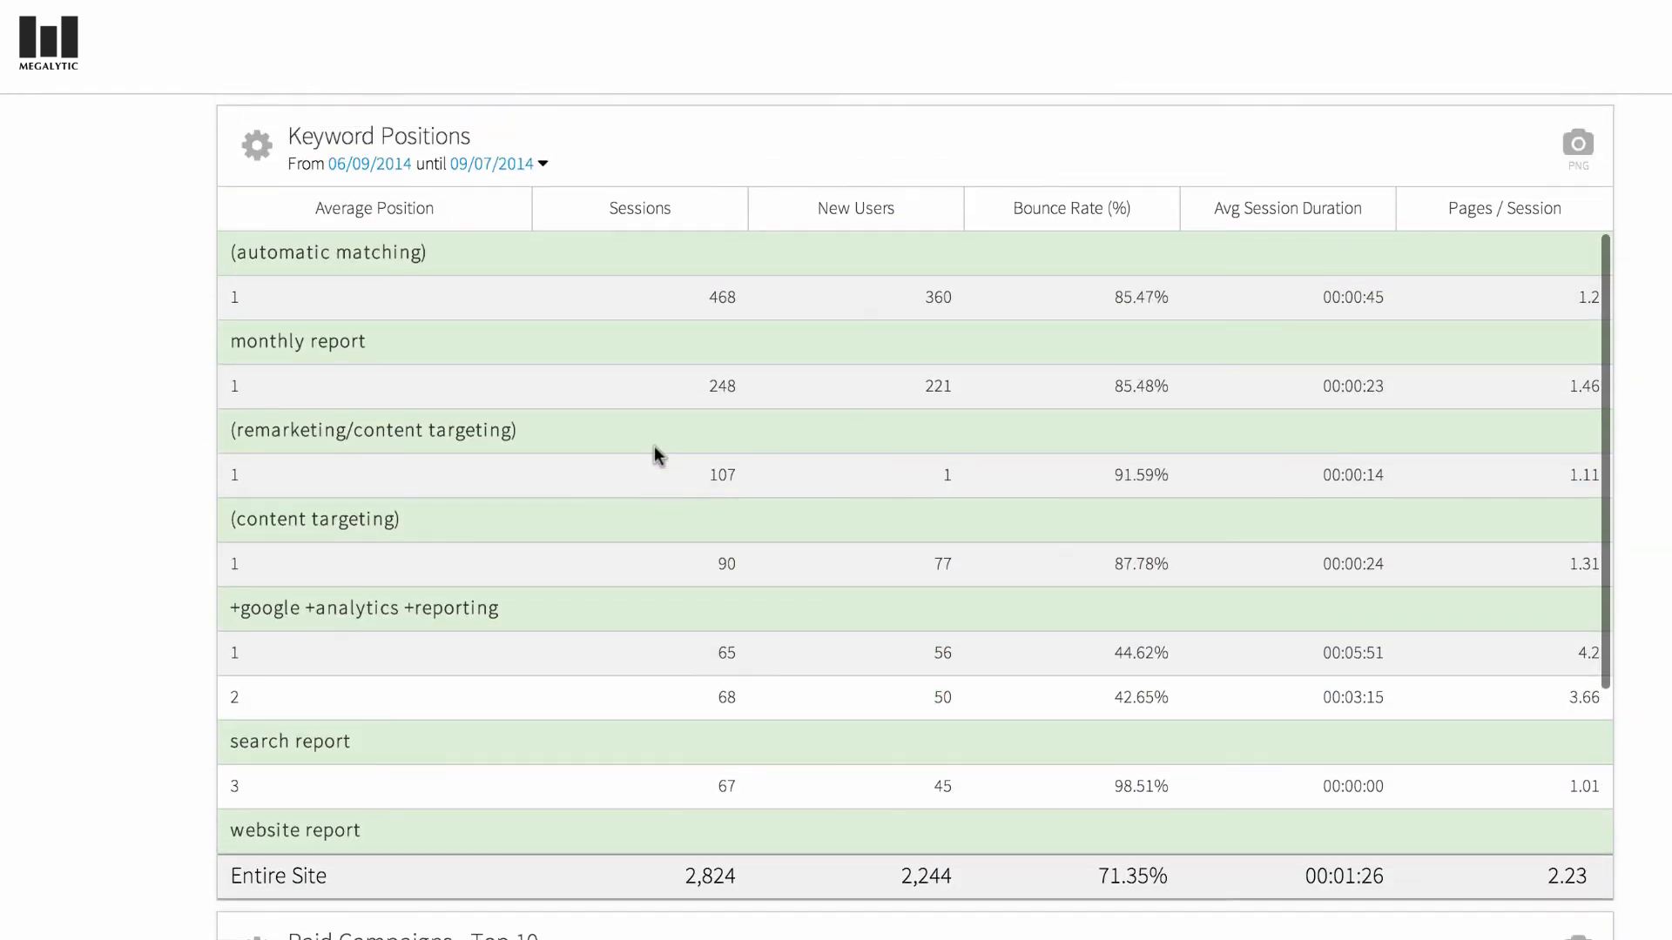